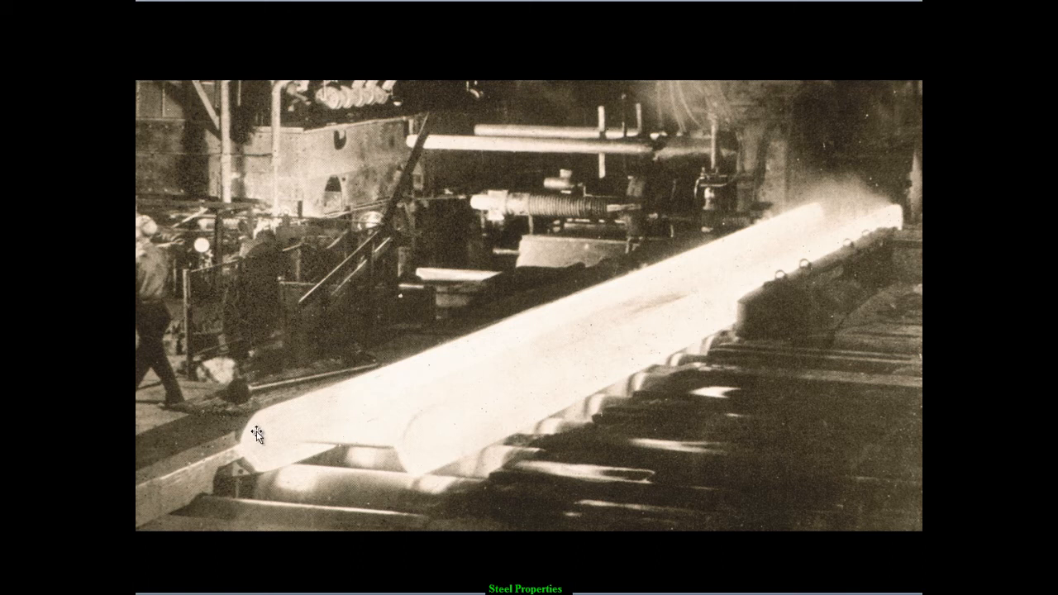
pyautogui.moveTo(365, 460)
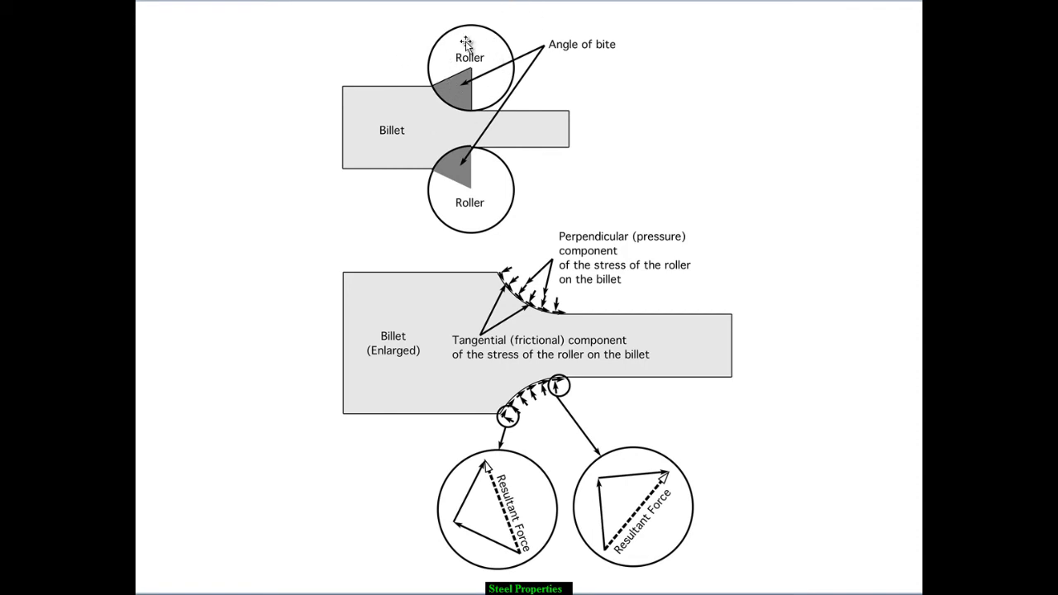
pyautogui.moveTo(495, 171)
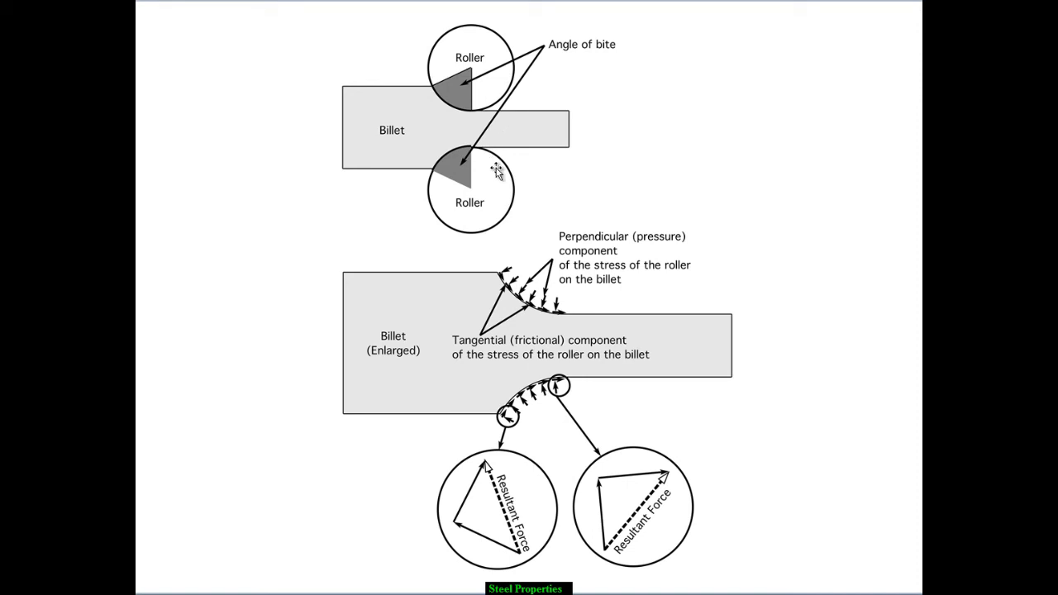
pyautogui.moveTo(395, 116)
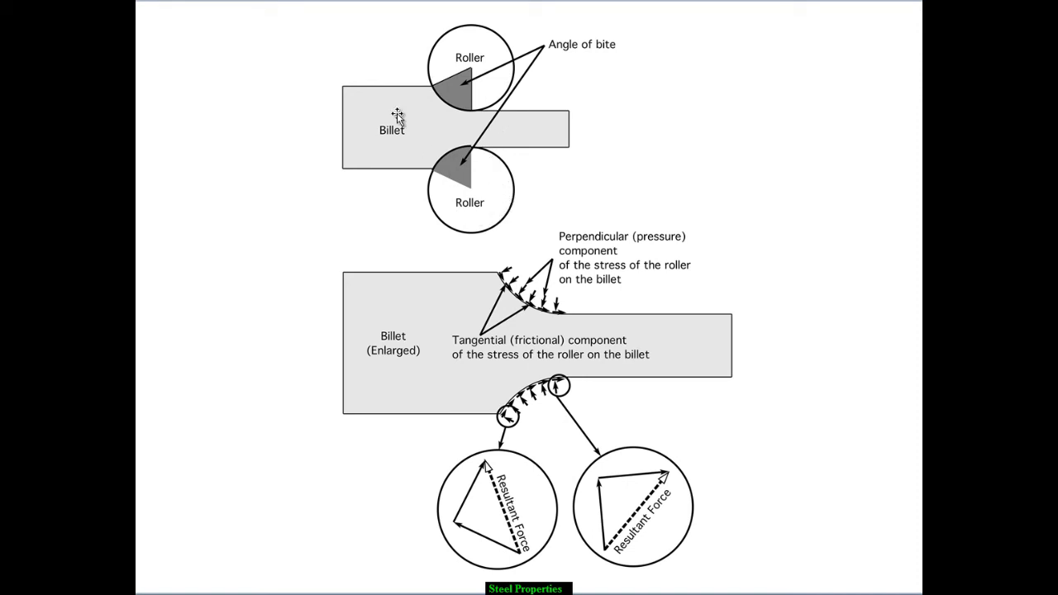
pyautogui.moveTo(456, 141)
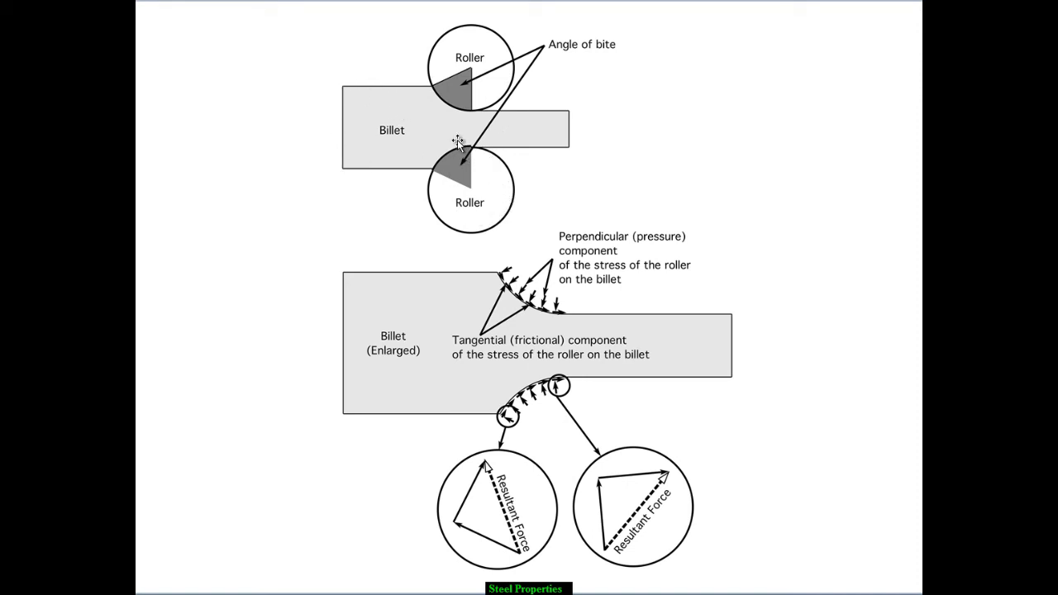
pyautogui.moveTo(664, 152)
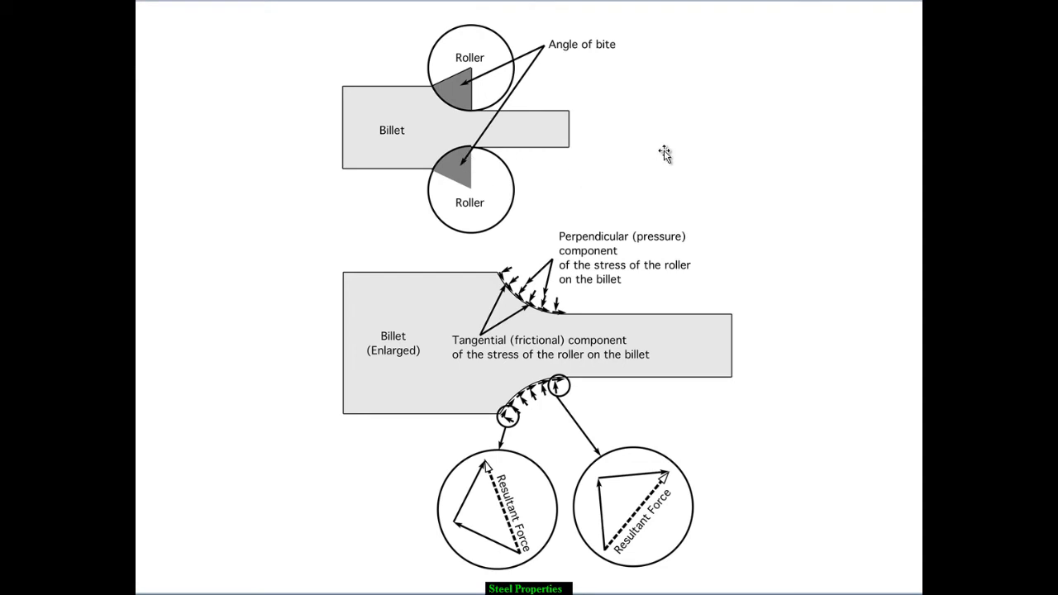
pyautogui.moveTo(668, 170)
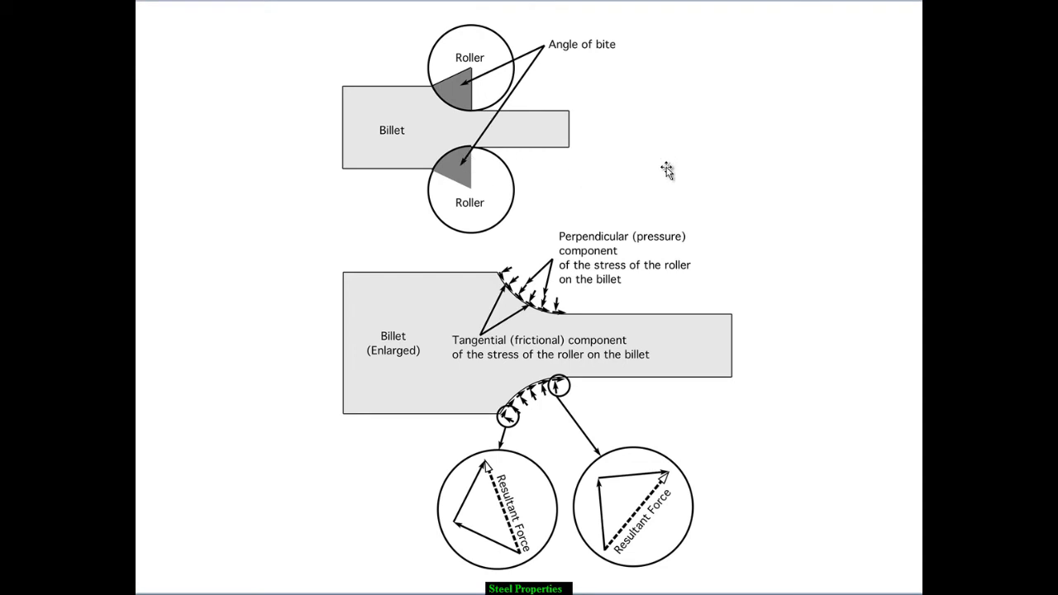
pyautogui.moveTo(743, 112)
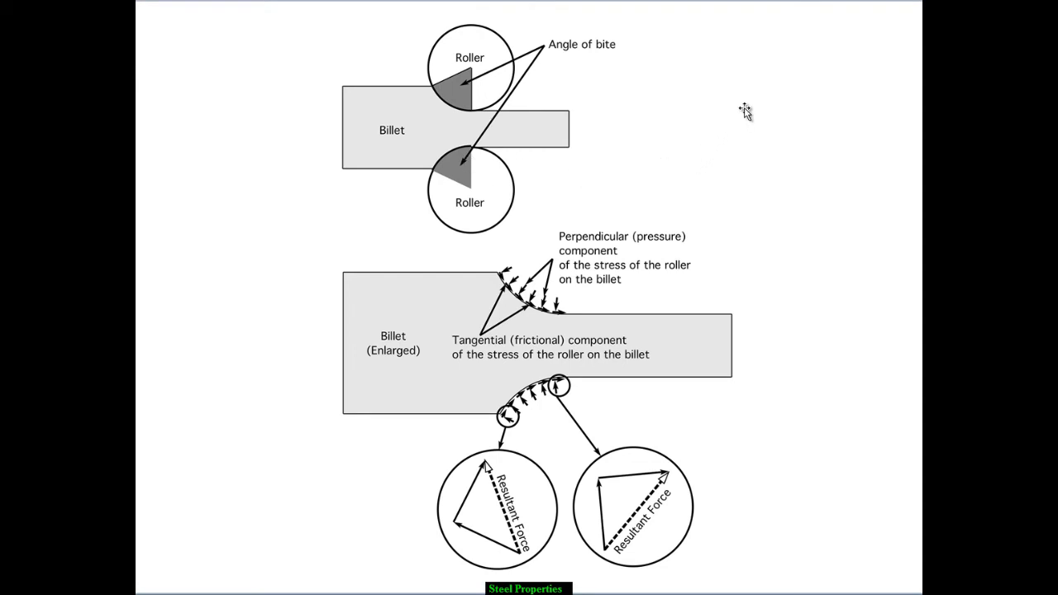
pyautogui.moveTo(763, 192)
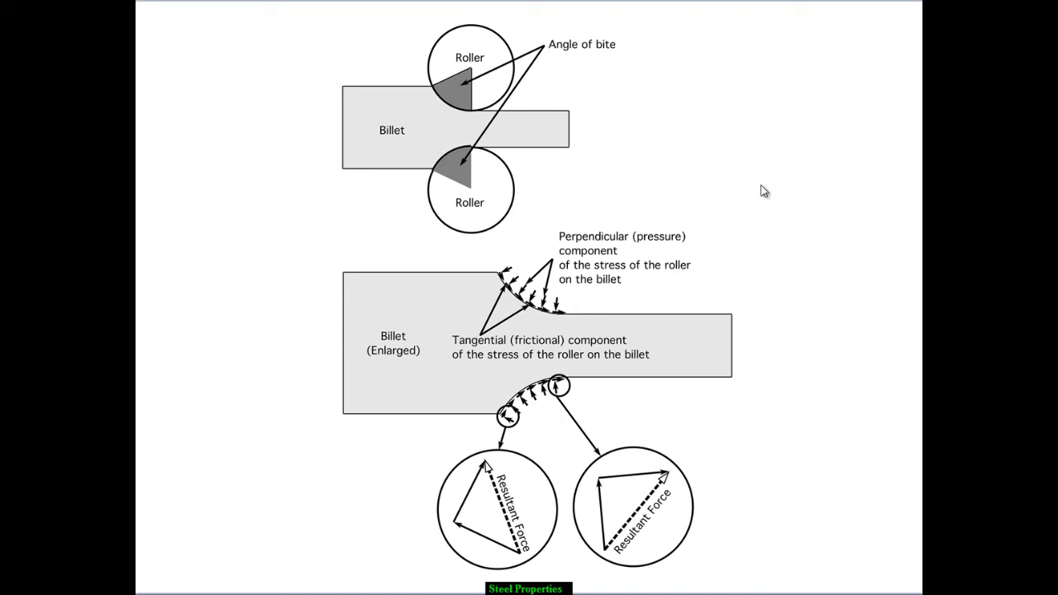
pyautogui.moveTo(770, 199)
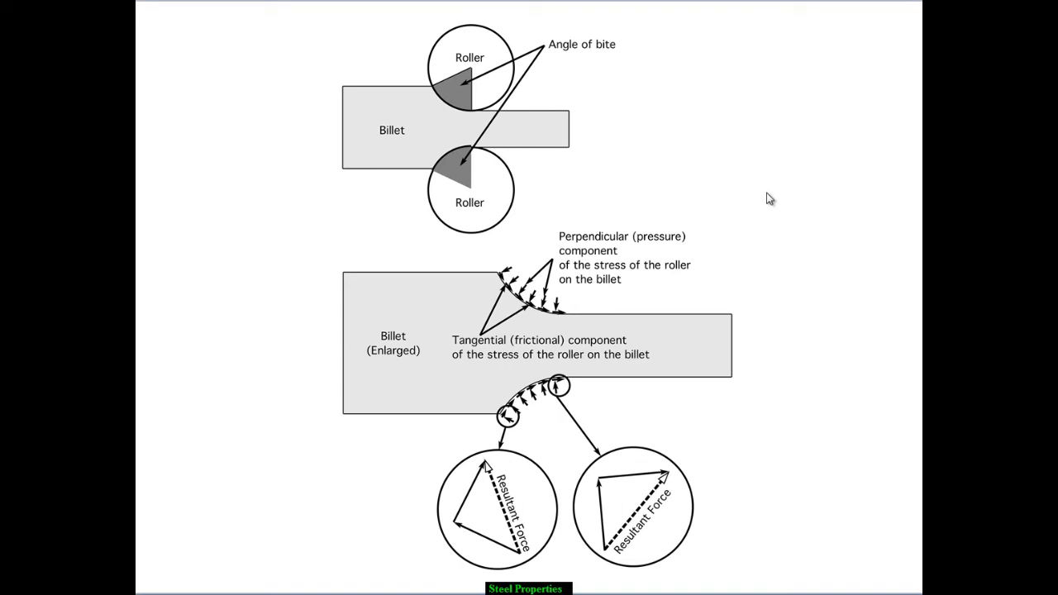
pyautogui.moveTo(780, 251)
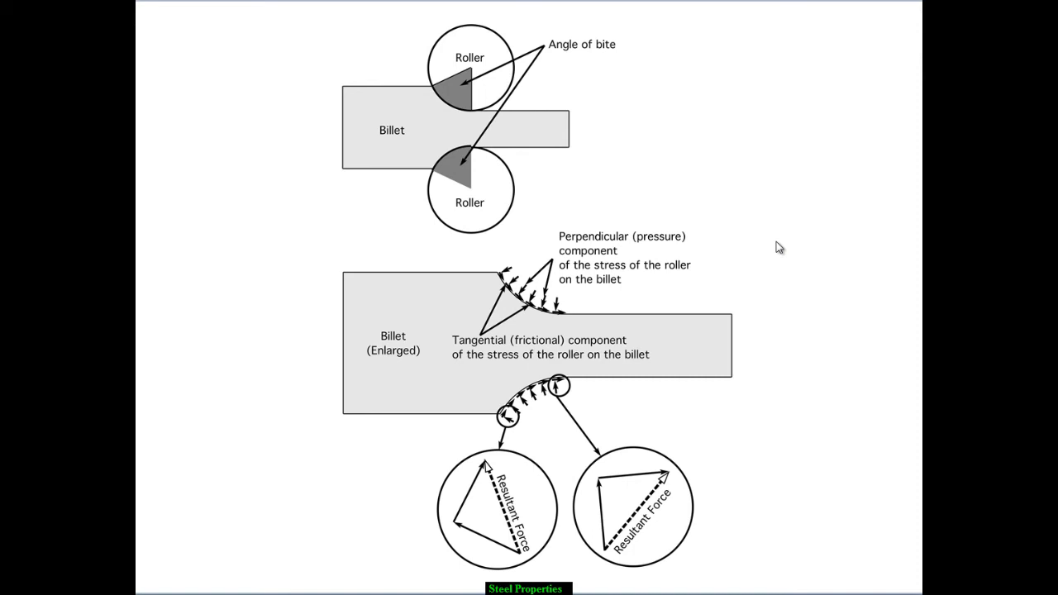
pyautogui.moveTo(780, 271)
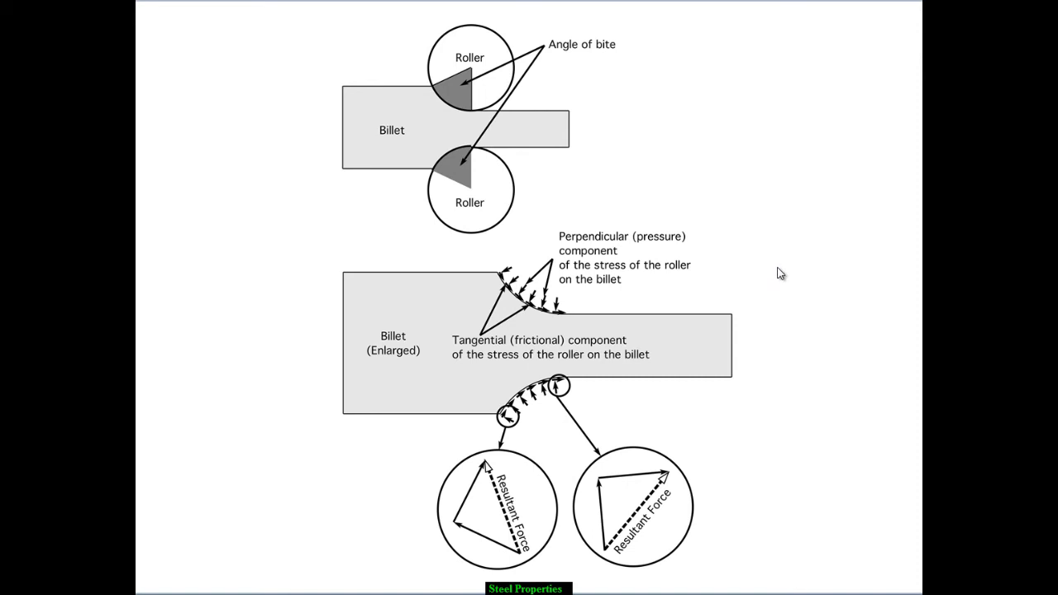
pyautogui.moveTo(843, 266)
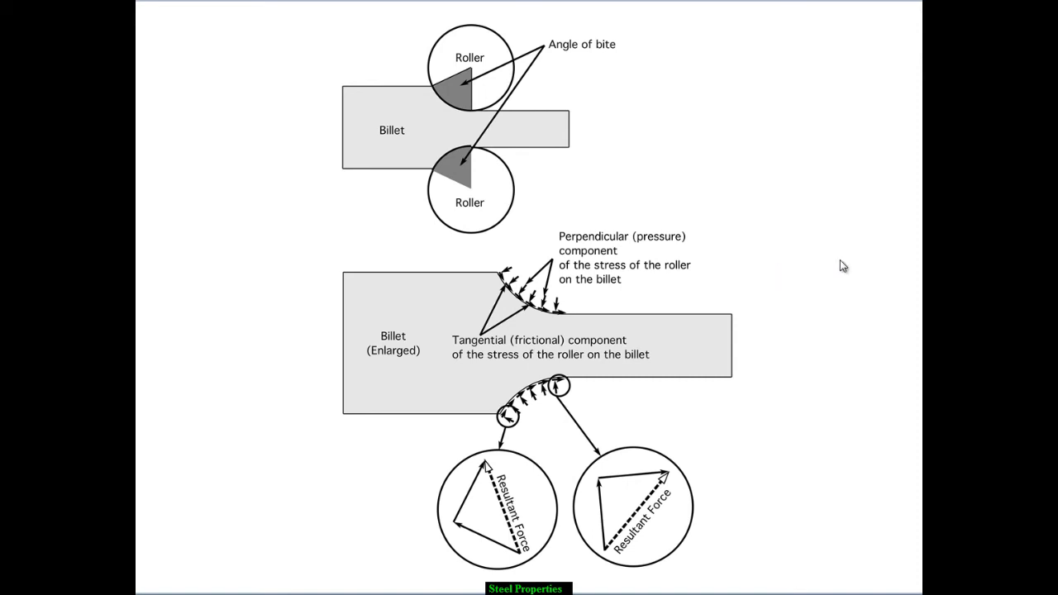
pyautogui.moveTo(801, 260)
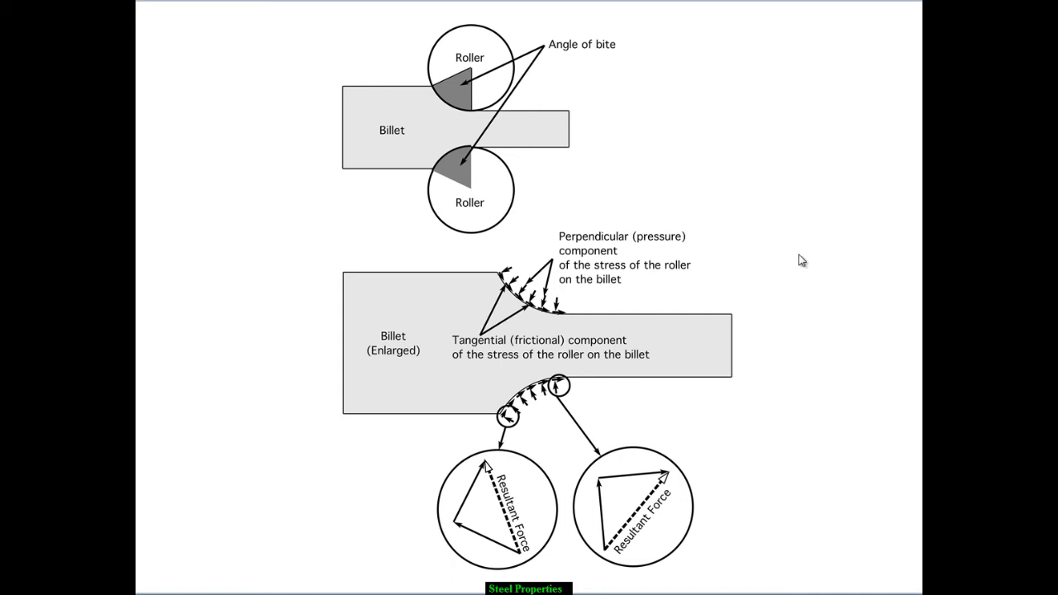
pyautogui.moveTo(744, 297)
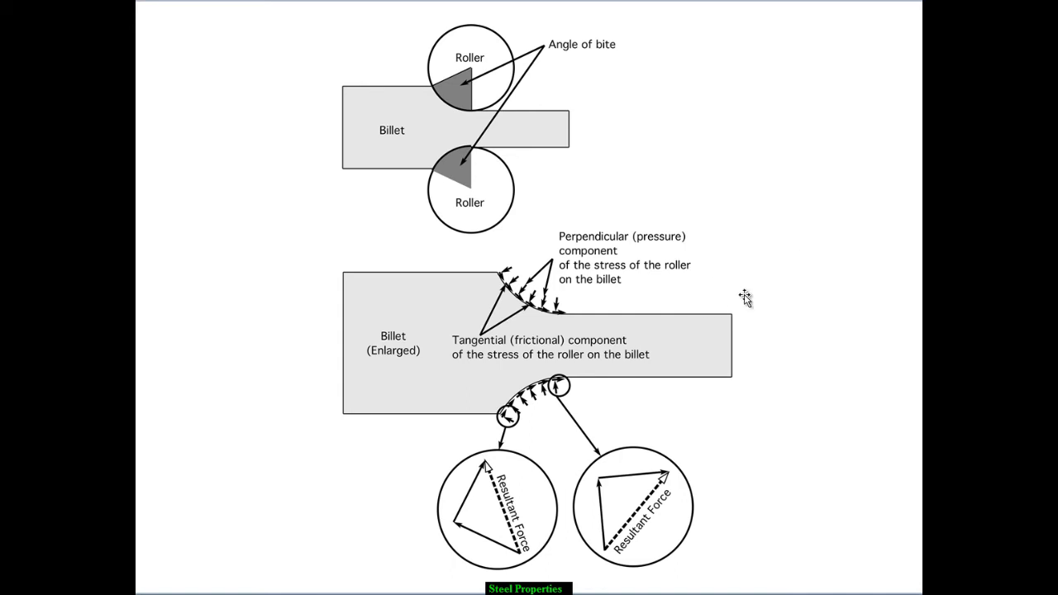
pyautogui.moveTo(737, 342)
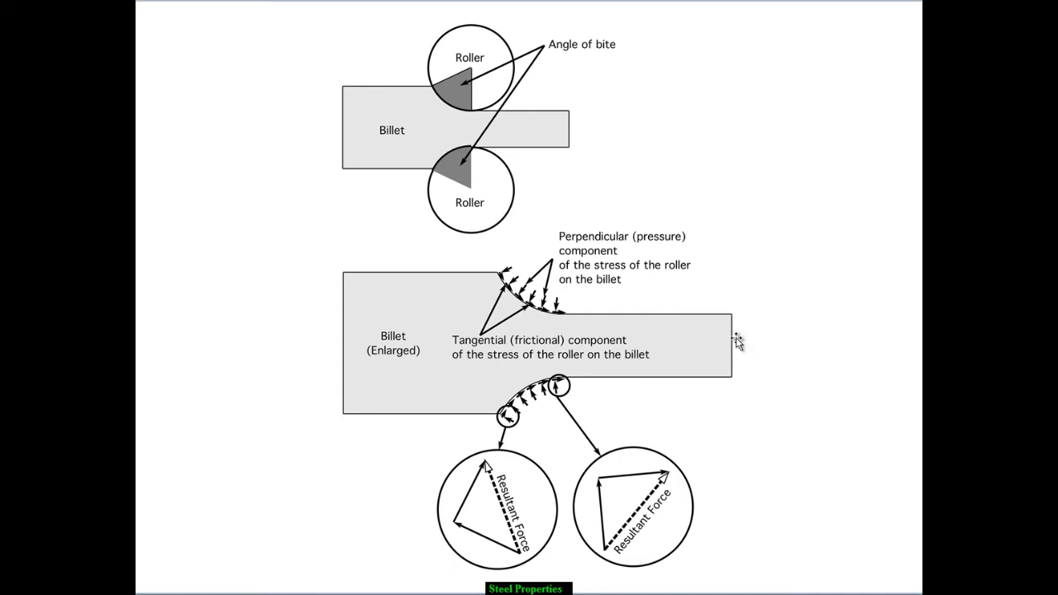
pyautogui.moveTo(736, 342)
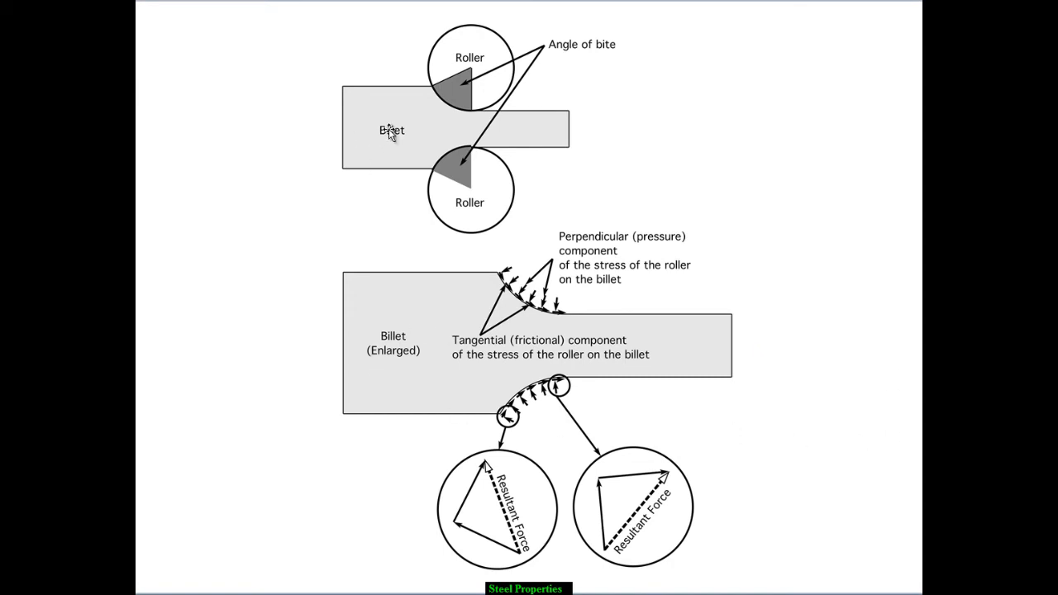
pyautogui.moveTo(492, 413)
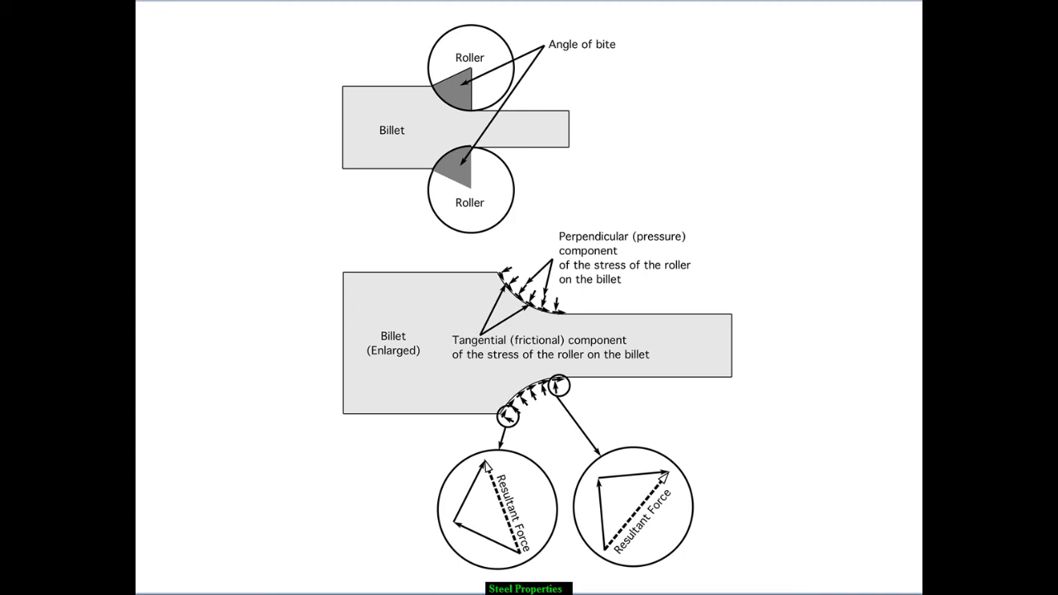
pyautogui.moveTo(522, 453)
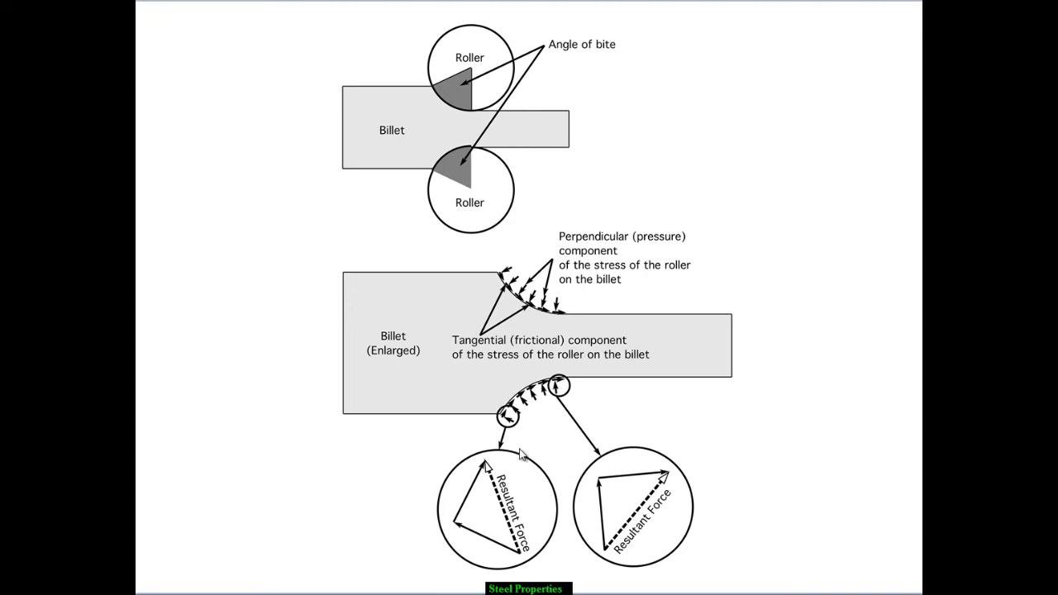
pyautogui.moveTo(601, 405)
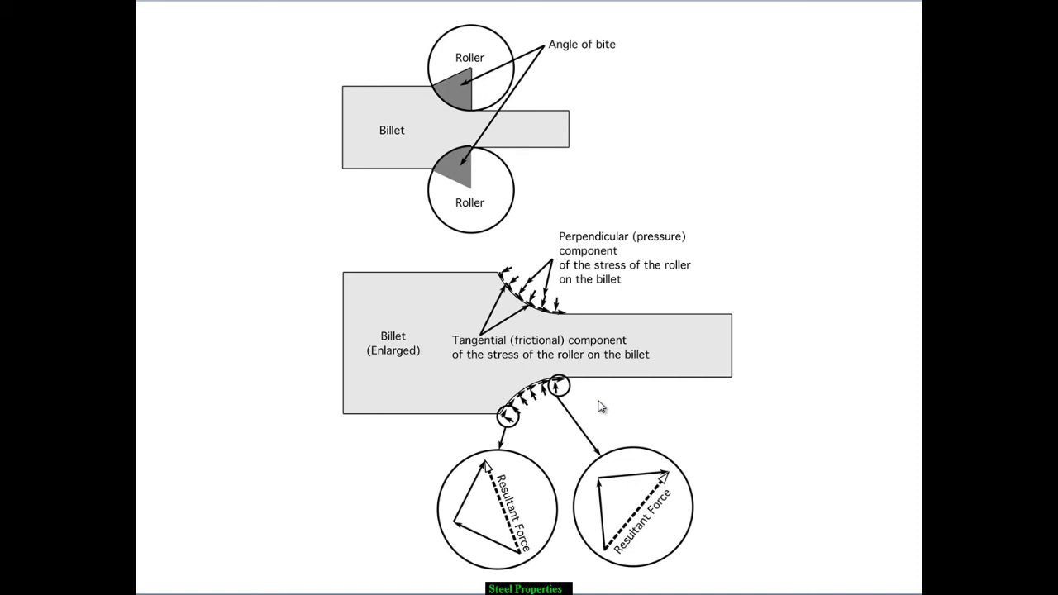
pyautogui.moveTo(598, 301)
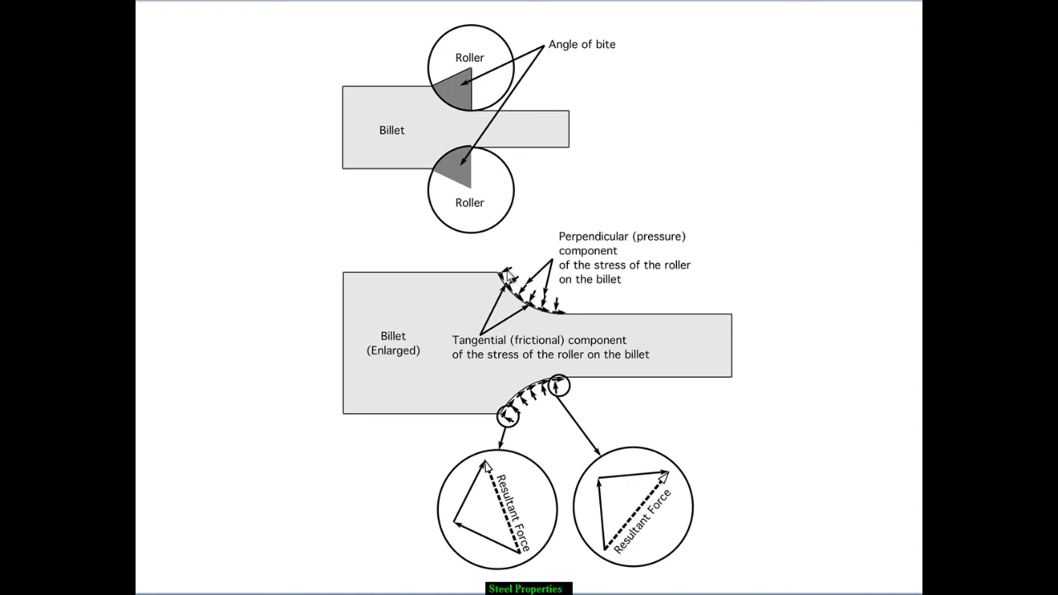
pyautogui.moveTo(569, 304)
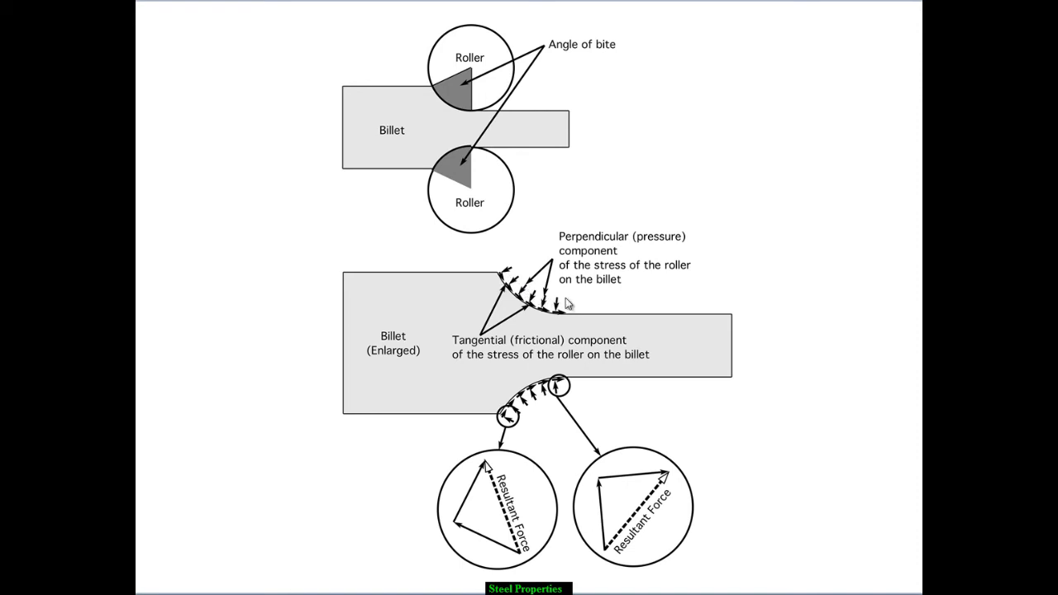
pyautogui.moveTo(494, 279)
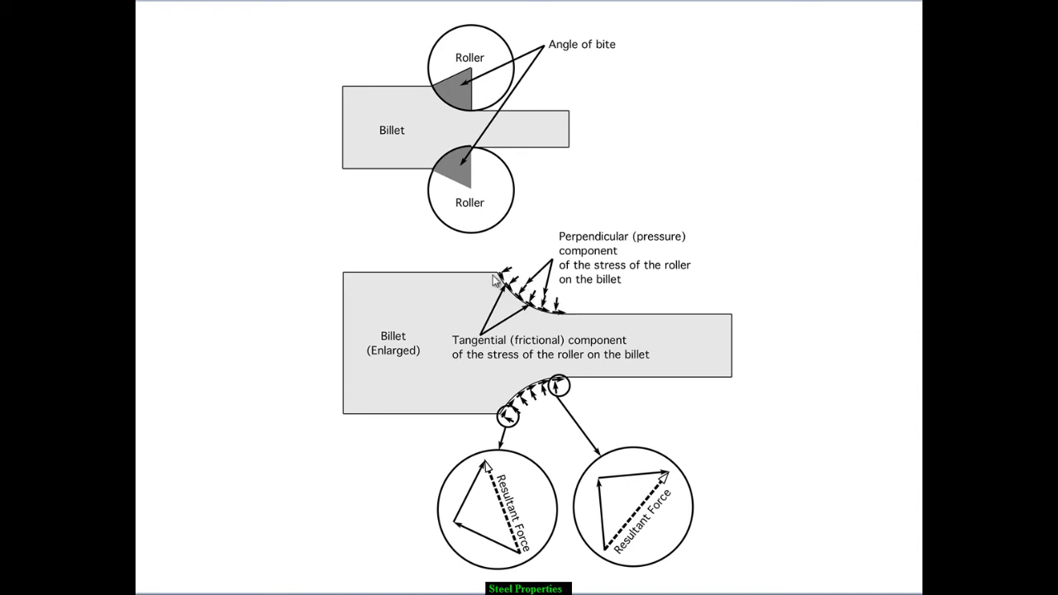
pyautogui.moveTo(565, 317)
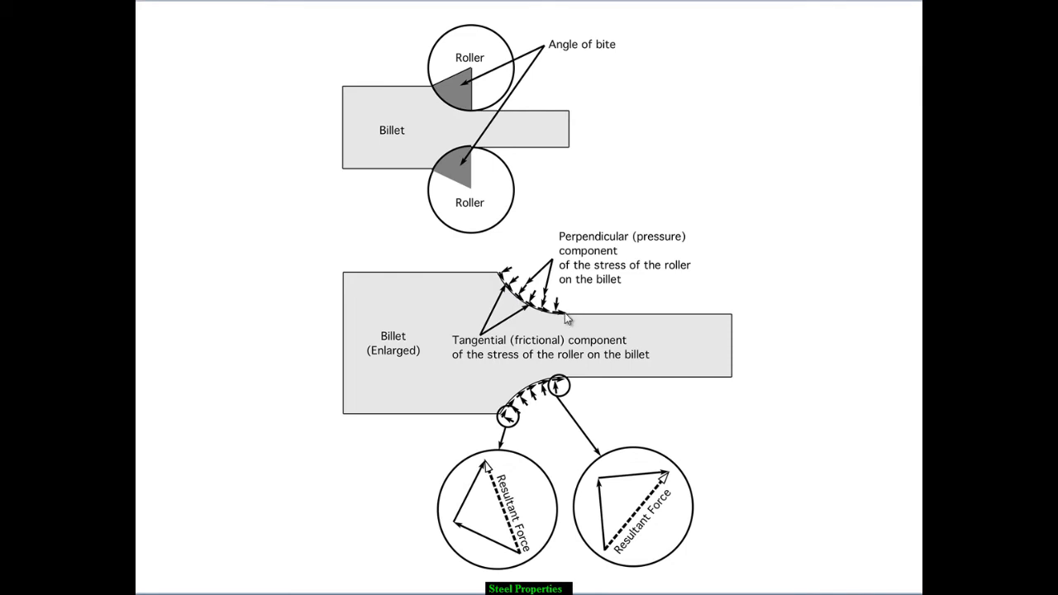
pyautogui.moveTo(598, 315)
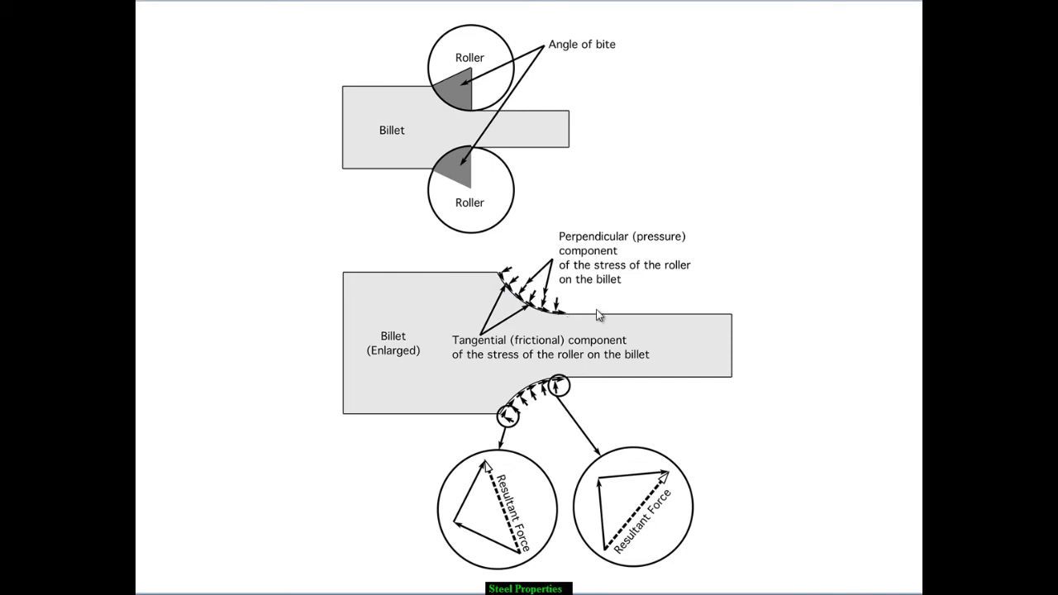
pyautogui.moveTo(702, 294)
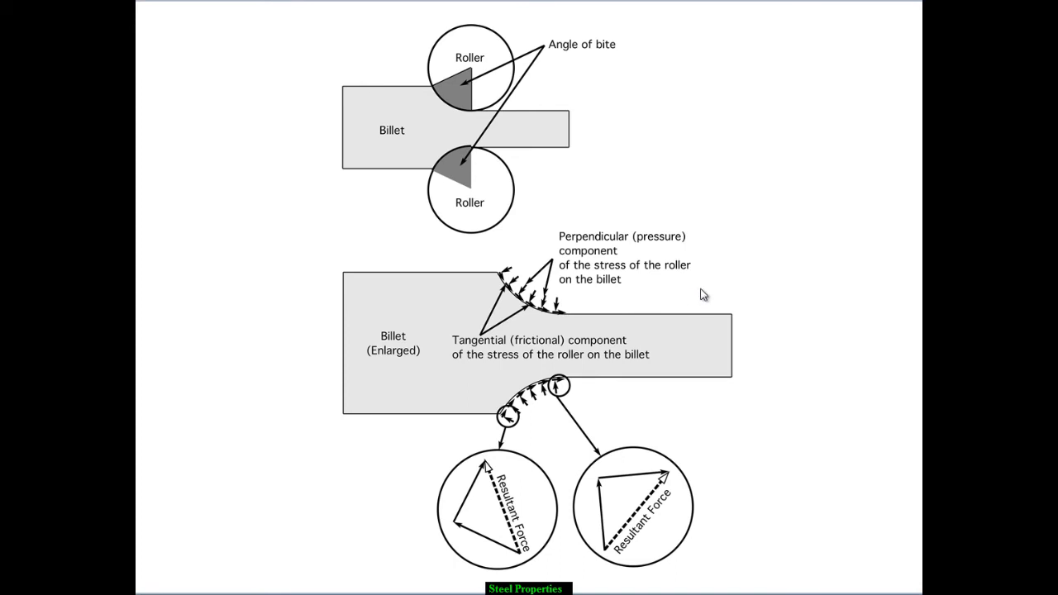
pyautogui.moveTo(708, 304)
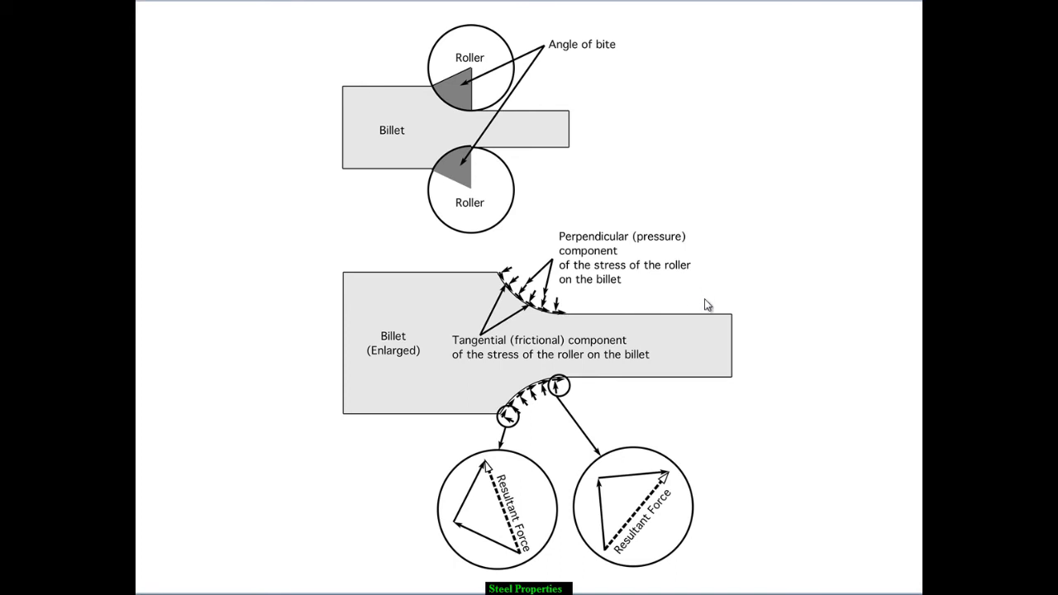
pyautogui.moveTo(549, 520)
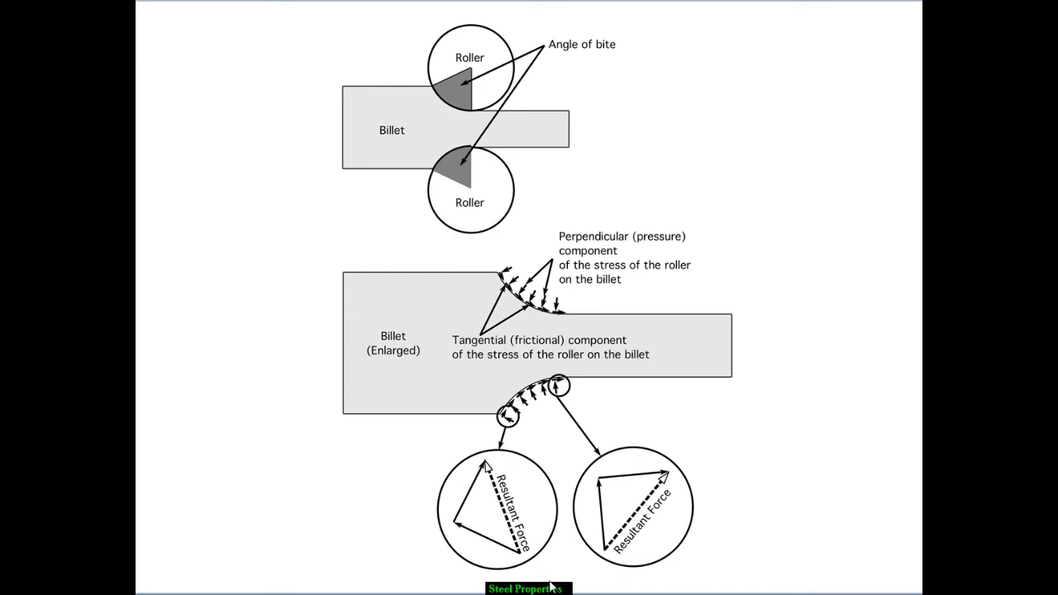
pyautogui.moveTo(514, 427)
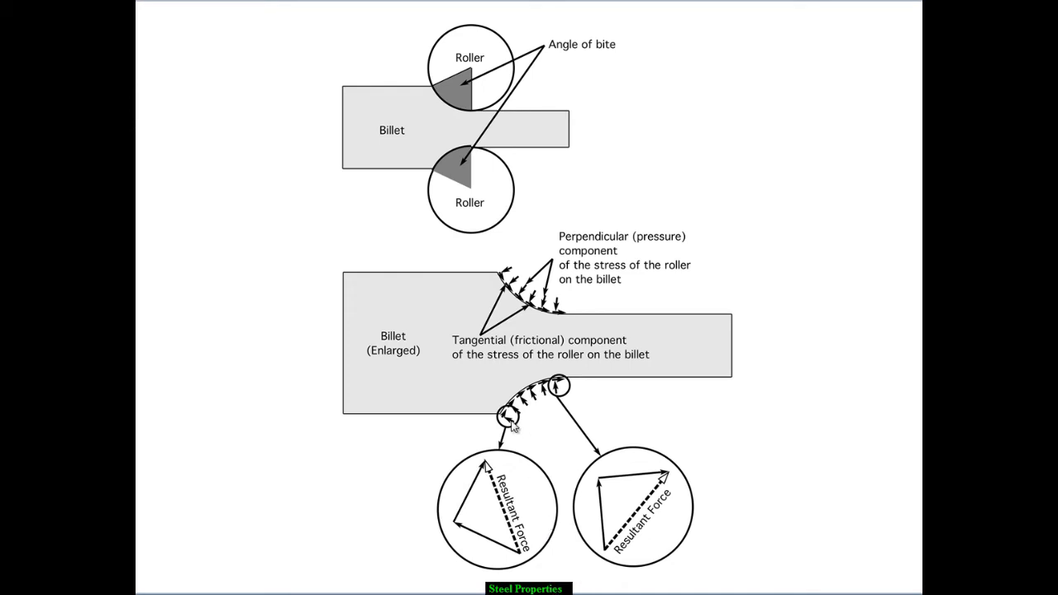
pyautogui.moveTo(510, 424)
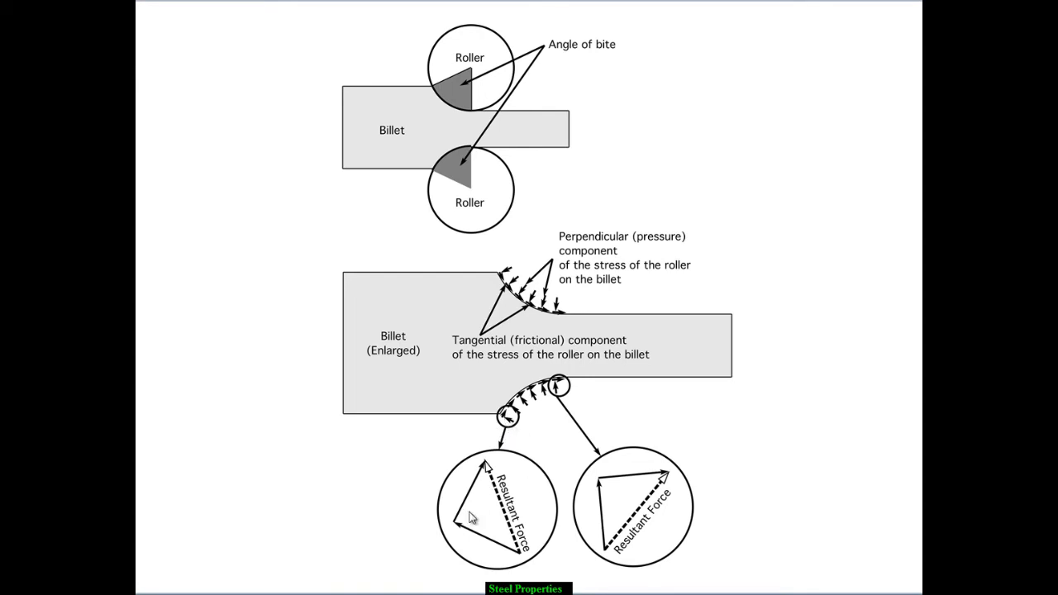
pyautogui.moveTo(523, 459)
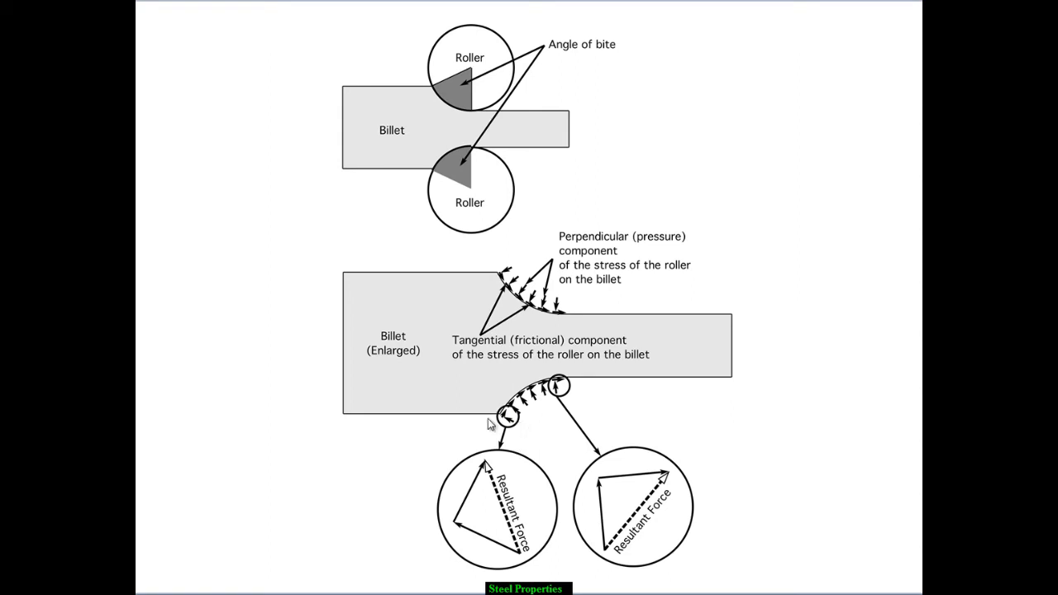
pyautogui.moveTo(465, 522)
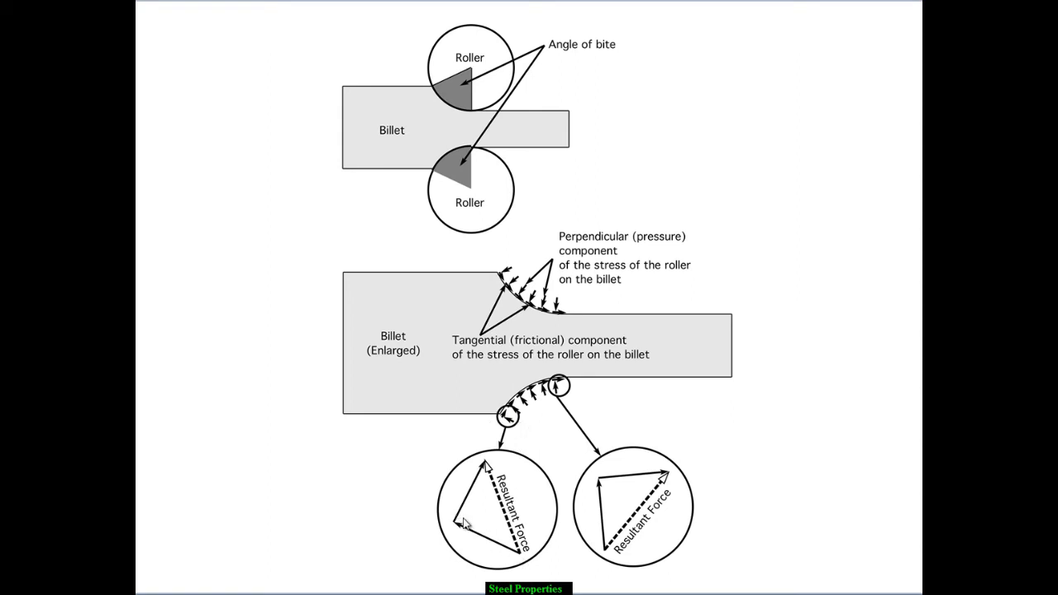
pyautogui.moveTo(506, 519)
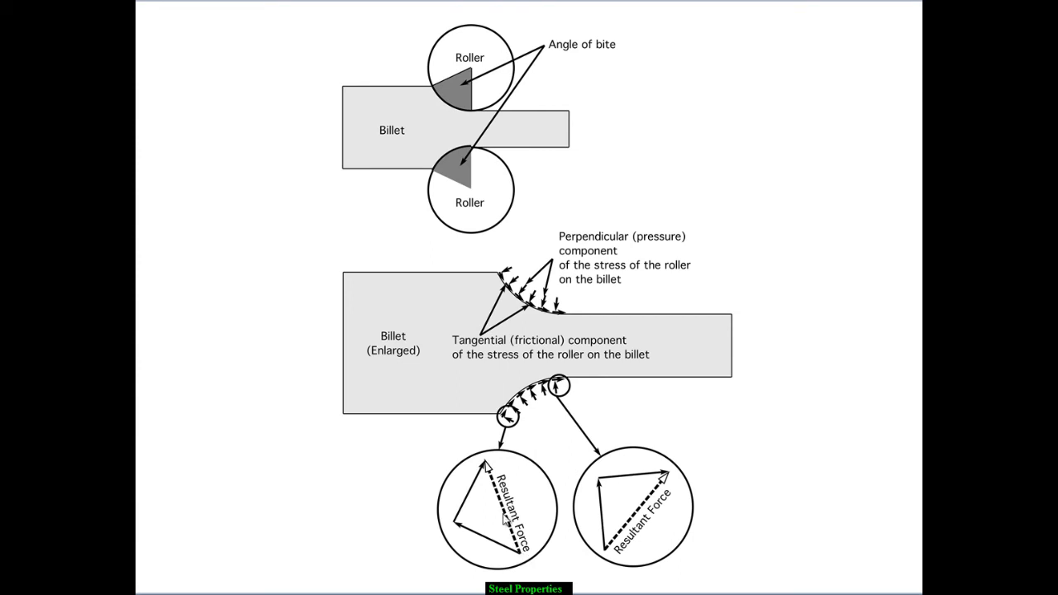
pyautogui.moveTo(526, 559)
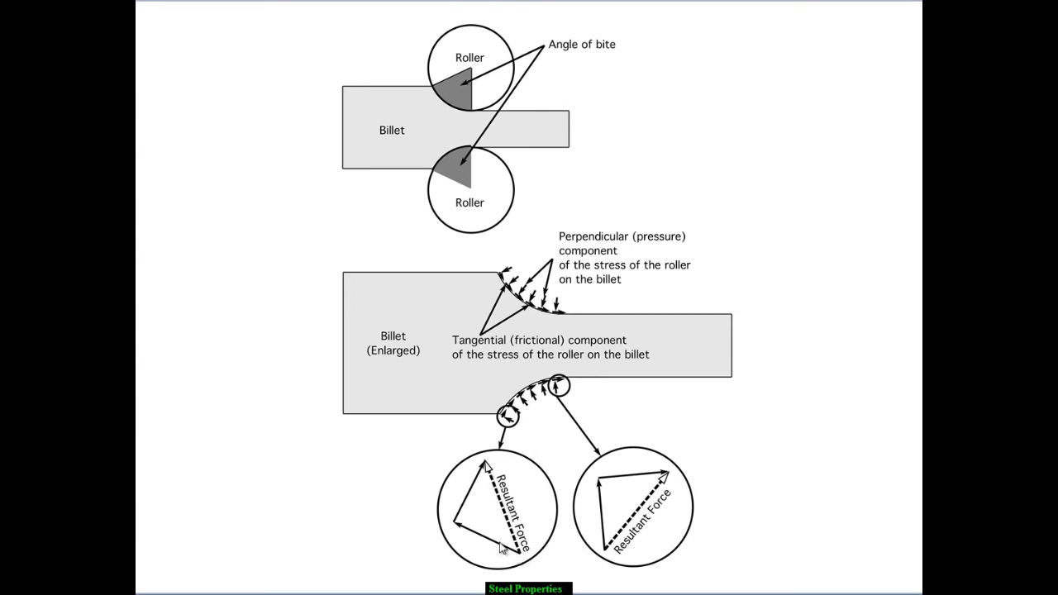
pyautogui.moveTo(529, 436)
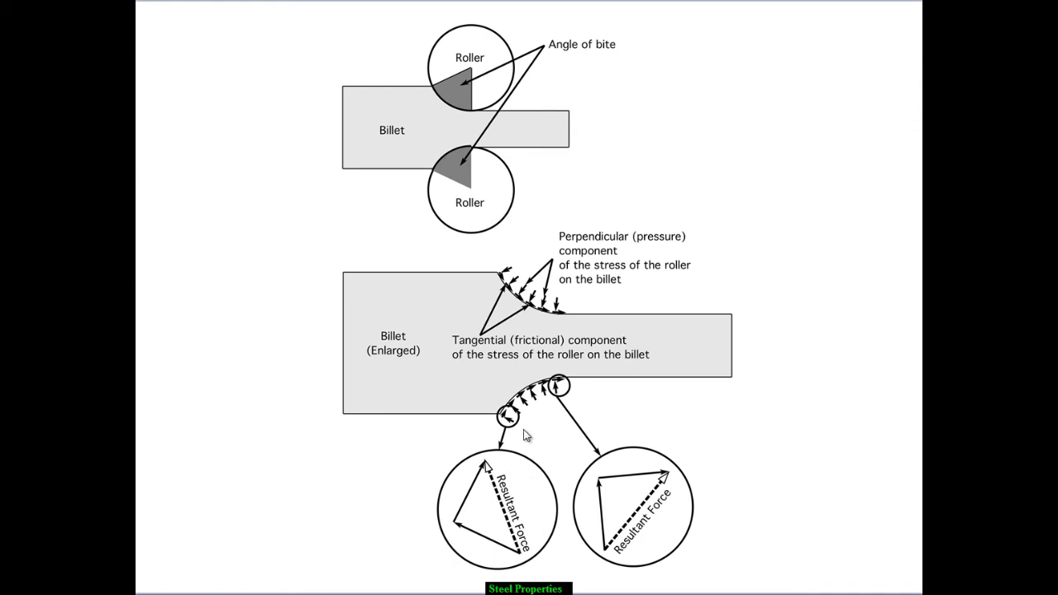
pyautogui.moveTo(519, 561)
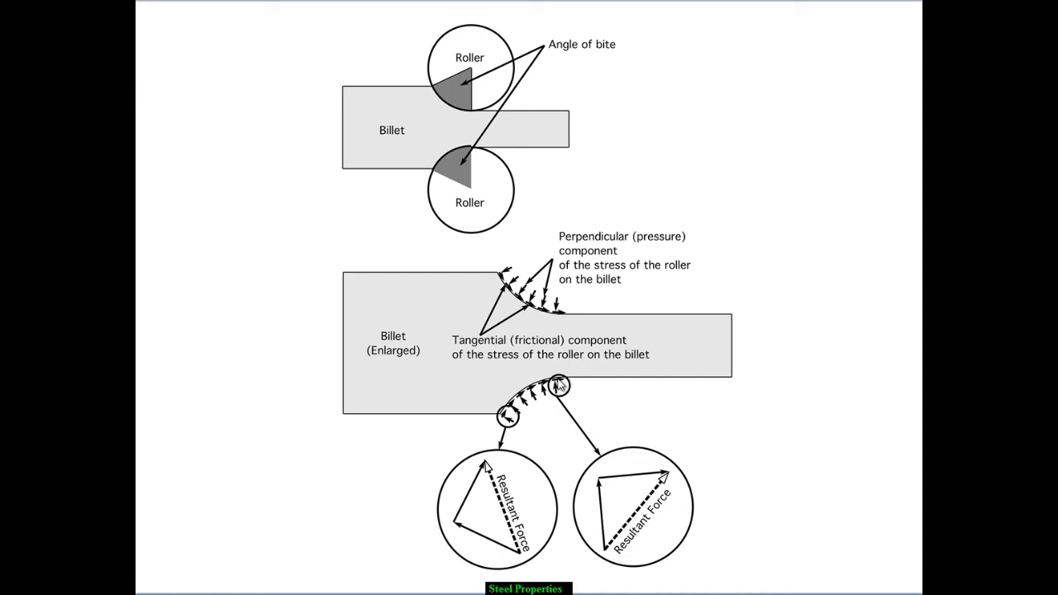
pyautogui.moveTo(661, 471)
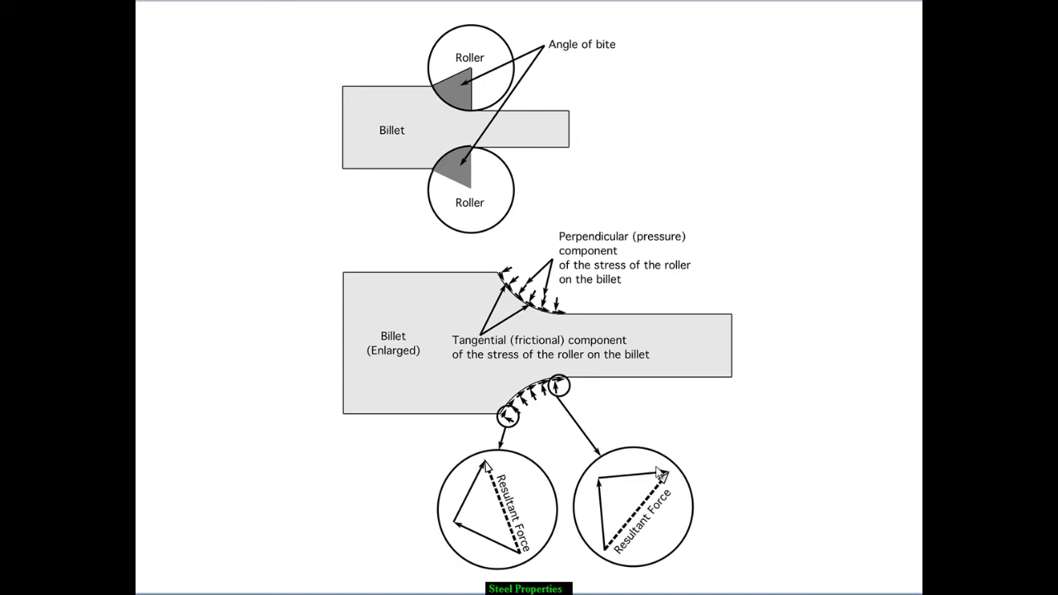
pyautogui.moveTo(612, 555)
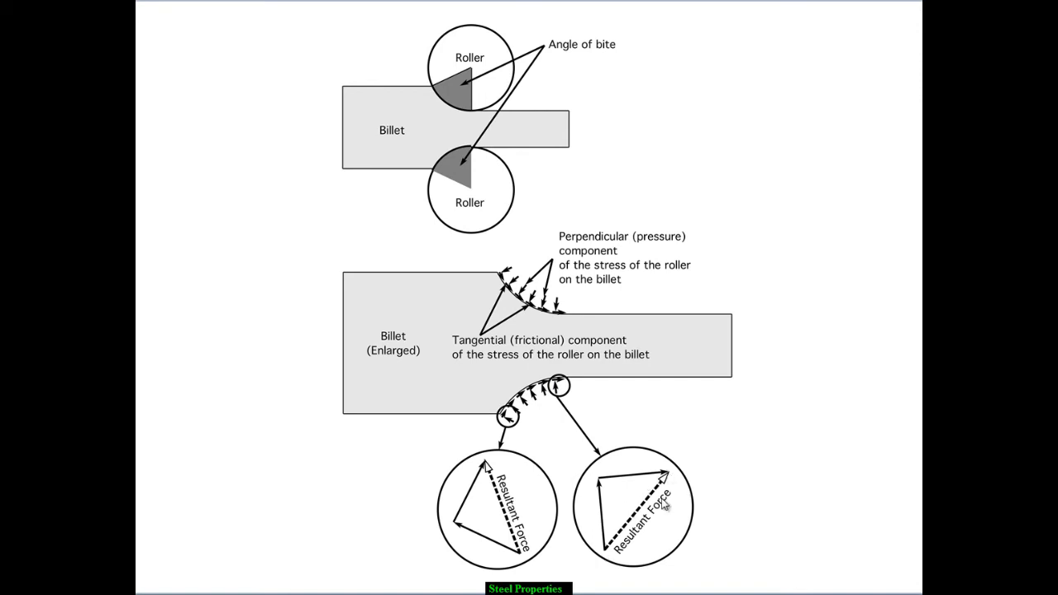
pyautogui.moveTo(666, 506)
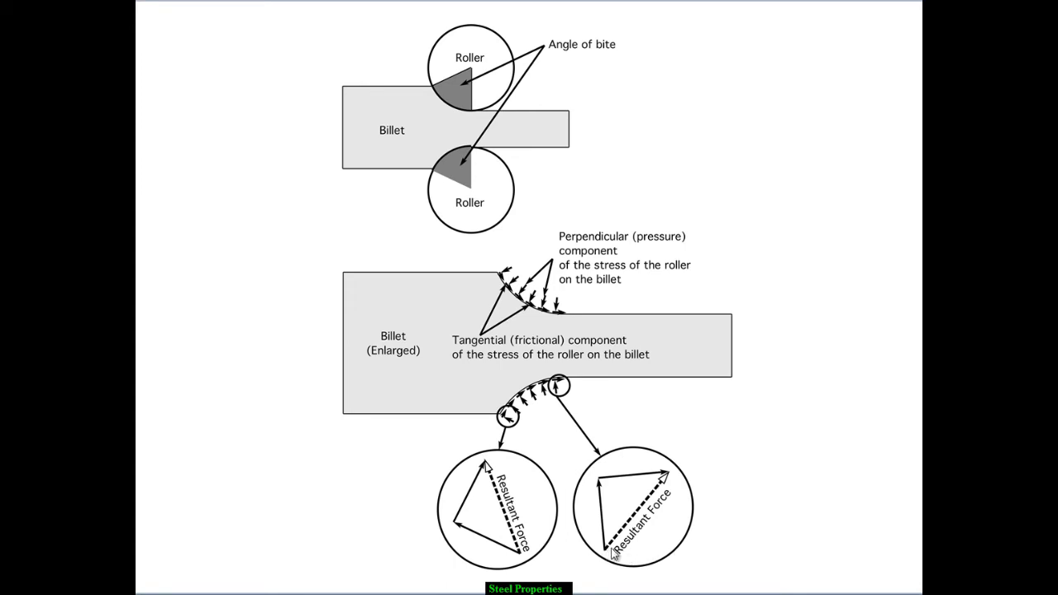
pyautogui.moveTo(704, 552)
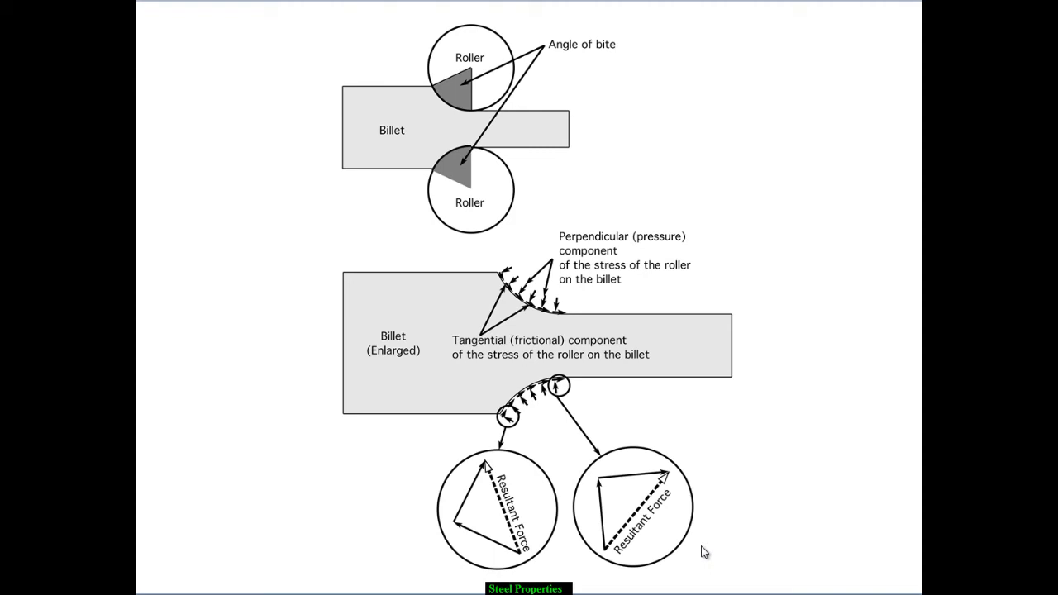
pyautogui.moveTo(578, 509)
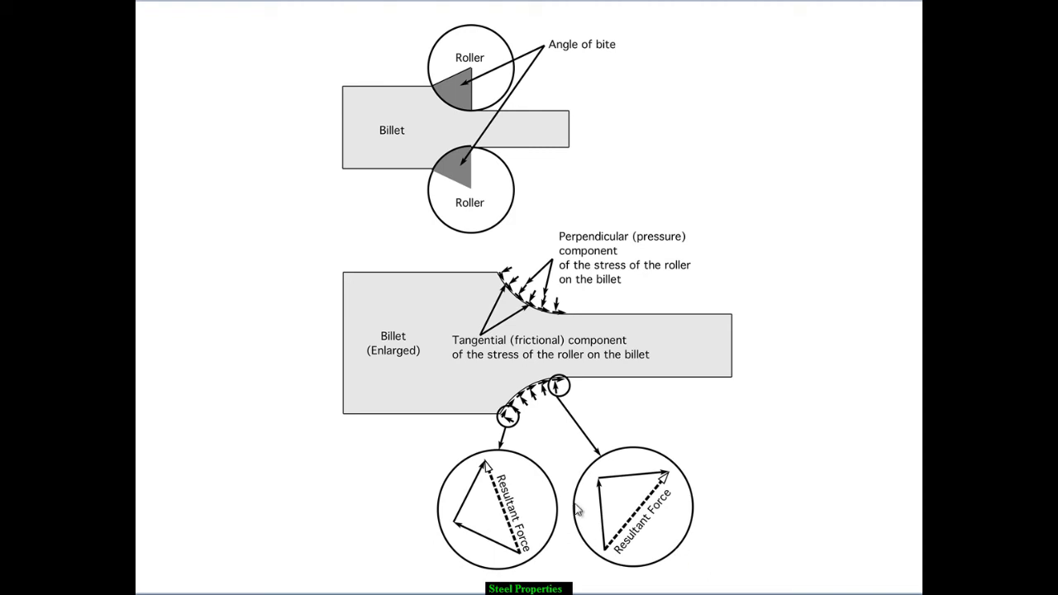
pyautogui.moveTo(549, 476)
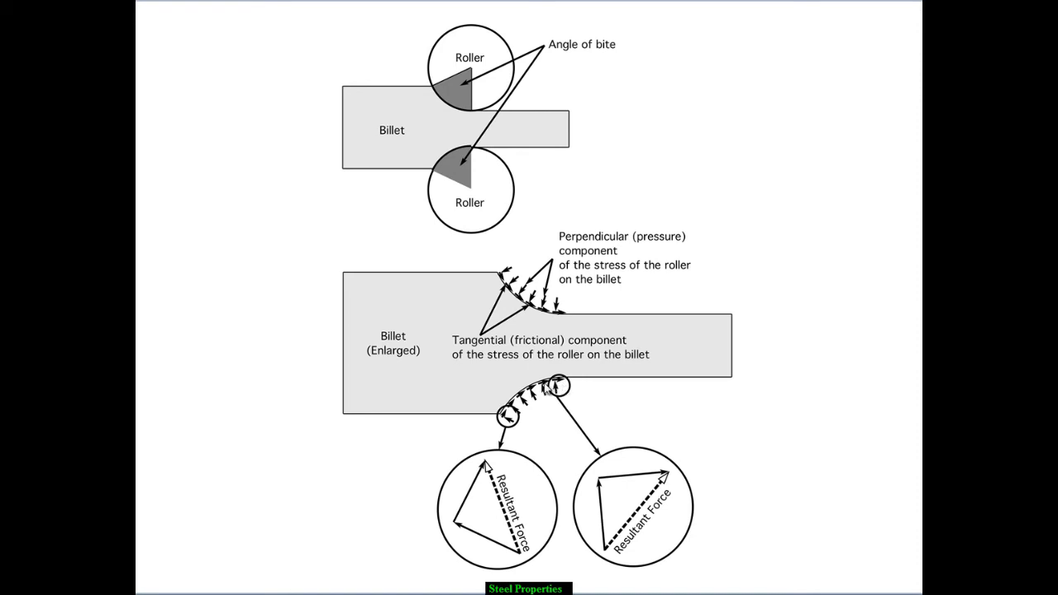
pyautogui.moveTo(392, 392)
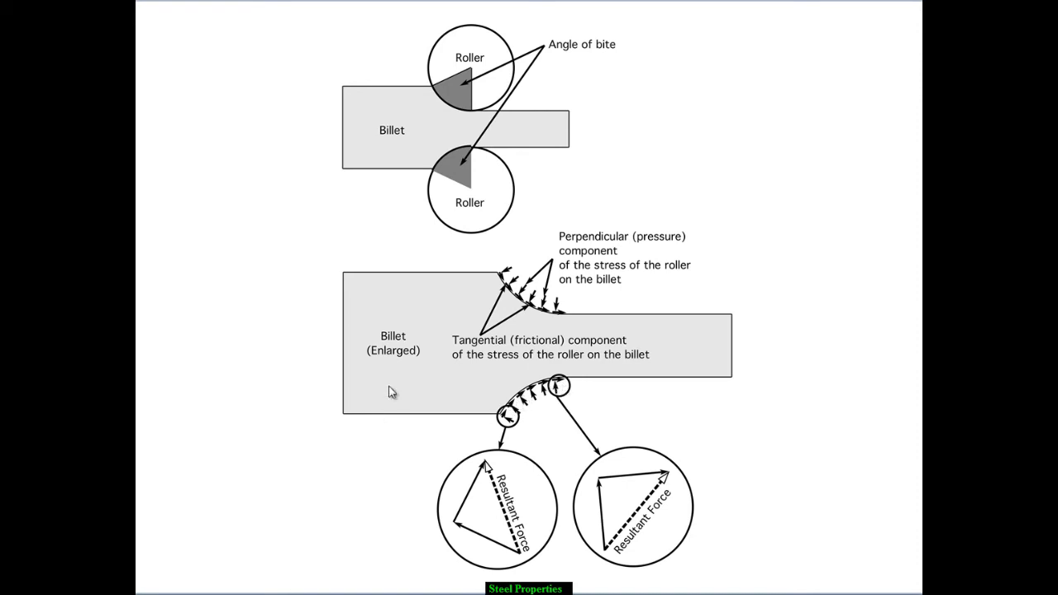
pyautogui.moveTo(675, 339)
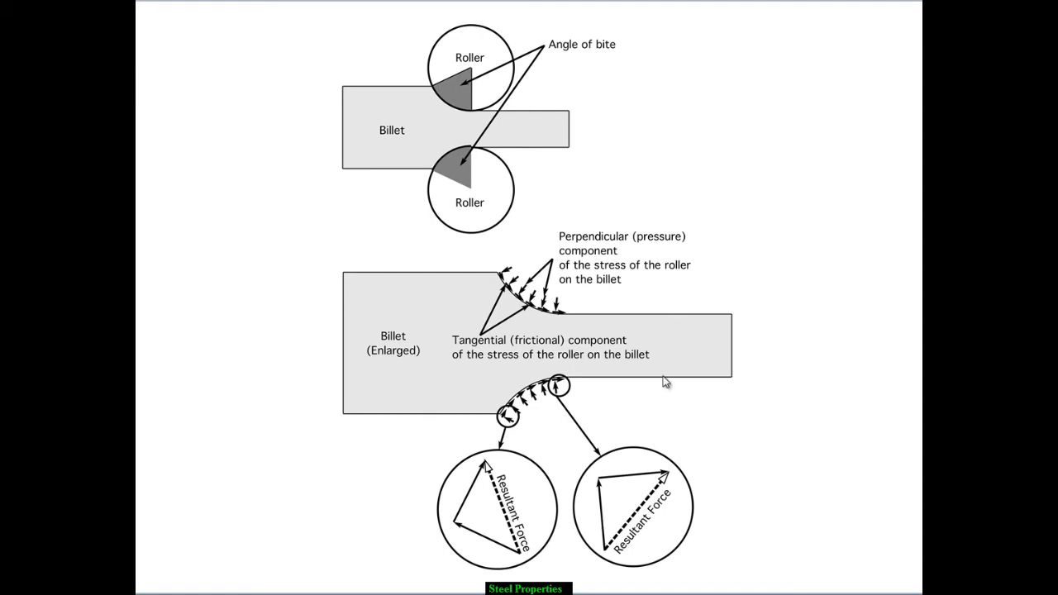
pyautogui.moveTo(505, 416)
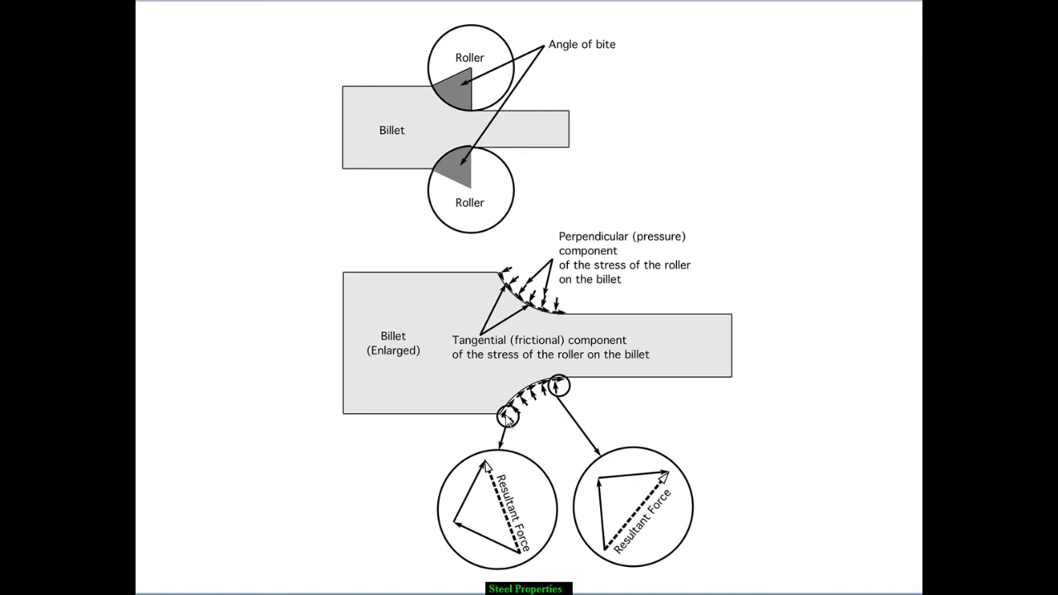
pyautogui.moveTo(545, 513)
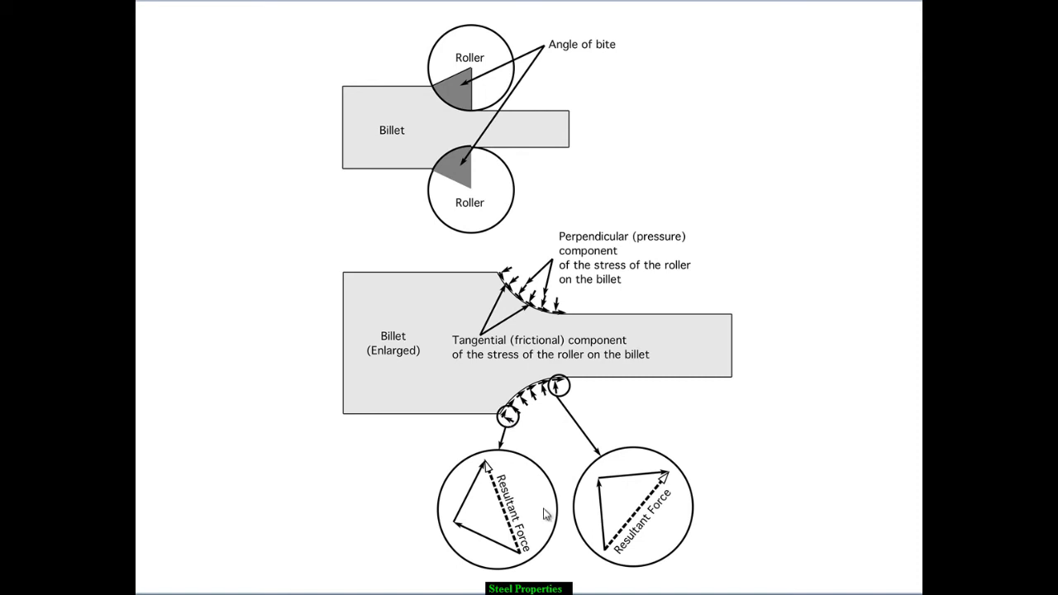
pyautogui.moveTo(472, 567)
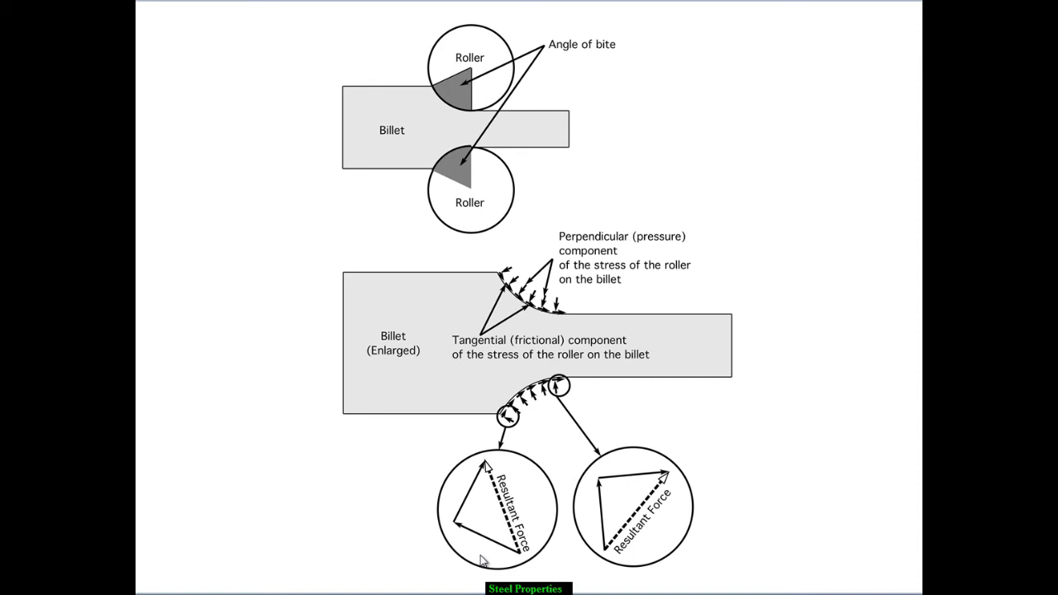
pyautogui.moveTo(482, 582)
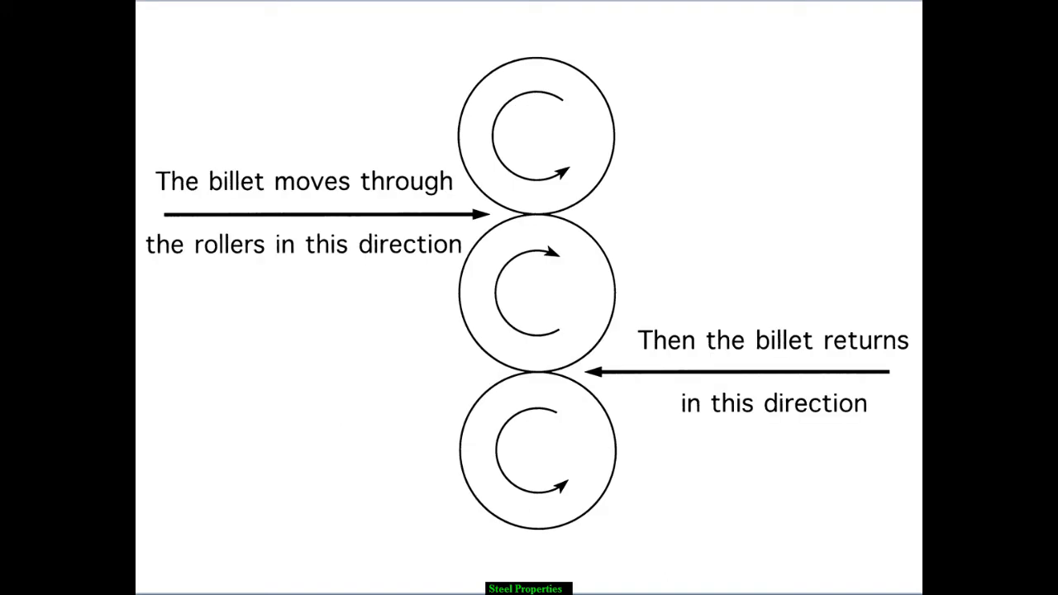
pyautogui.moveTo(169, 214)
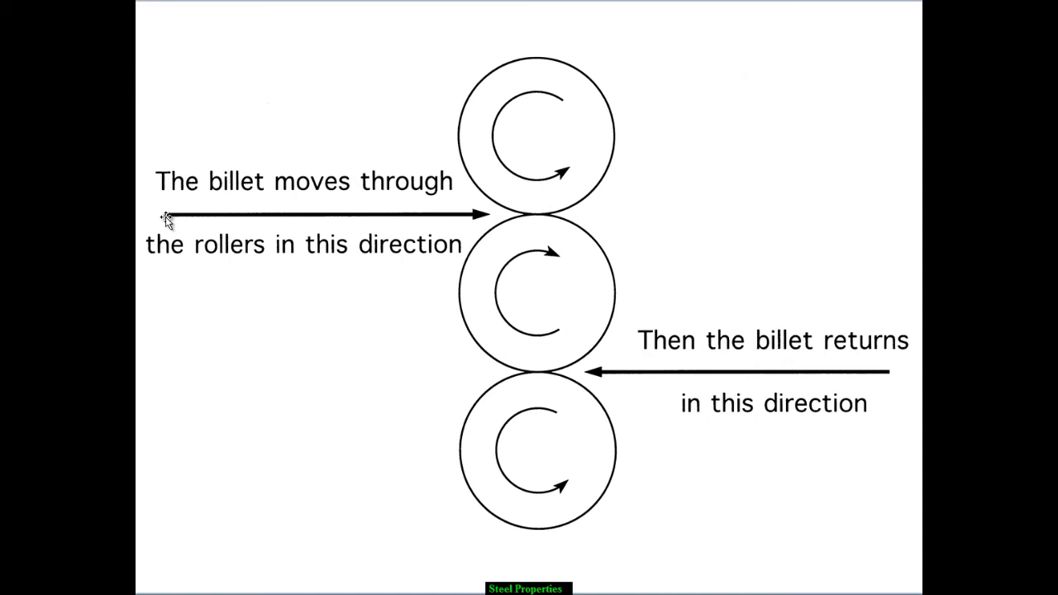
pyautogui.moveTo(196, 219)
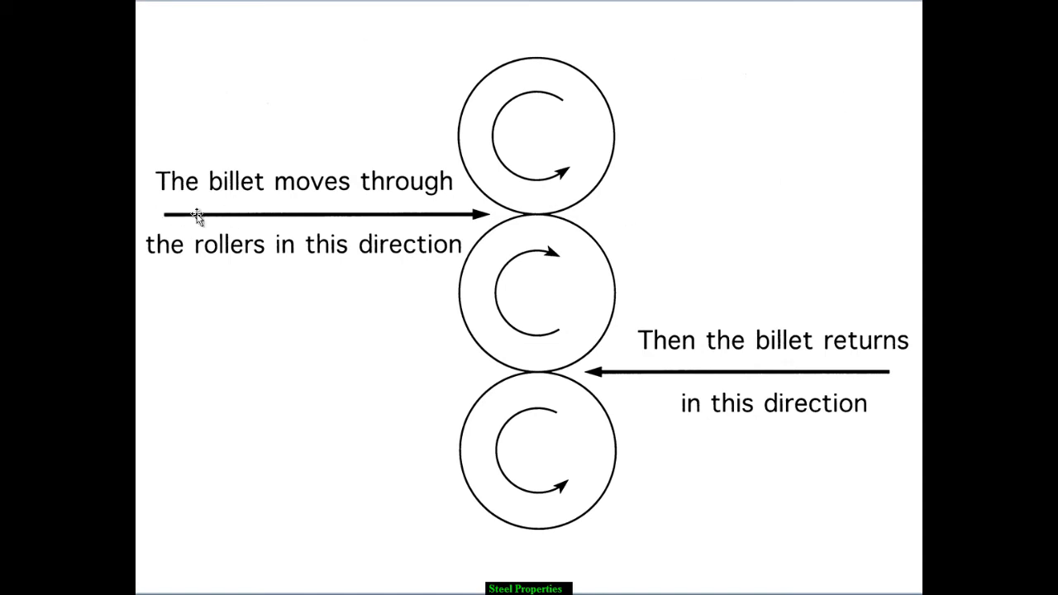
pyautogui.moveTo(591, 278)
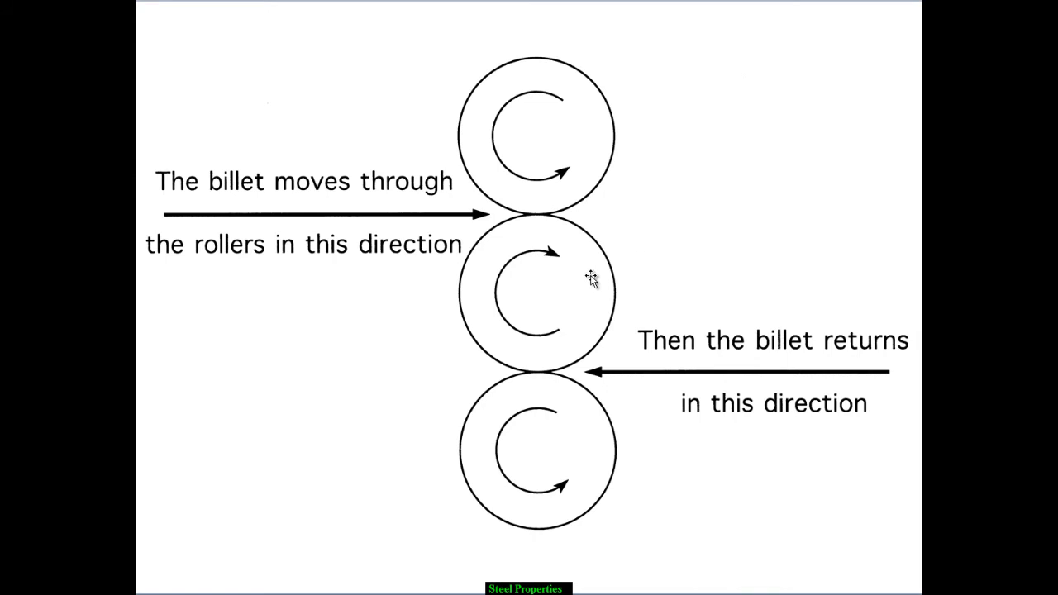
pyautogui.moveTo(218, 190)
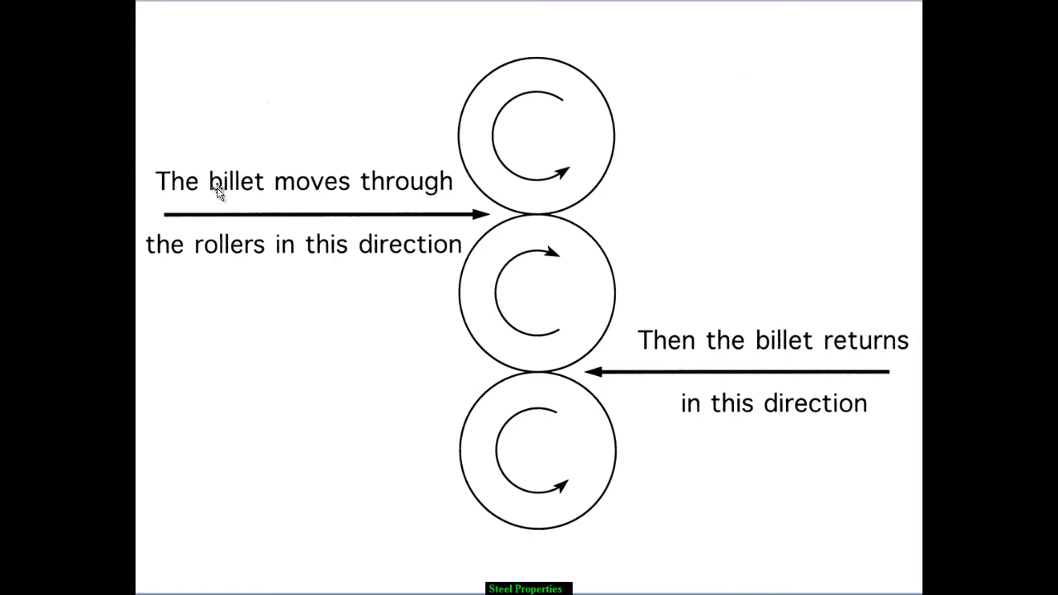
pyautogui.moveTo(208, 221)
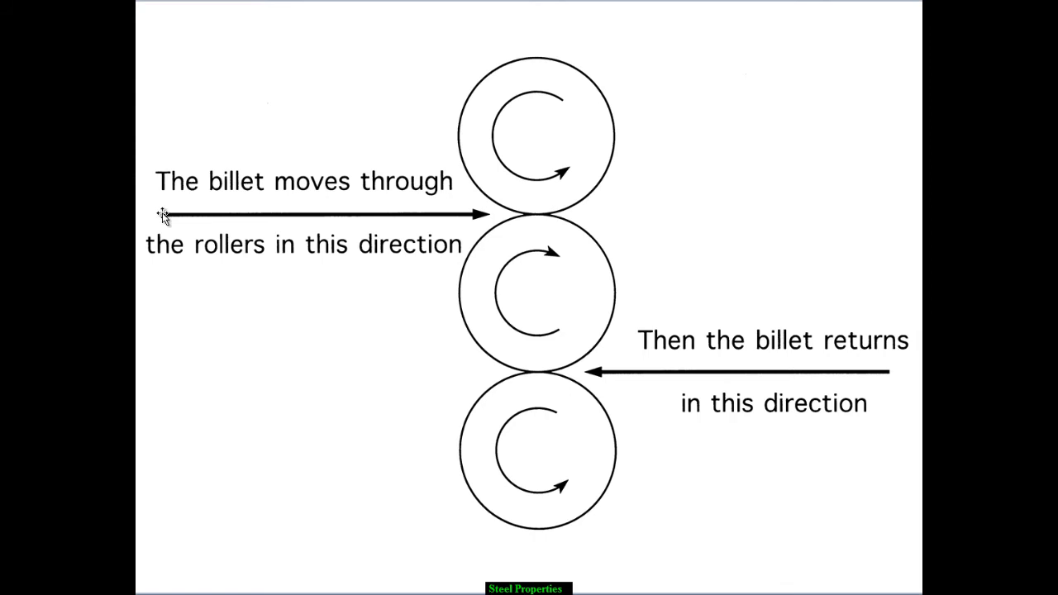
pyautogui.moveTo(549, 499)
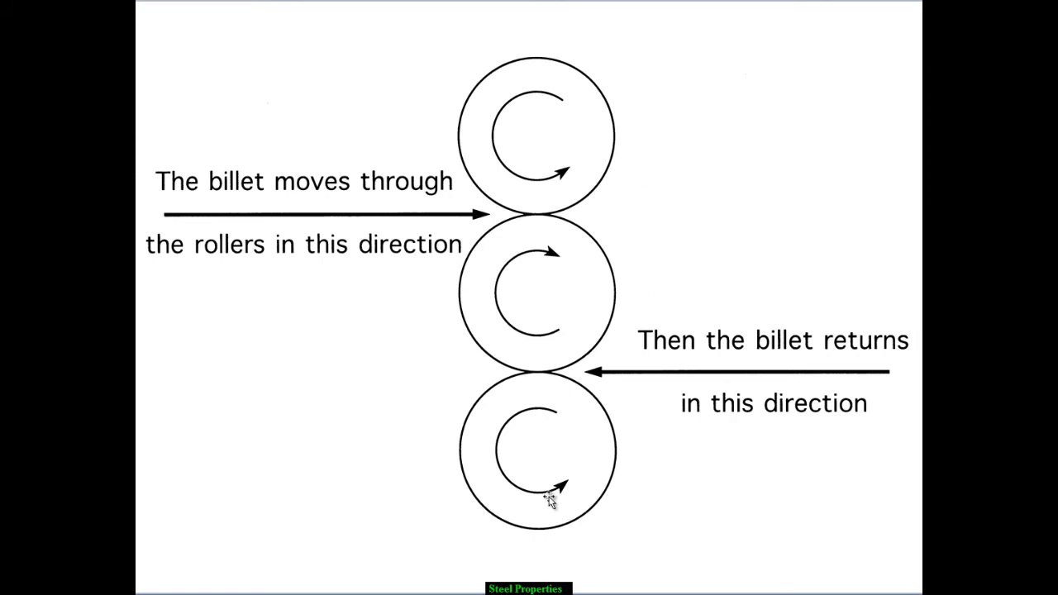
pyautogui.moveTo(537, 504)
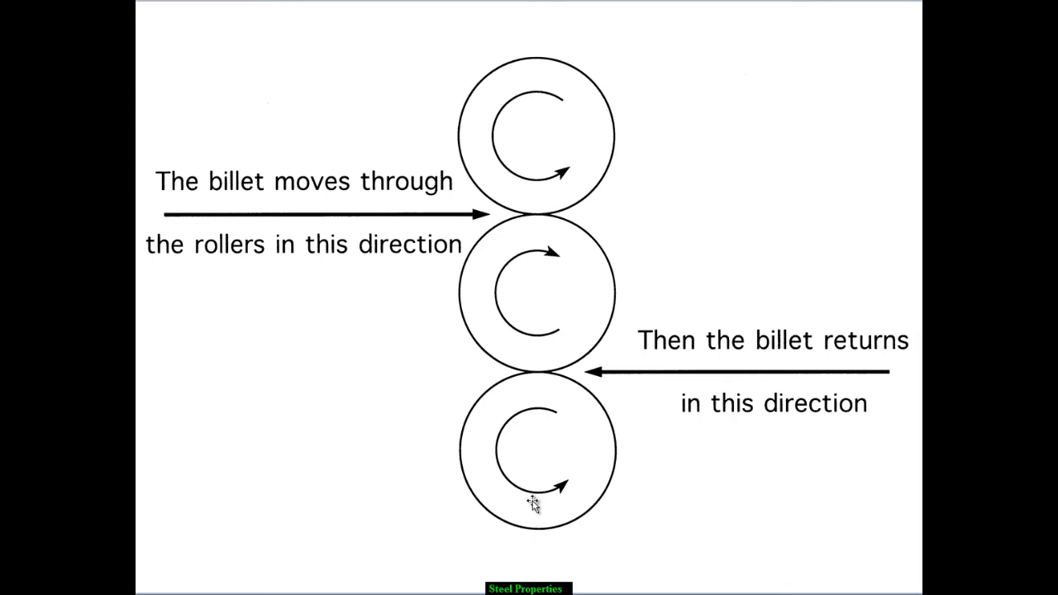
pyautogui.moveTo(549, 135)
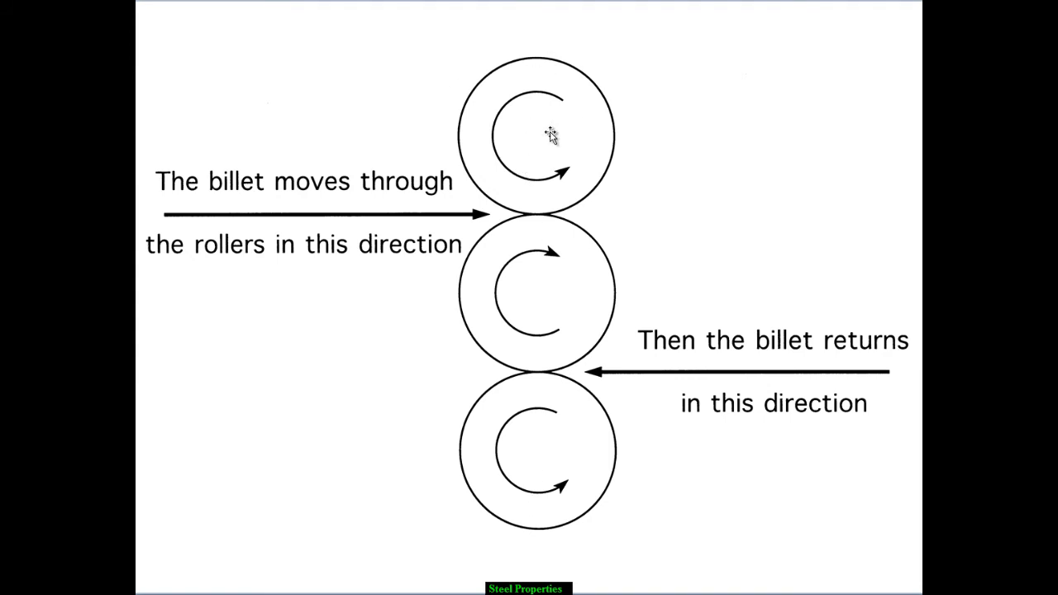
pyautogui.moveTo(212, 273)
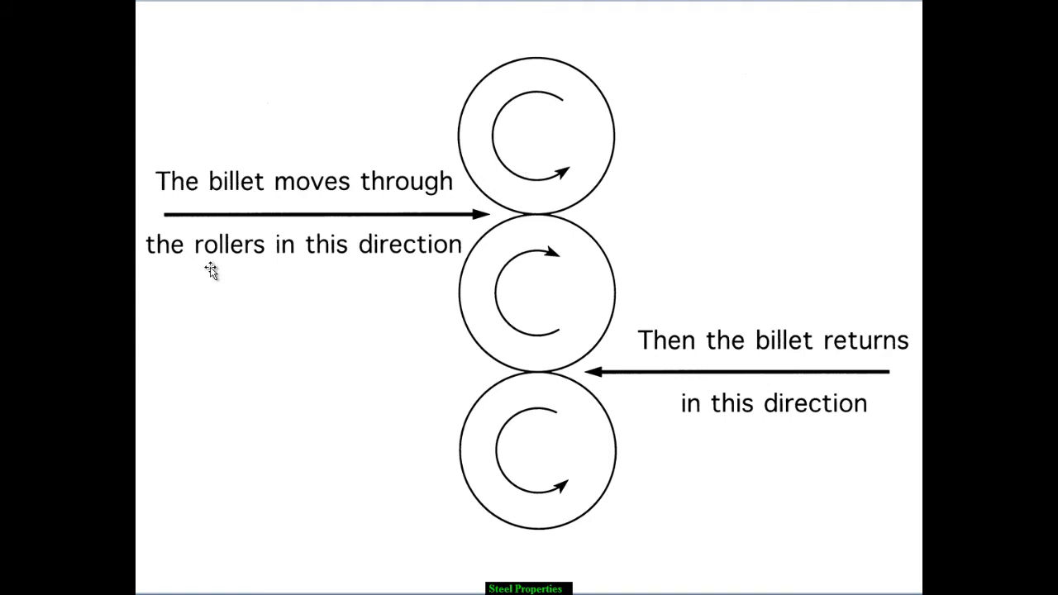
pyautogui.moveTo(780, 190)
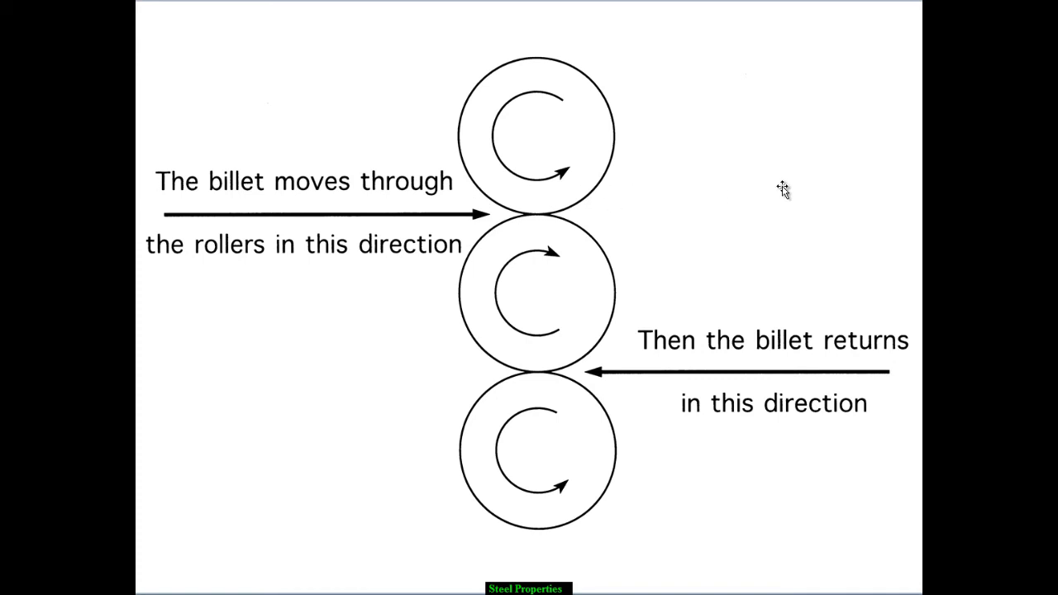
pyautogui.moveTo(792, 374)
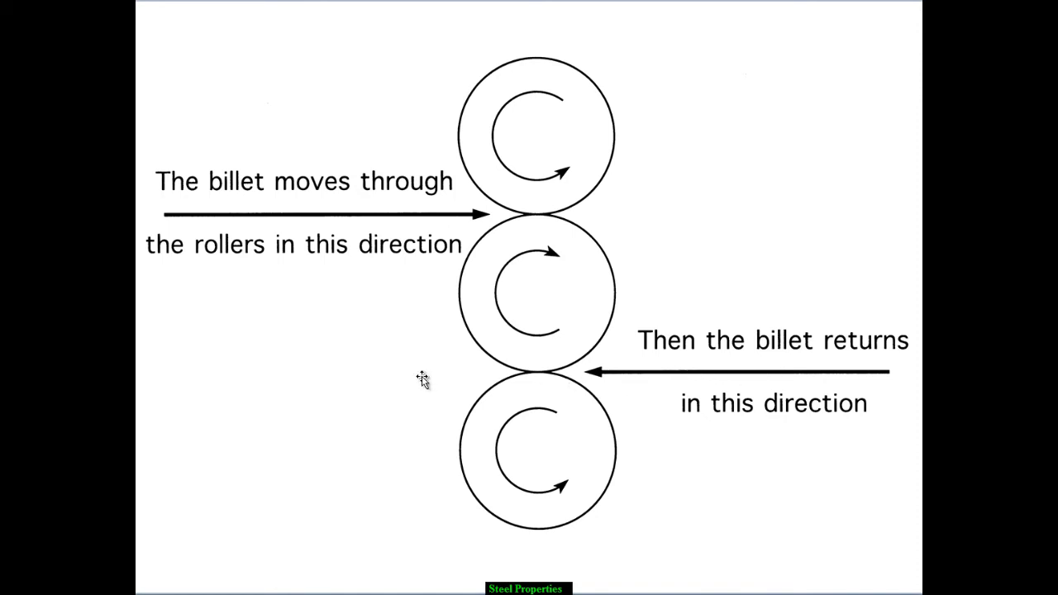
pyautogui.moveTo(223, 383)
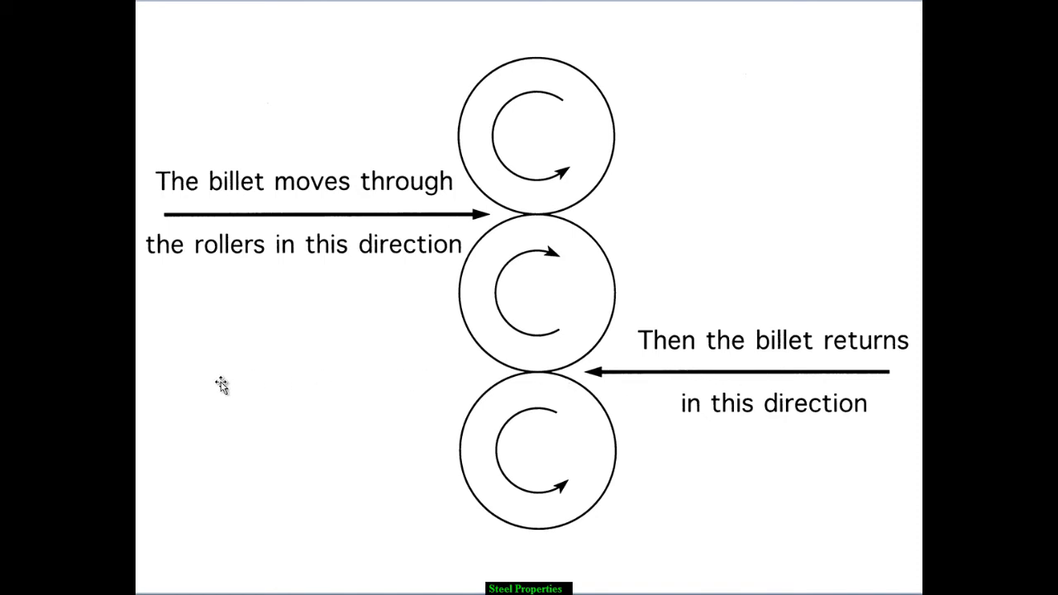
pyautogui.moveTo(220, 217)
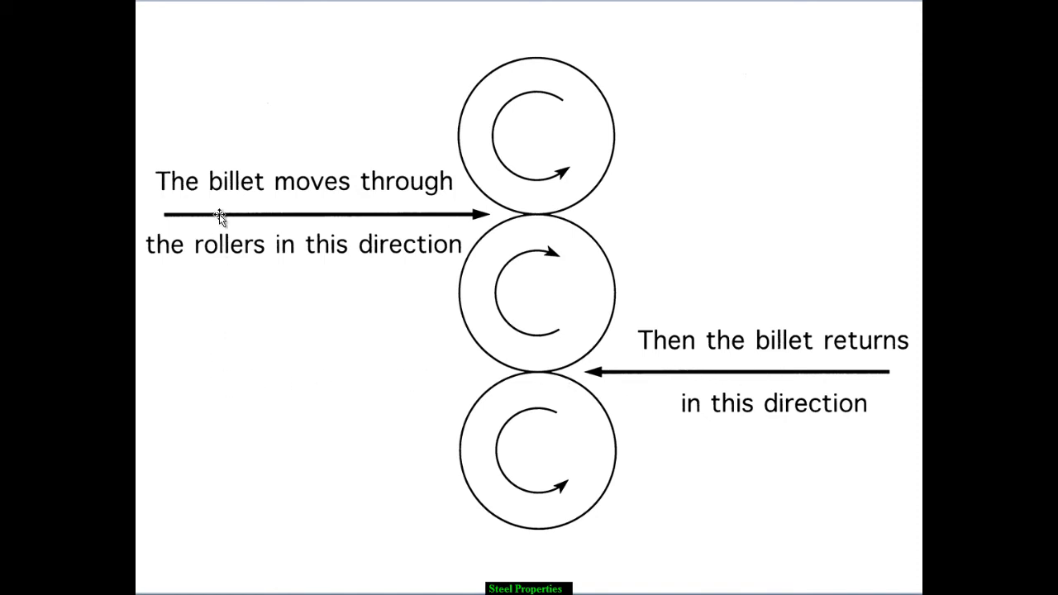
pyautogui.moveTo(800, 206)
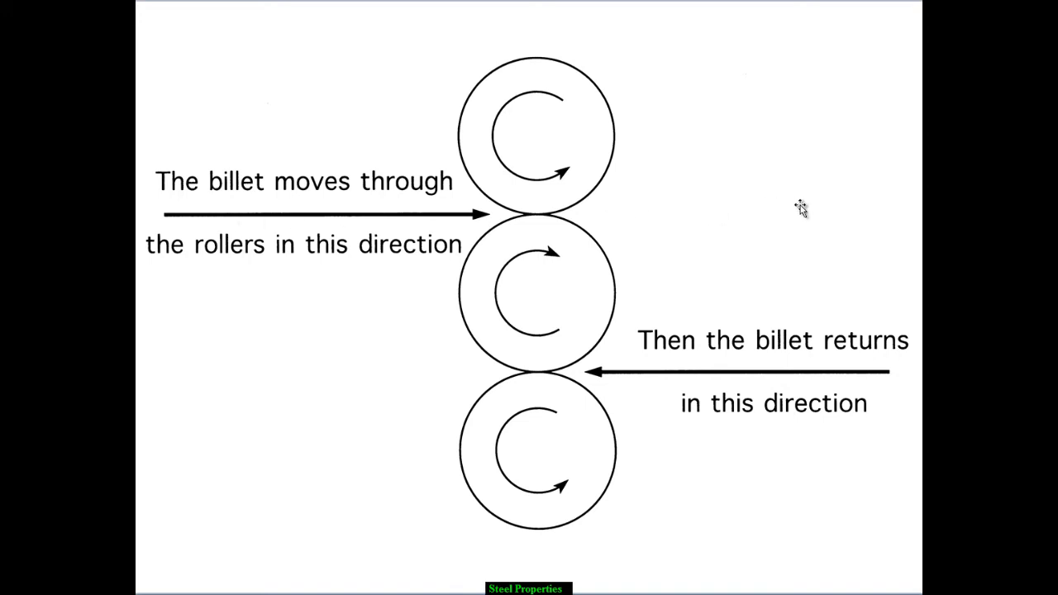
pyautogui.moveTo(407, 206)
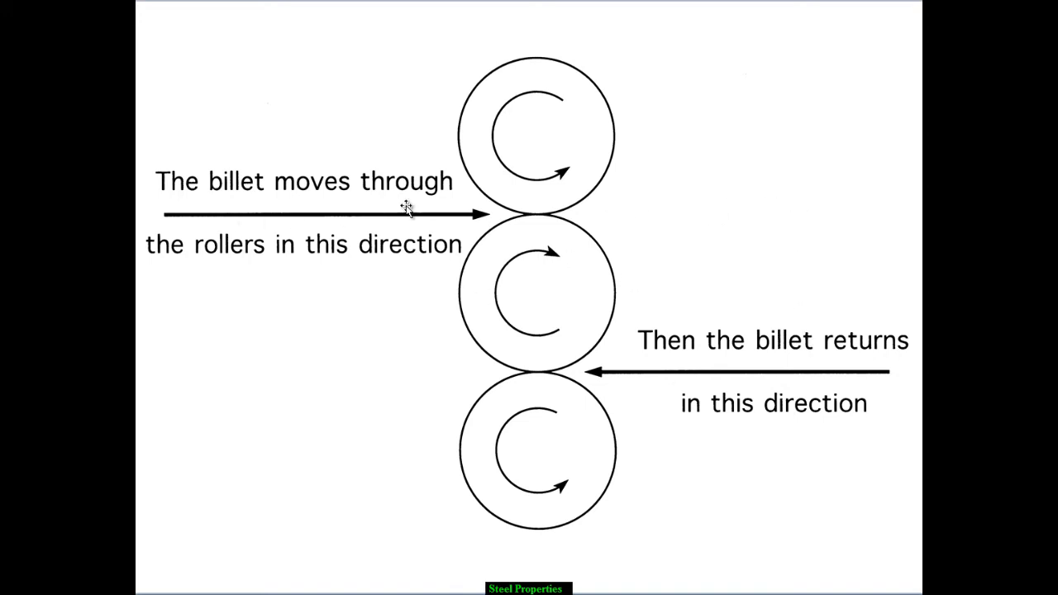
pyautogui.moveTo(719, 438)
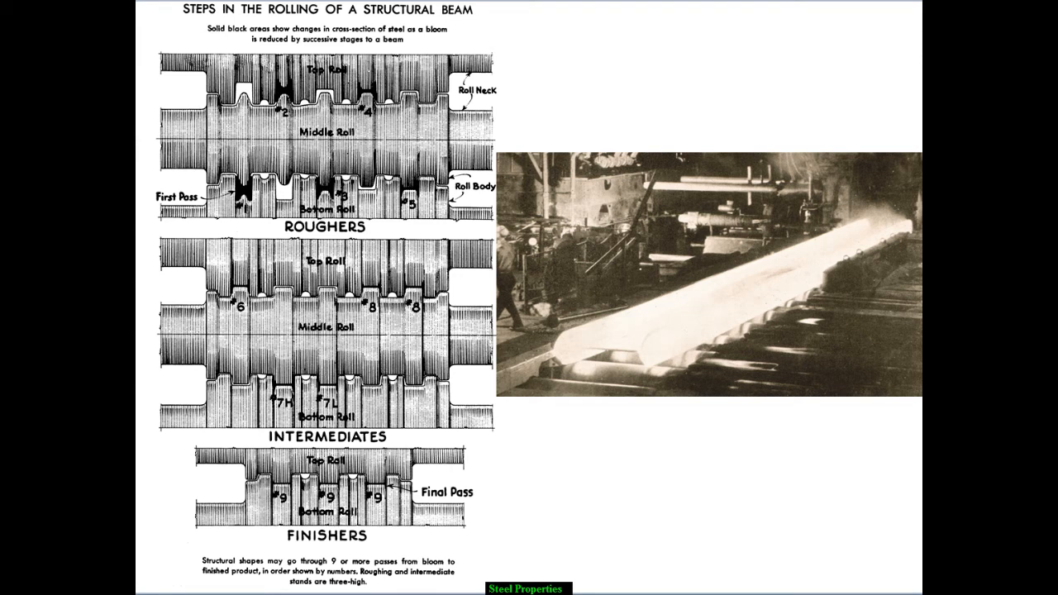
pyautogui.moveTo(581, 255)
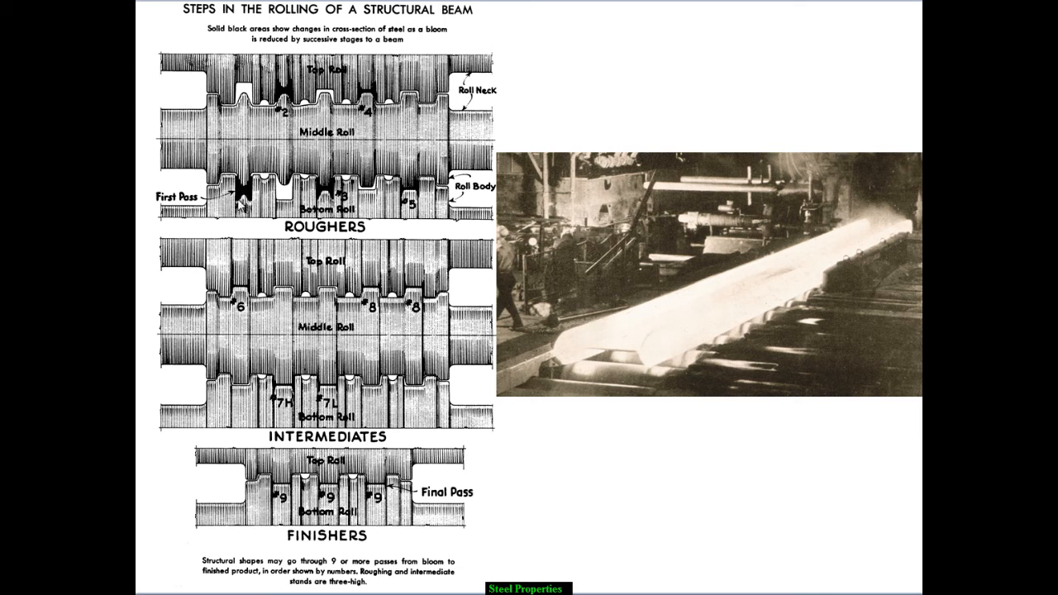
pyautogui.moveTo(654, 209)
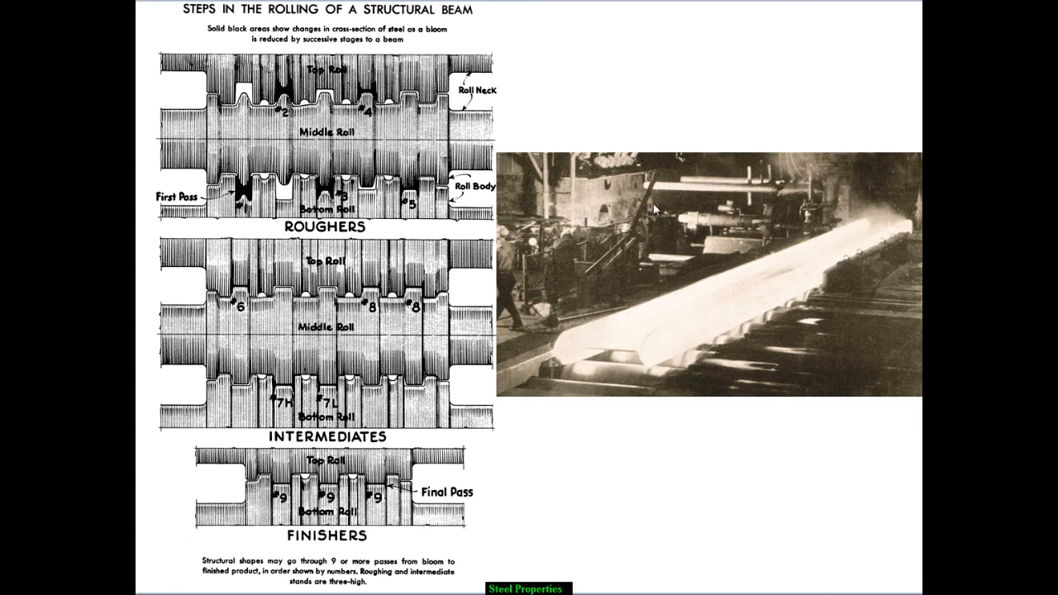
pyautogui.moveTo(215, 256)
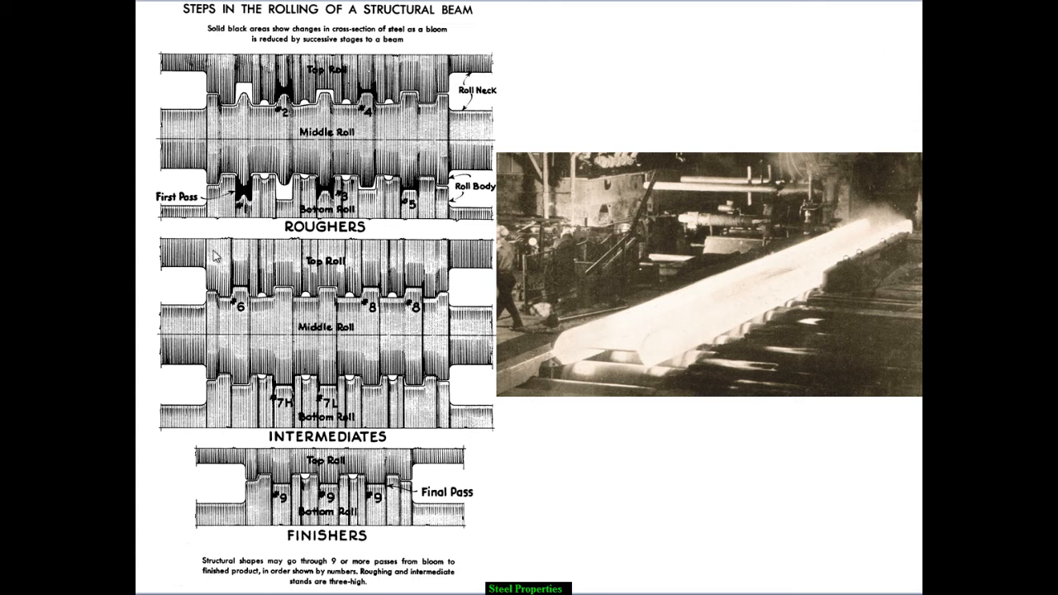
pyautogui.moveTo(252, 200)
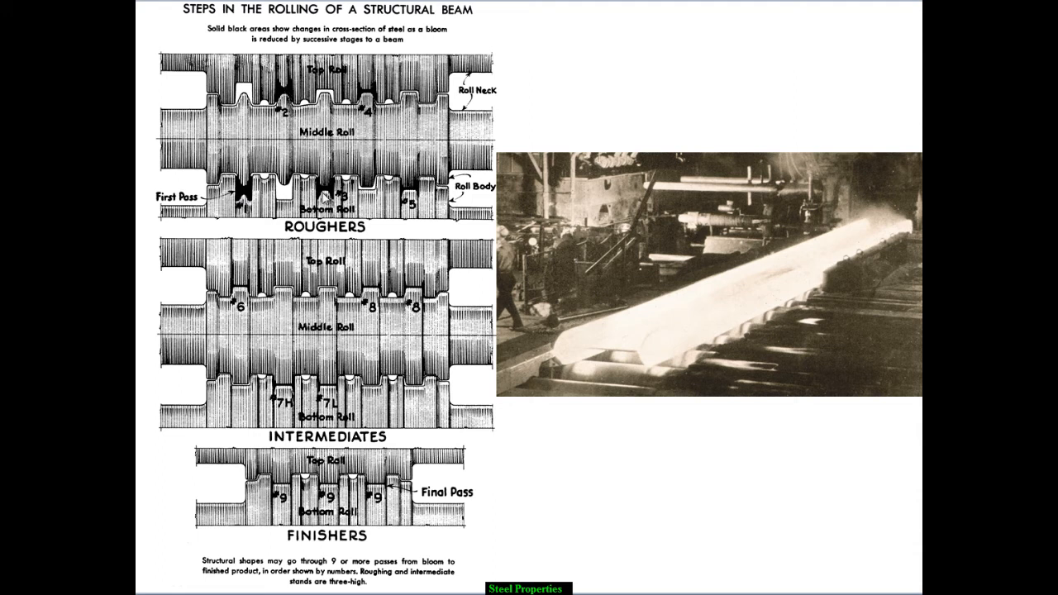
pyautogui.moveTo(324, 199)
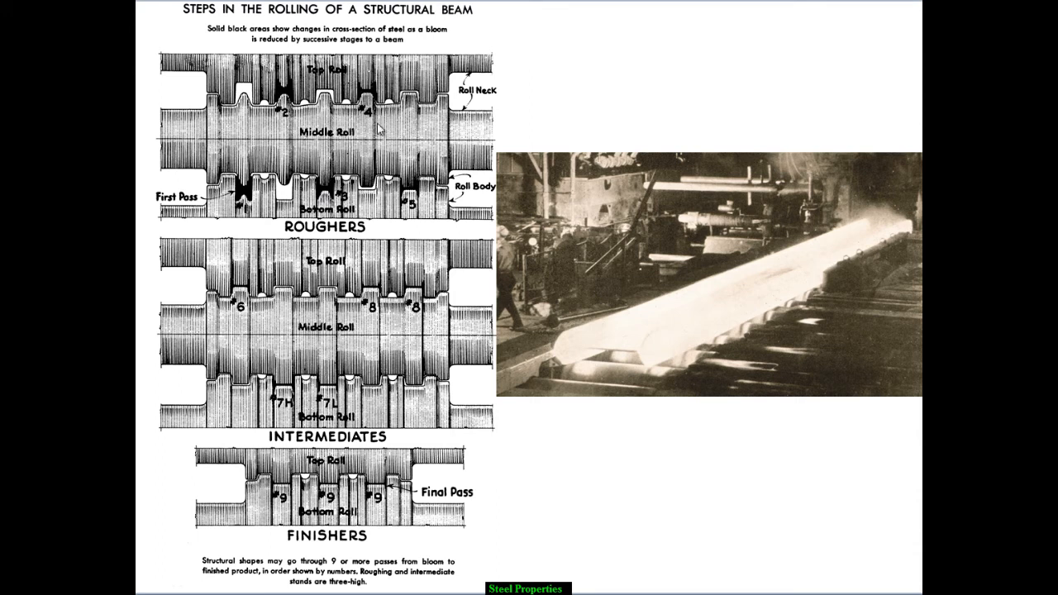
pyautogui.moveTo(393, 221)
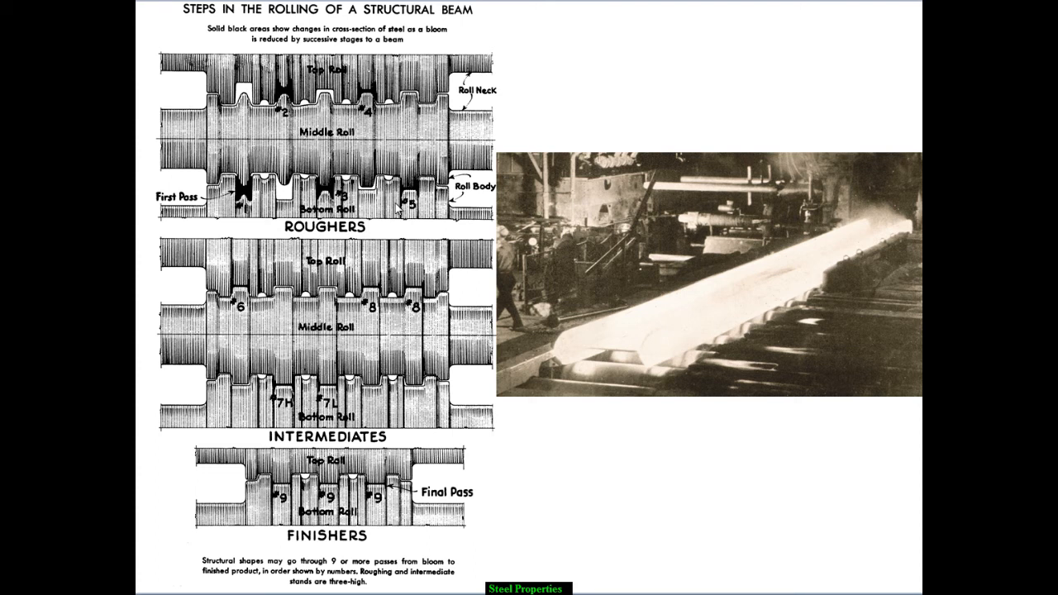
pyautogui.moveTo(400, 212)
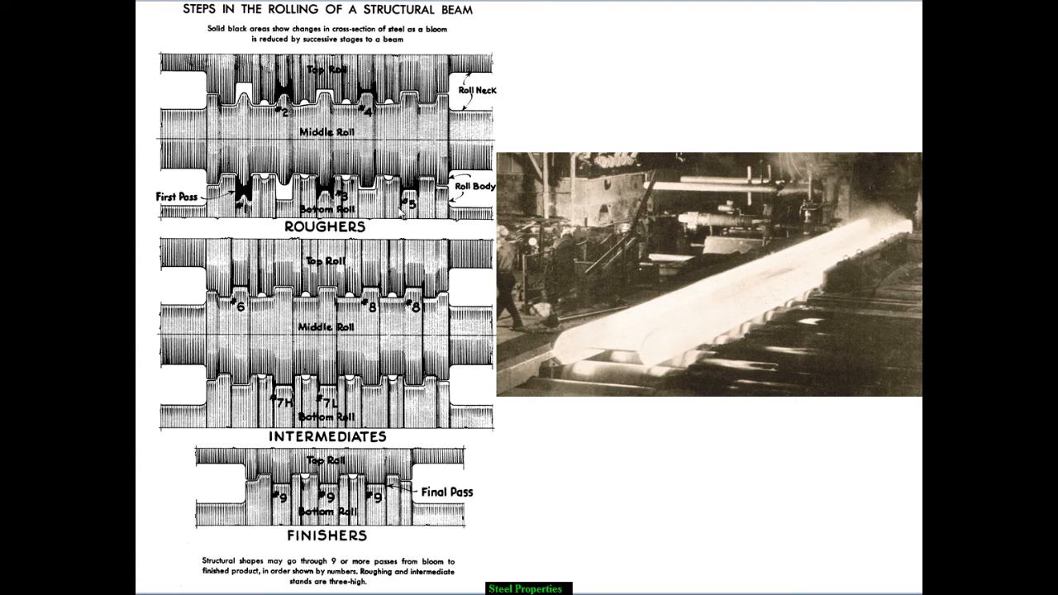
pyautogui.moveTo(238, 426)
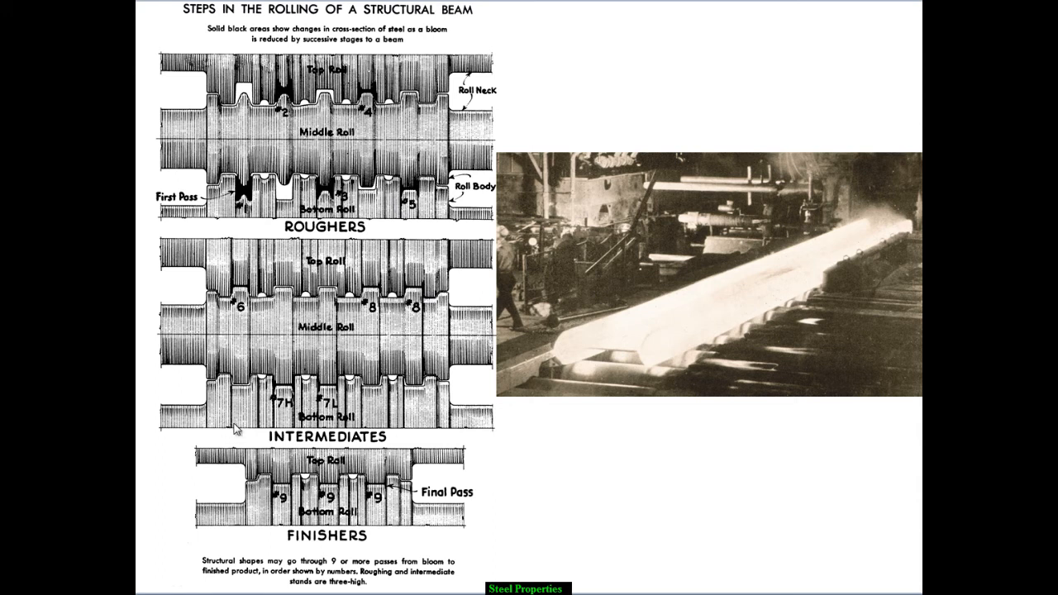
pyautogui.moveTo(333, 403)
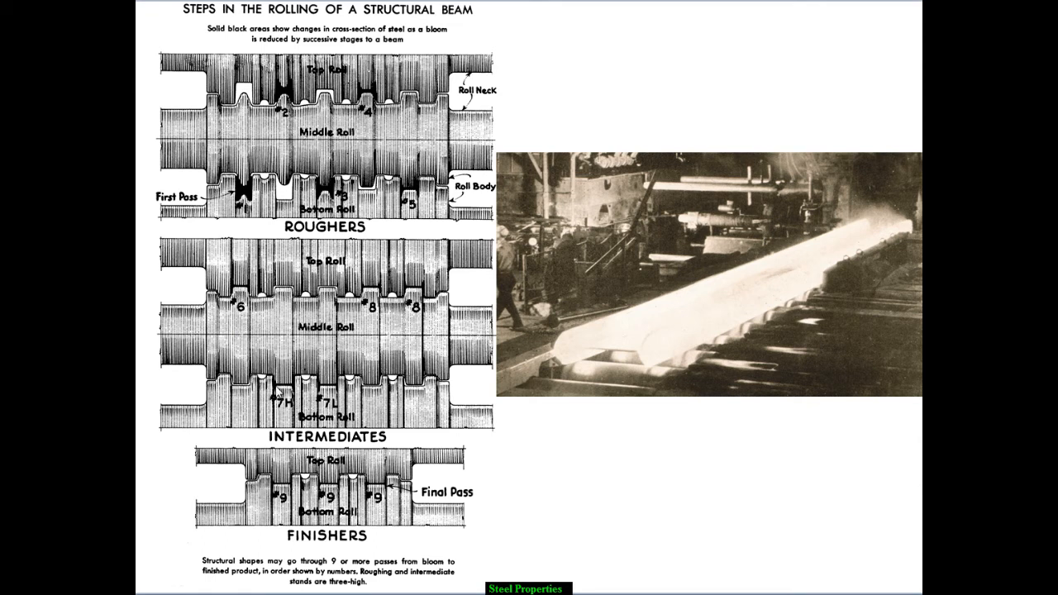
pyautogui.moveTo(296, 384)
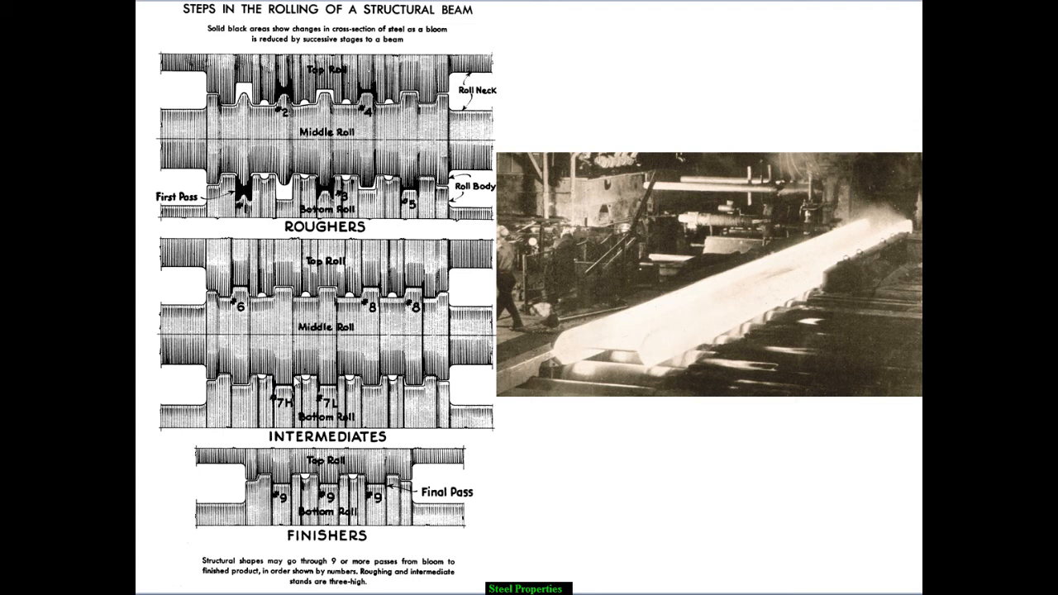
pyautogui.moveTo(420, 407)
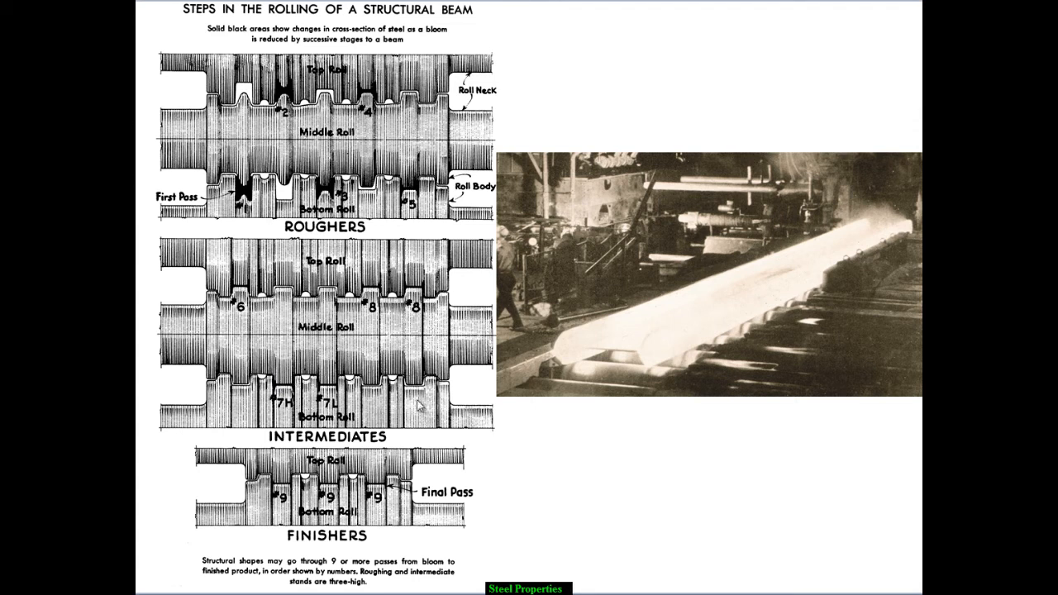
pyautogui.moveTo(389, 476)
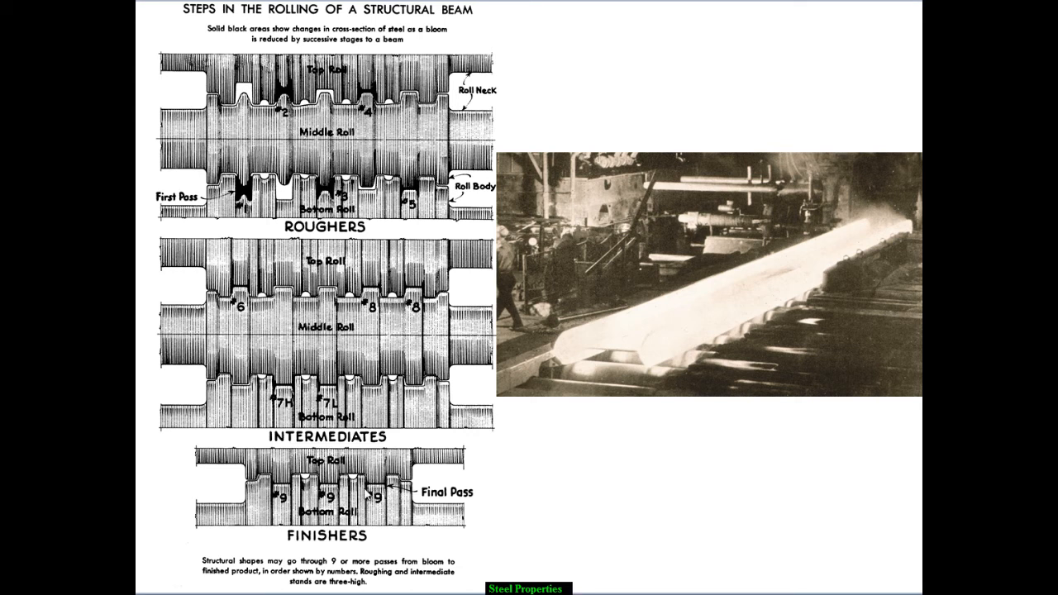
pyautogui.moveTo(529, 523)
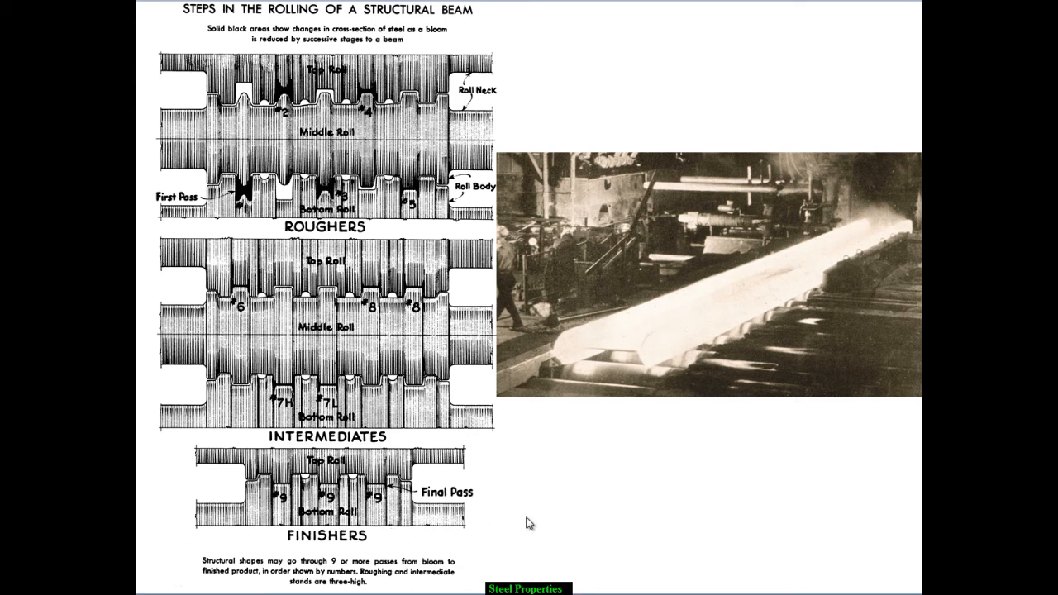
pyautogui.moveTo(602, 495)
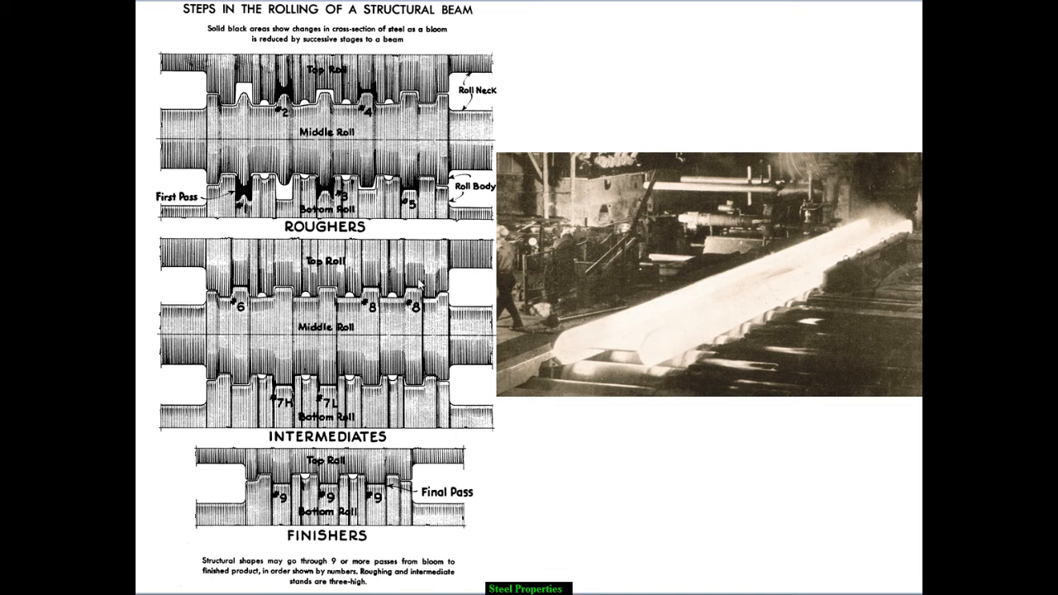
pyautogui.moveTo(370, 554)
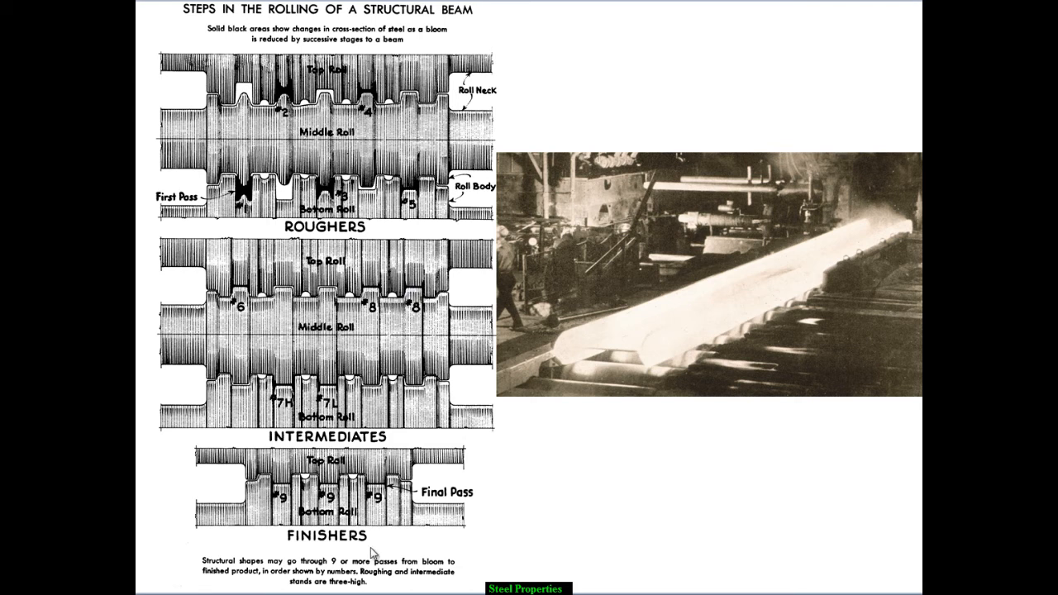
pyautogui.moveTo(618, 505)
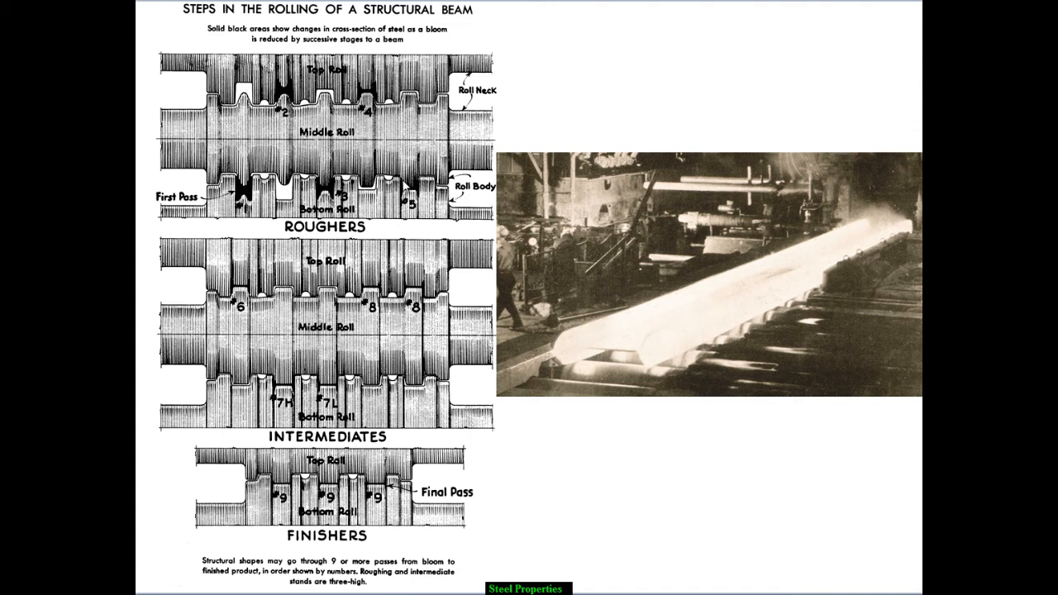
pyautogui.moveTo(388, 493)
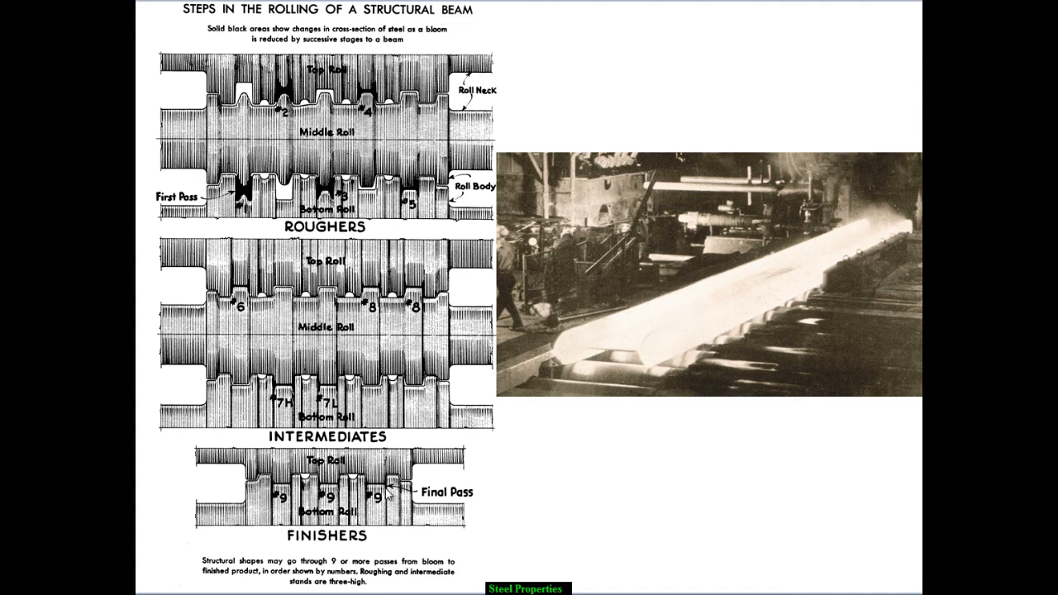
pyautogui.moveTo(370, 483)
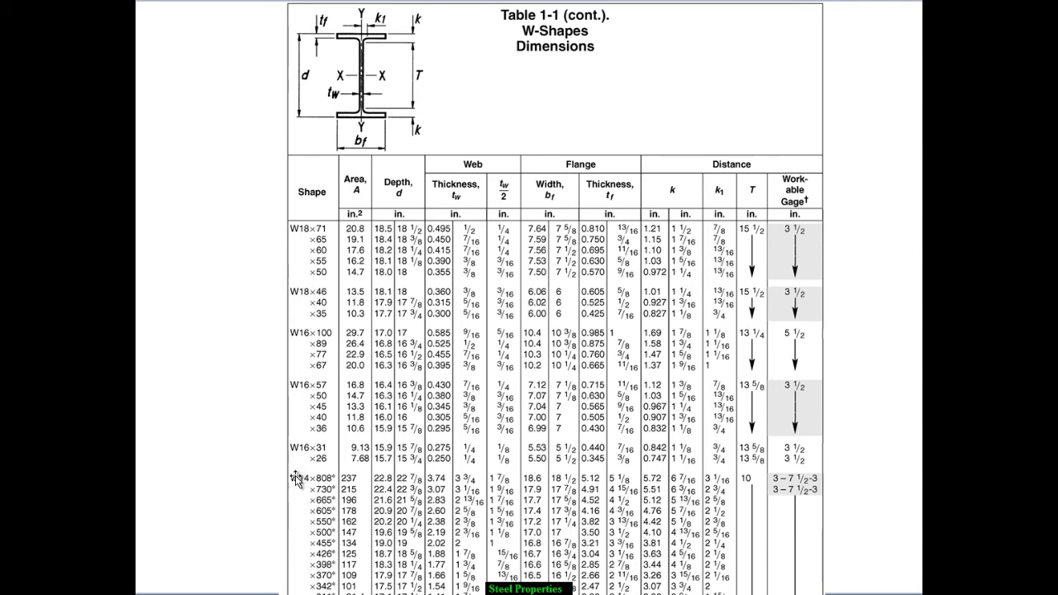
pyautogui.moveTo(330, 505)
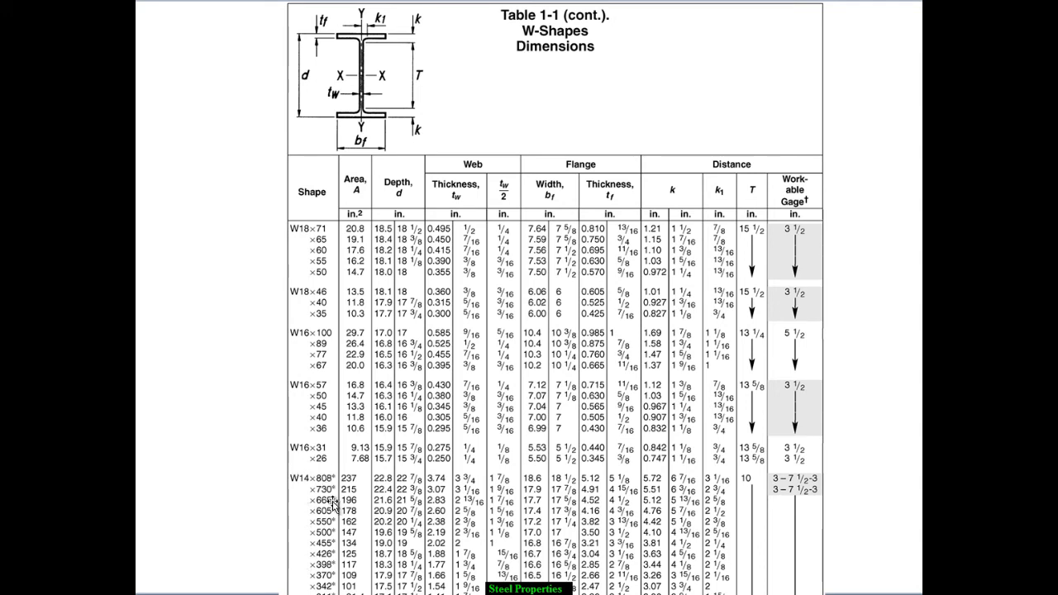
pyautogui.moveTo(330, 483)
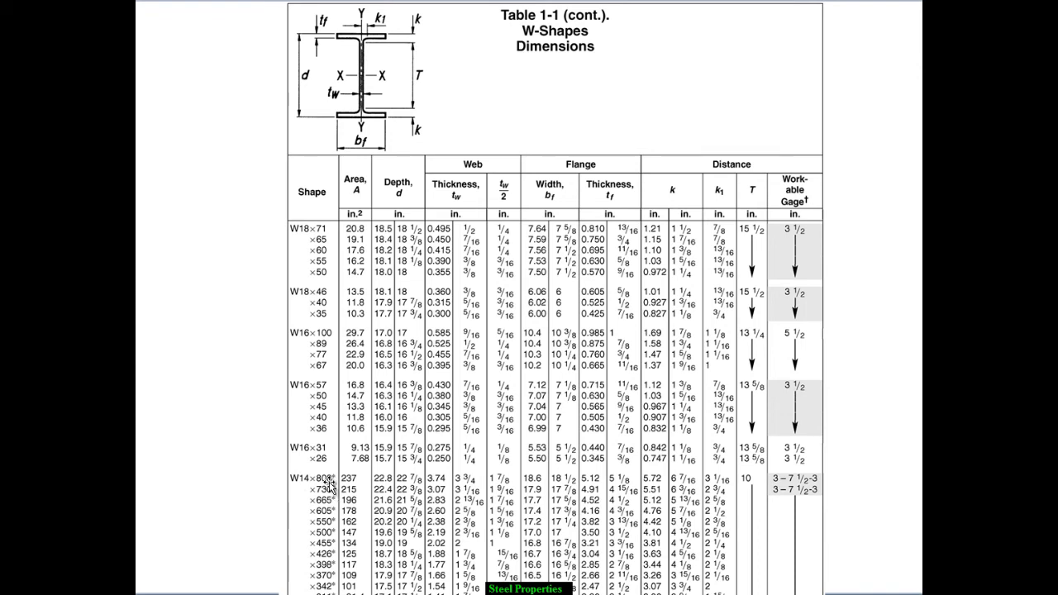
pyautogui.moveTo(363, 523)
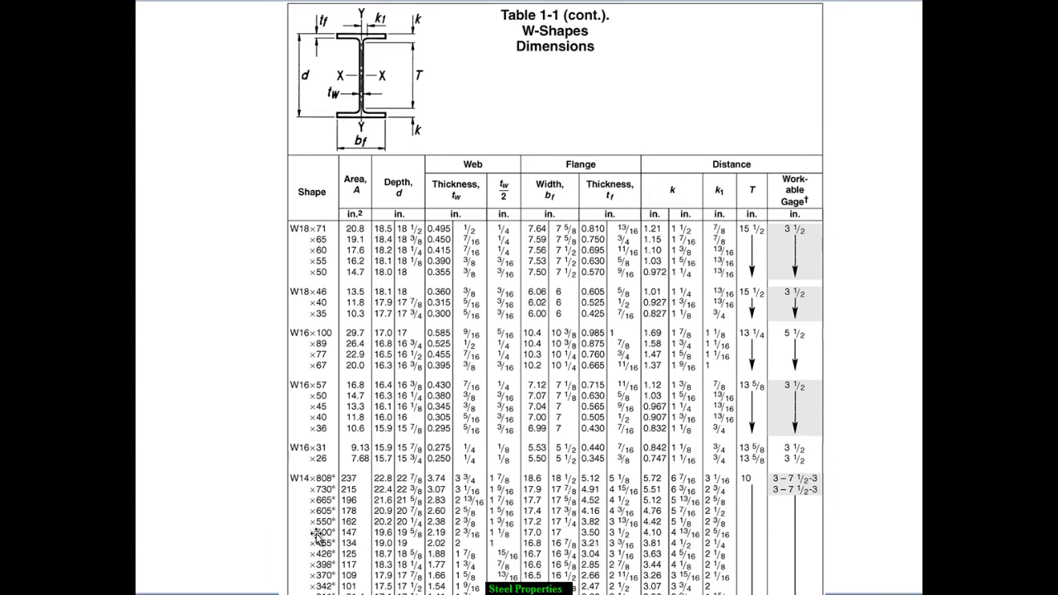
pyautogui.moveTo(827, 555)
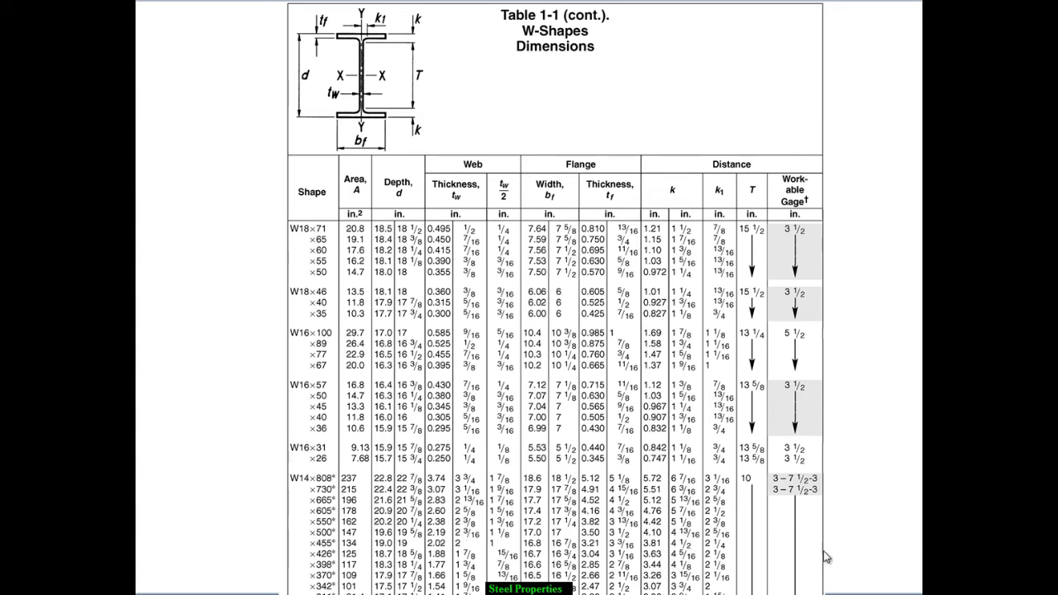
pyautogui.moveTo(876, 497)
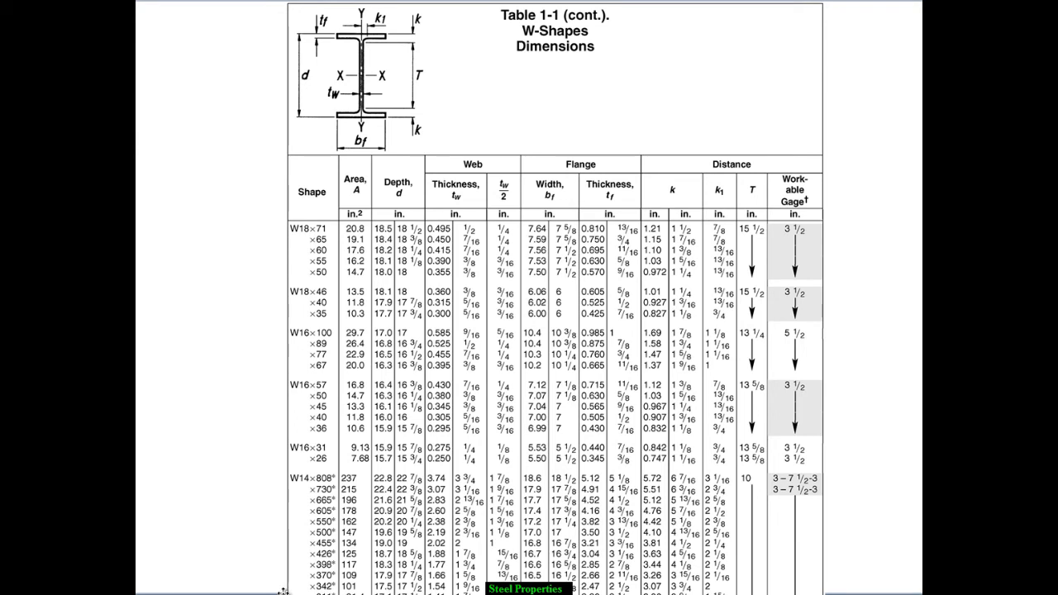
pyautogui.moveTo(331, 482)
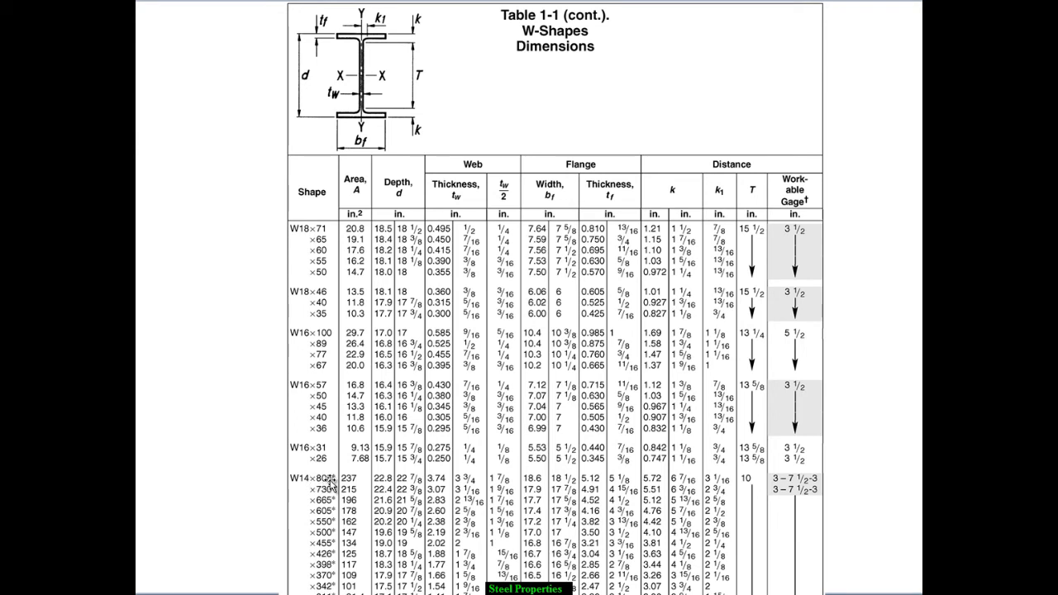
pyautogui.moveTo(332, 495)
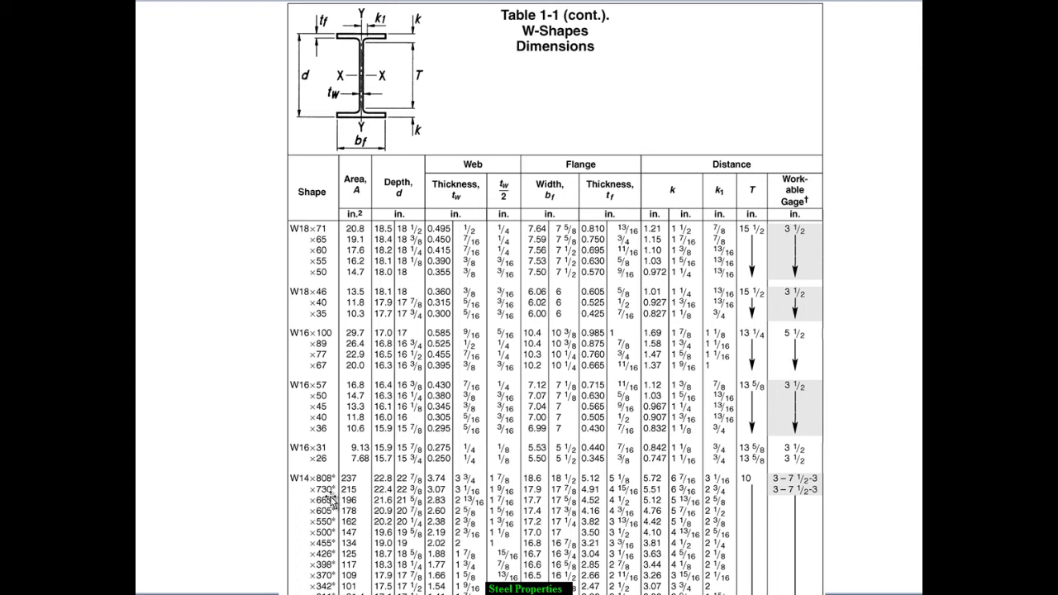
pyautogui.moveTo(311, 479)
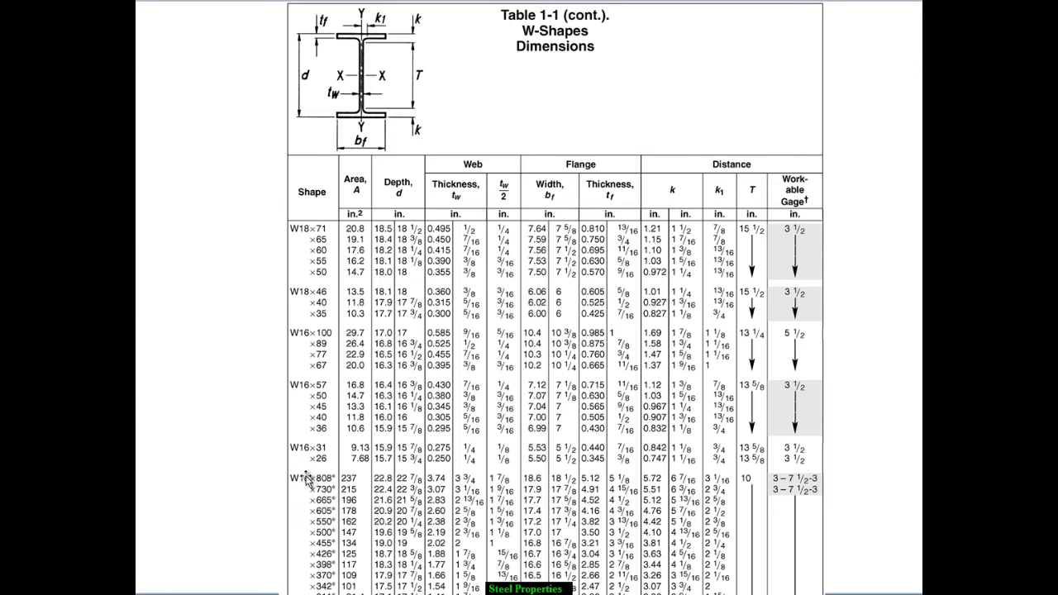
pyautogui.moveTo(311, 512)
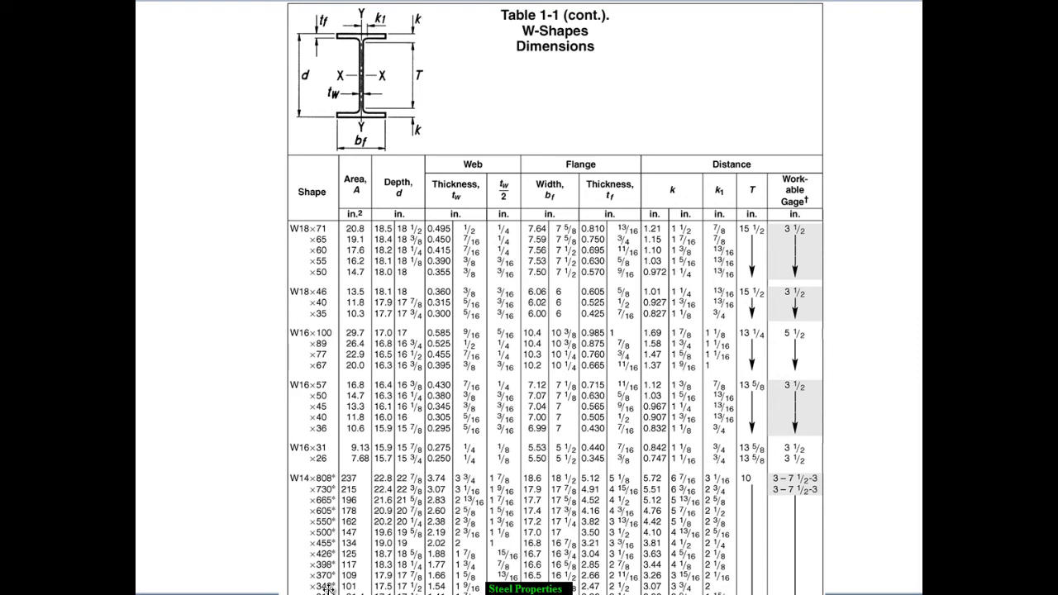
pyautogui.moveTo(301, 479)
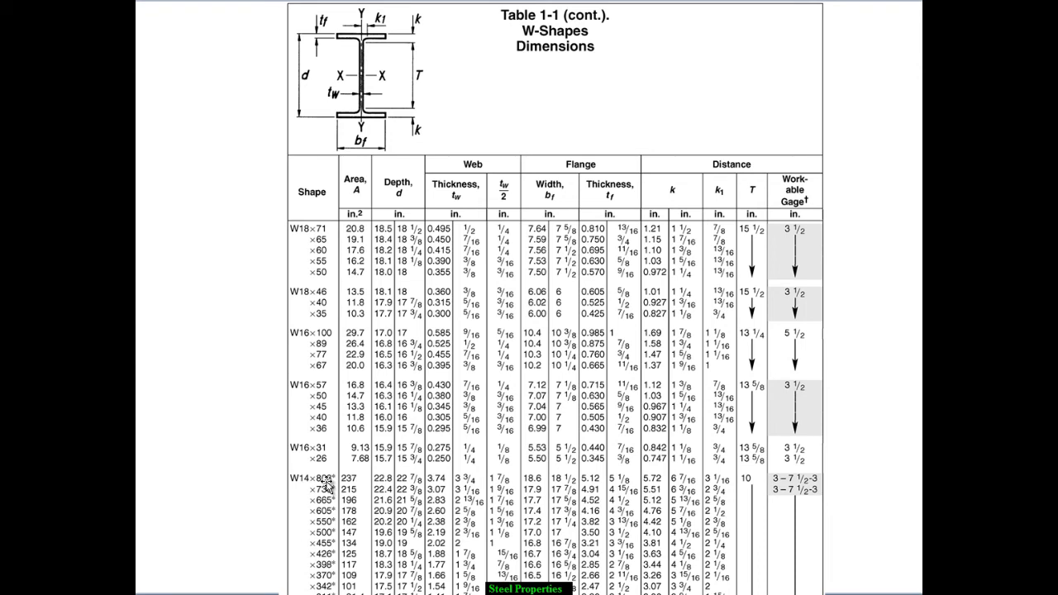
pyautogui.moveTo(417, 174)
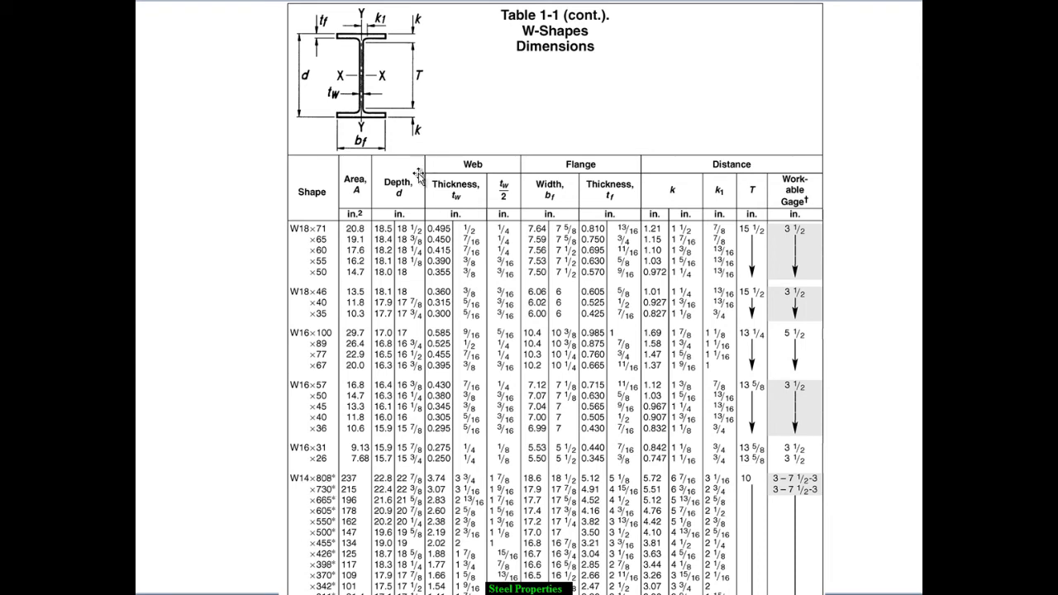
pyautogui.moveTo(397, 215)
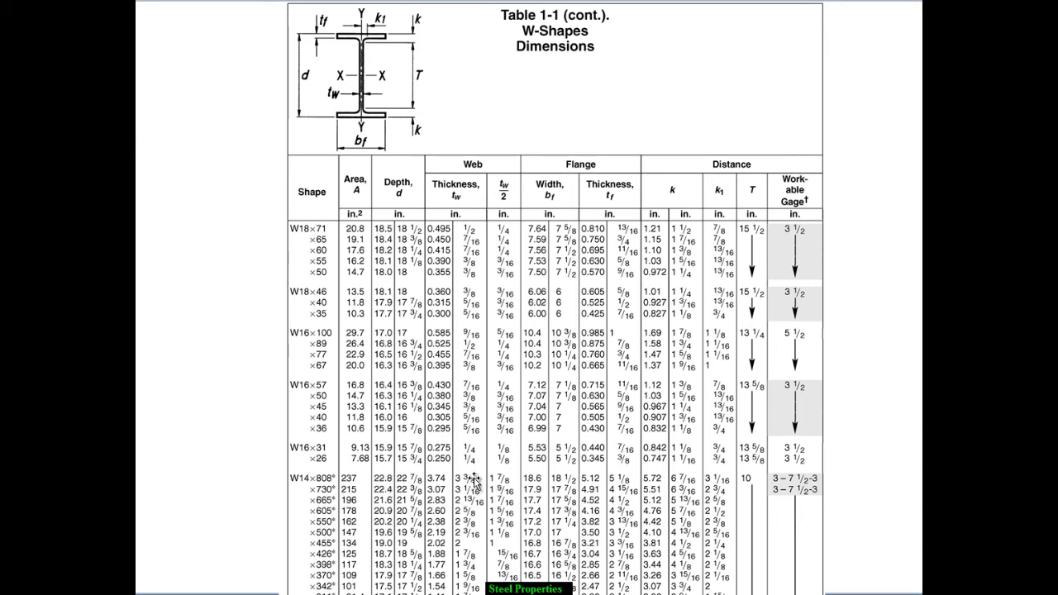
pyautogui.moveTo(136, 533)
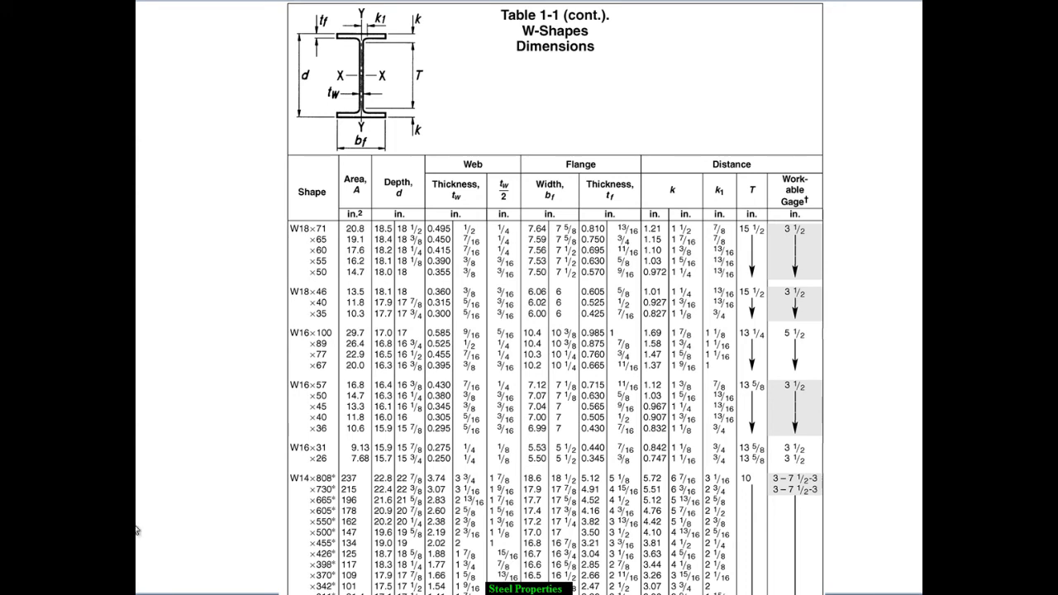
pyautogui.moveTo(479, 499)
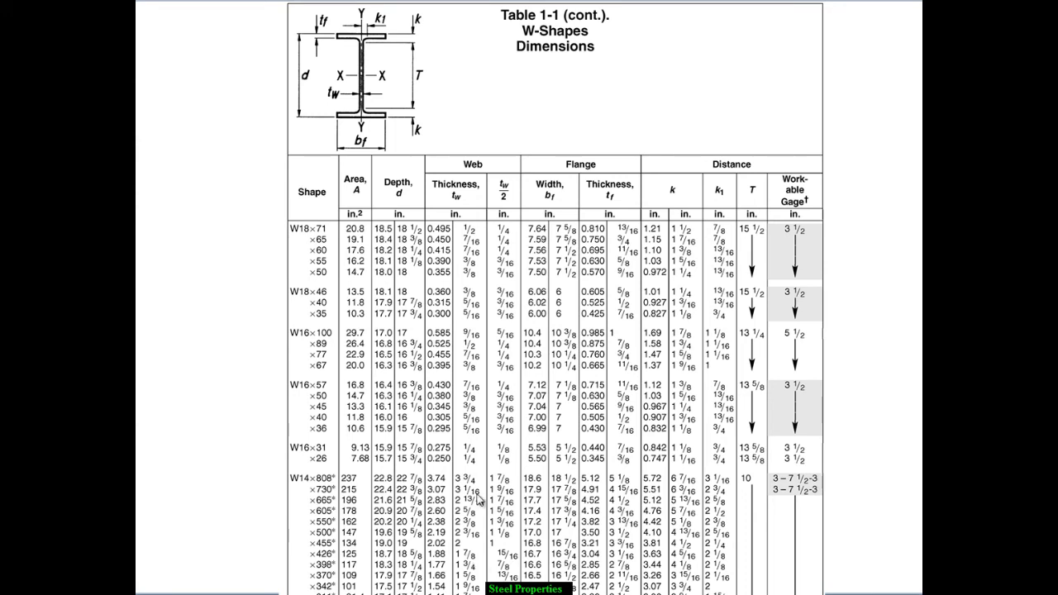
pyautogui.moveTo(478, 499)
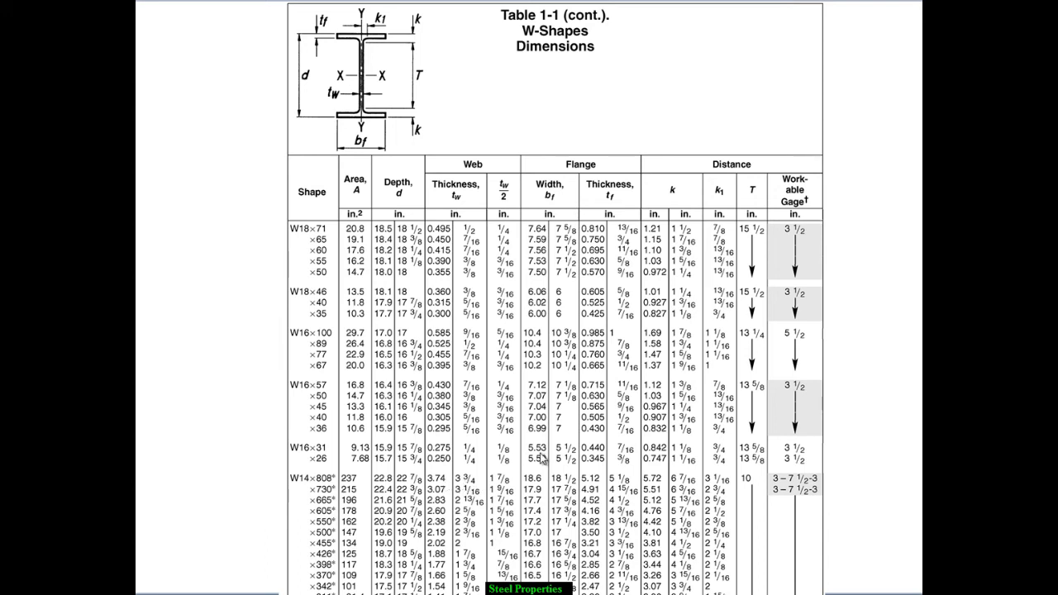
pyautogui.moveTo(593, 473)
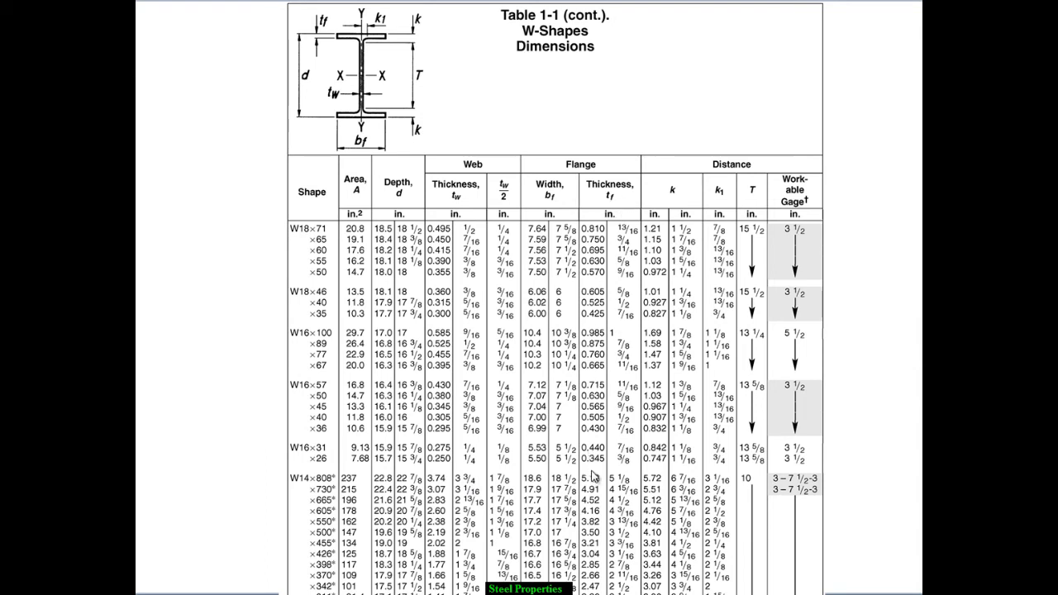
pyautogui.moveTo(595, 488)
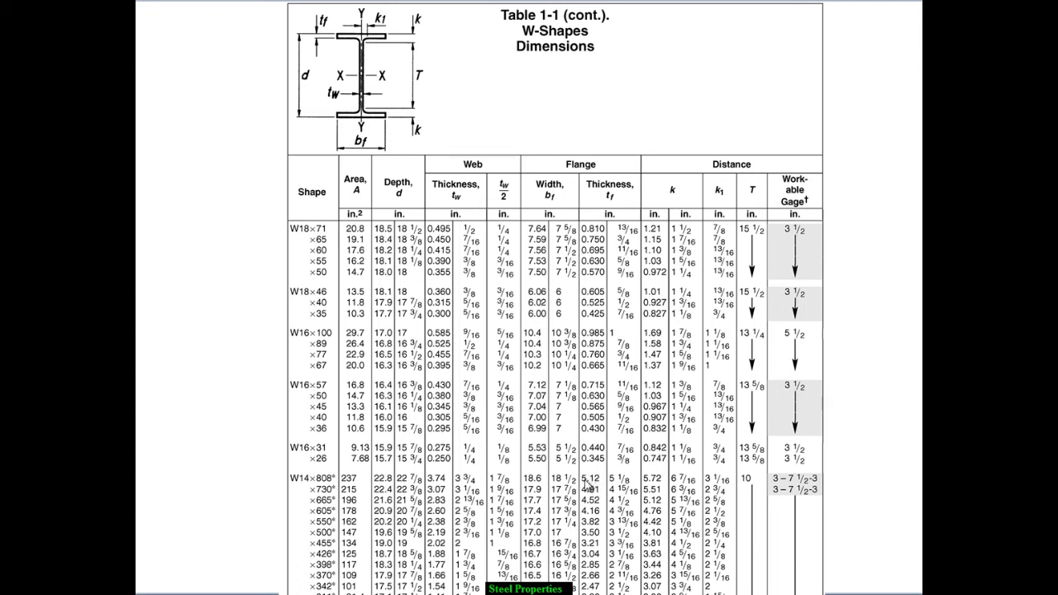
pyautogui.moveTo(595, 488)
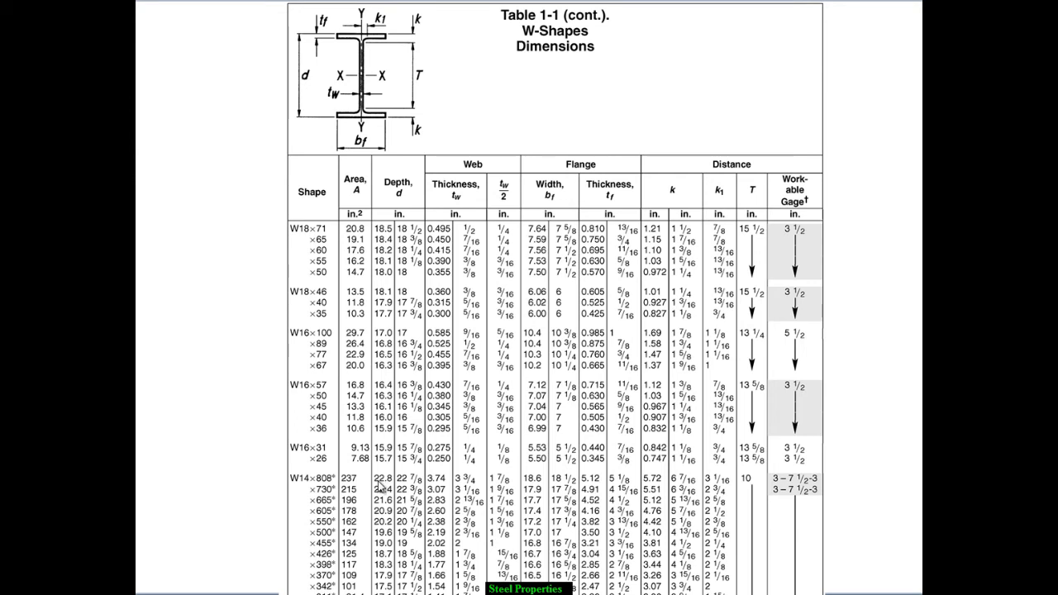
pyautogui.moveTo(382, 486)
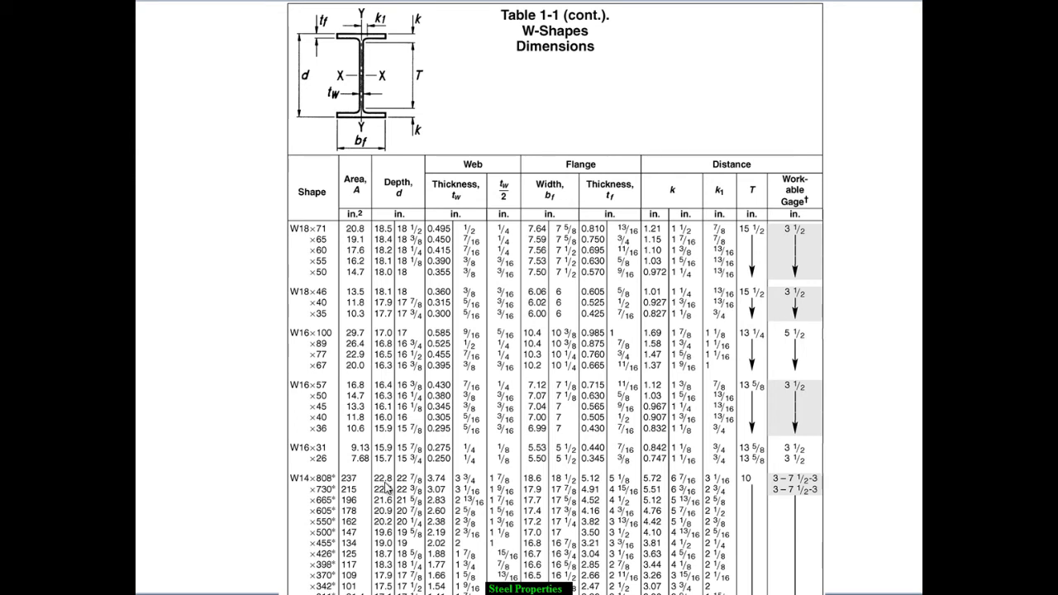
pyautogui.moveTo(496, 545)
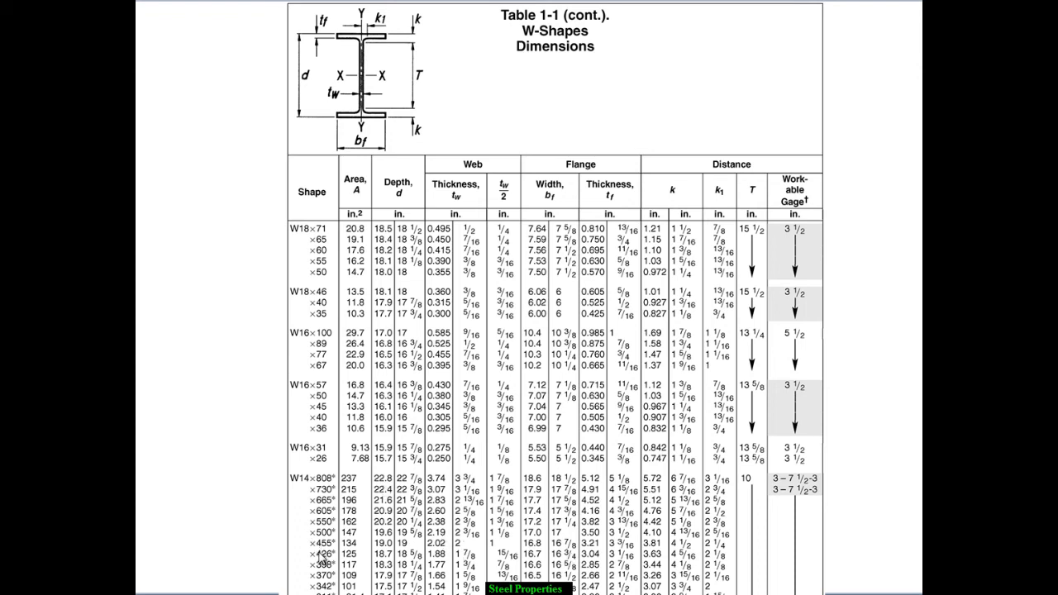
pyautogui.moveTo(307, 489)
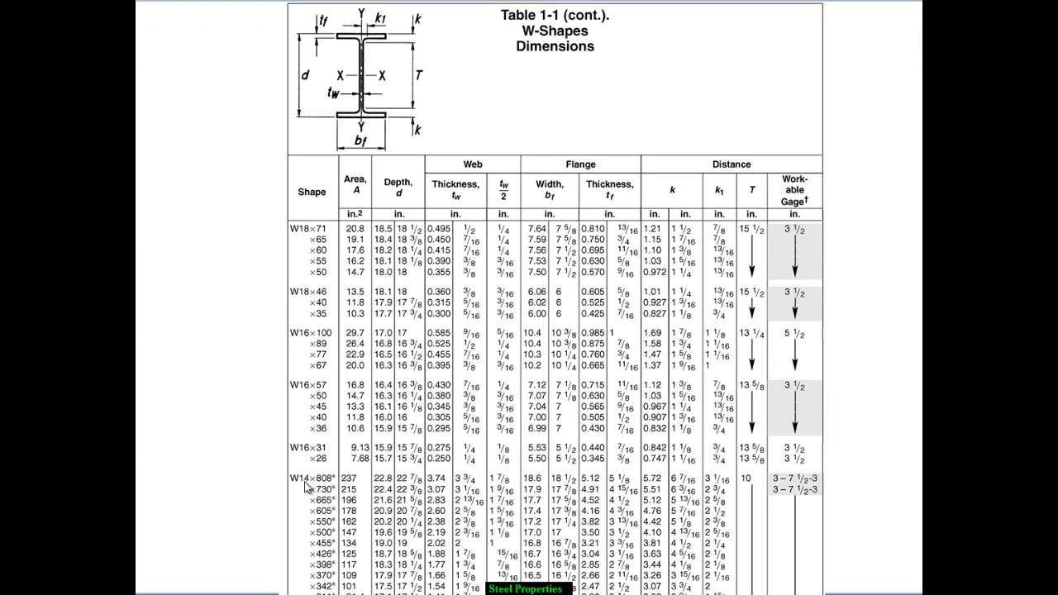
pyautogui.moveTo(426, 476)
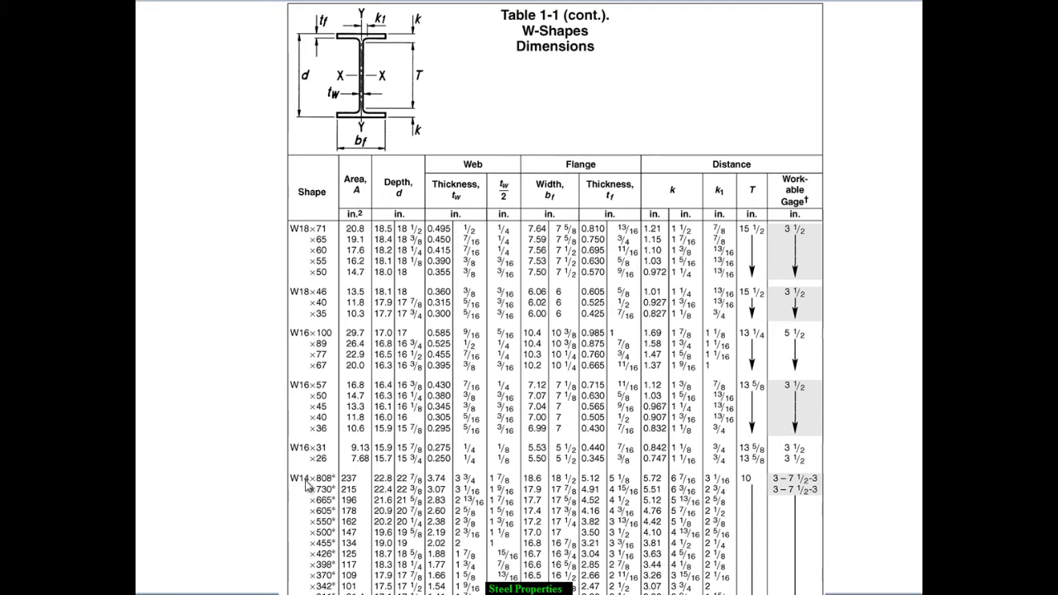
pyautogui.moveTo(308, 489)
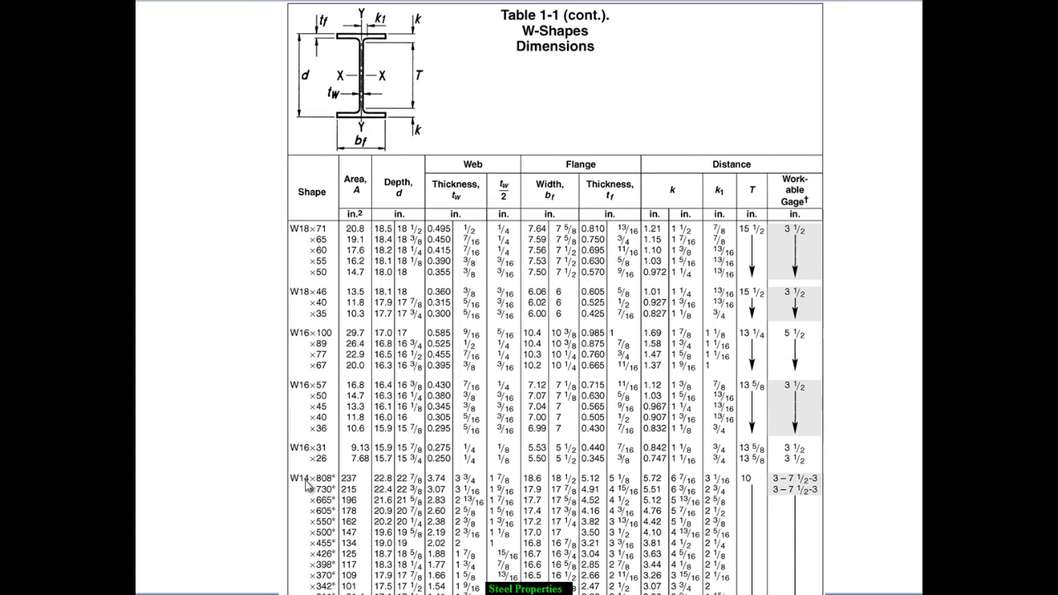
pyautogui.moveTo(320, 469)
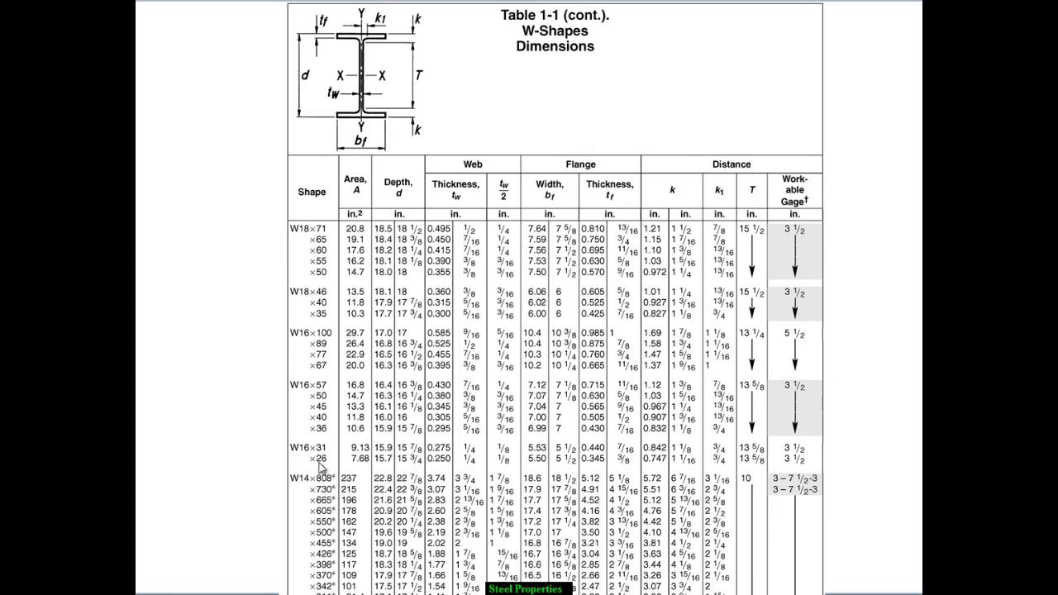
pyautogui.moveTo(322, 444)
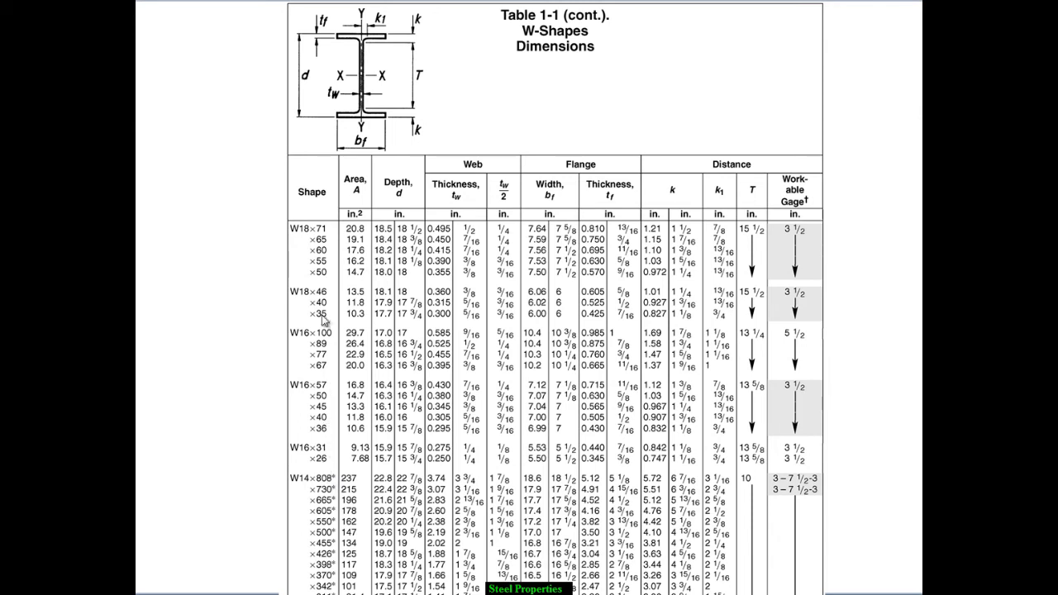
pyautogui.moveTo(324, 472)
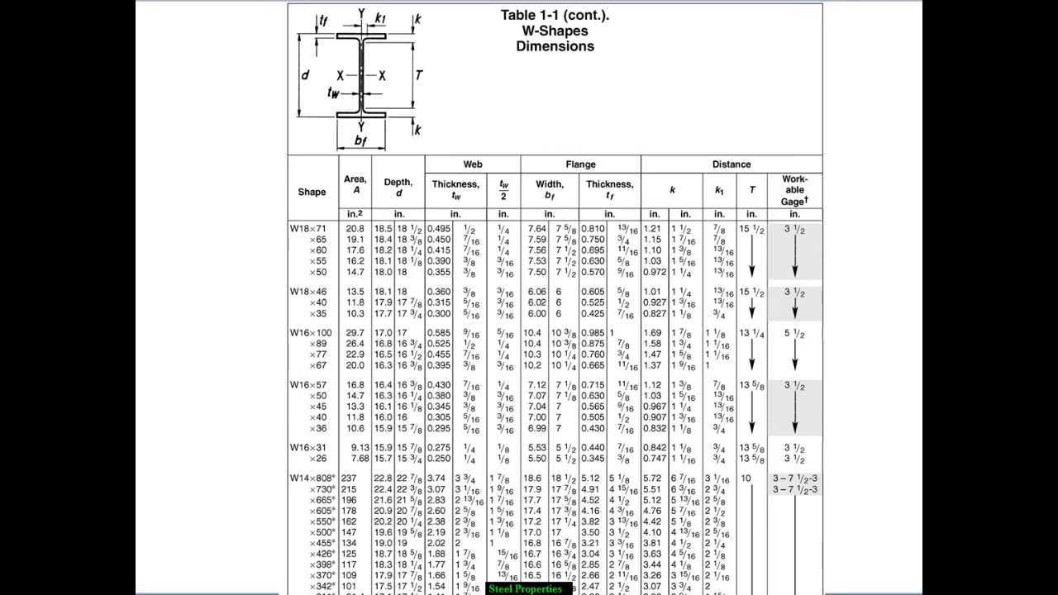
pyautogui.moveTo(835, 554)
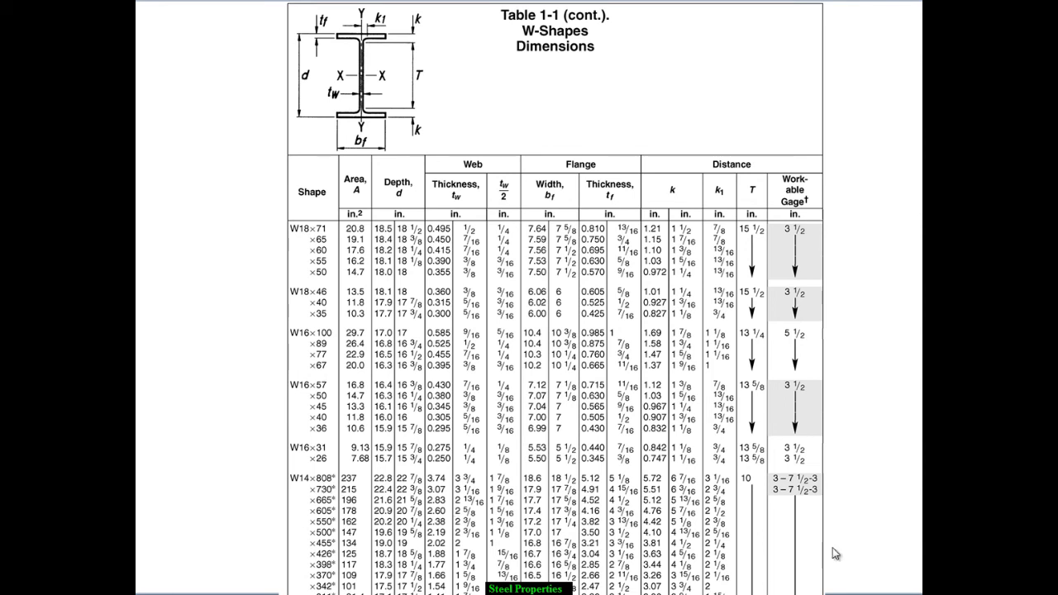
pyautogui.moveTo(875, 526)
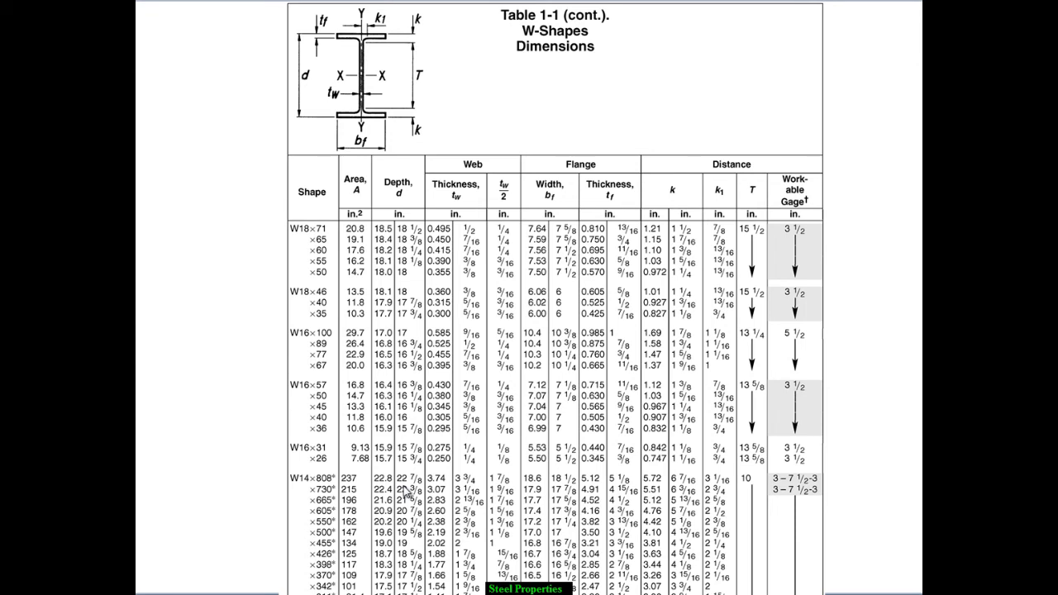
pyautogui.moveTo(405, 492)
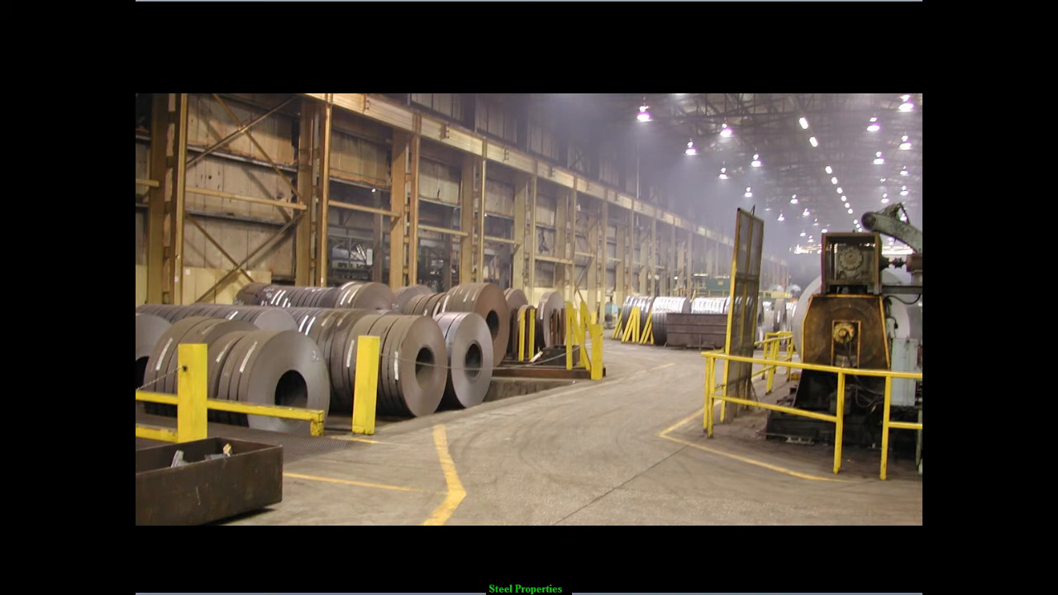
pyautogui.moveTo(378, 311)
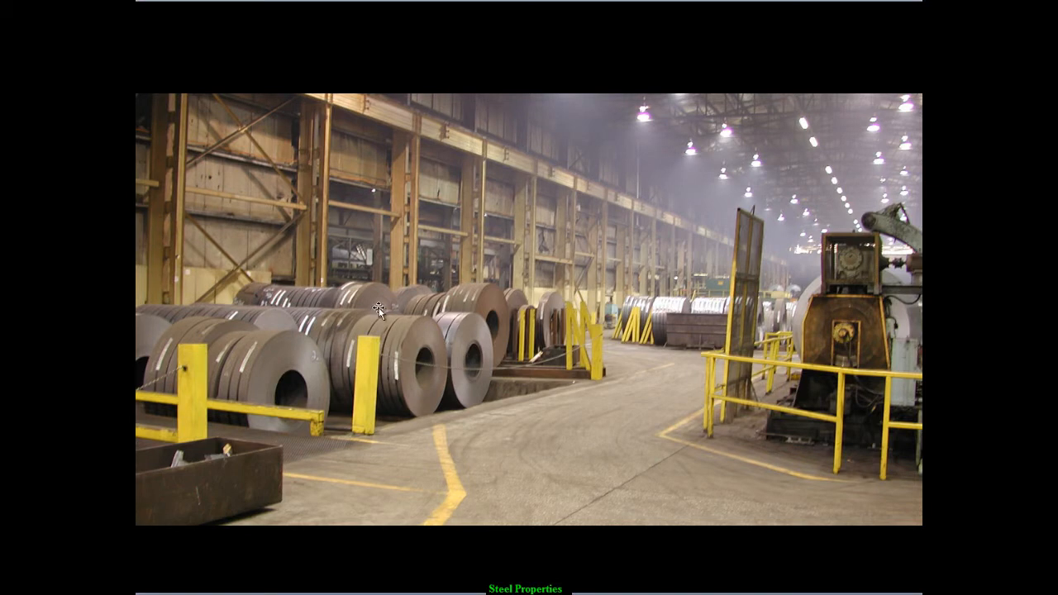
pyautogui.moveTo(313, 355)
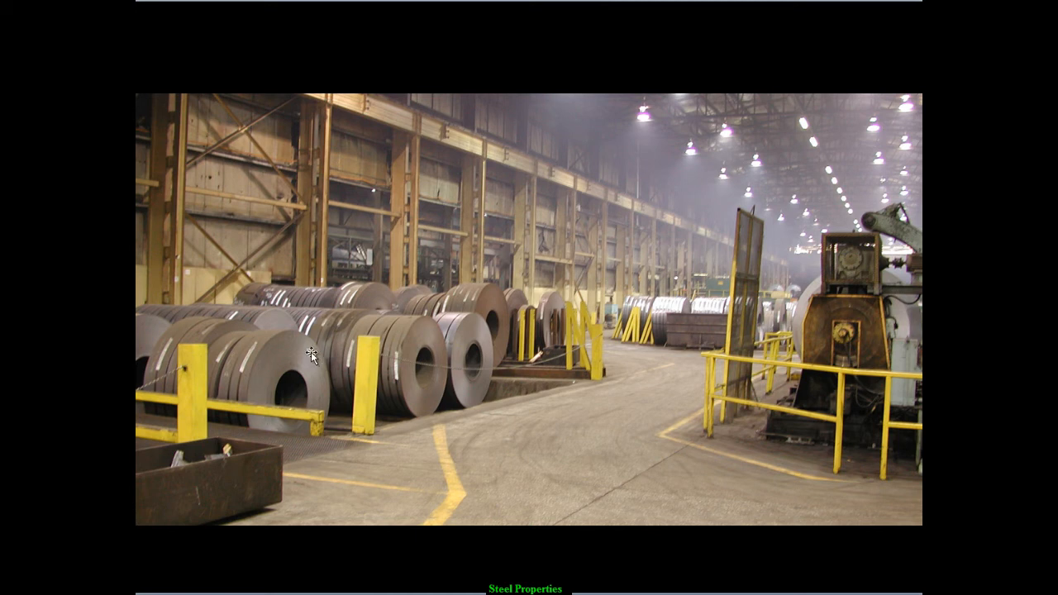
pyautogui.moveTo(260, 423)
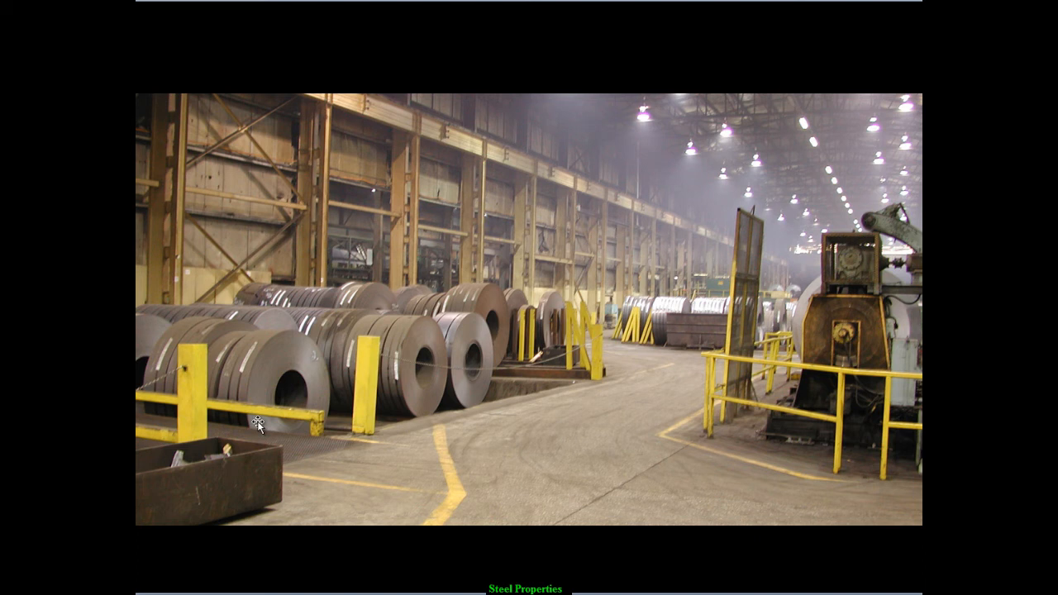
pyautogui.moveTo(261, 427)
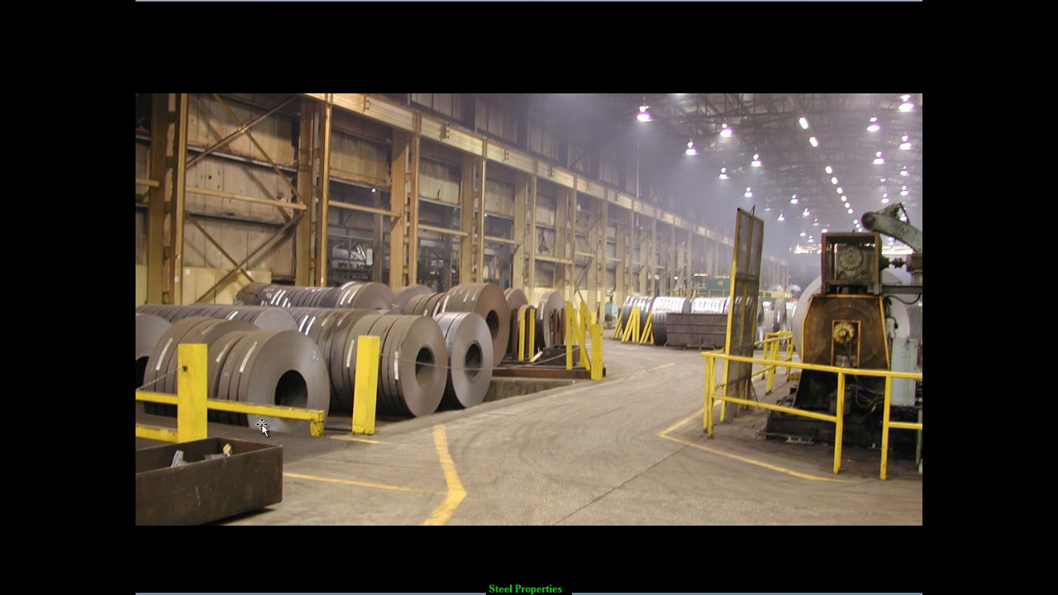
pyautogui.moveTo(266, 426)
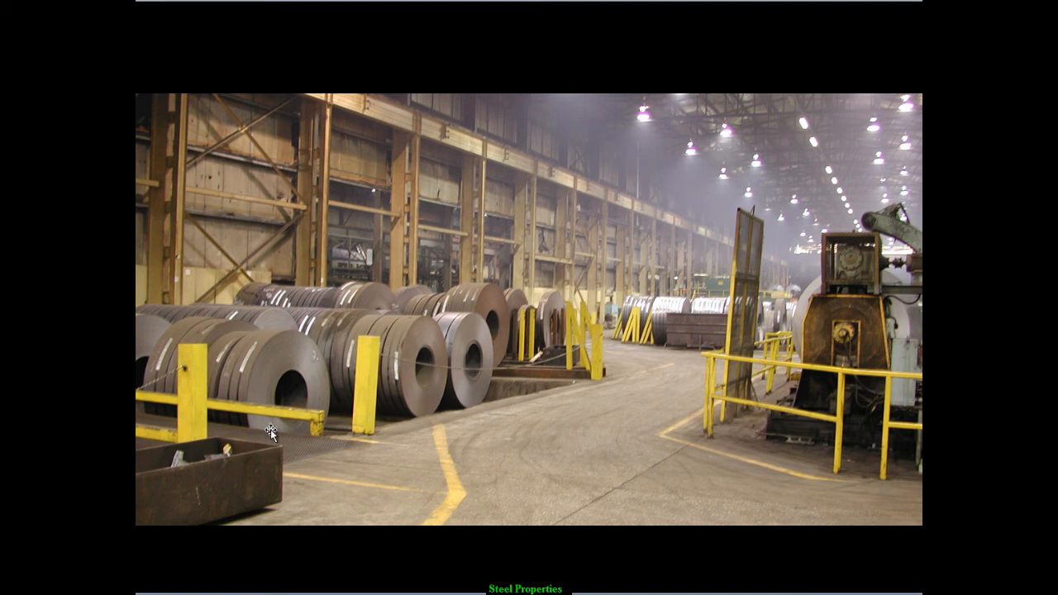
pyautogui.moveTo(383, 389)
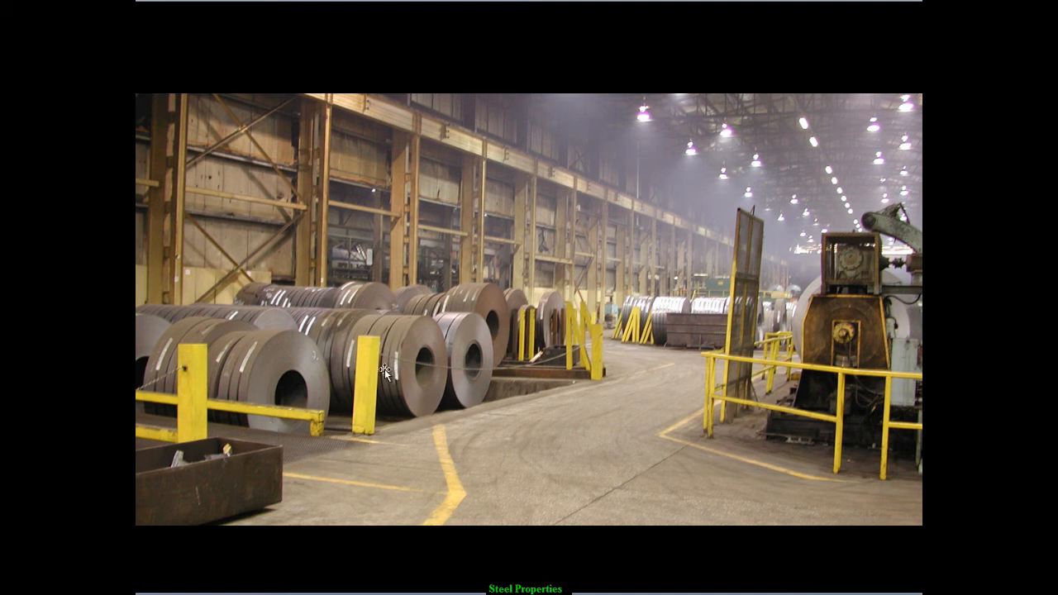
pyautogui.moveTo(278, 438)
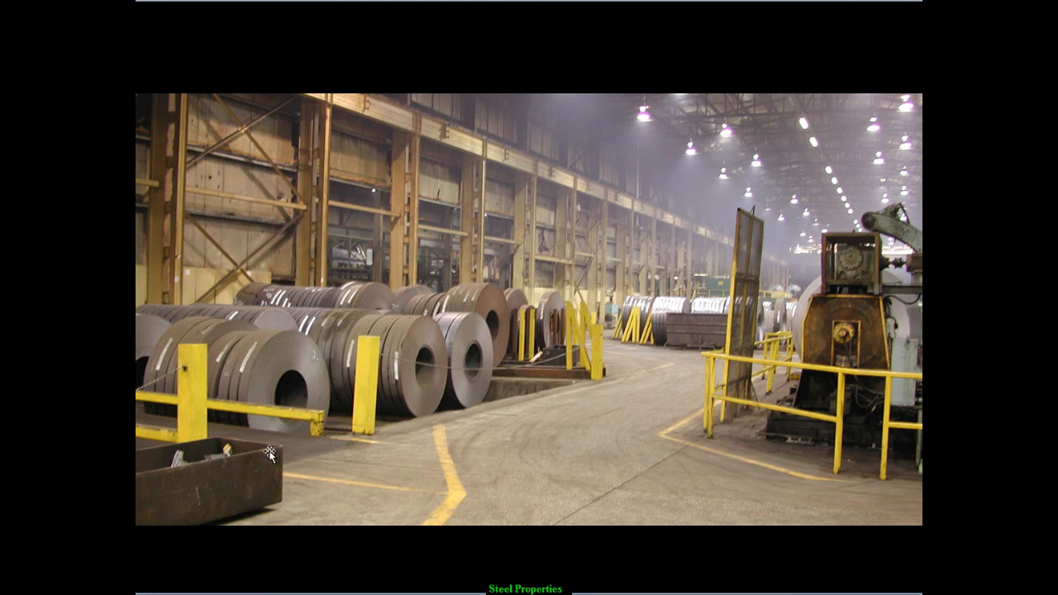
pyautogui.moveTo(278, 403)
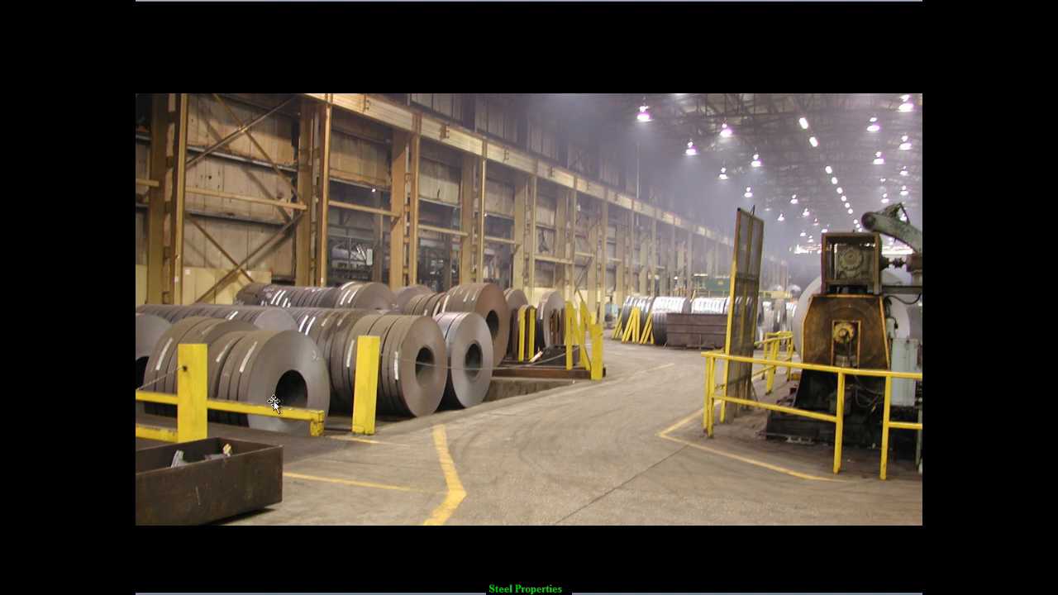
pyautogui.moveTo(256, 373)
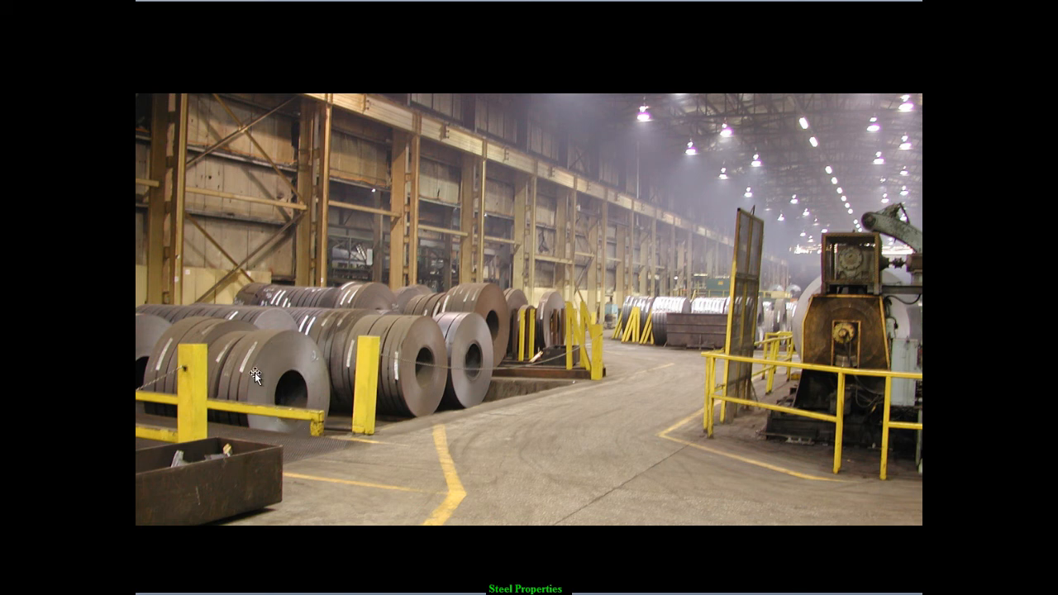
pyautogui.moveTo(235, 423)
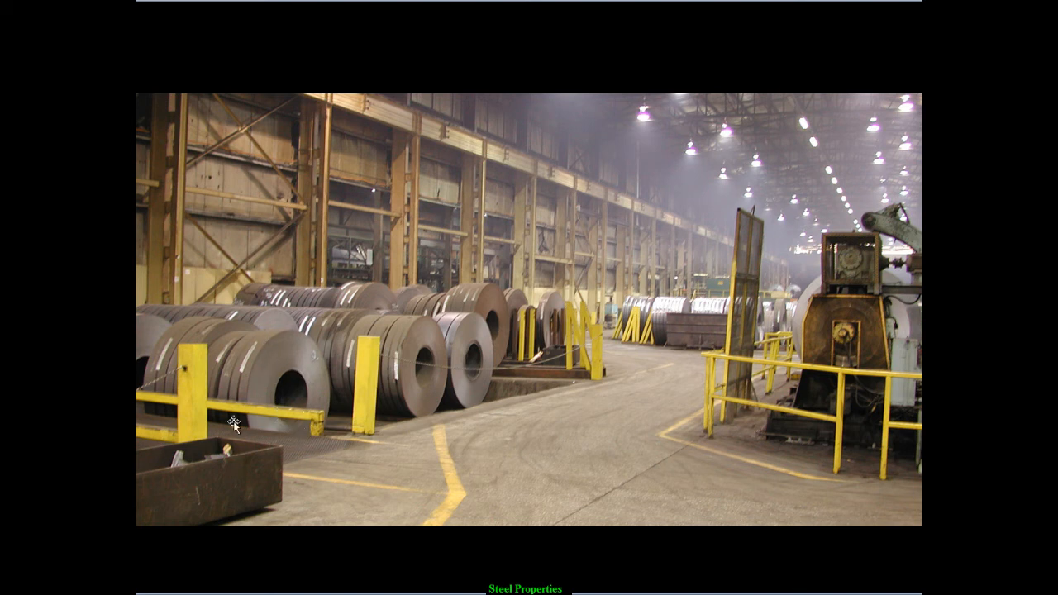
pyautogui.moveTo(454, 516)
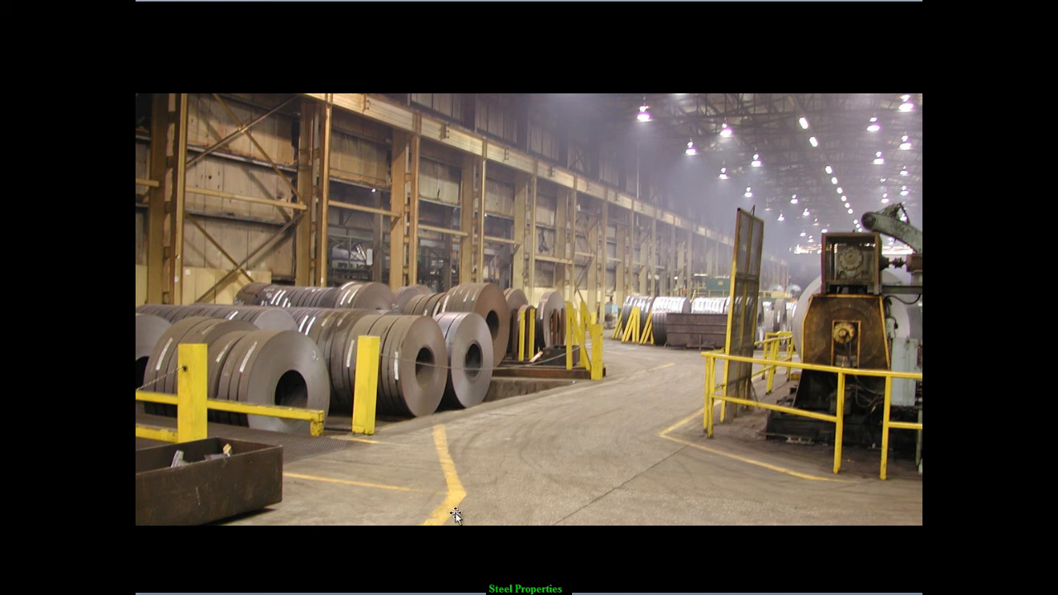
pyautogui.moveTo(397, 464)
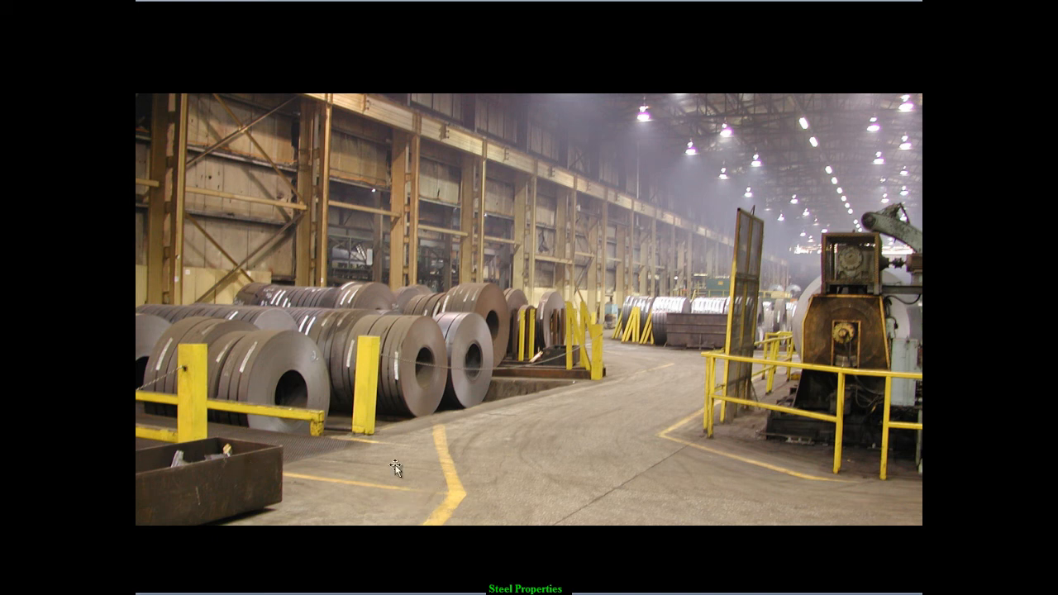
pyautogui.moveTo(273, 374)
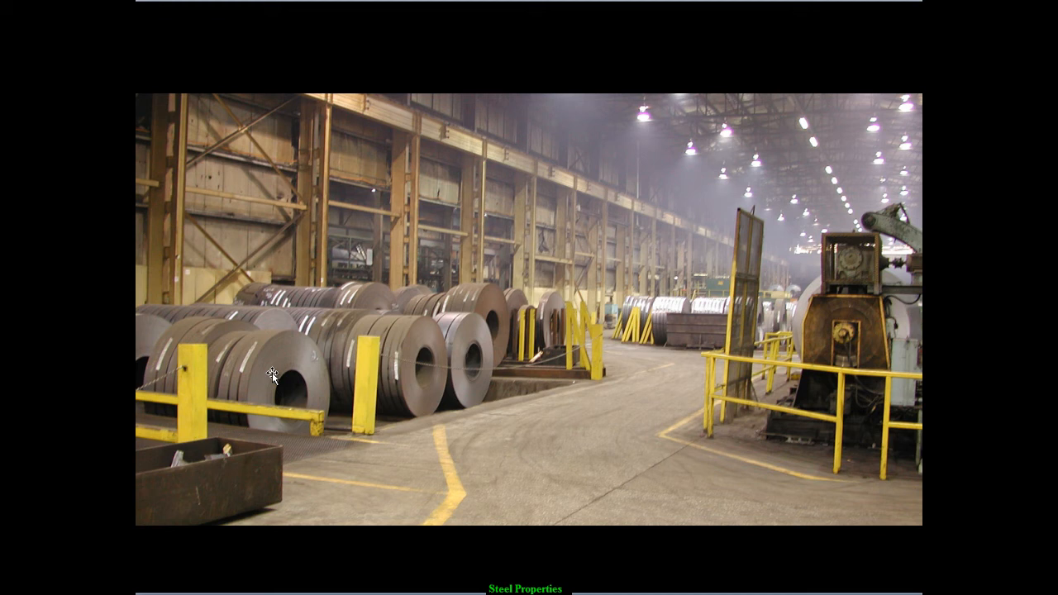
pyautogui.moveTo(230, 373)
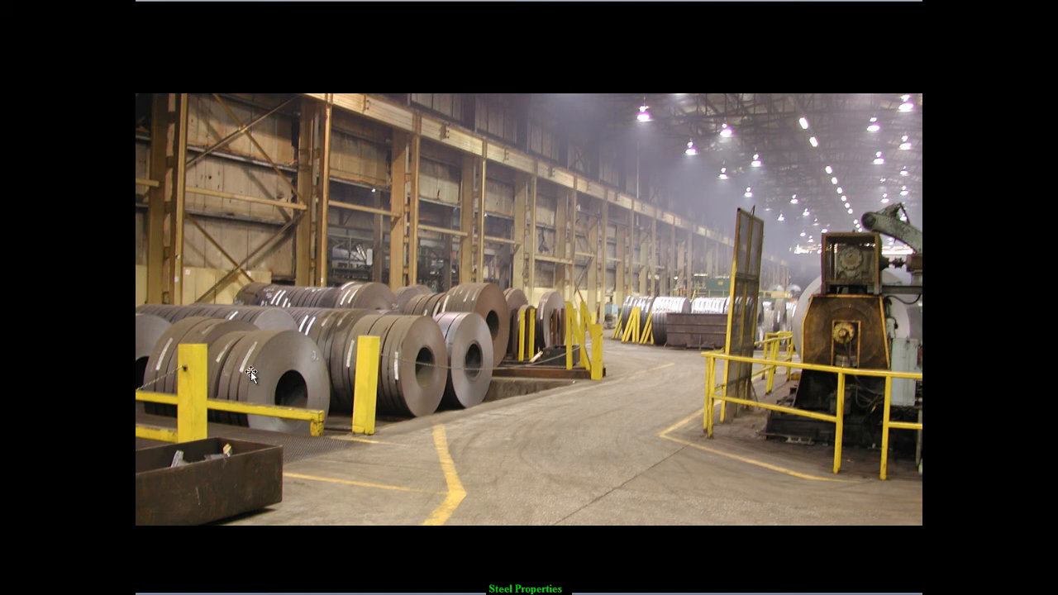
pyautogui.moveTo(334, 417)
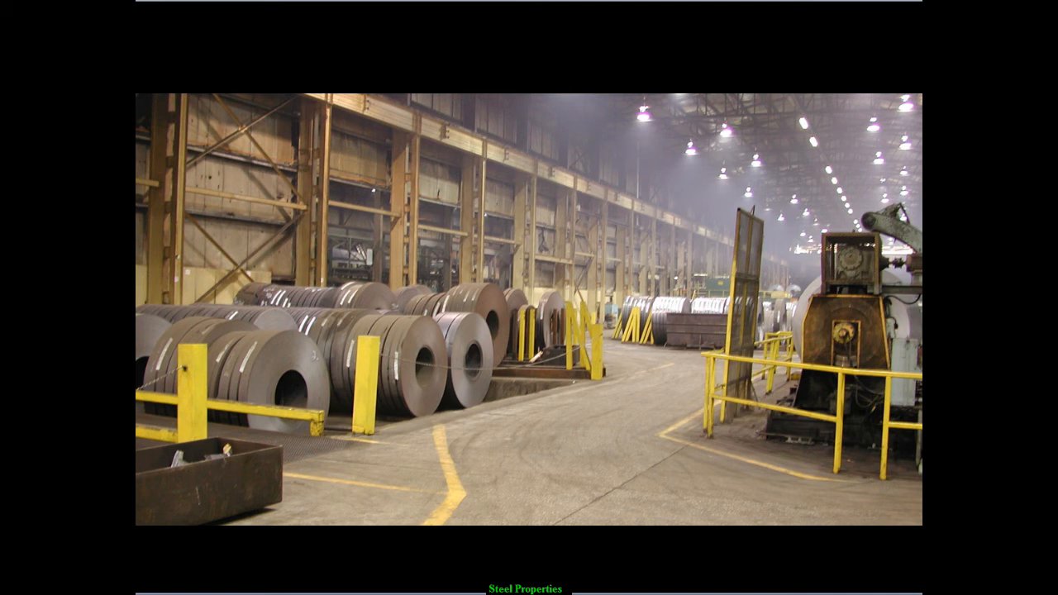
pyautogui.moveTo(552, 466)
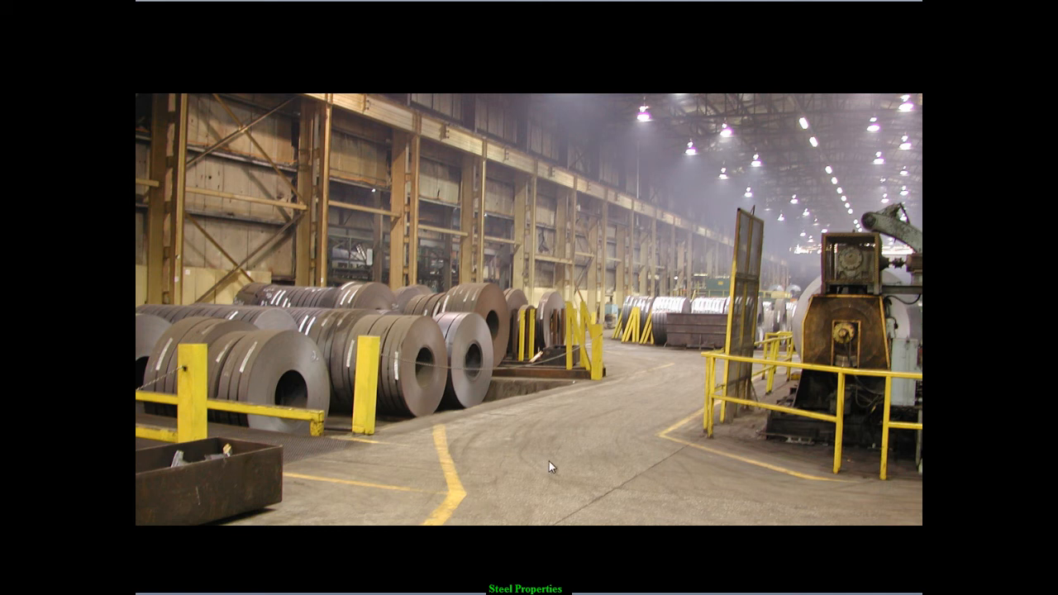
pyautogui.moveTo(681, 570)
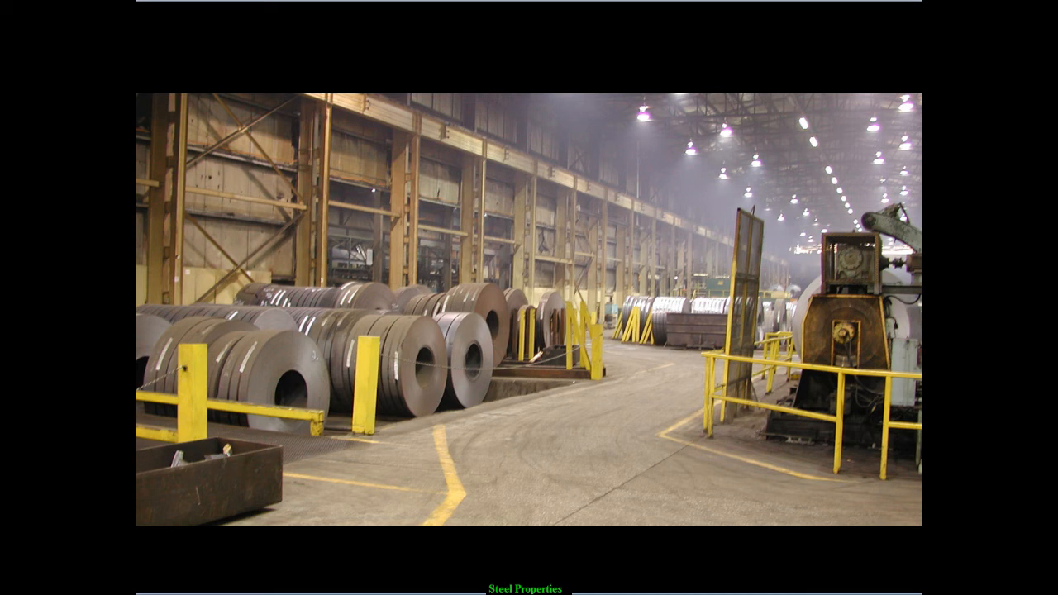
pyautogui.moveTo(417, 407)
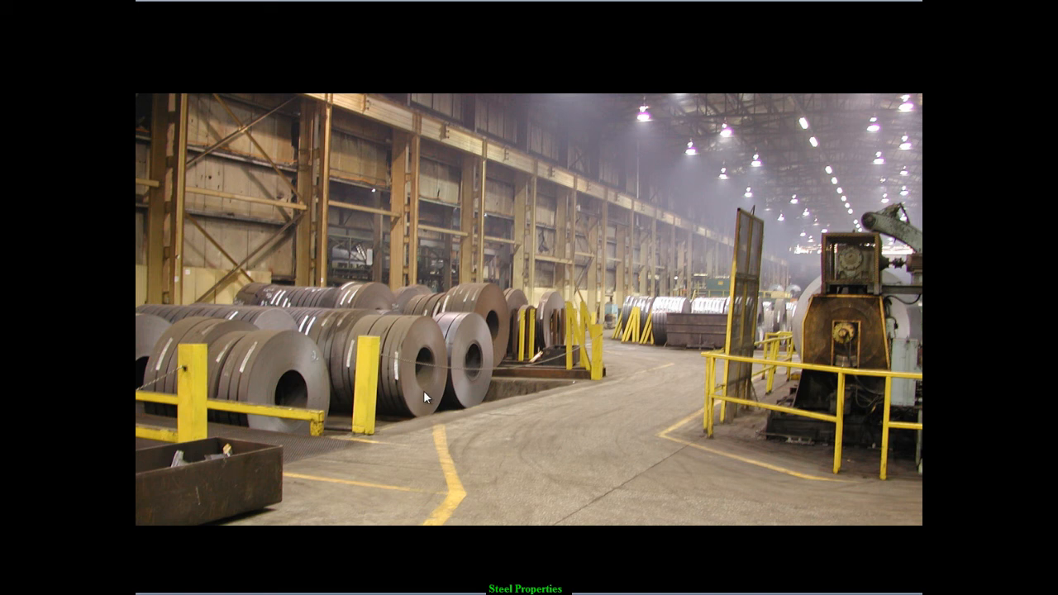
pyautogui.moveTo(427, 401)
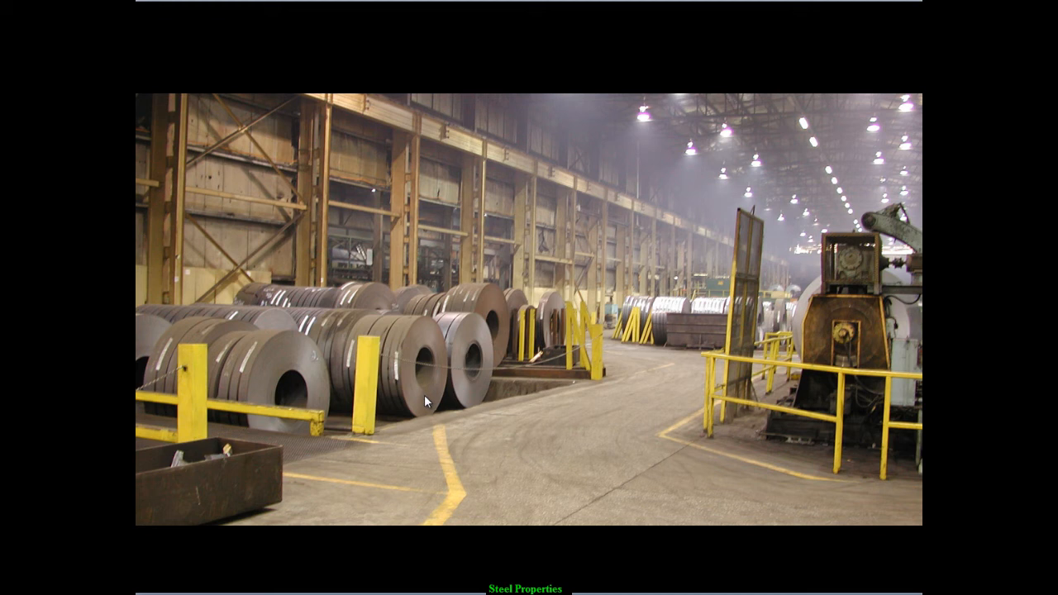
pyautogui.moveTo(426, 395)
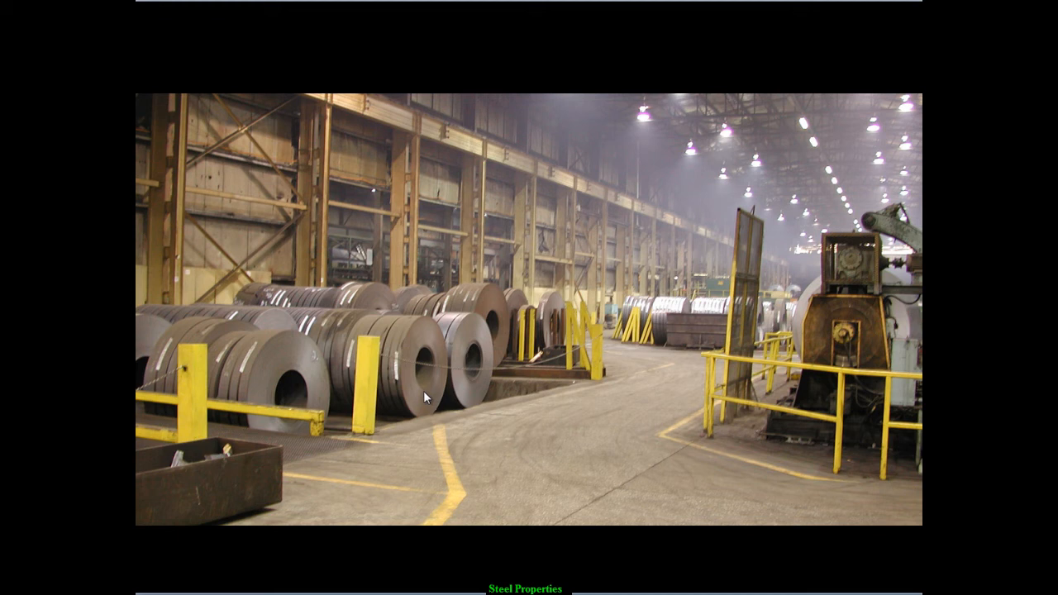
pyautogui.moveTo(426, 402)
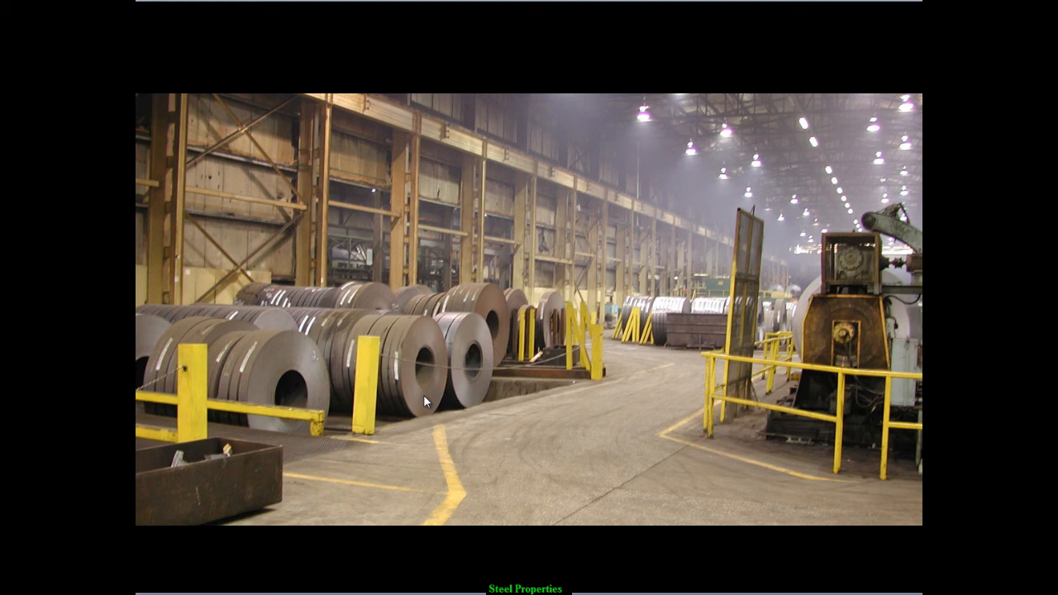
pyautogui.moveTo(423, 395)
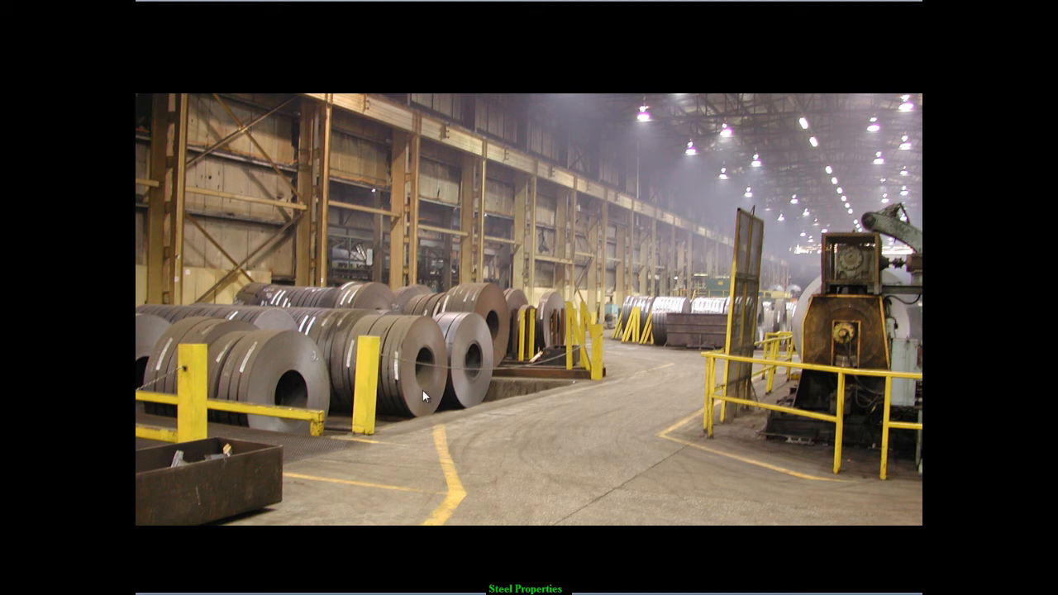
pyautogui.moveTo(423, 395)
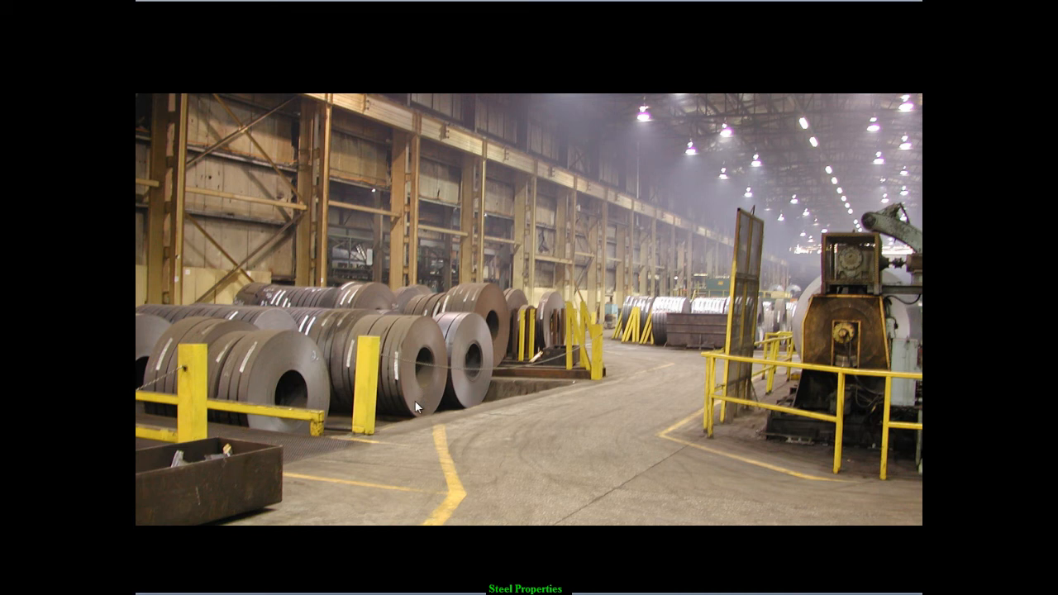
pyautogui.moveTo(415, 416)
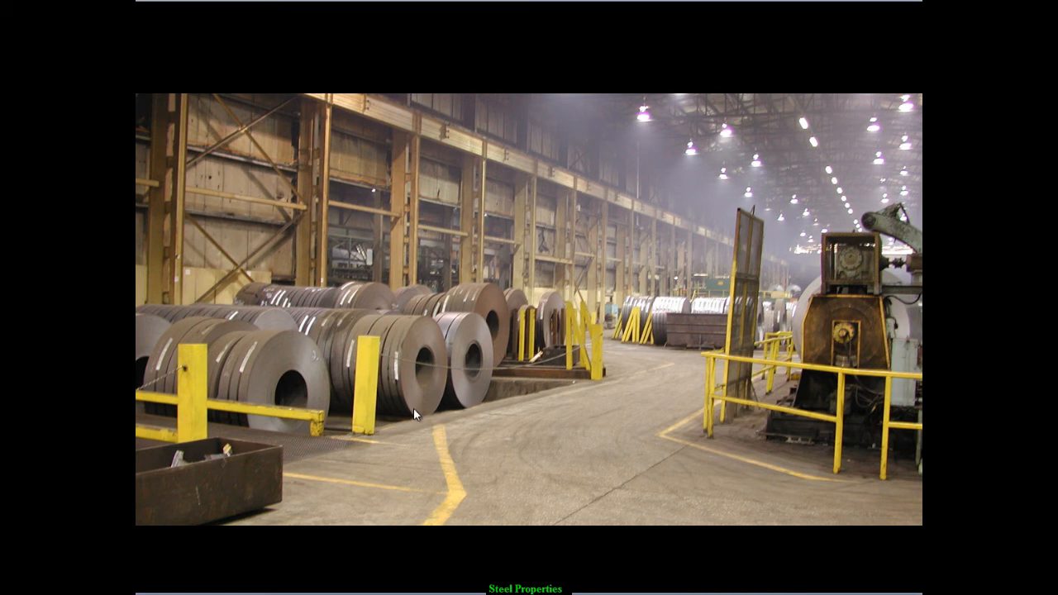
pyautogui.moveTo(307, 416)
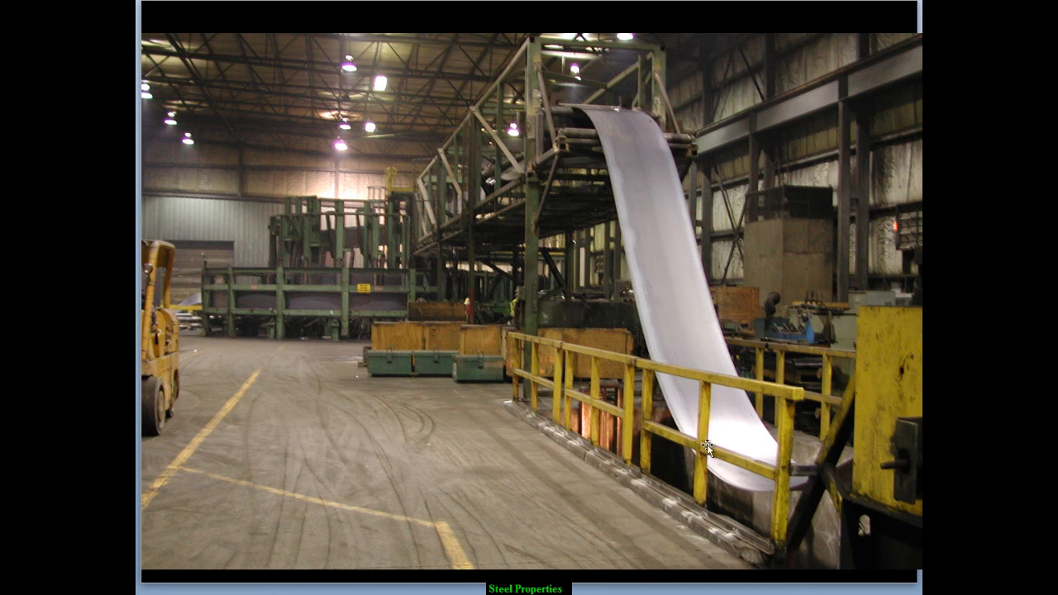
pyautogui.moveTo(471, 197)
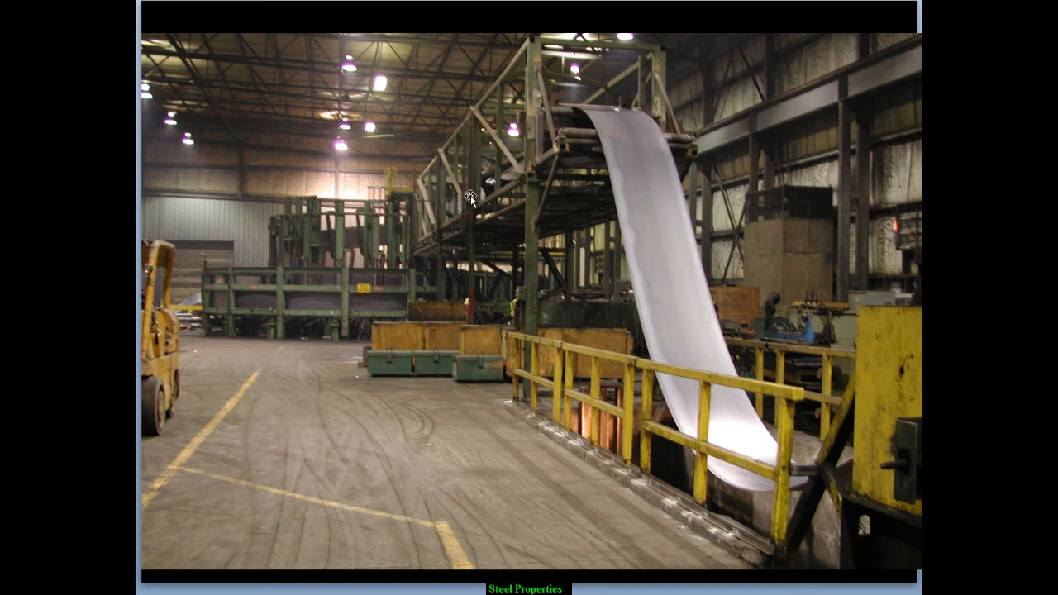
pyautogui.moveTo(439, 228)
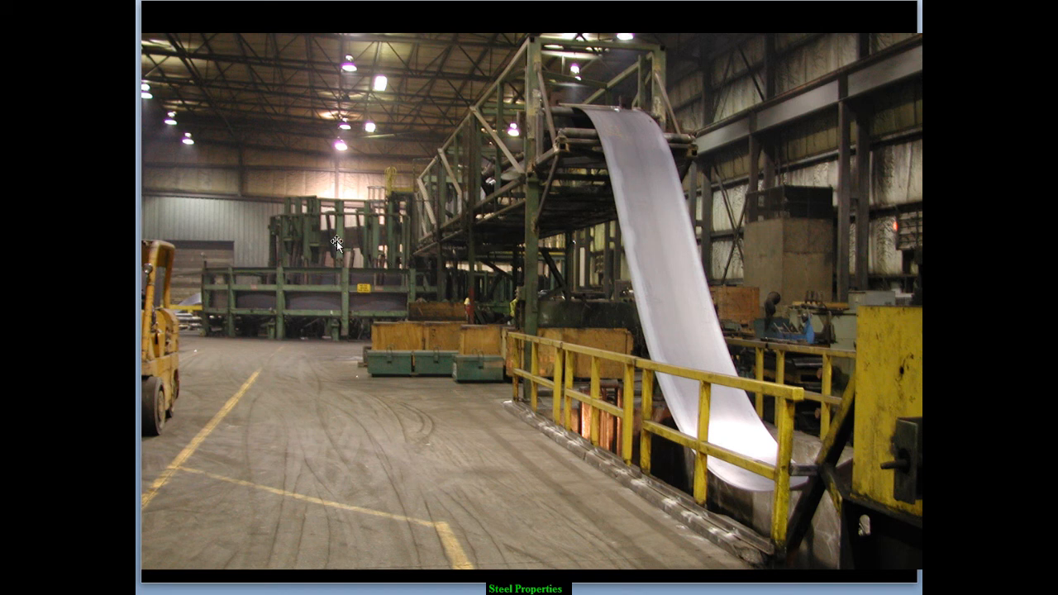
pyautogui.moveTo(371, 299)
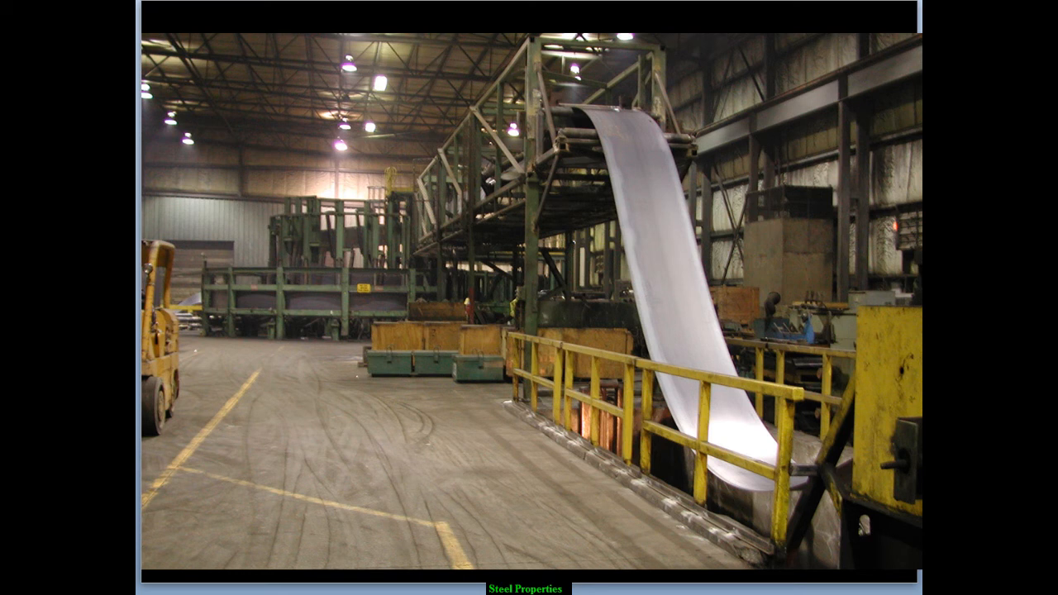
pyautogui.moveTo(172, 390)
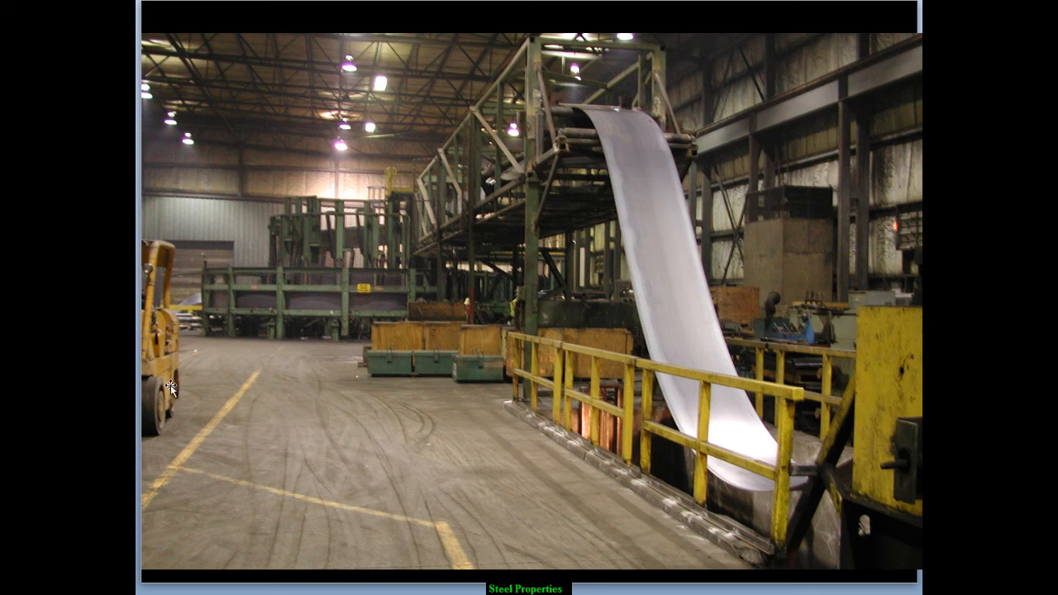
pyautogui.moveTo(806, 575)
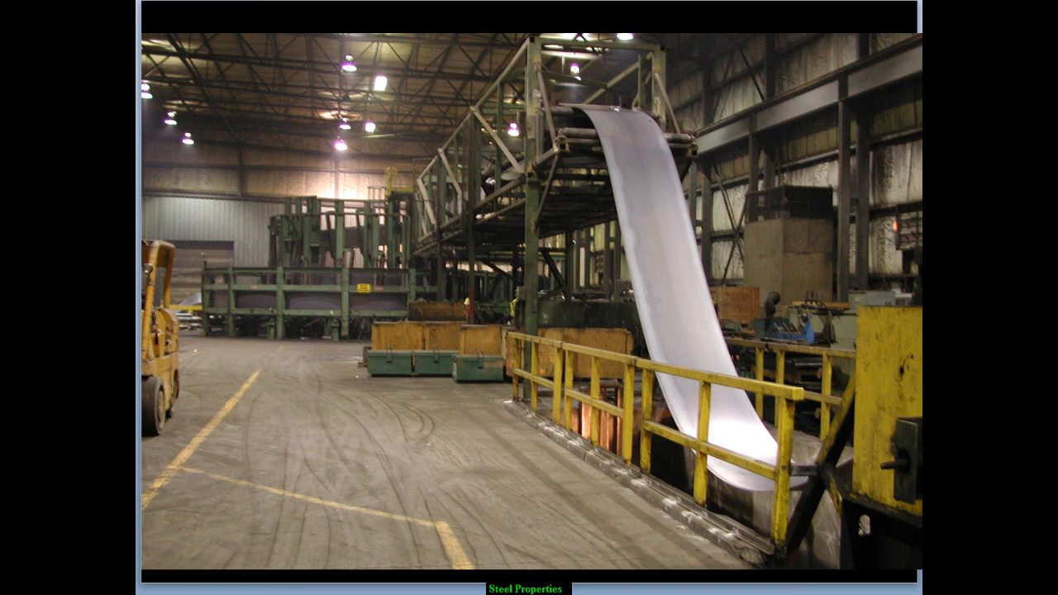
pyautogui.moveTo(177, 291)
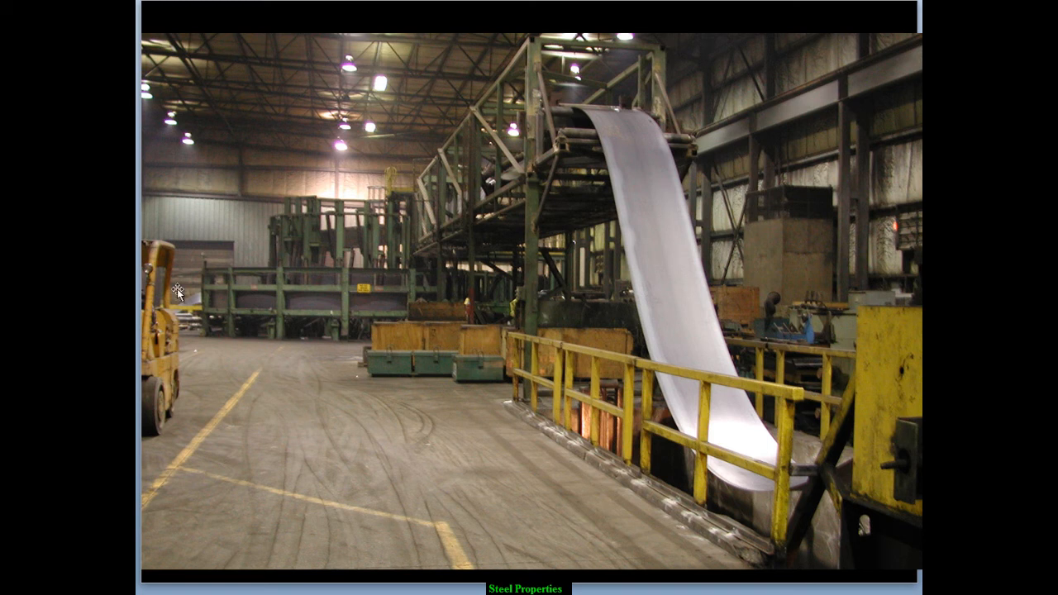
pyautogui.moveTo(165, 304)
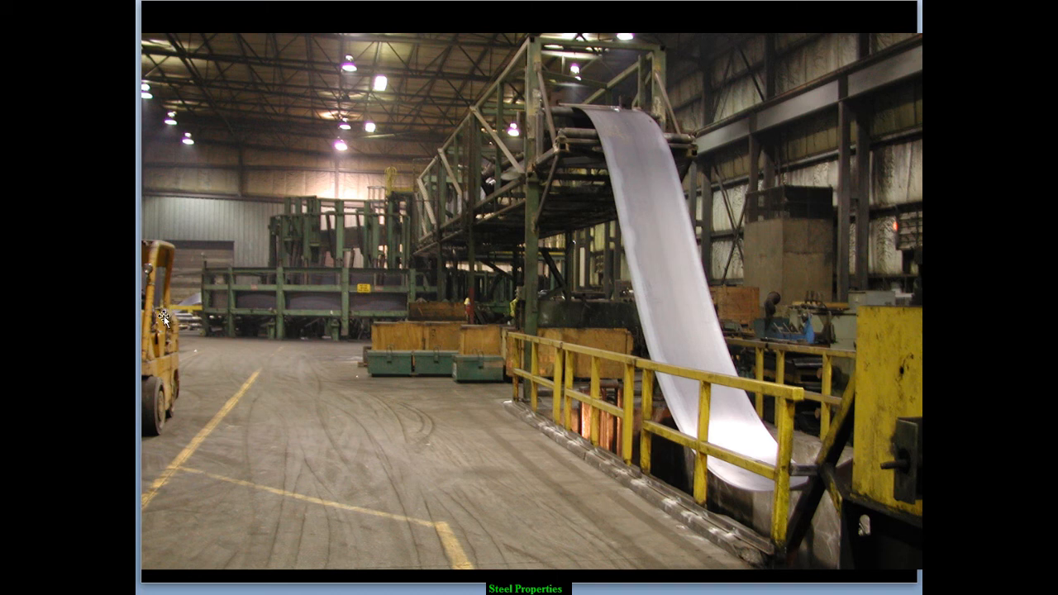
pyautogui.moveTo(198, 373)
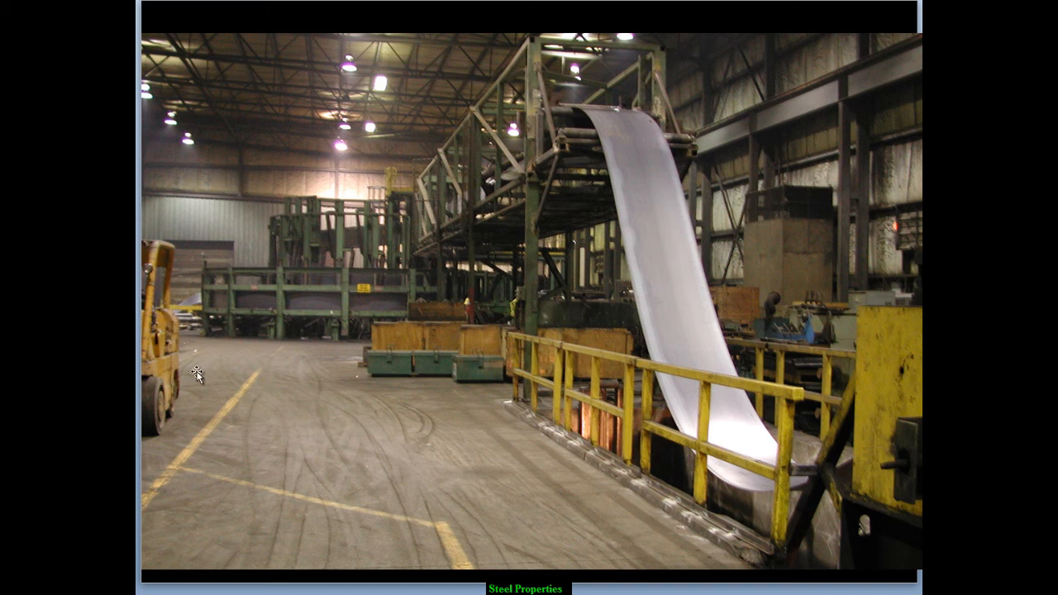
pyautogui.moveTo(420, 304)
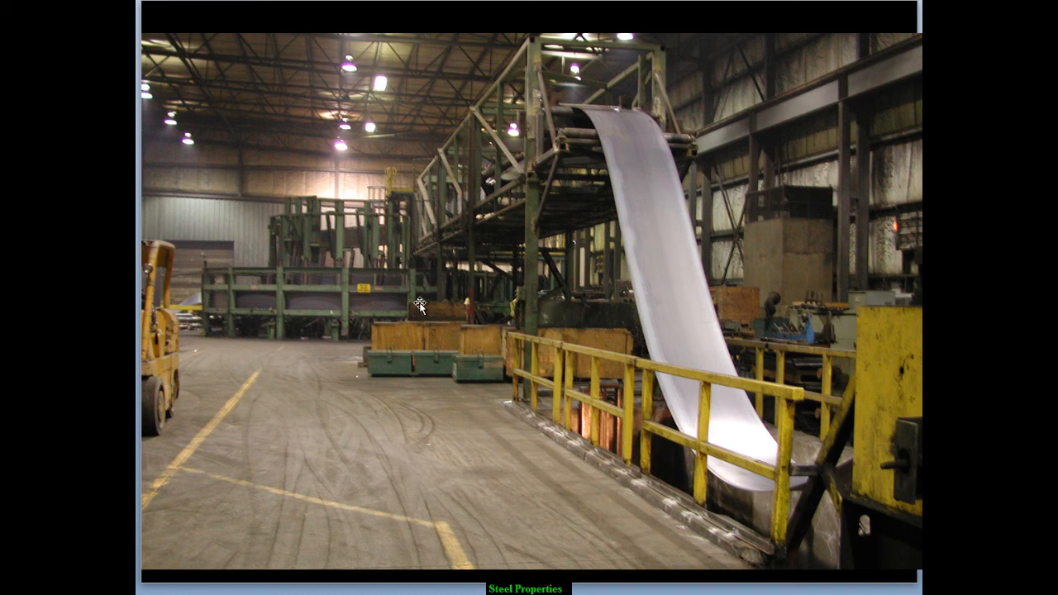
pyautogui.moveTo(742, 463)
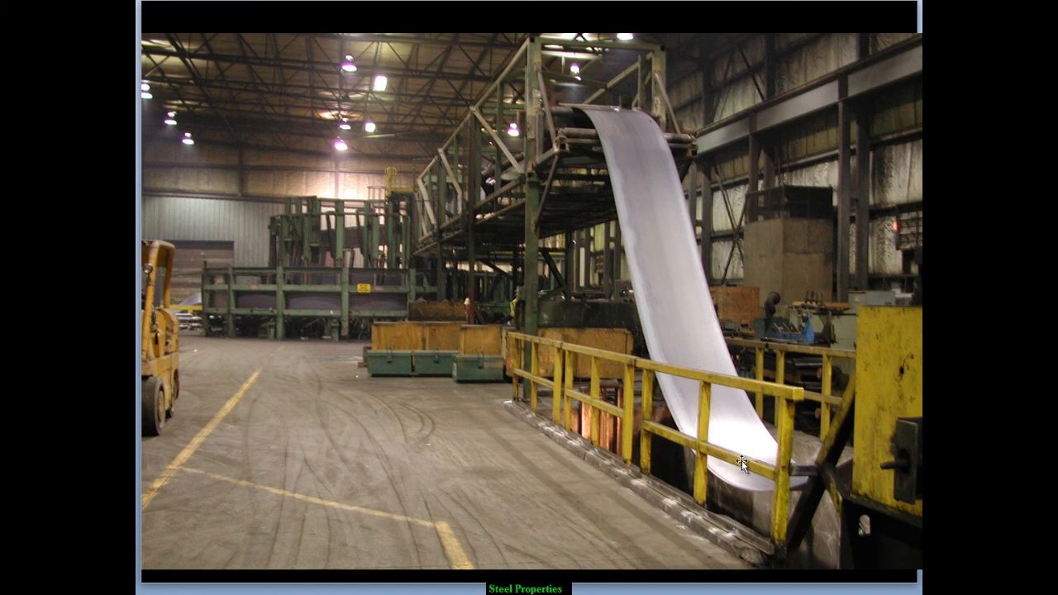
pyautogui.moveTo(327, 197)
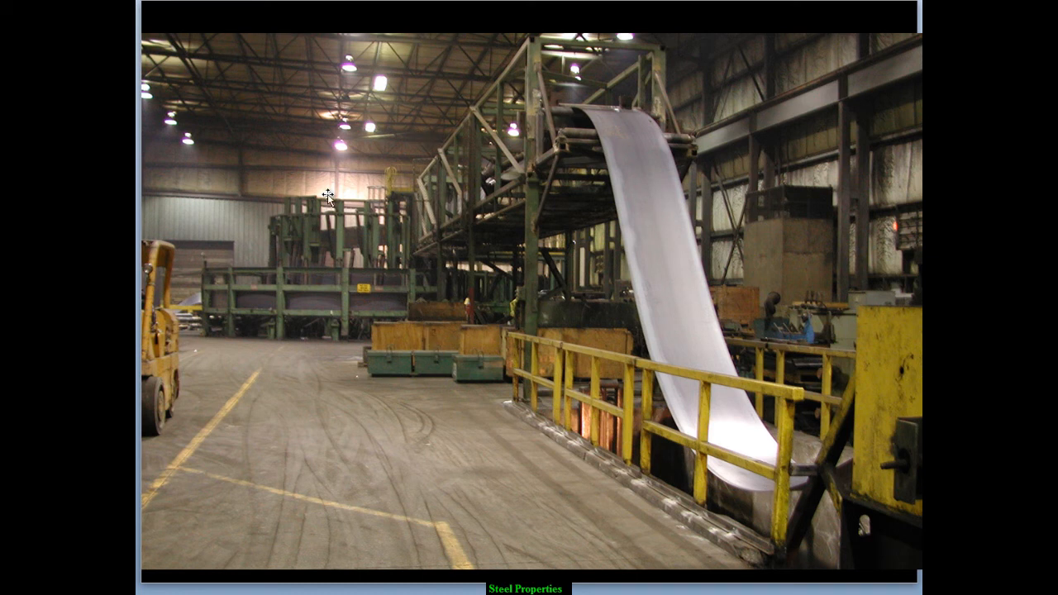
pyautogui.moveTo(275, 304)
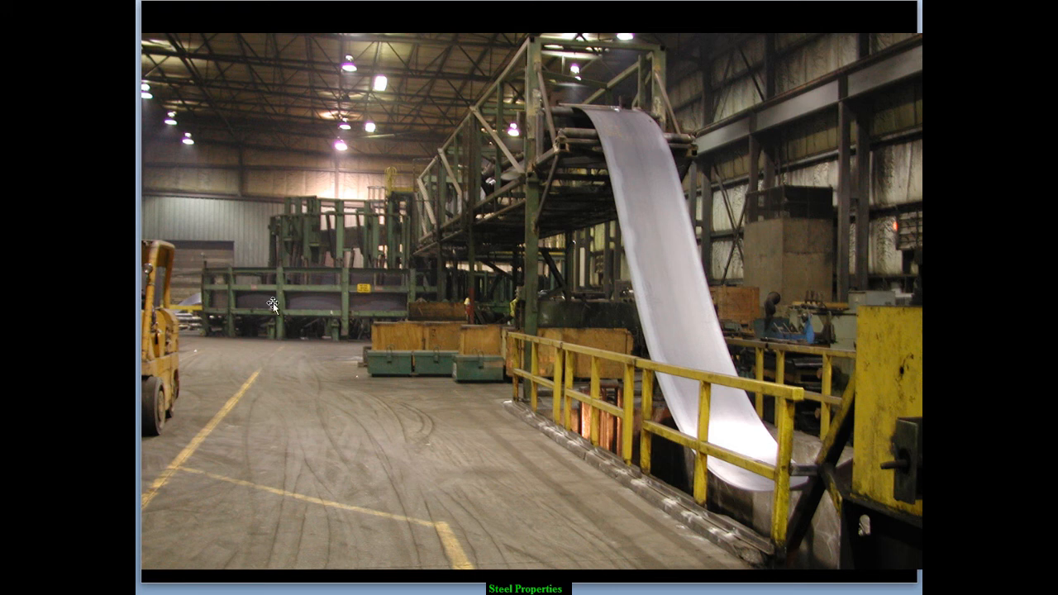
pyautogui.moveTo(324, 390)
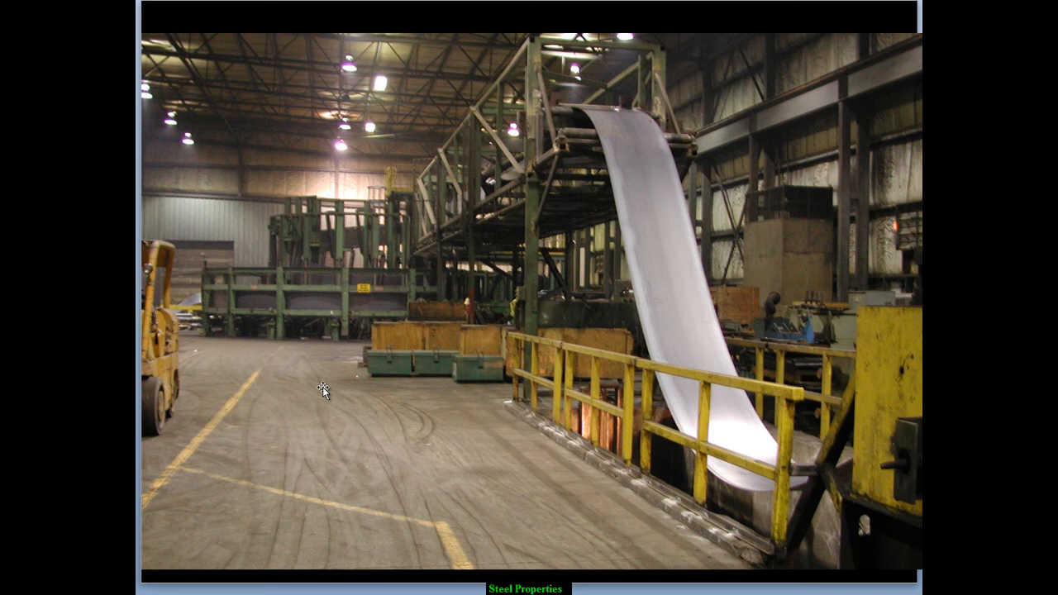
pyautogui.moveTo(332, 412)
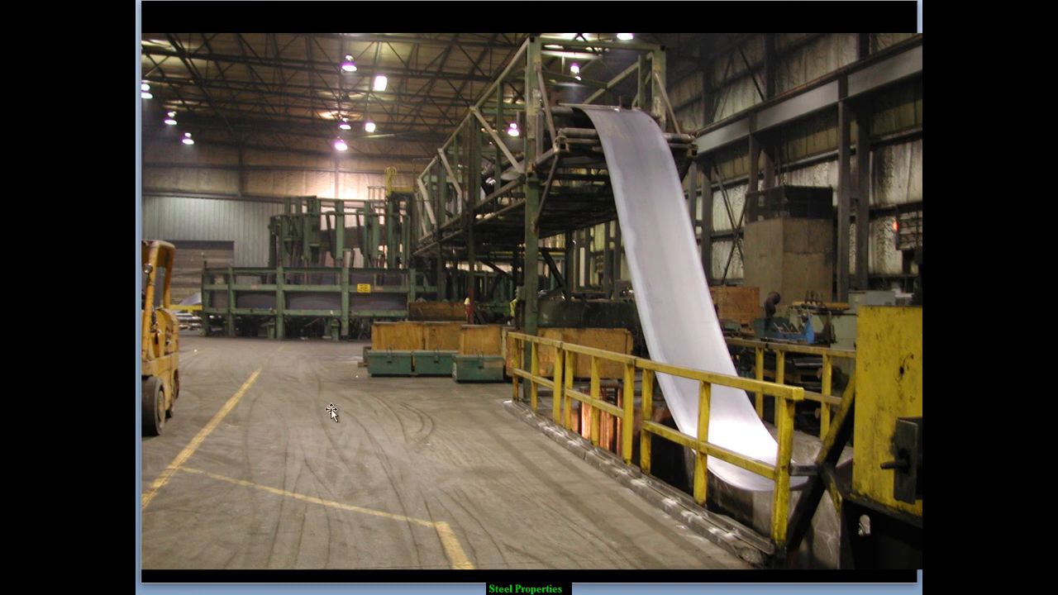
pyautogui.moveTo(820, 486)
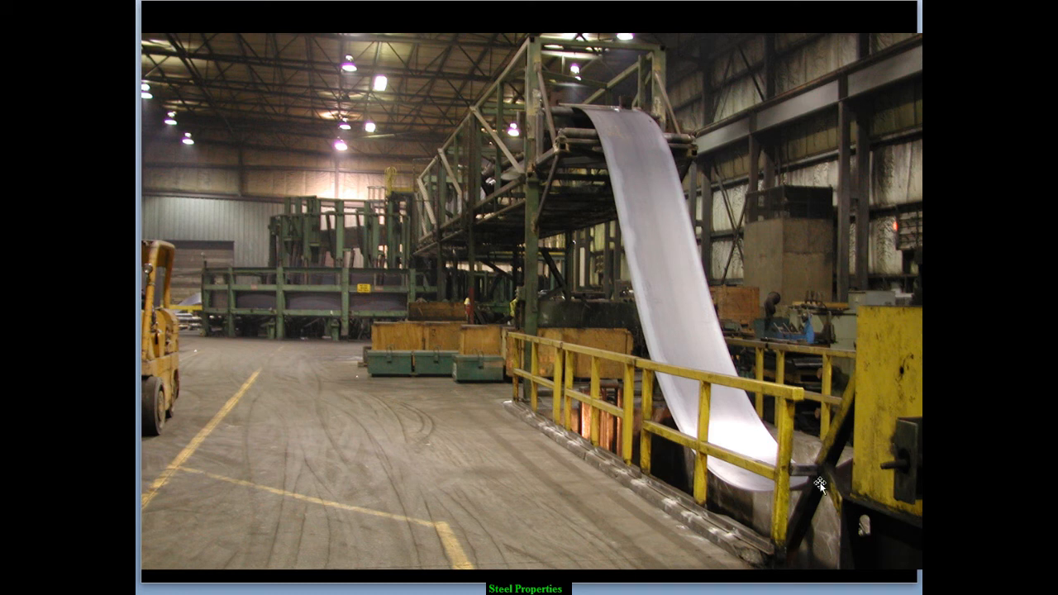
pyautogui.moveTo(593, 93)
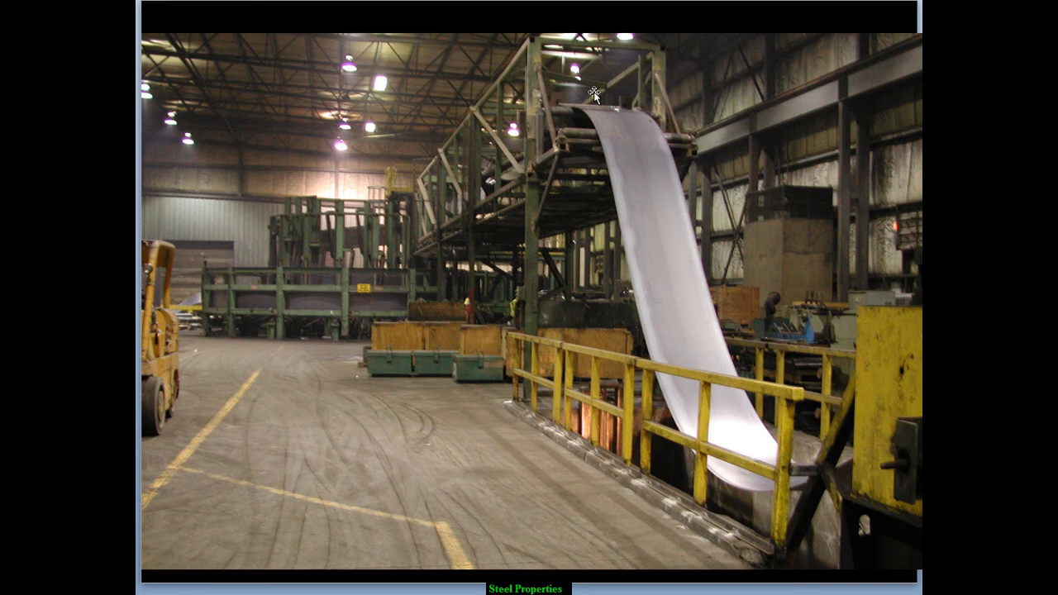
pyautogui.moveTo(294, 238)
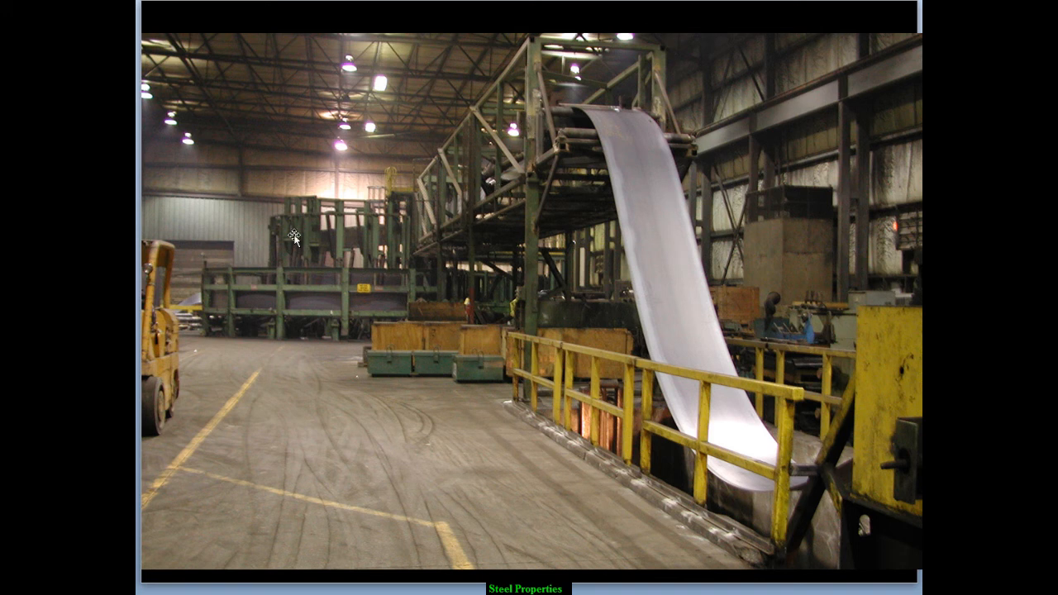
pyautogui.moveTo(185, 299)
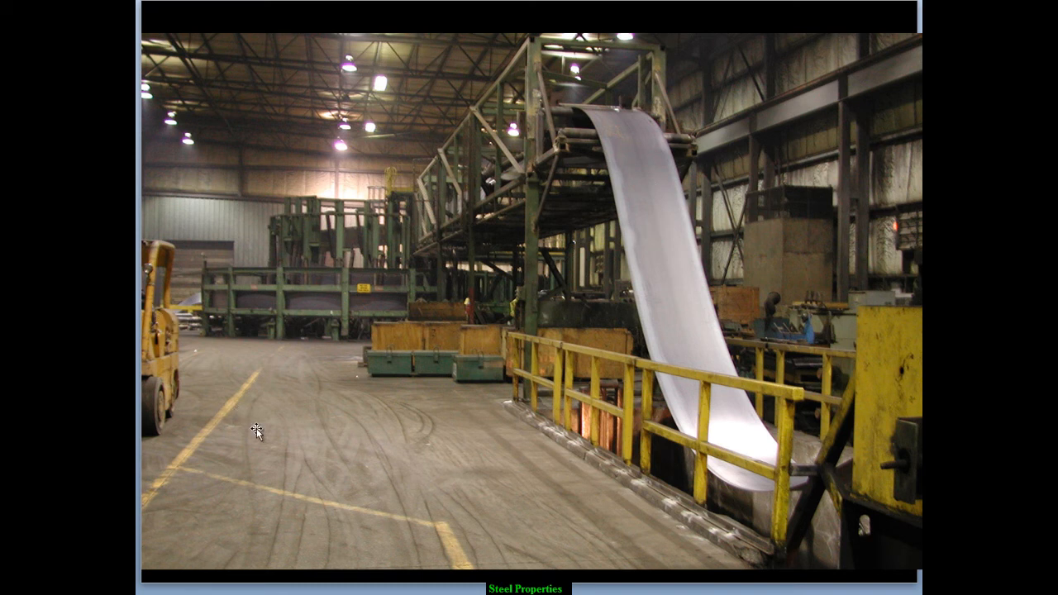
pyautogui.moveTo(221, 300)
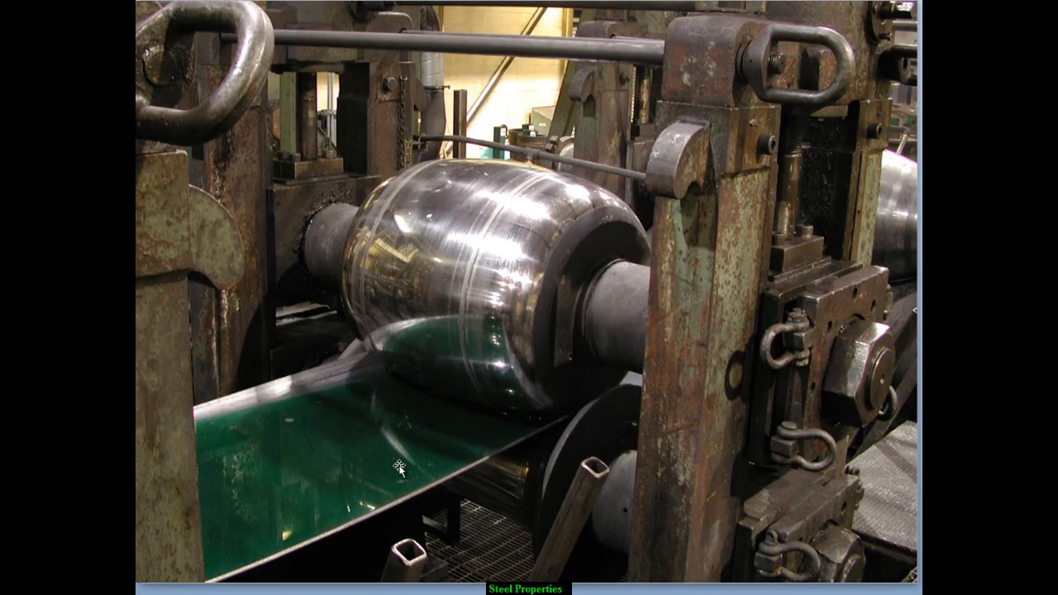
pyautogui.moveTo(620, 542)
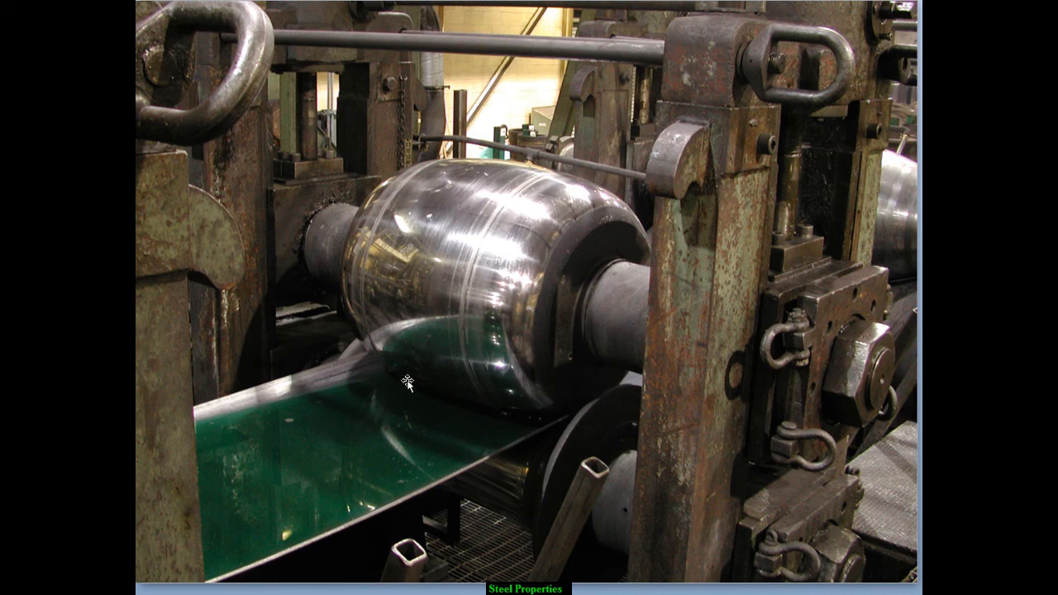
pyautogui.moveTo(499, 415)
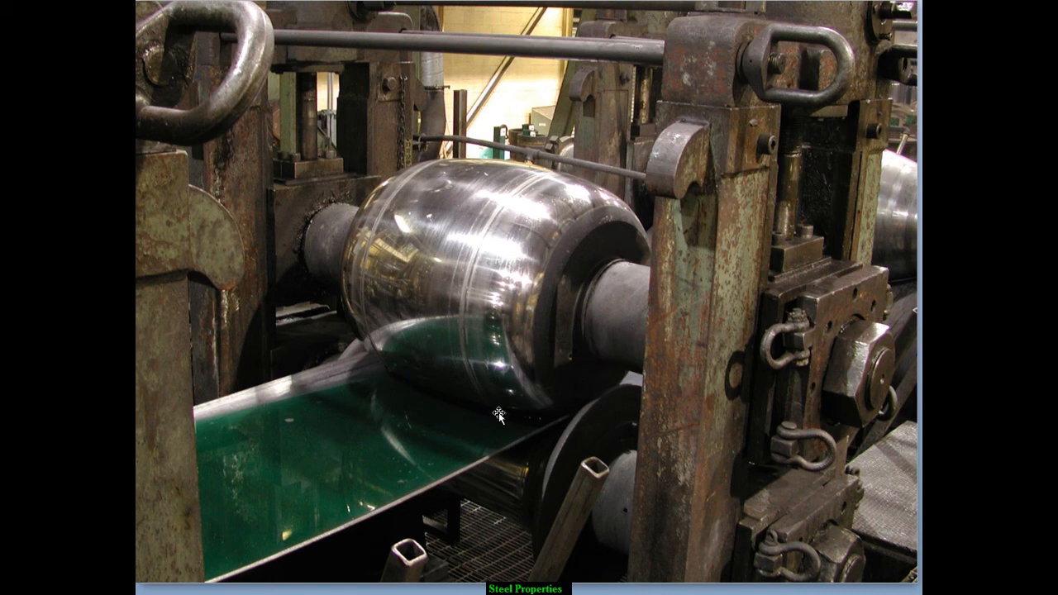
pyautogui.moveTo(572, 380)
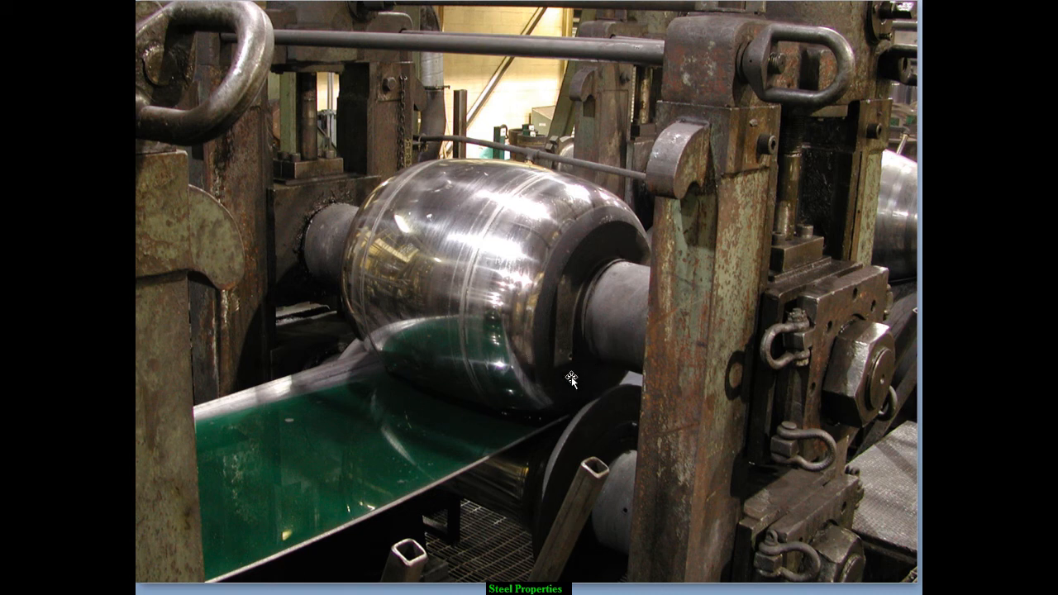
pyautogui.moveTo(454, 519)
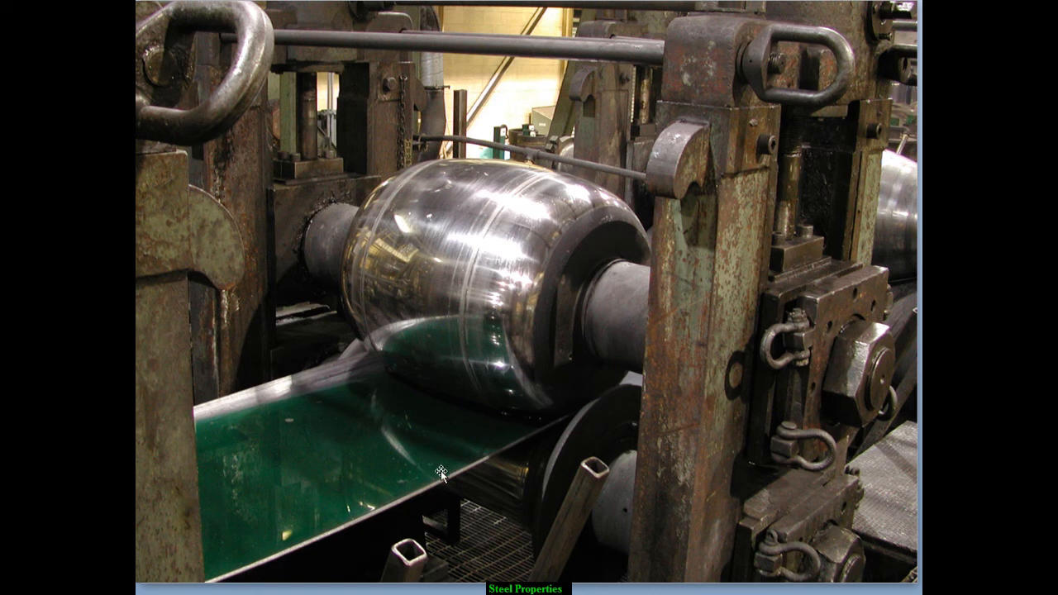
pyautogui.moveTo(265, 544)
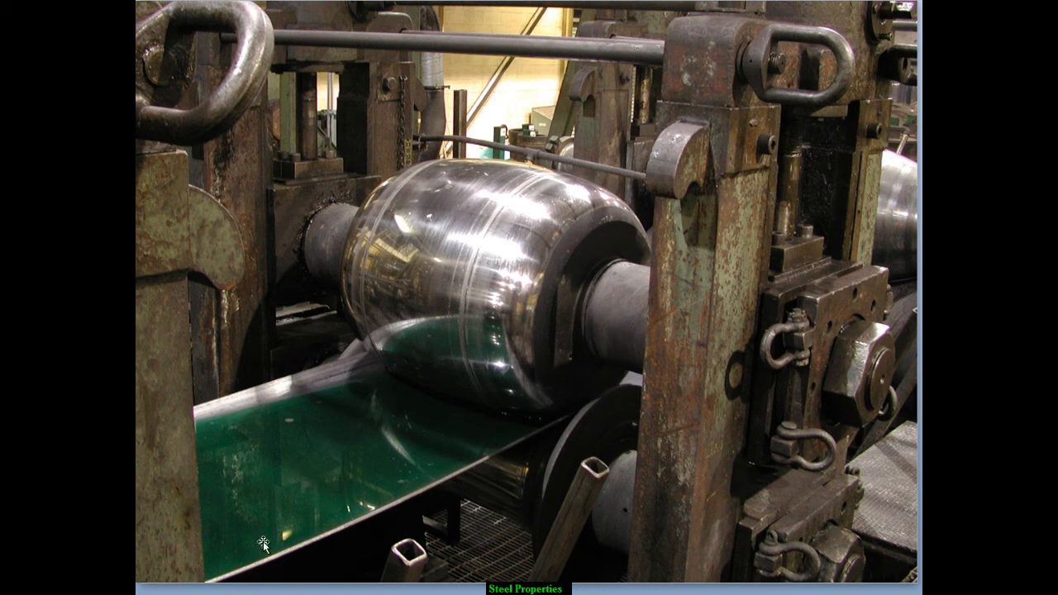
pyautogui.moveTo(386, 433)
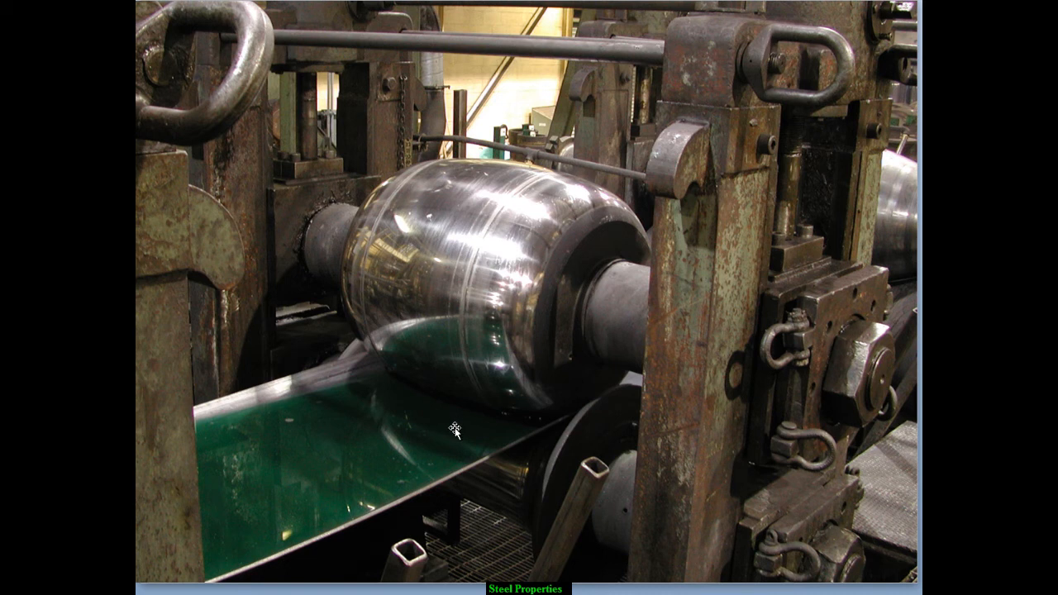
pyautogui.moveTo(388, 415)
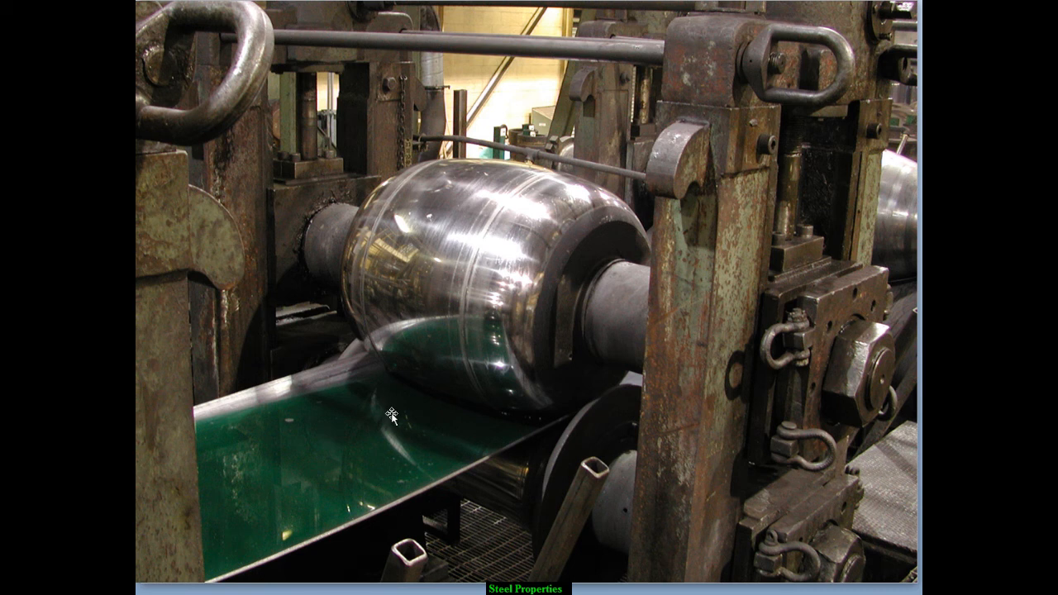
pyautogui.moveTo(362, 483)
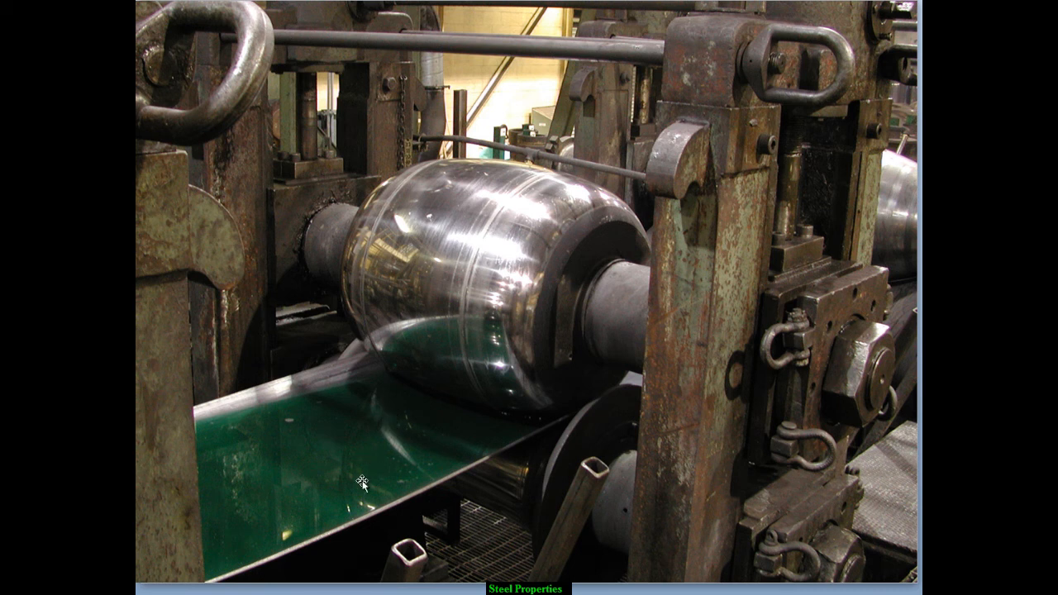
pyautogui.moveTo(245, 504)
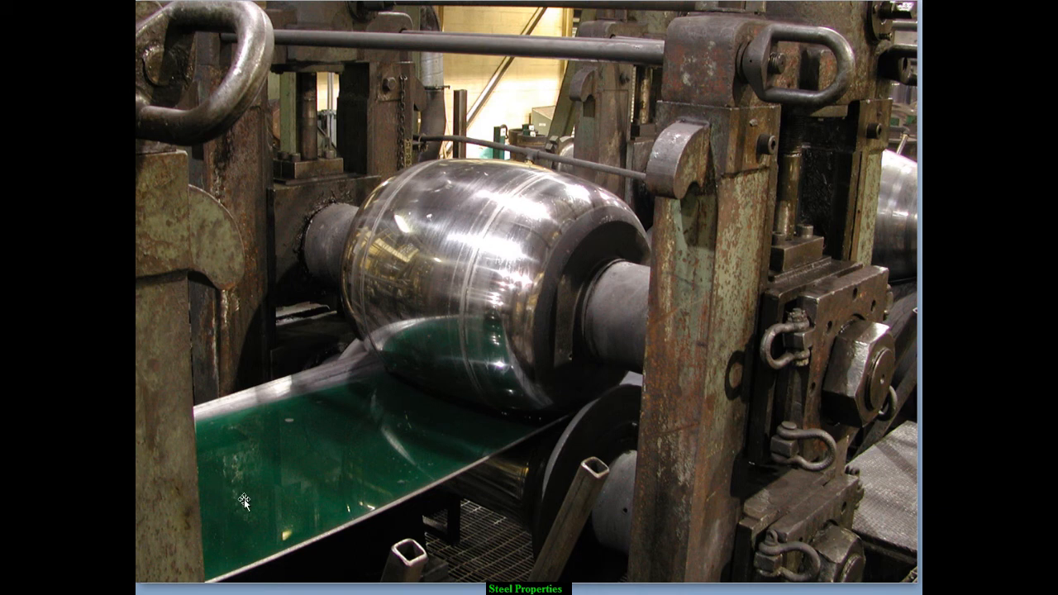
pyautogui.moveTo(320, 443)
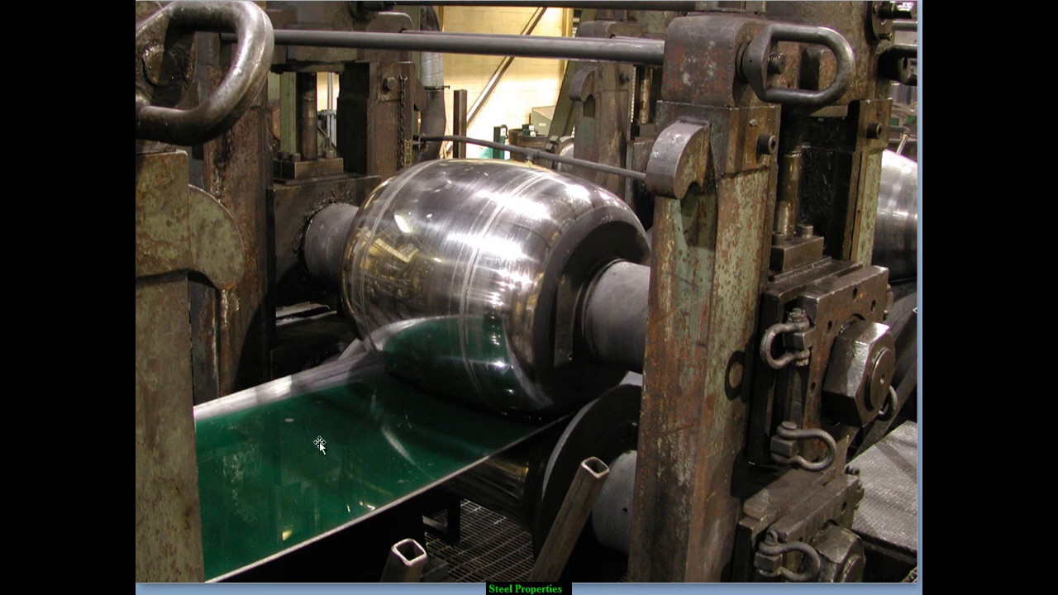
pyautogui.moveTo(324, 374)
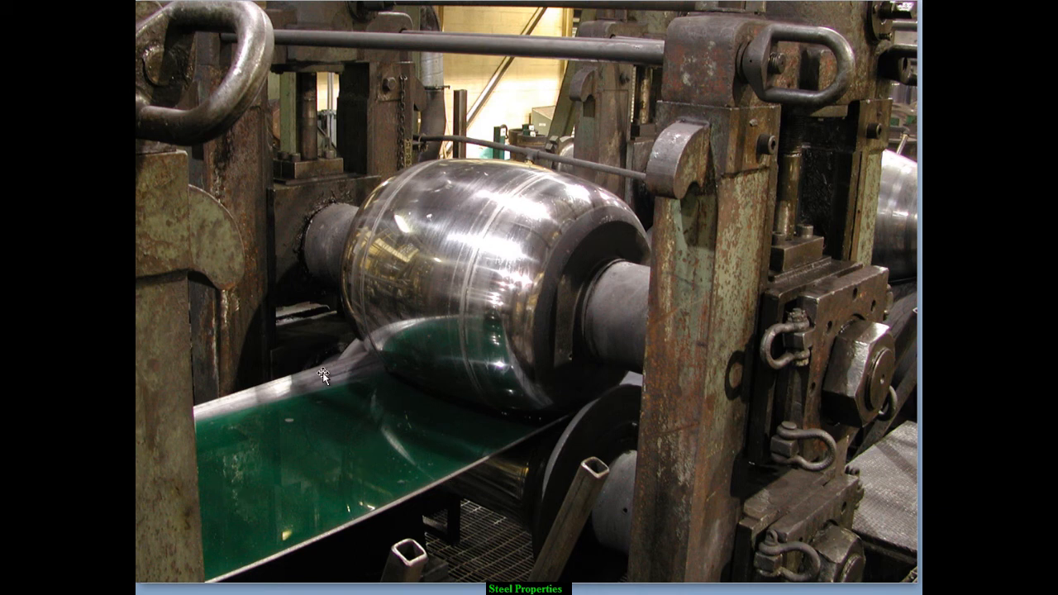
pyautogui.moveTo(407, 466)
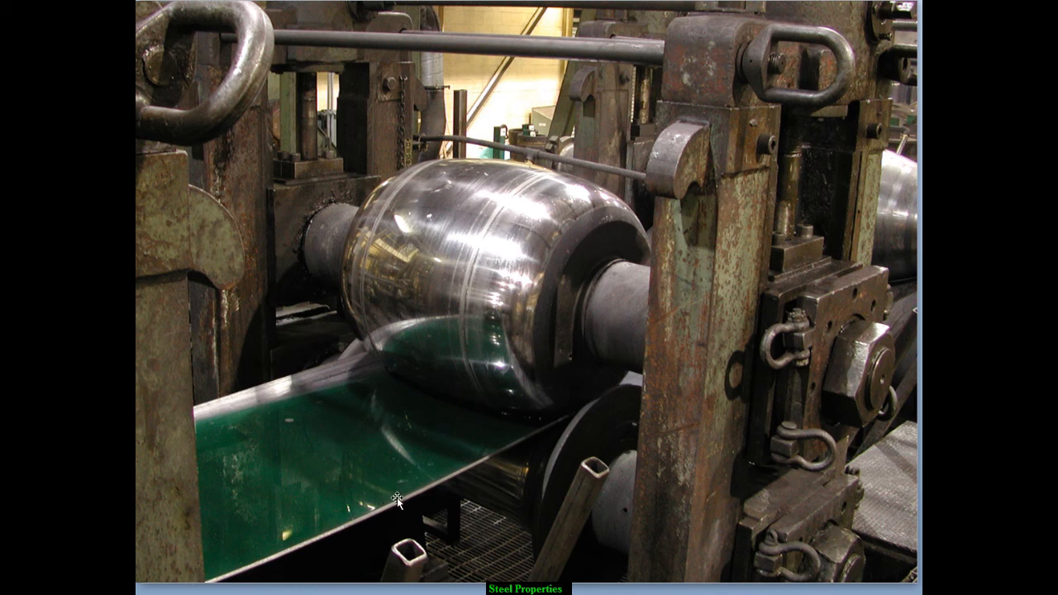
pyautogui.moveTo(404, 436)
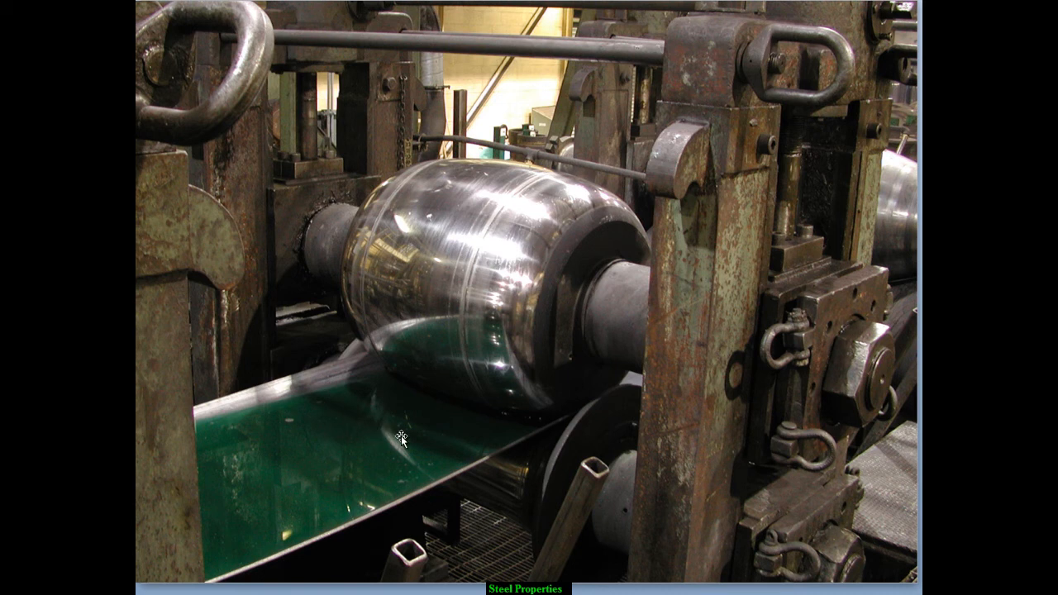
pyautogui.moveTo(471, 453)
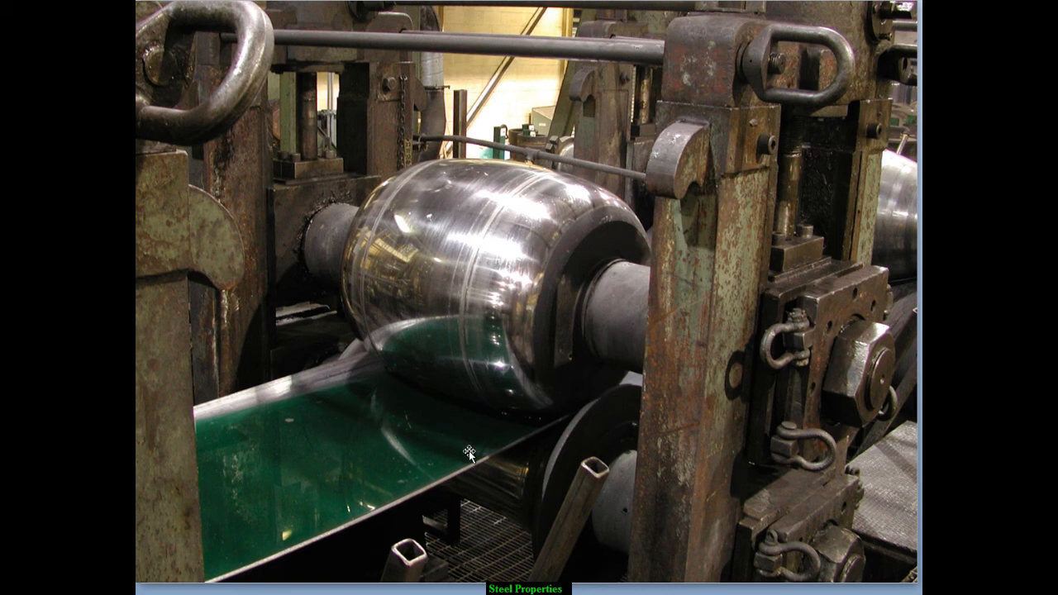
pyautogui.moveTo(604, 373)
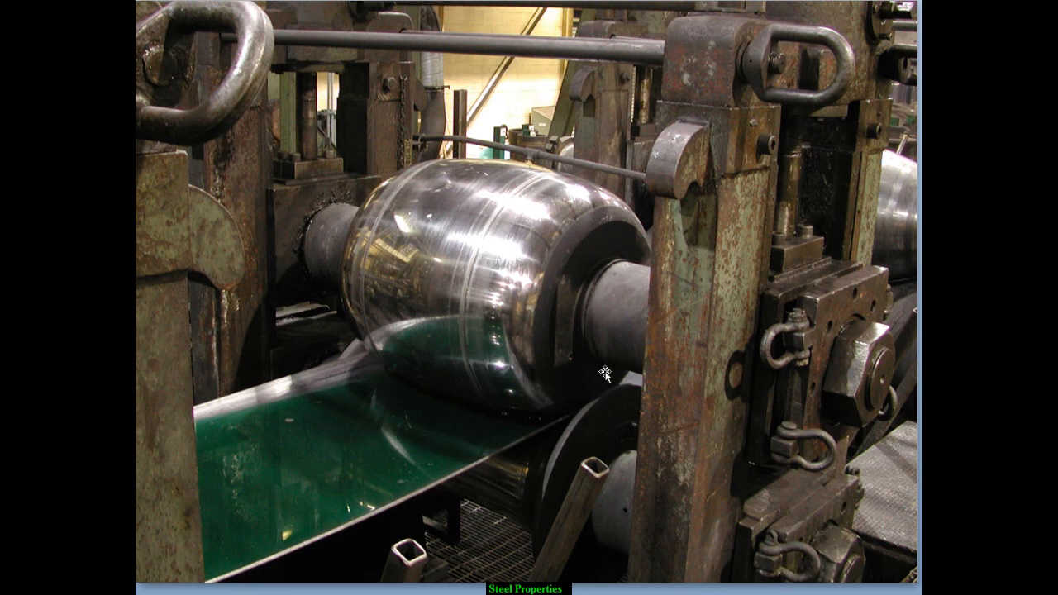
pyautogui.moveTo(625, 284)
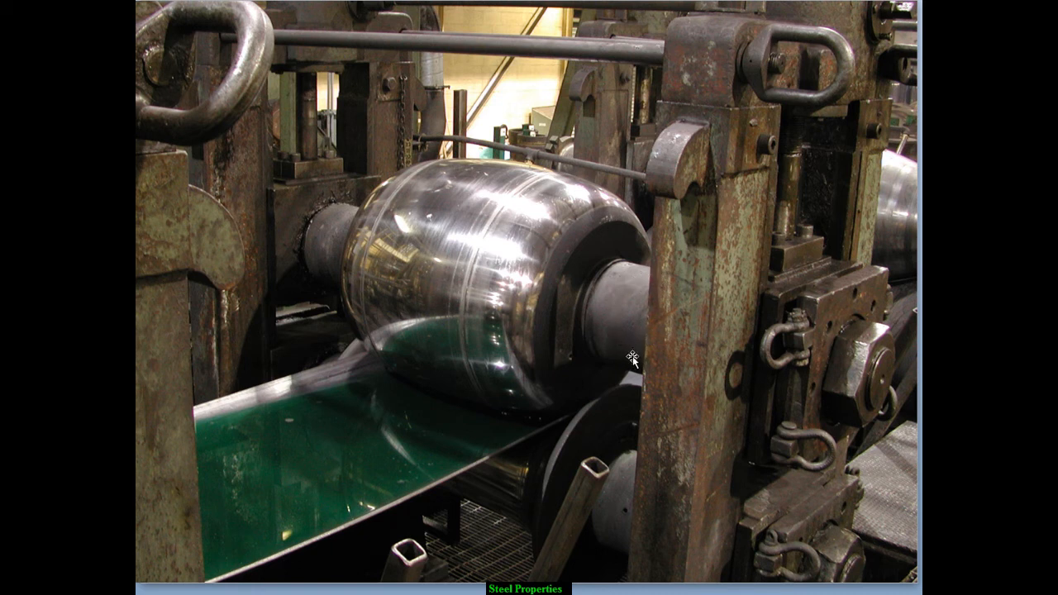
pyautogui.moveTo(370, 299)
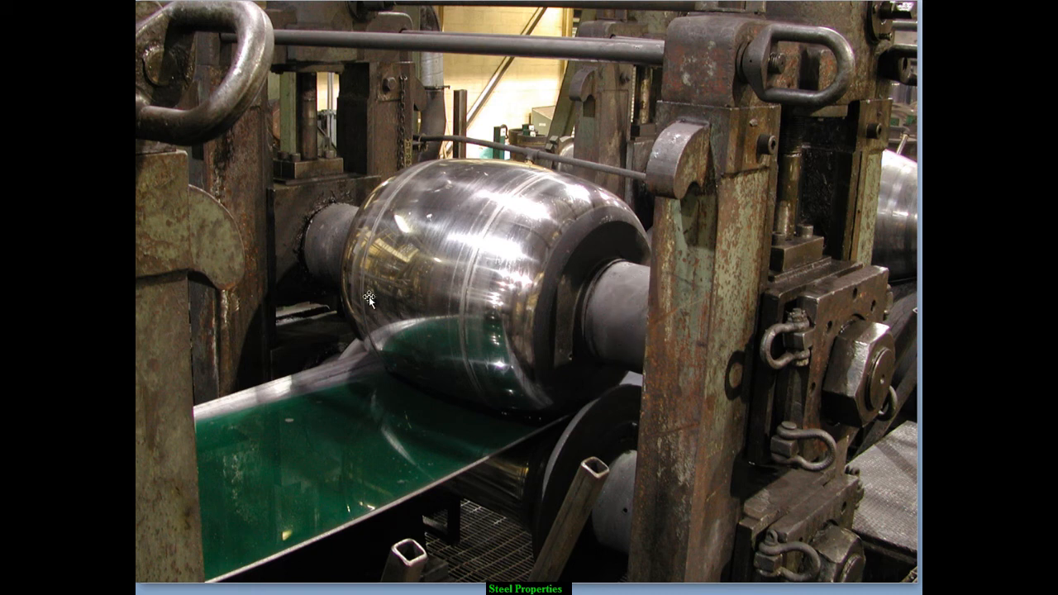
pyautogui.moveTo(370, 254)
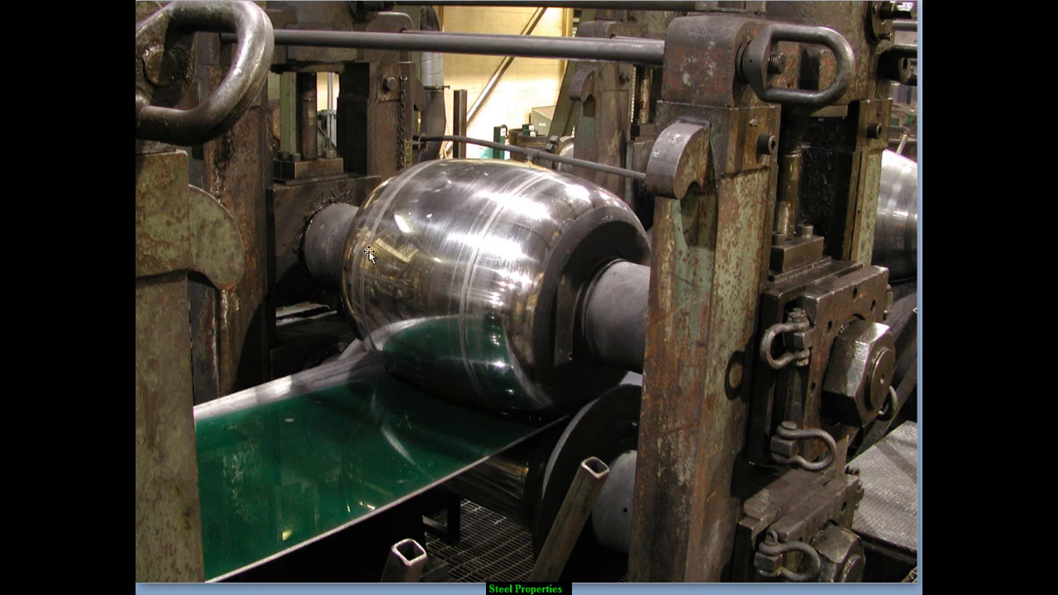
pyautogui.moveTo(535, 377)
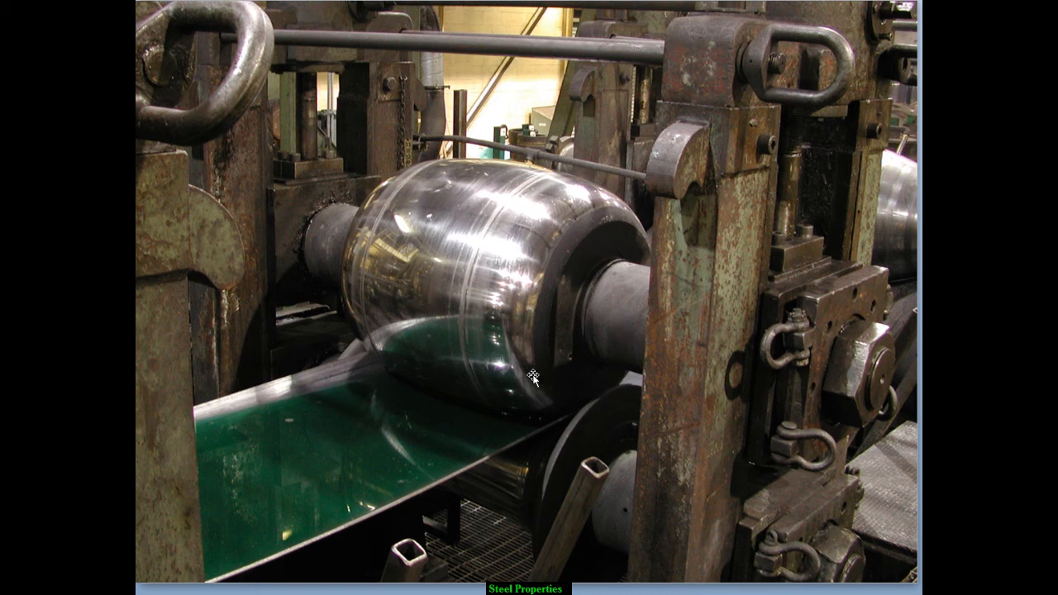
pyautogui.moveTo(558, 394)
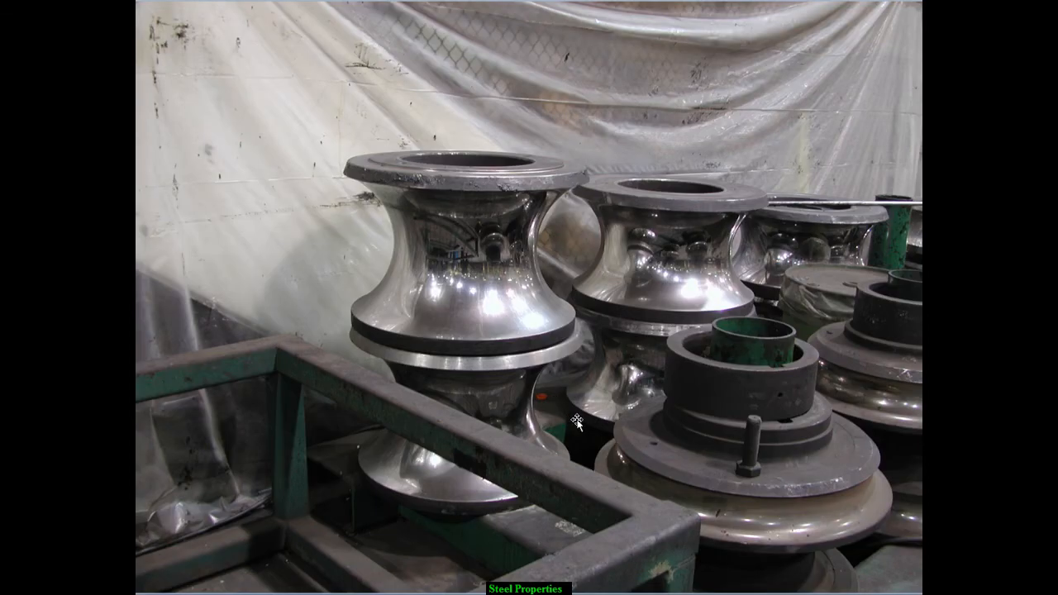
pyautogui.moveTo(546, 430)
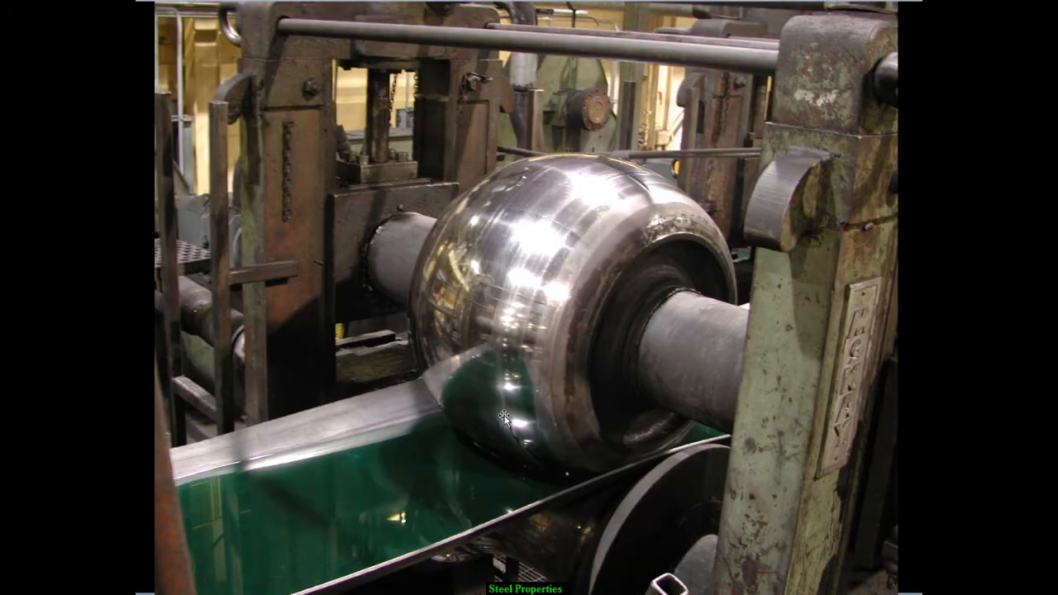
pyautogui.moveTo(635, 245)
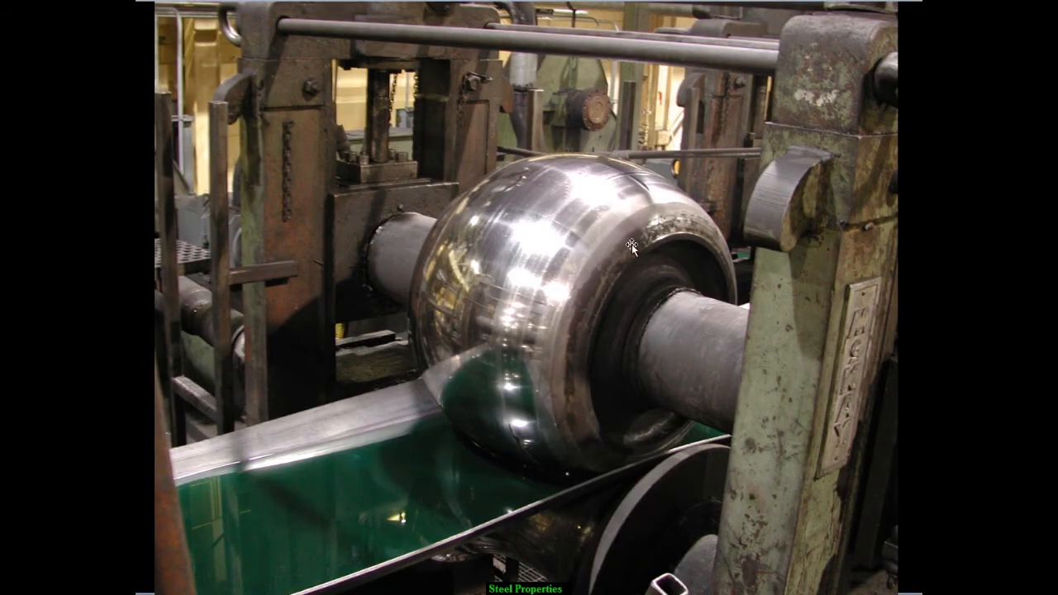
pyautogui.moveTo(417, 256)
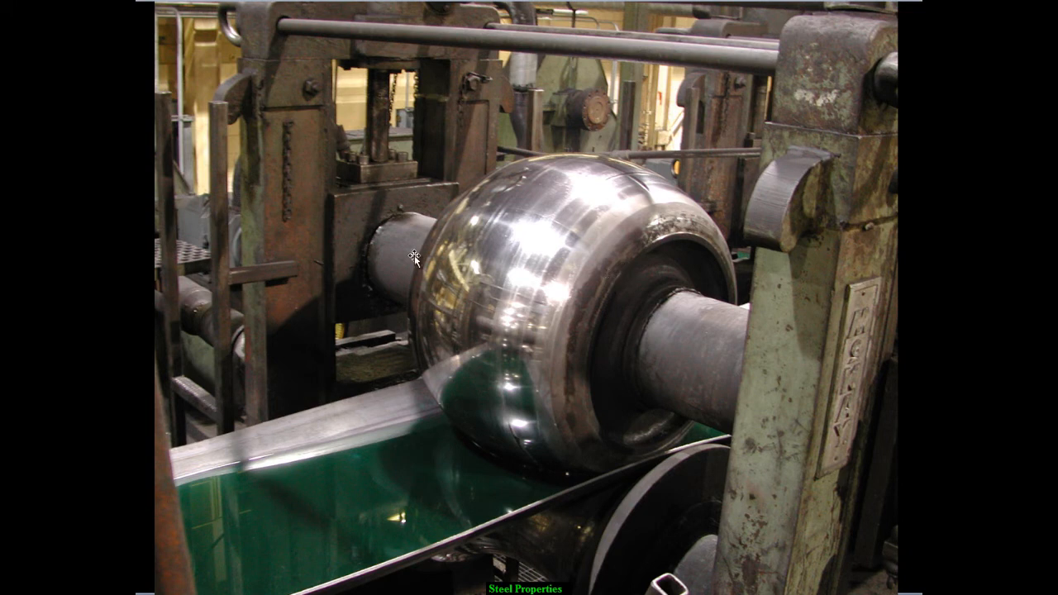
pyautogui.moveTo(578, 514)
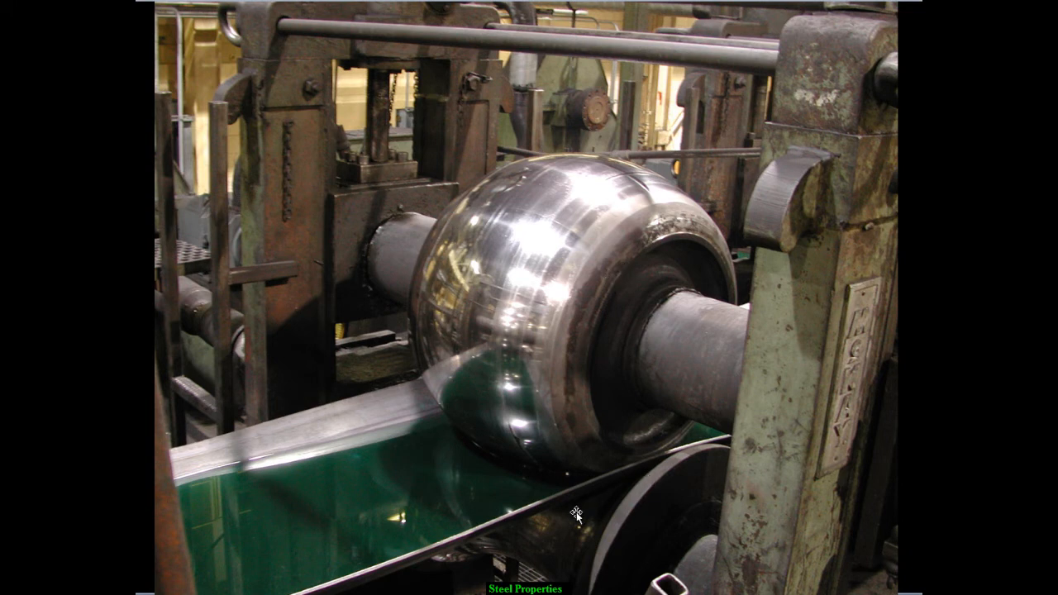
pyautogui.moveTo(417, 460)
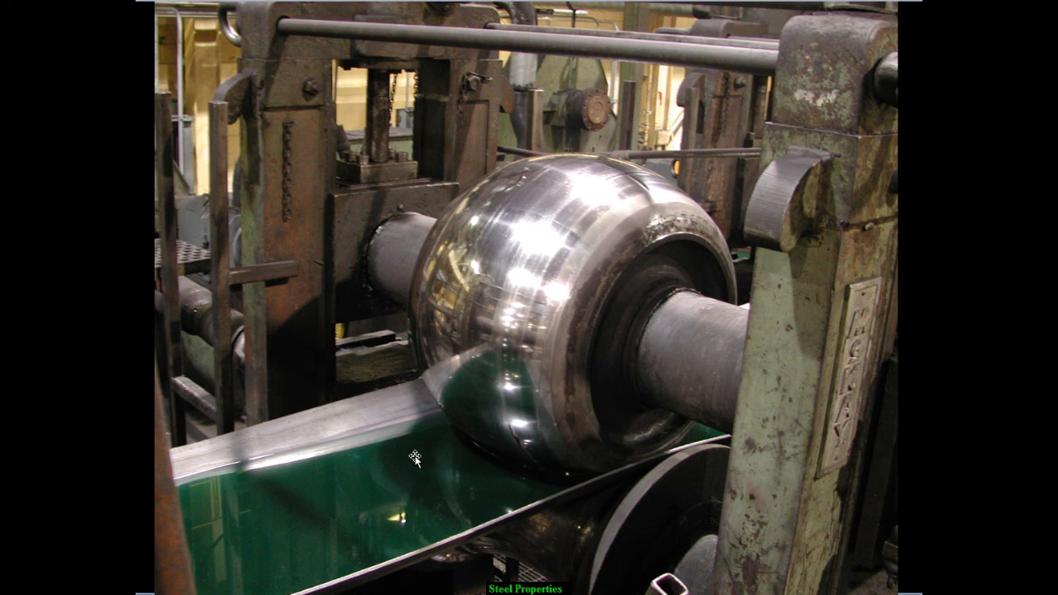
pyautogui.moveTo(377, 543)
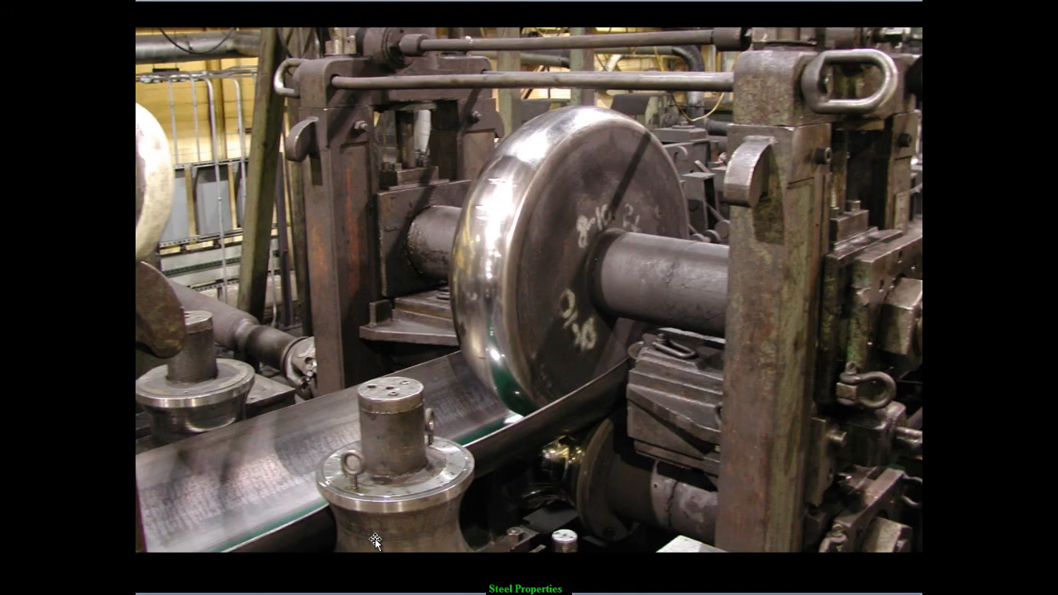
pyautogui.moveTo(532, 180)
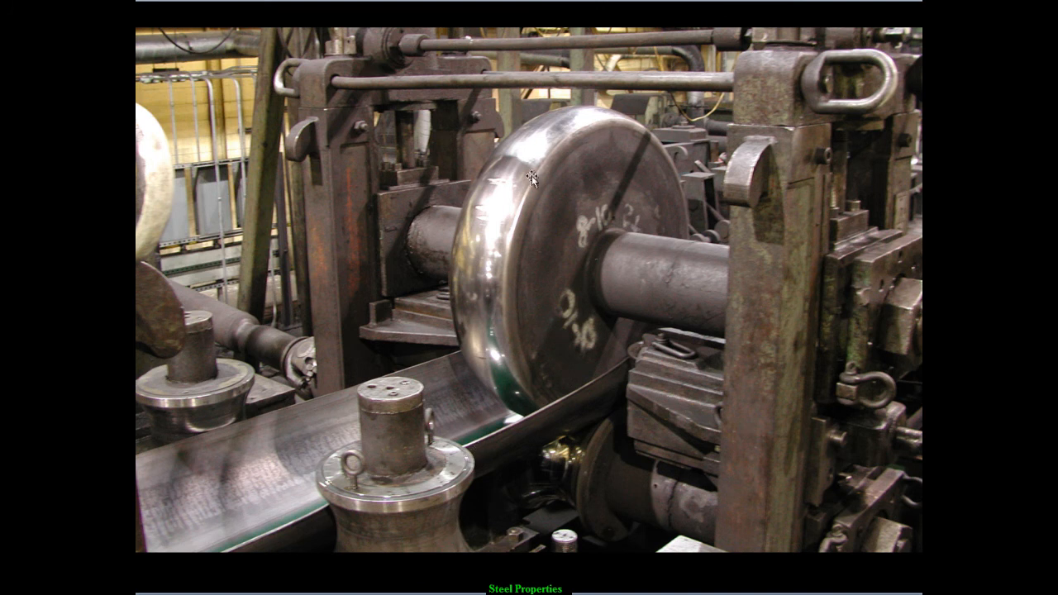
pyautogui.moveTo(544, 394)
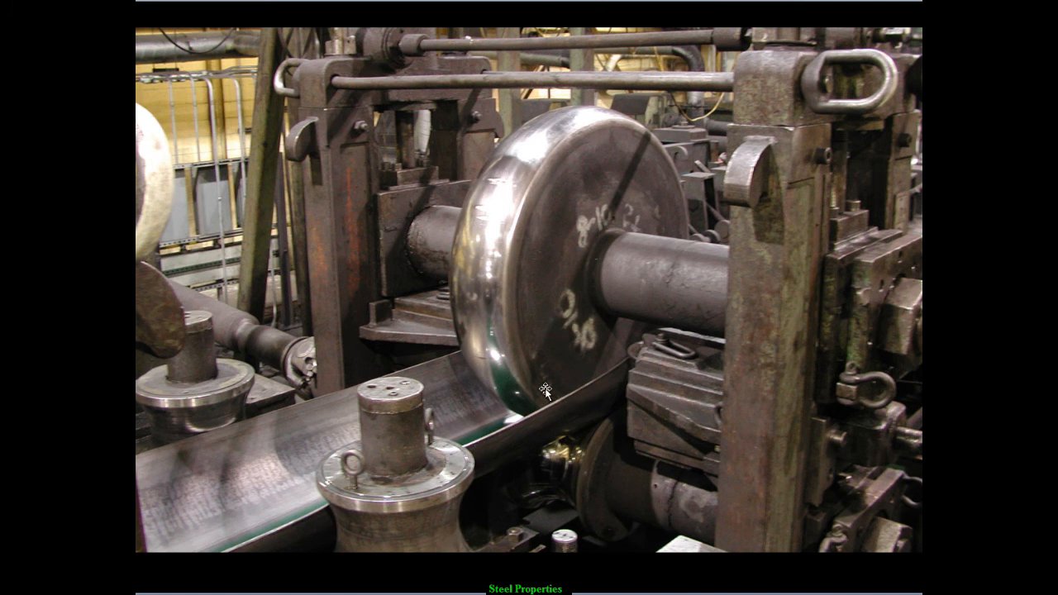
pyautogui.moveTo(643, 362)
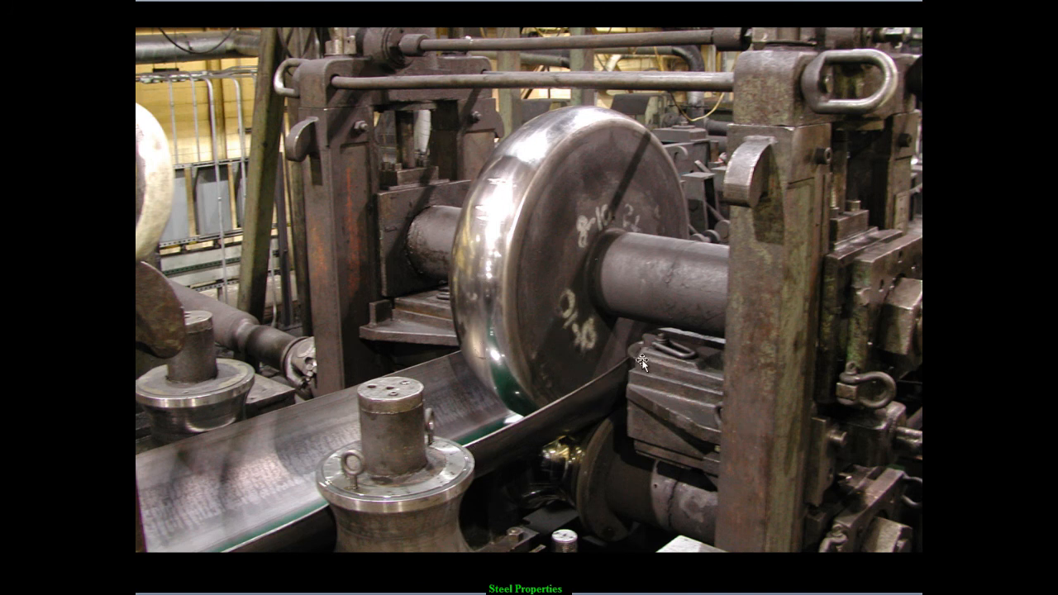
pyautogui.moveTo(628, 405)
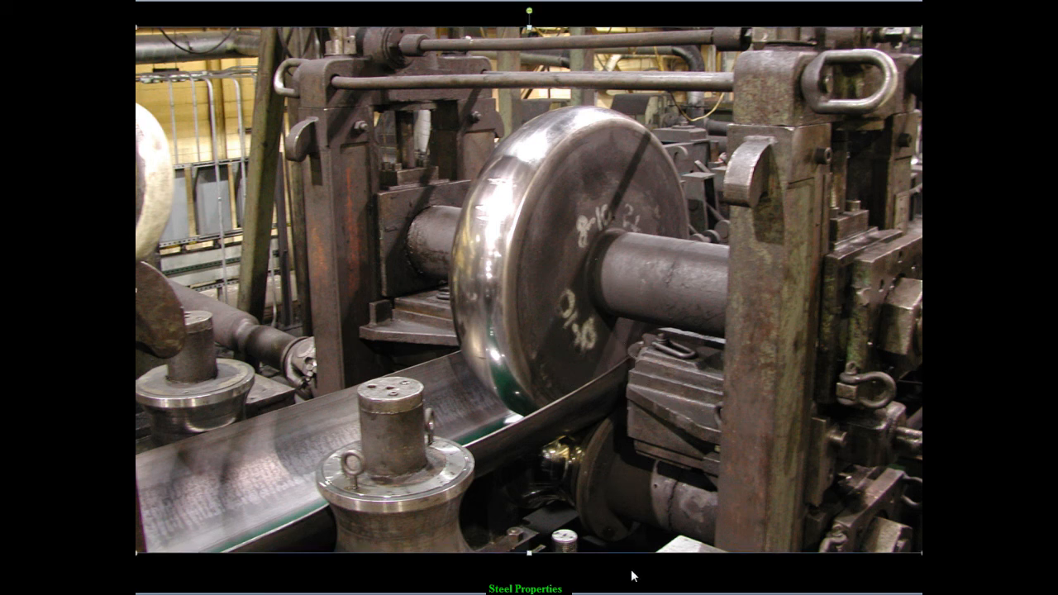
pyautogui.moveTo(630, 361)
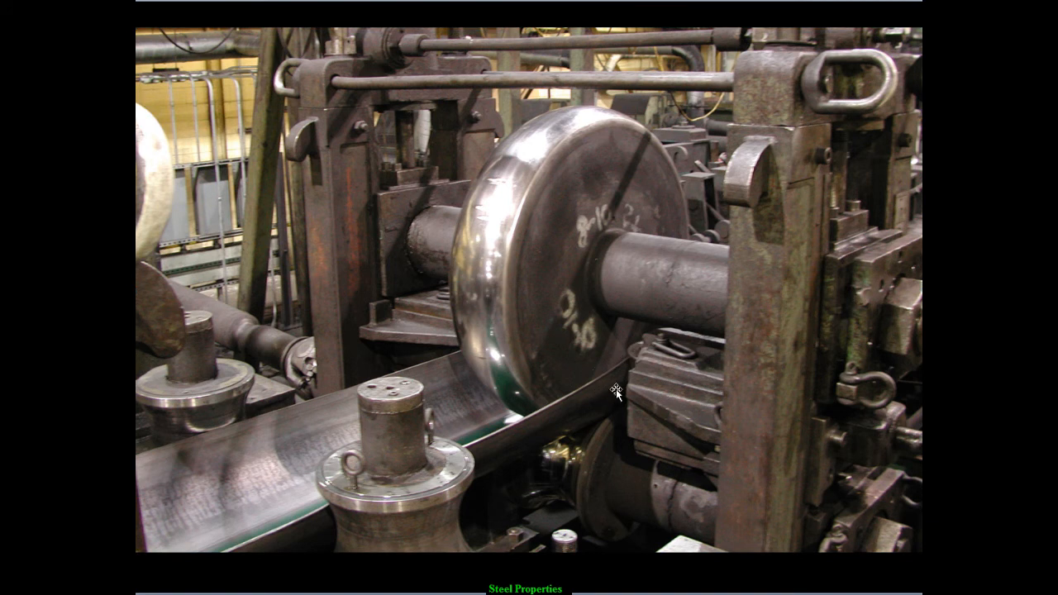
pyautogui.moveTo(638, 370)
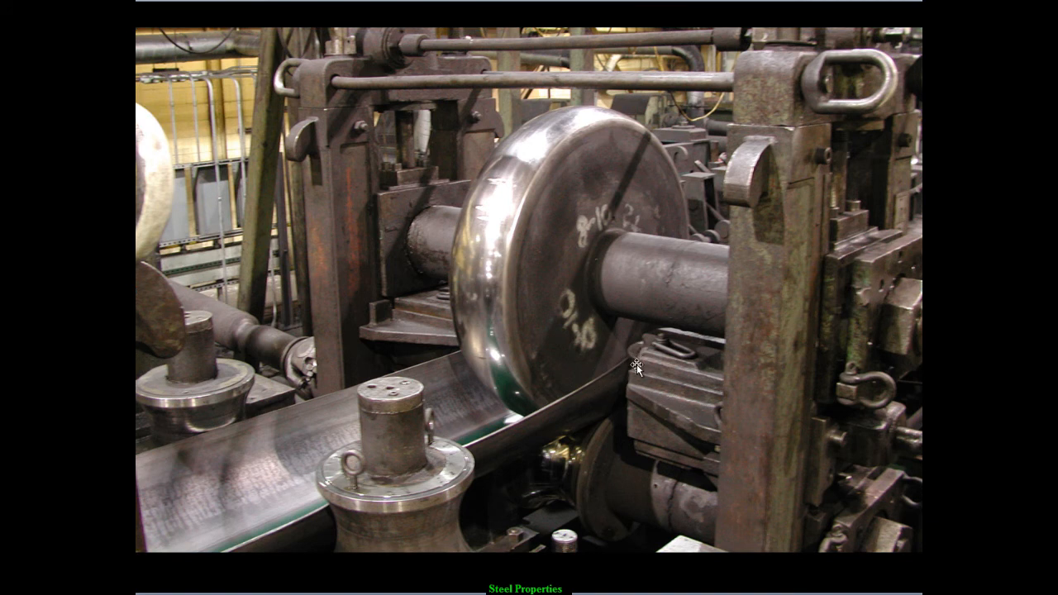
pyautogui.moveTo(627, 415)
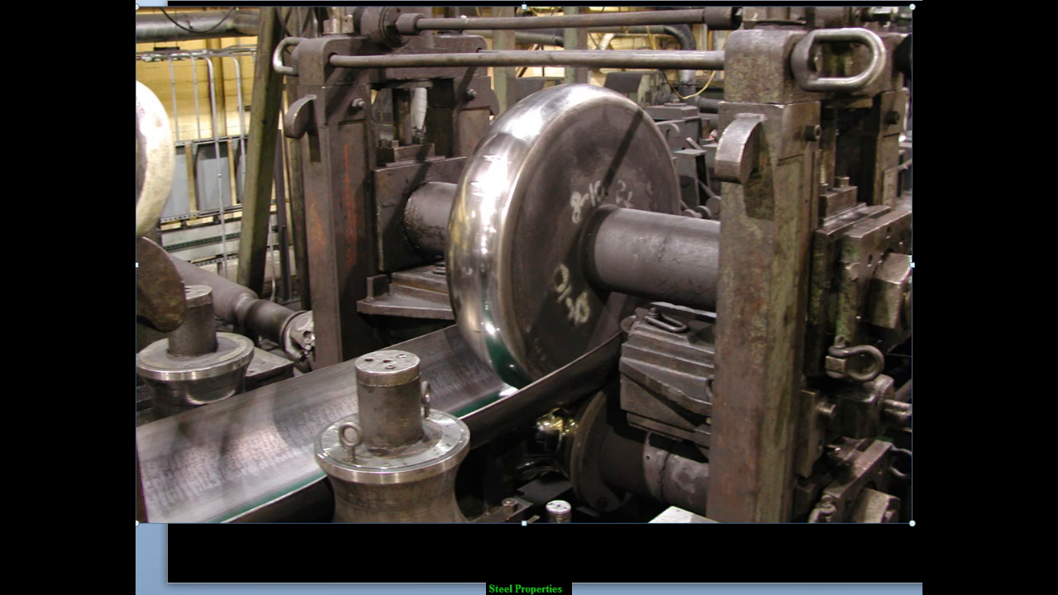
pyautogui.moveTo(902, 522)
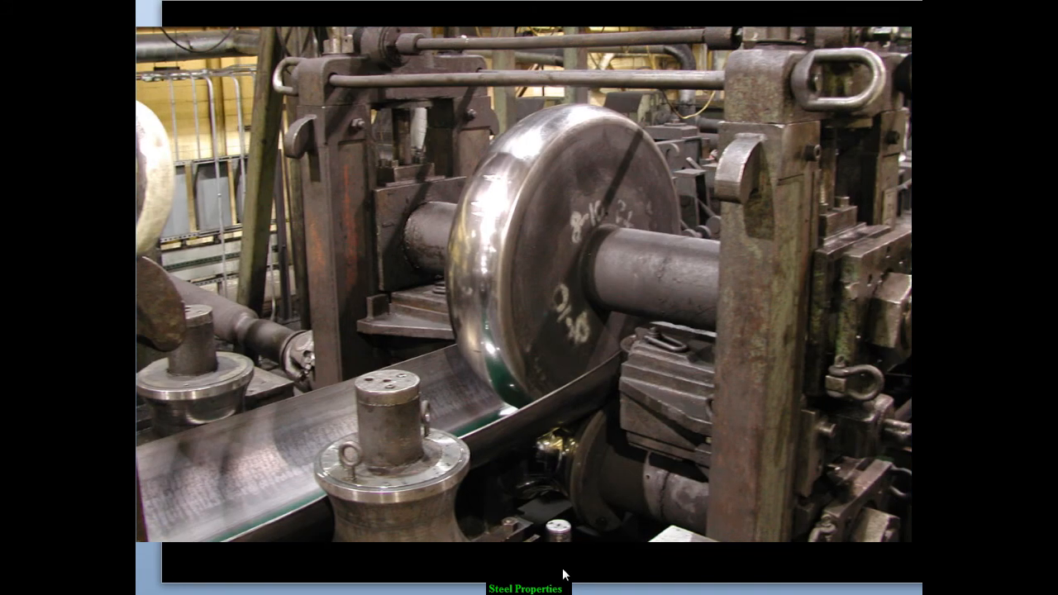
pyautogui.moveTo(477, 357)
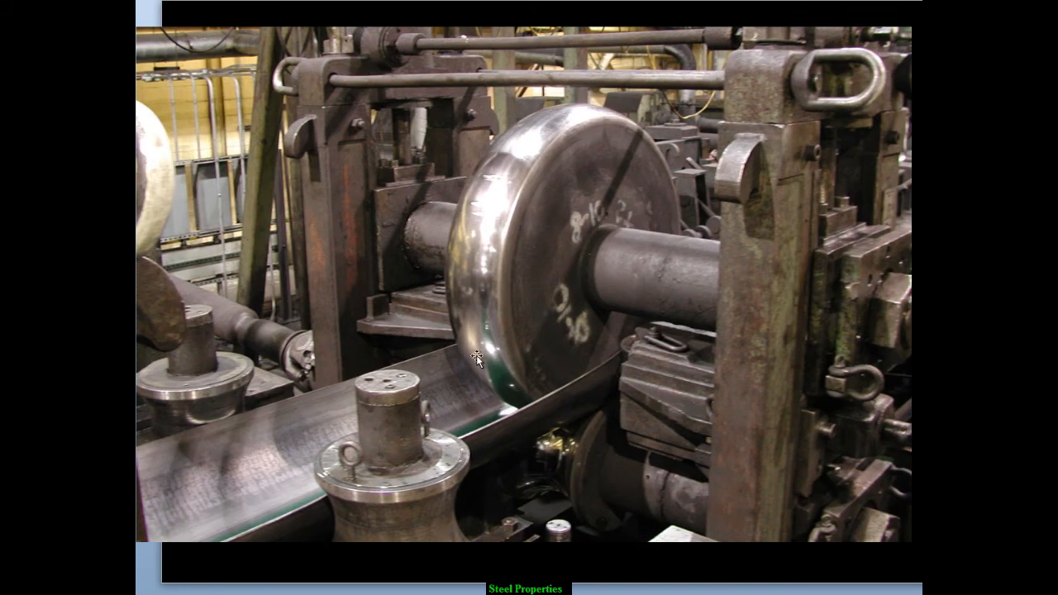
pyautogui.moveTo(578, 437)
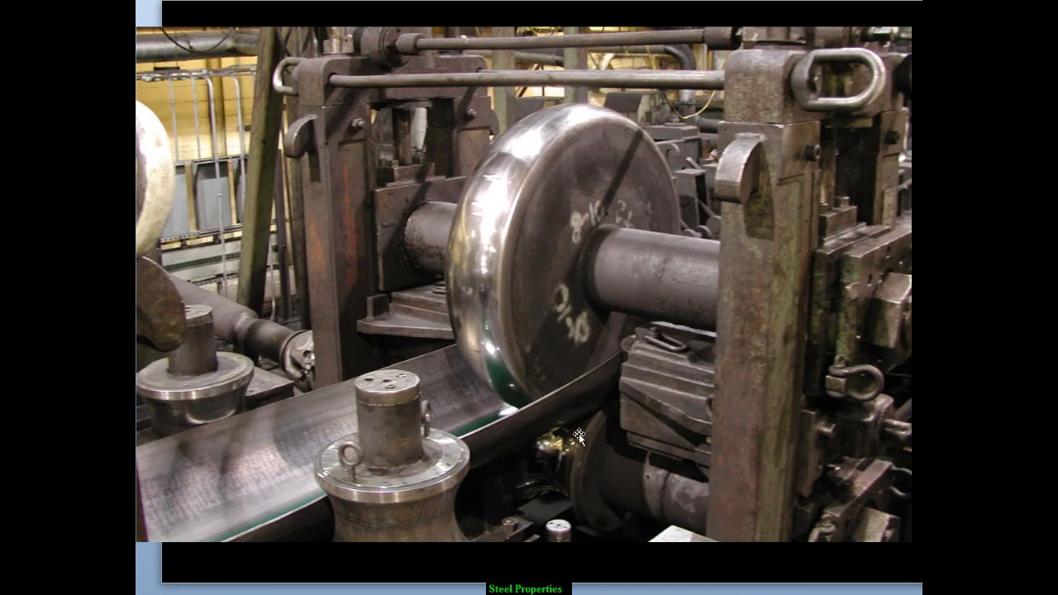
pyautogui.moveTo(509, 379)
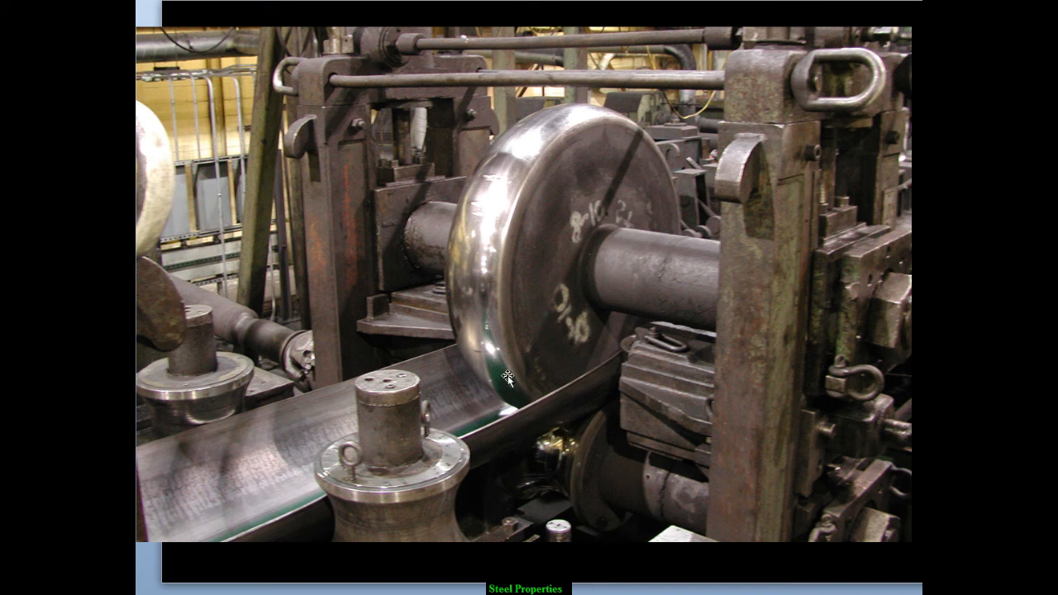
pyautogui.moveTo(636, 405)
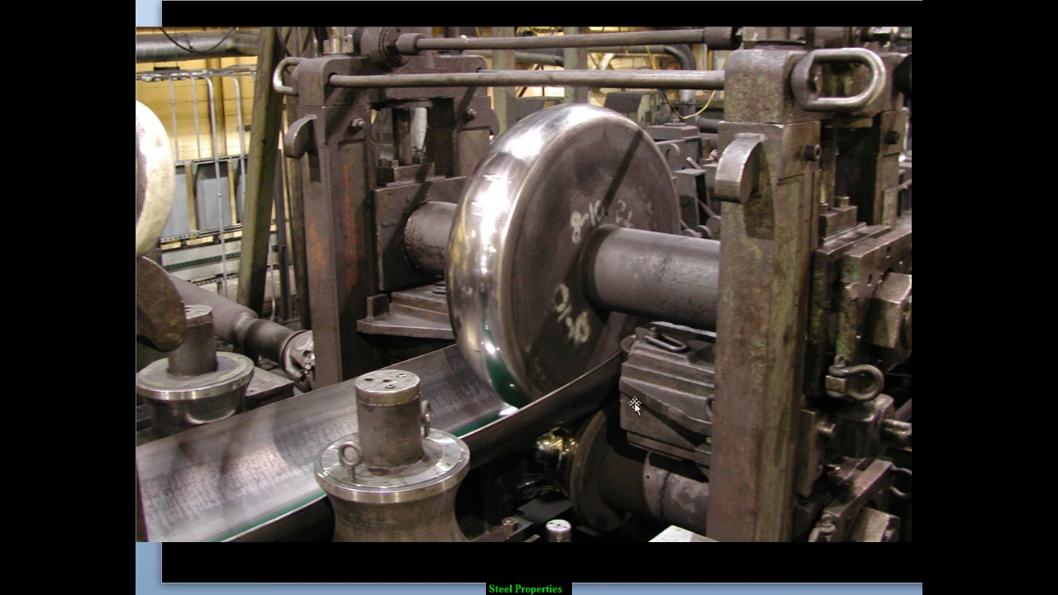
pyautogui.moveTo(608, 334)
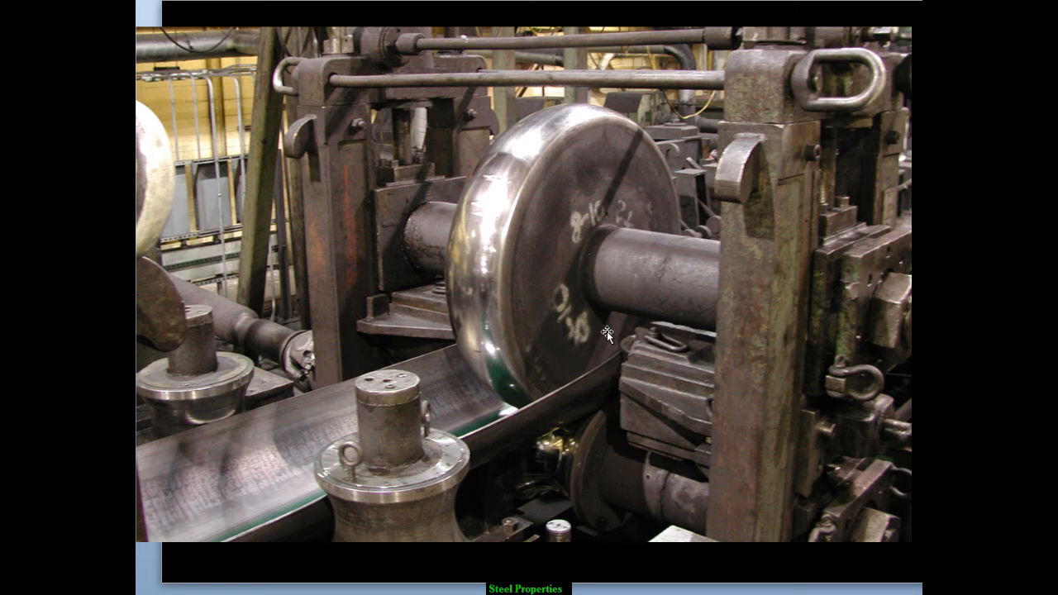
pyautogui.moveTo(405, 454)
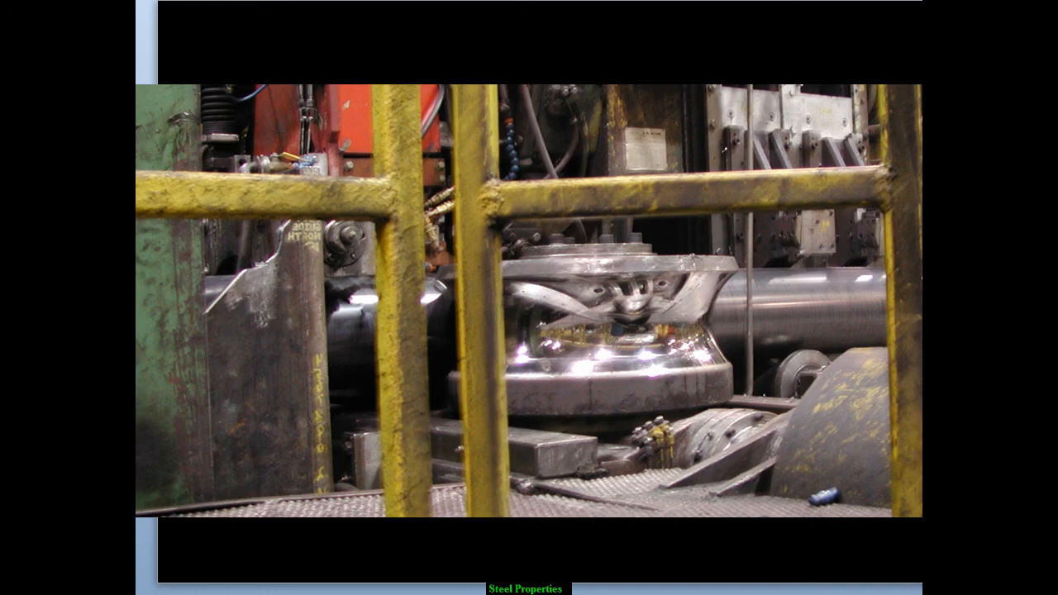
pyautogui.moveTo(764, 330)
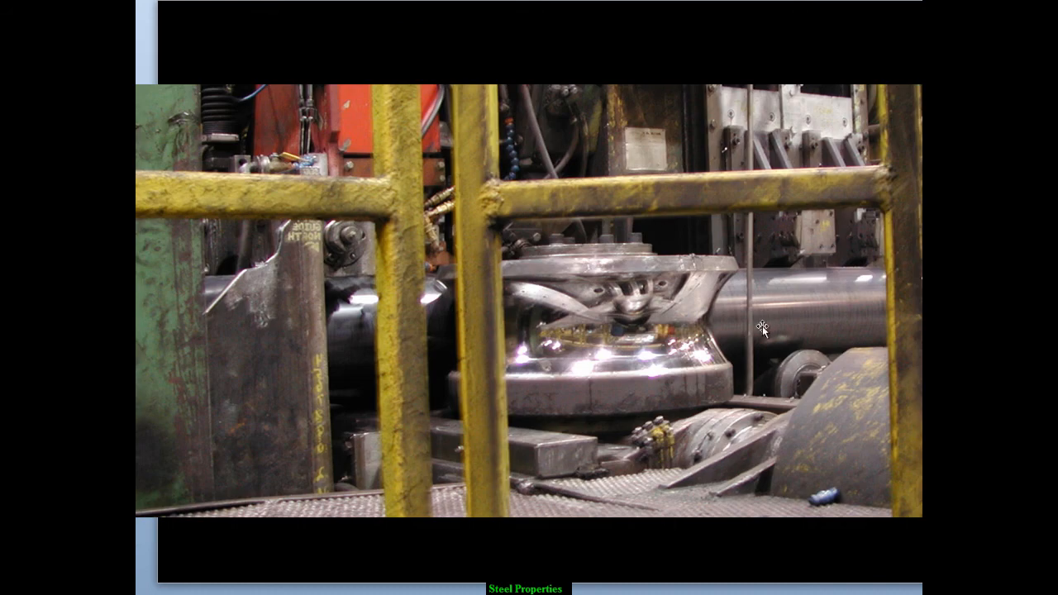
pyautogui.moveTo(782, 311)
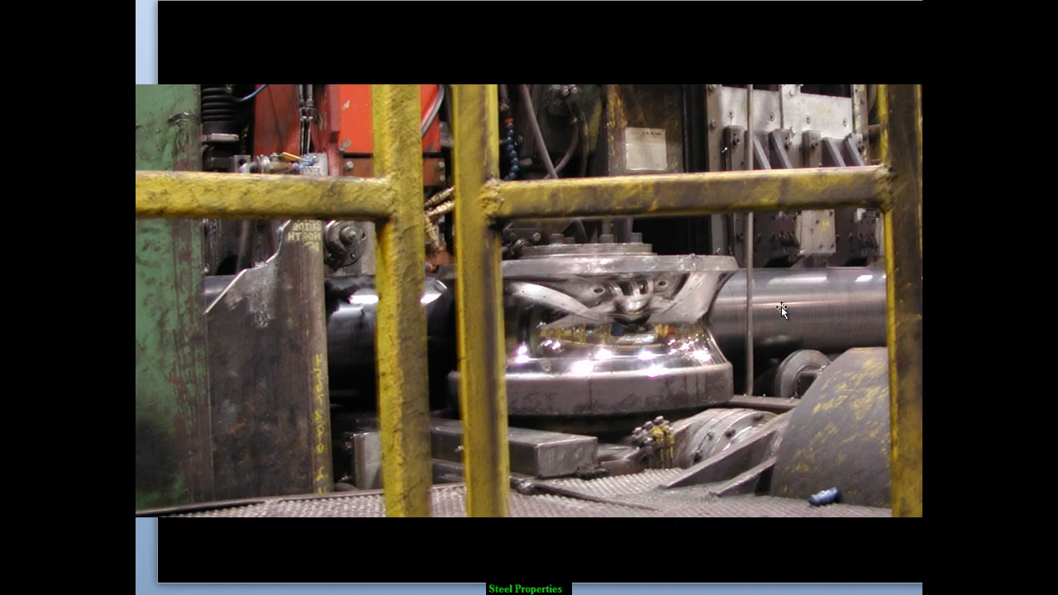
pyautogui.moveTo(791, 320)
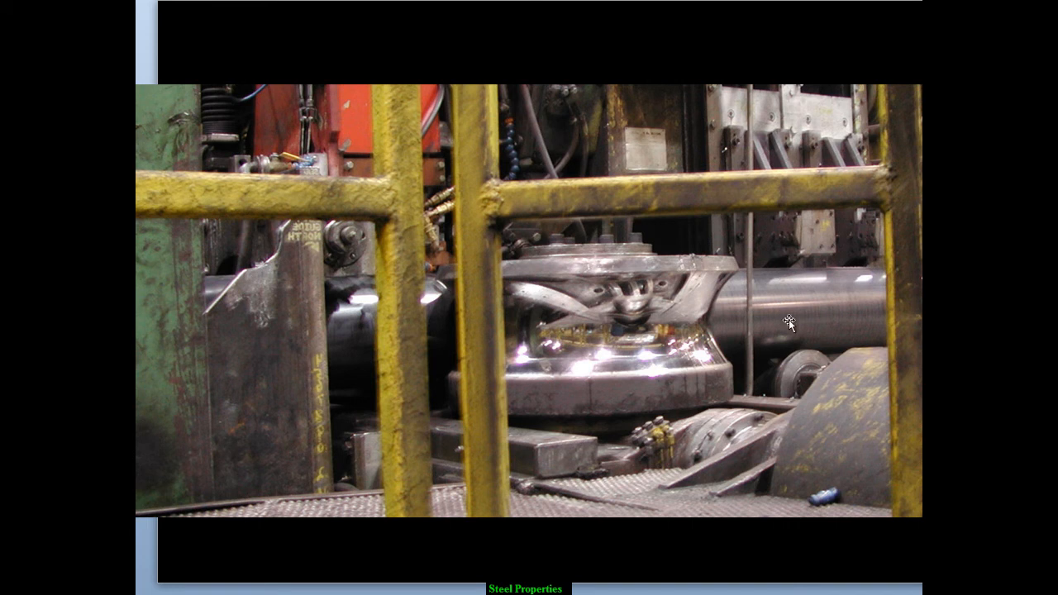
pyautogui.moveTo(780, 347)
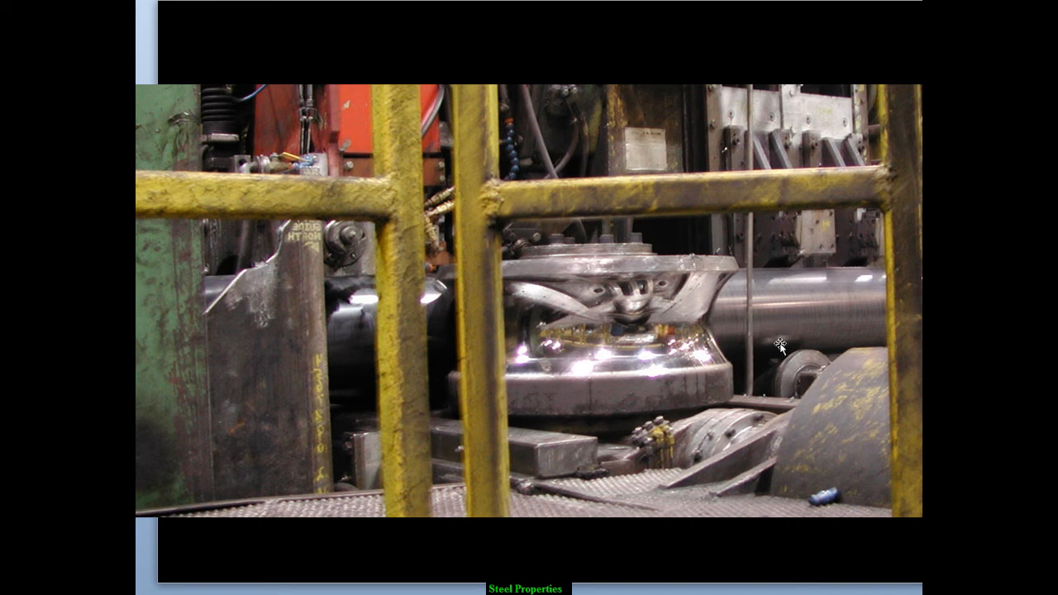
pyautogui.moveTo(787, 365)
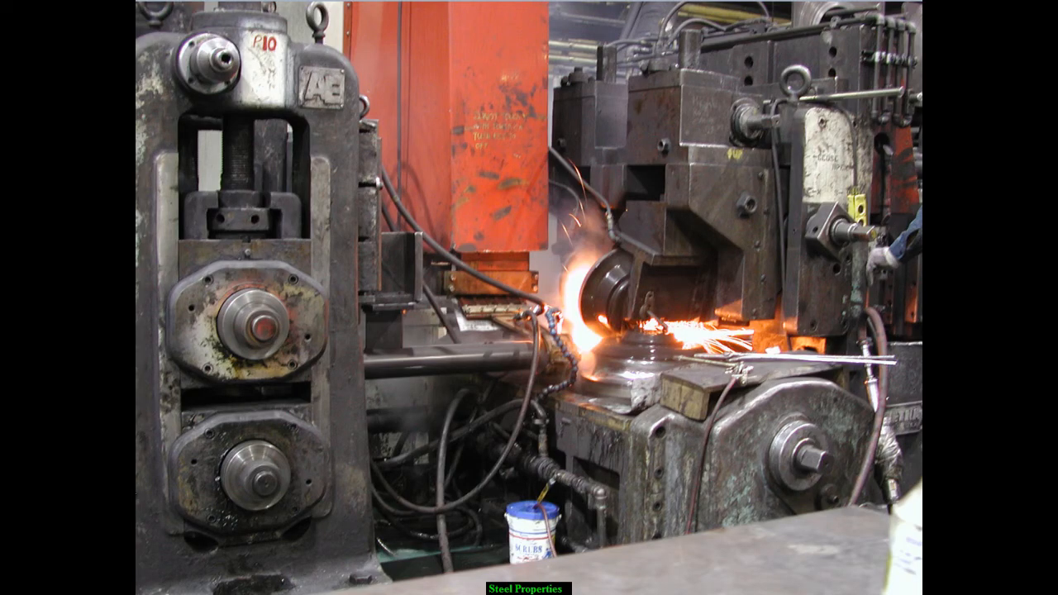
pyautogui.moveTo(476, 374)
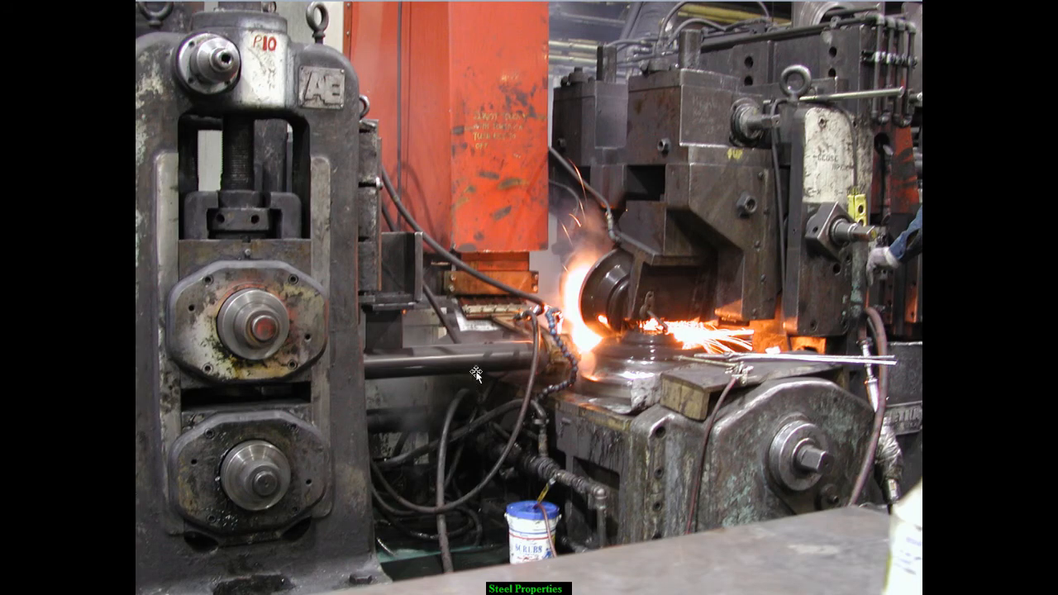
pyautogui.moveTo(417, 395)
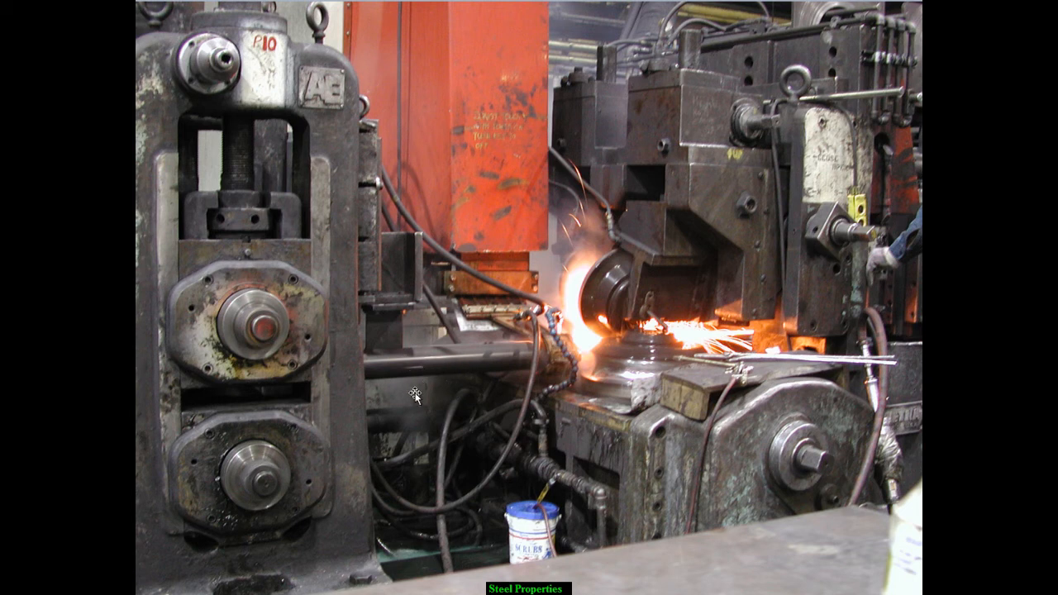
pyautogui.moveTo(580, 241)
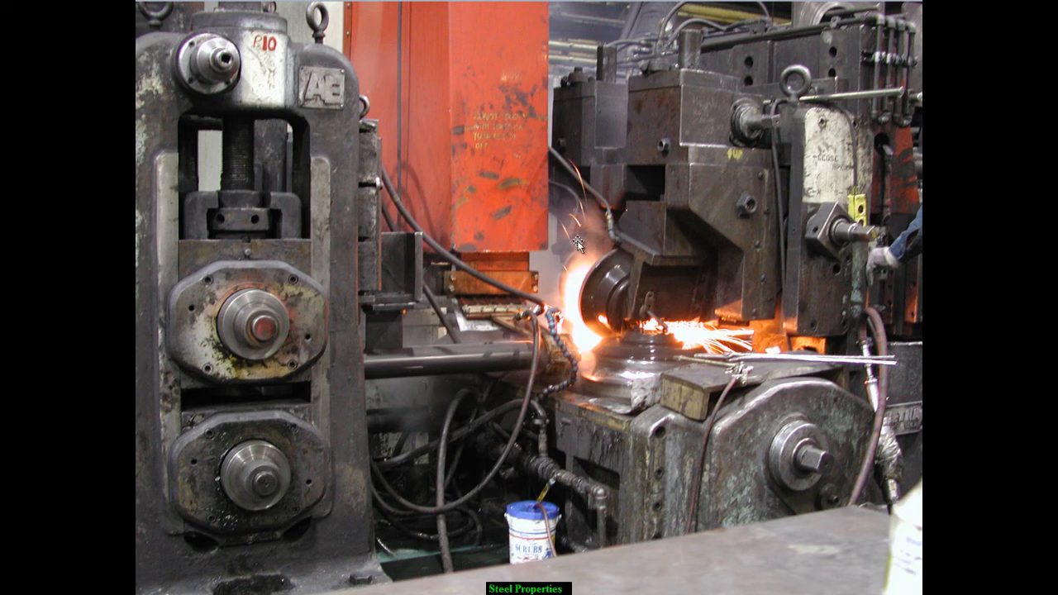
pyautogui.moveTo(373, 354)
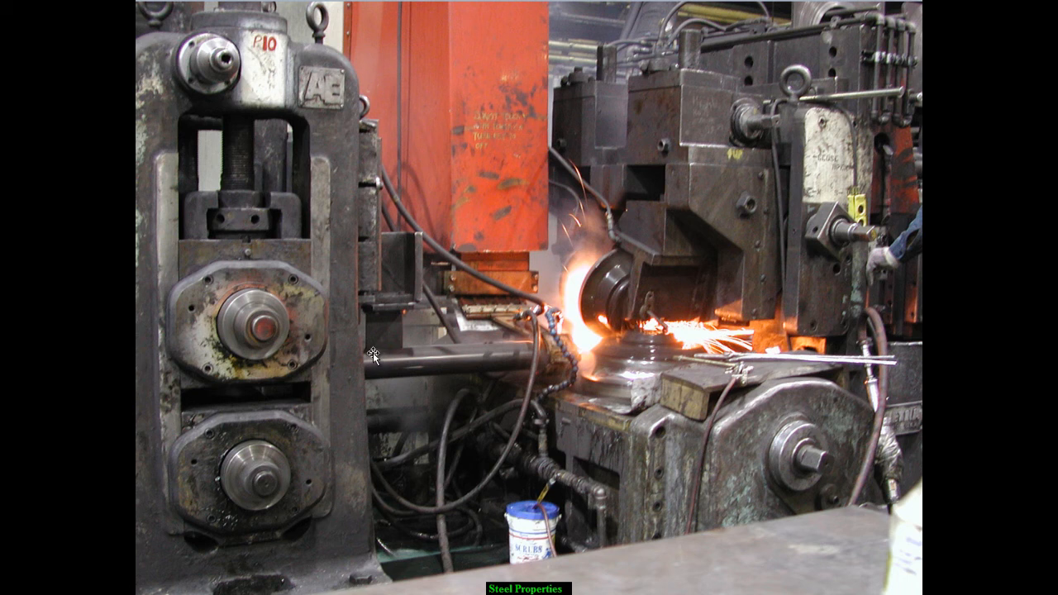
pyautogui.moveTo(614, 367)
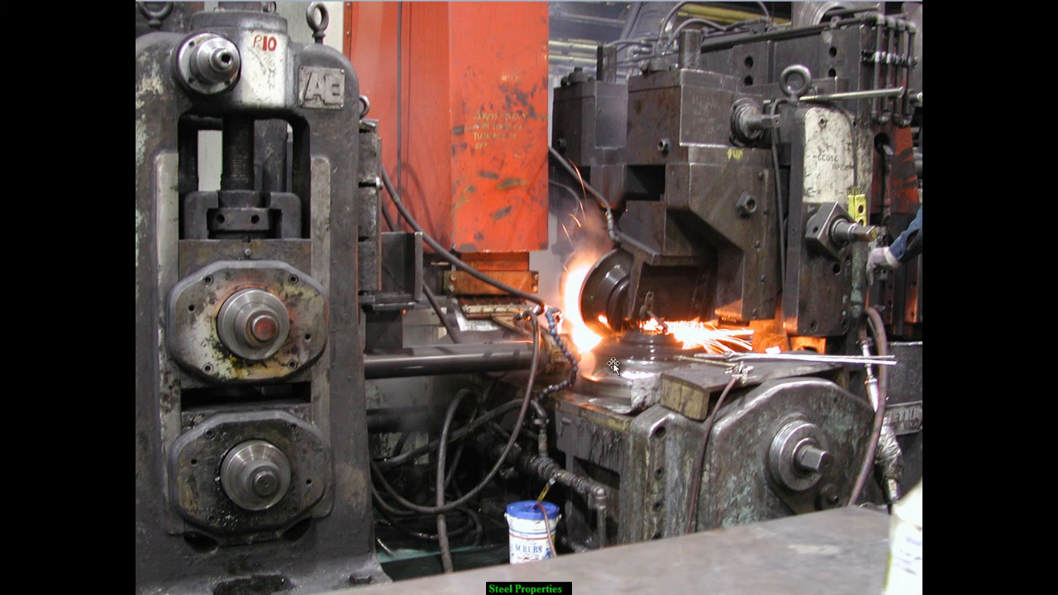
pyautogui.moveTo(651, 346)
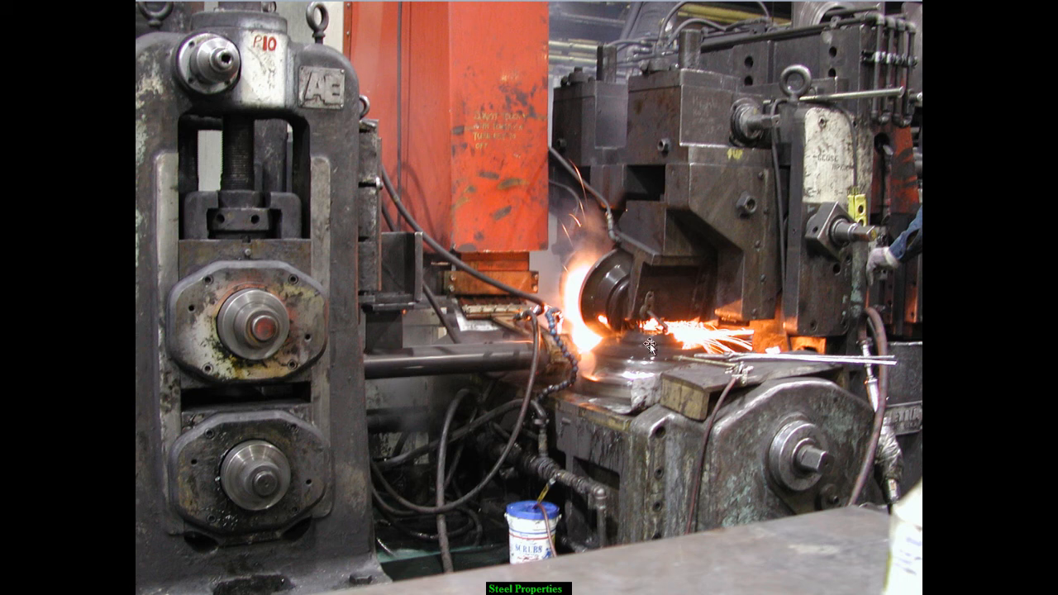
pyautogui.moveTo(611, 356)
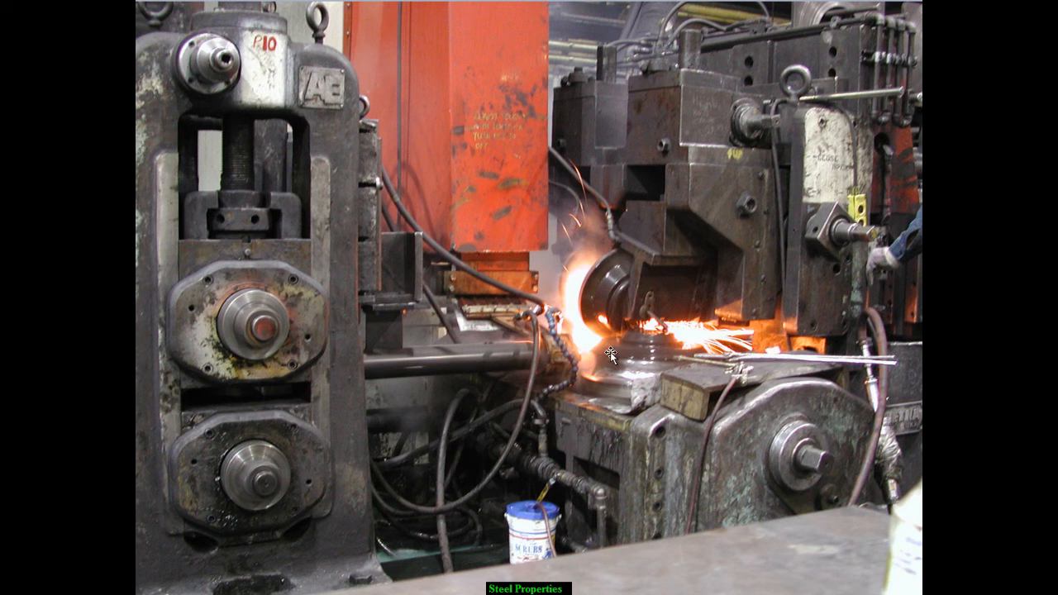
pyautogui.moveTo(612, 331)
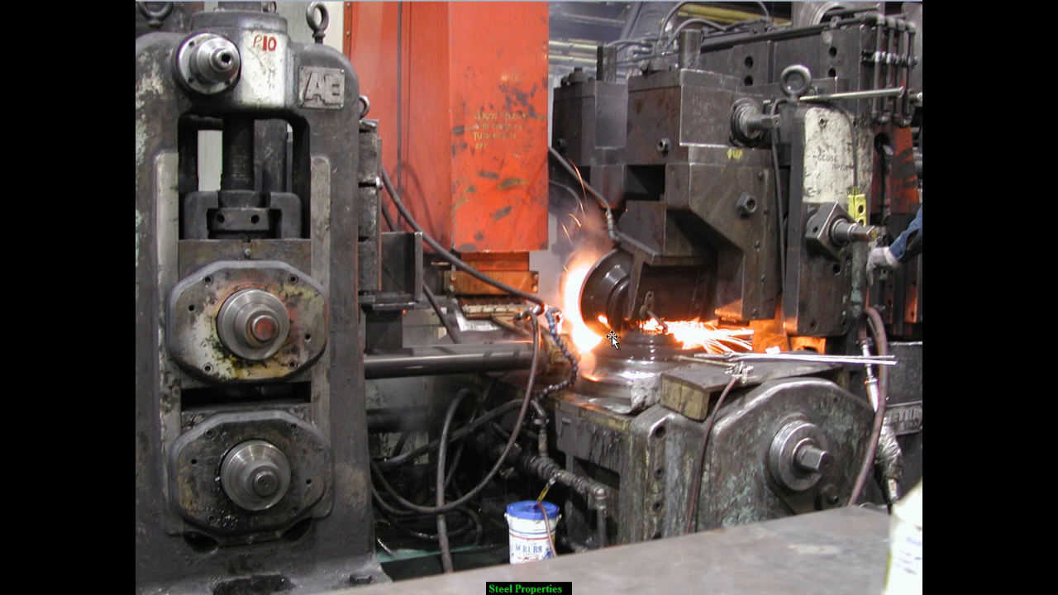
pyautogui.moveTo(476, 350)
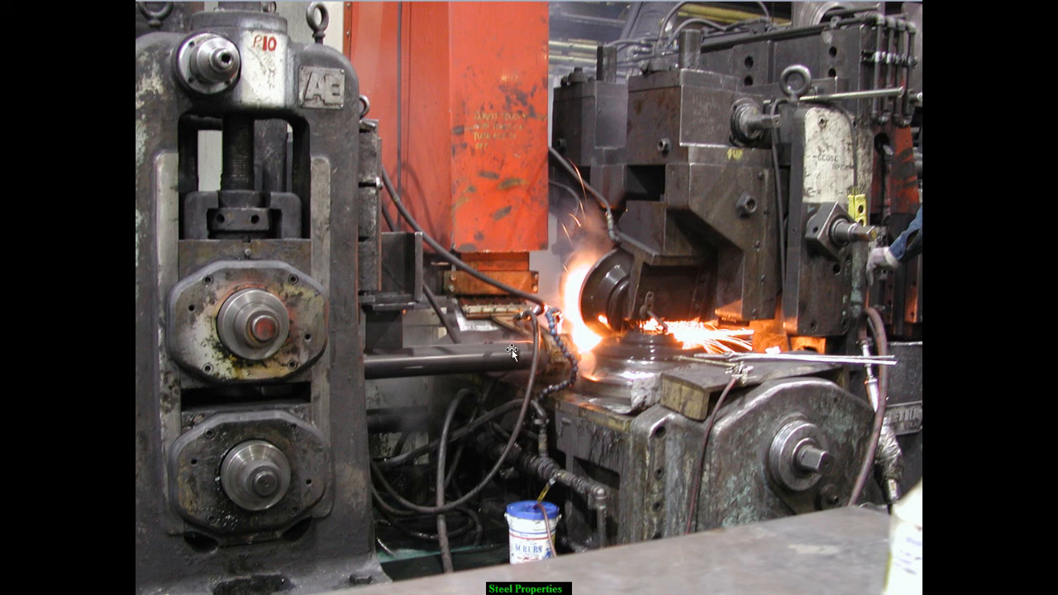
pyautogui.moveTo(516, 355)
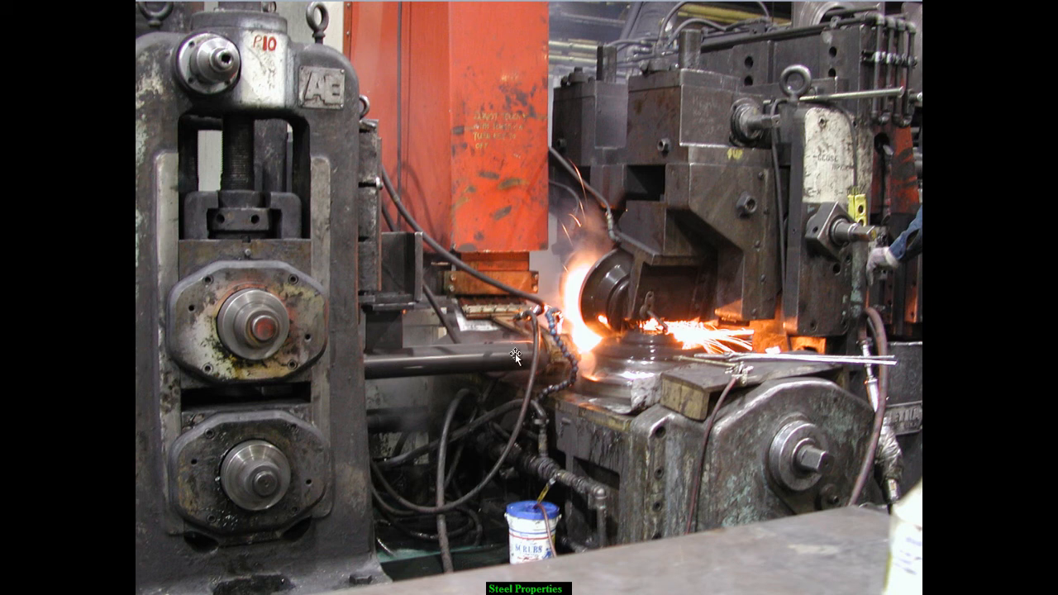
pyautogui.moveTo(610, 445)
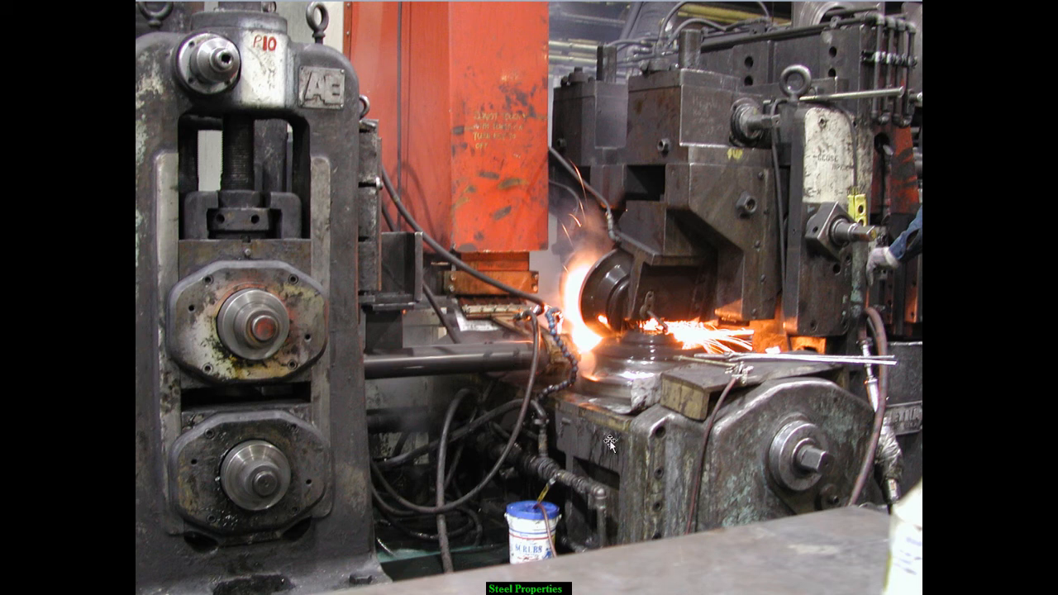
pyautogui.moveTo(584, 440)
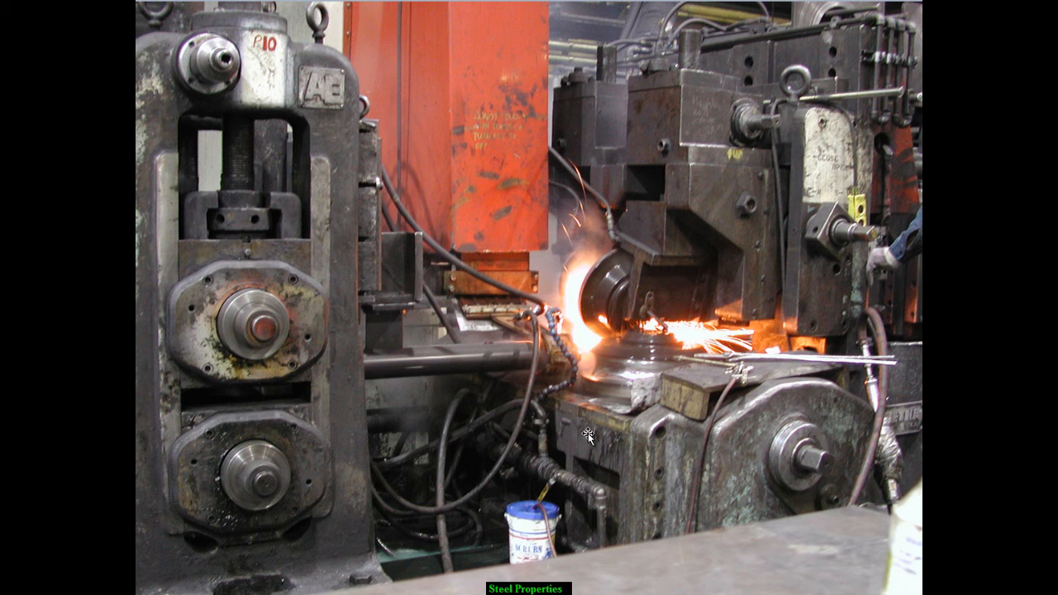
pyautogui.moveTo(613, 436)
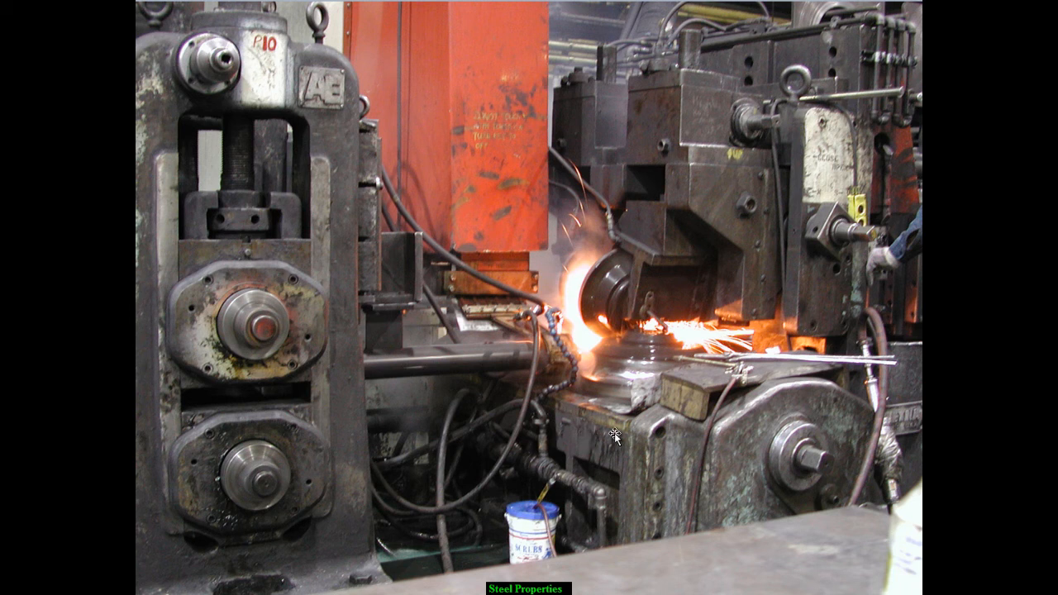
pyautogui.moveTo(314, 371)
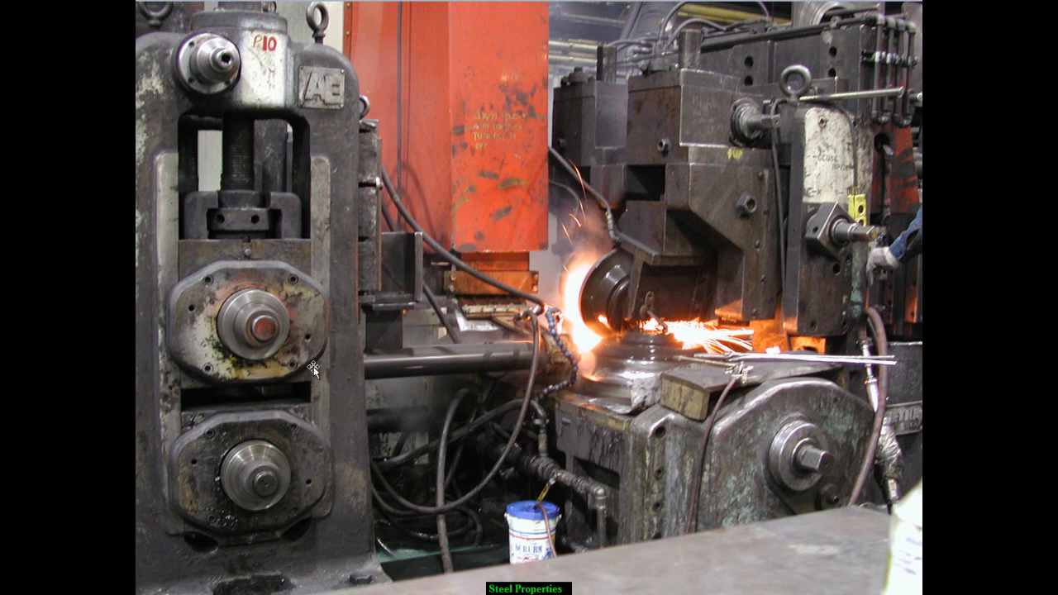
pyautogui.moveTo(482, 461)
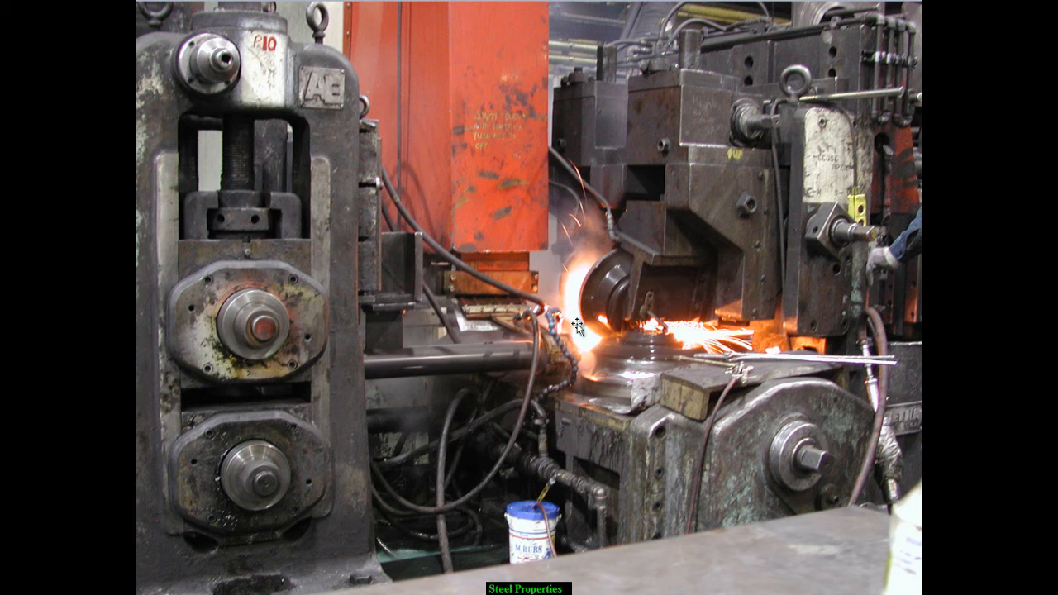
pyautogui.moveTo(521, 492)
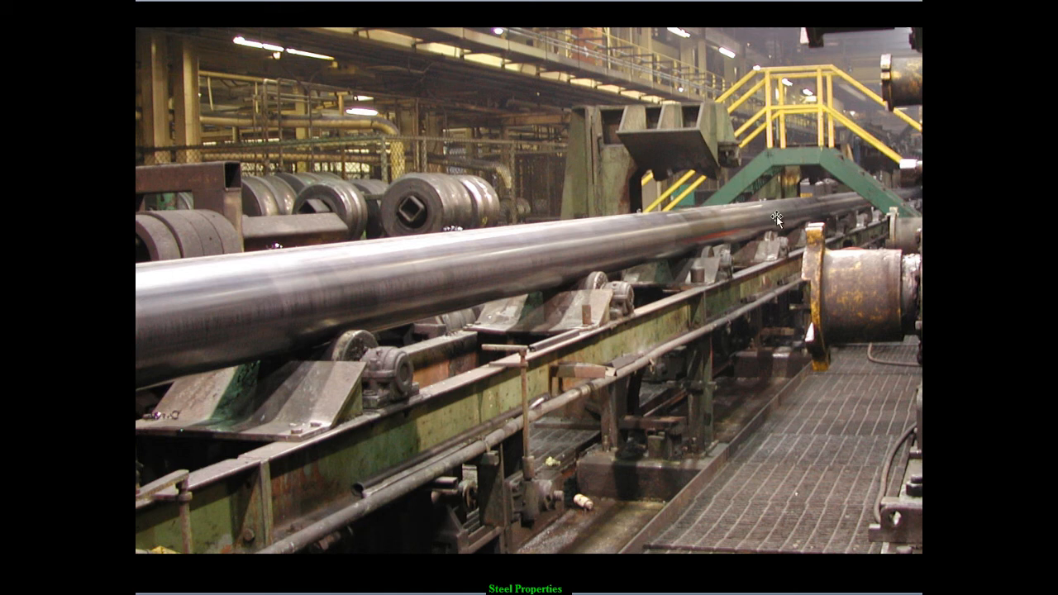
pyautogui.moveTo(357, 390)
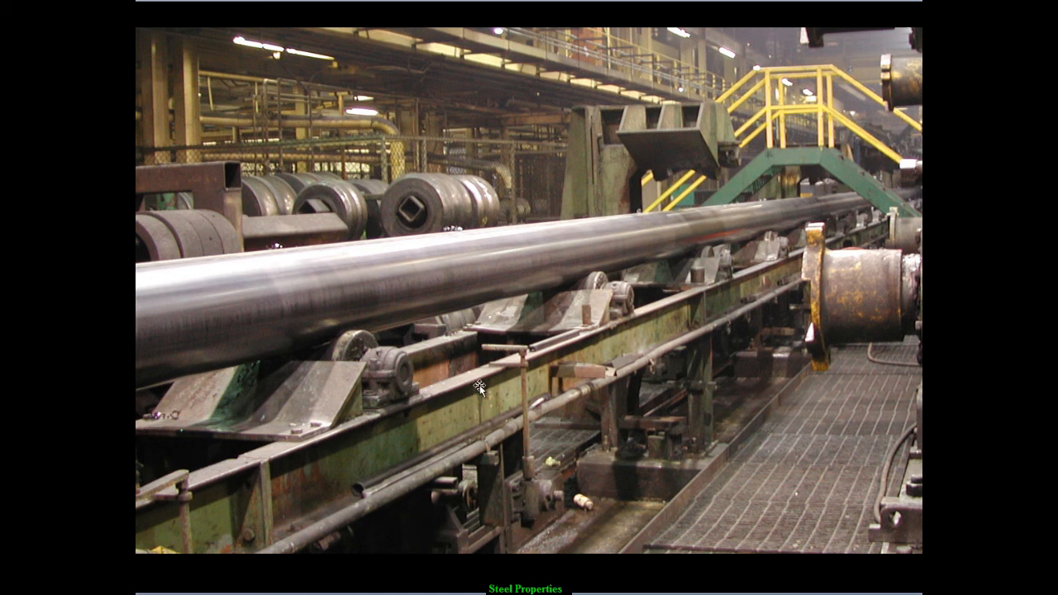
pyautogui.moveTo(261, 330)
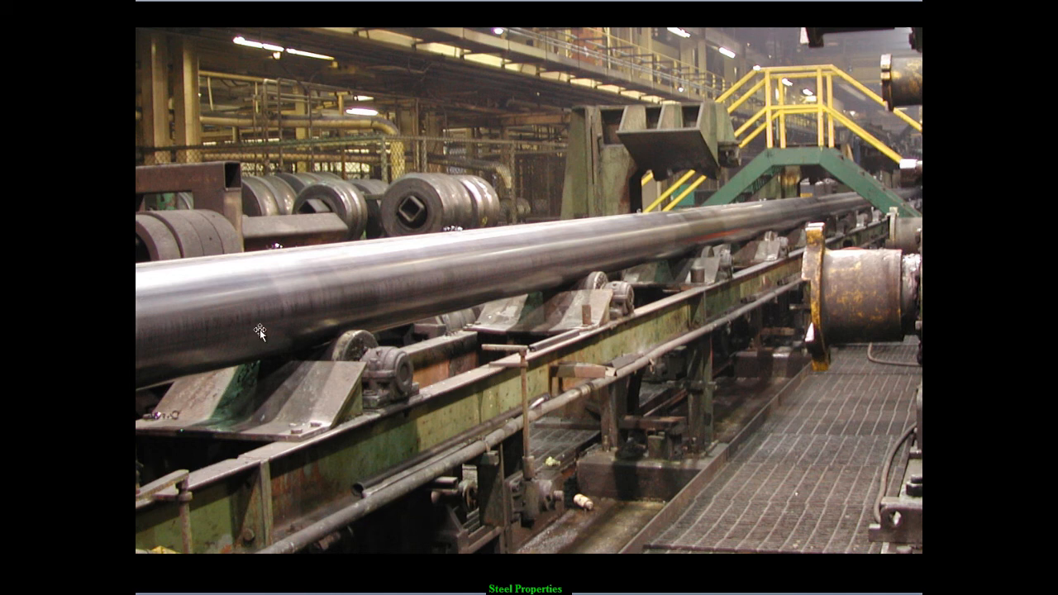
pyautogui.moveTo(437, 527)
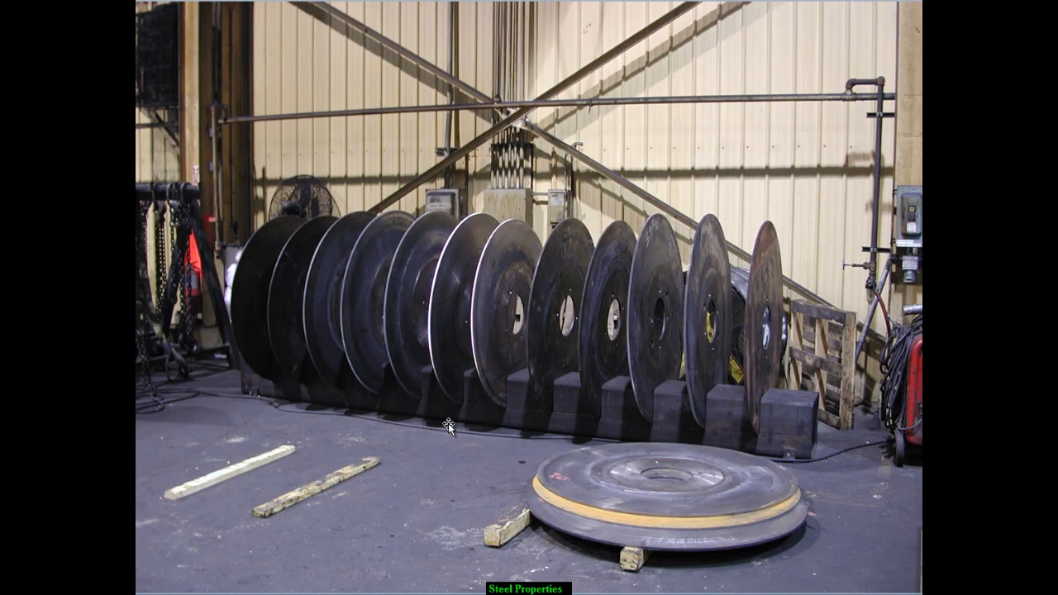
pyautogui.moveTo(291, 274)
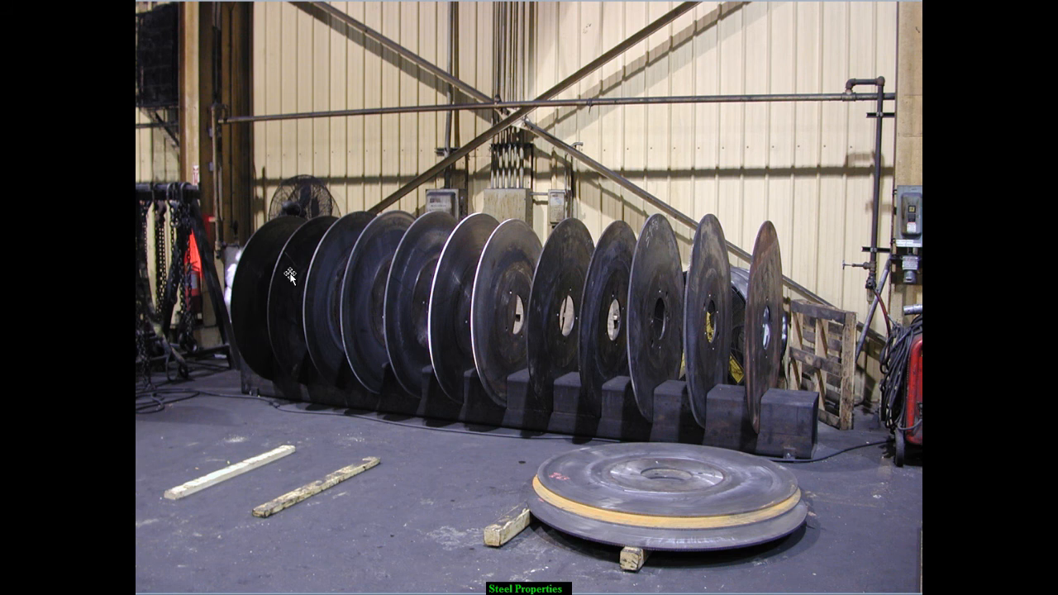
pyautogui.moveTo(544, 421)
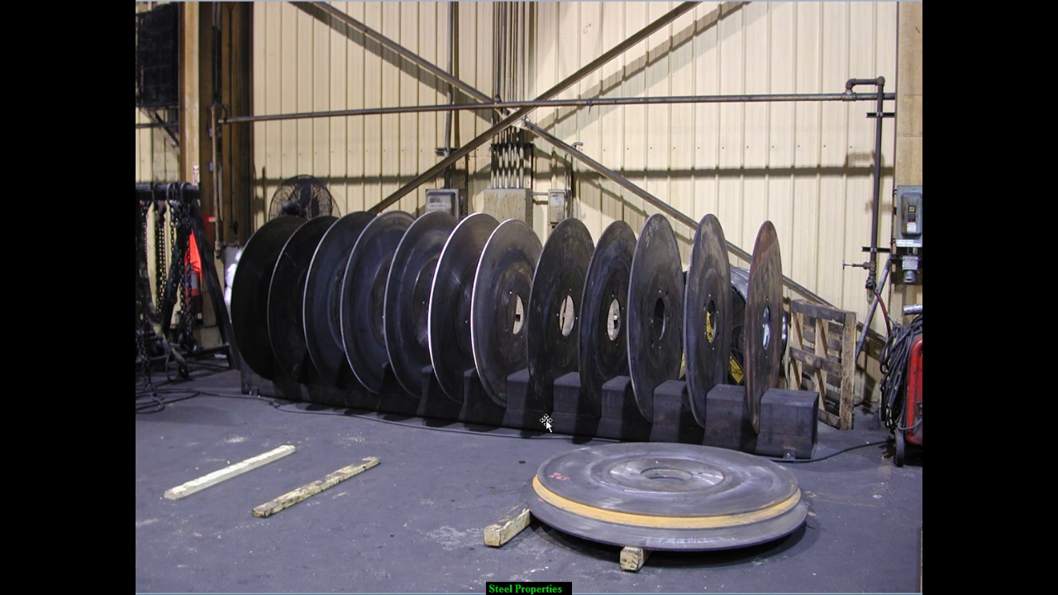
pyautogui.moveTo(698, 459)
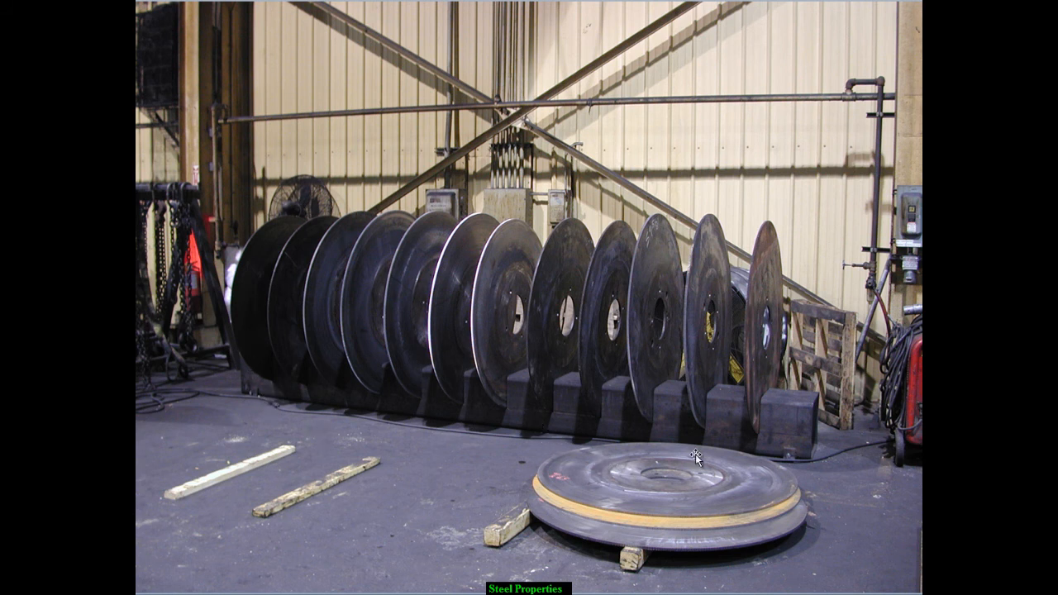
pyautogui.moveTo(648, 405)
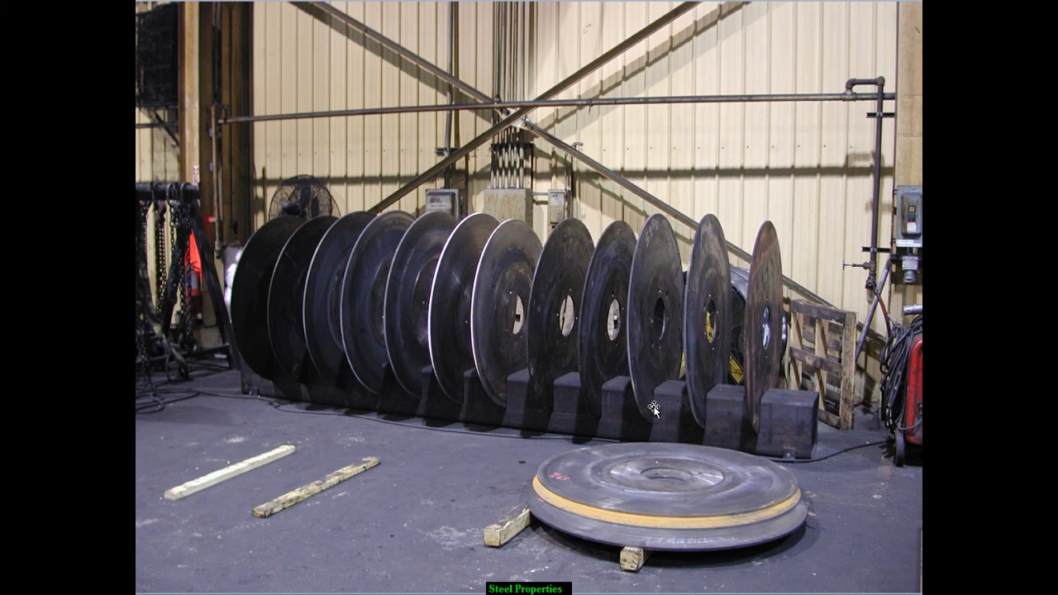
pyautogui.moveTo(616, 298)
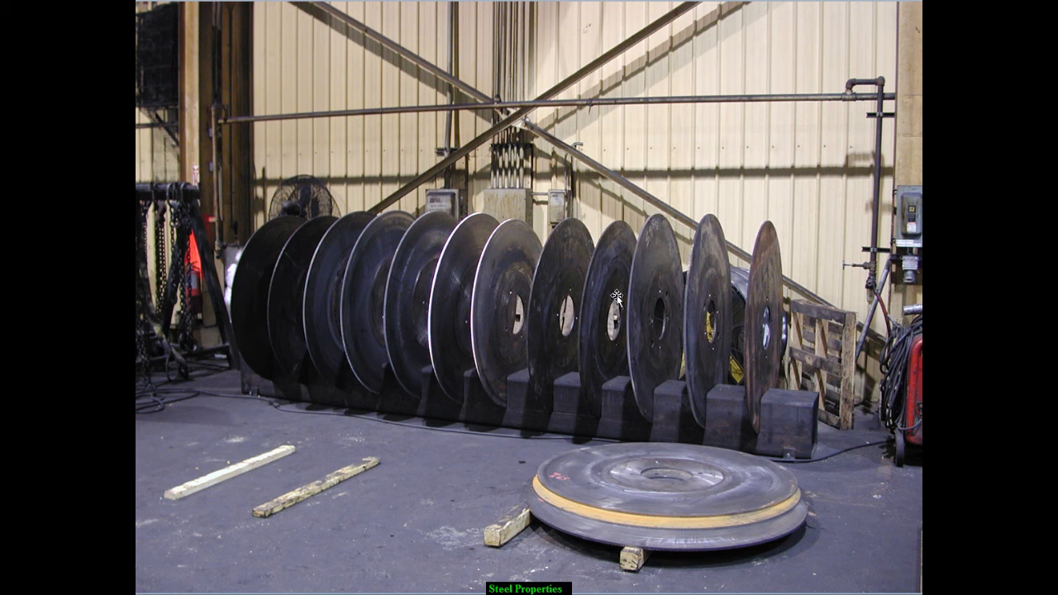
pyautogui.moveTo(630, 379)
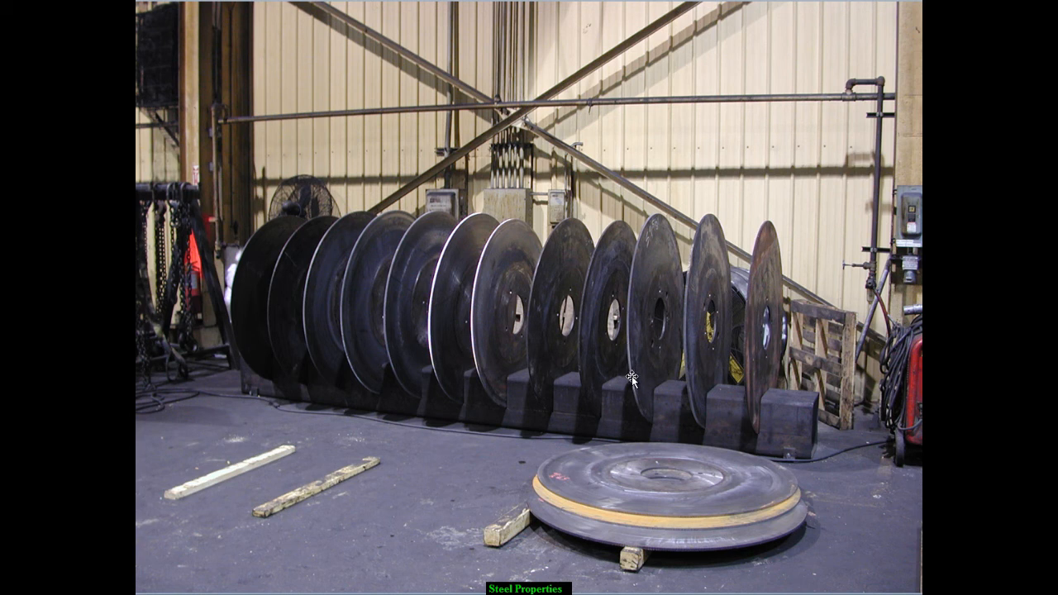
pyautogui.moveTo(266, 253)
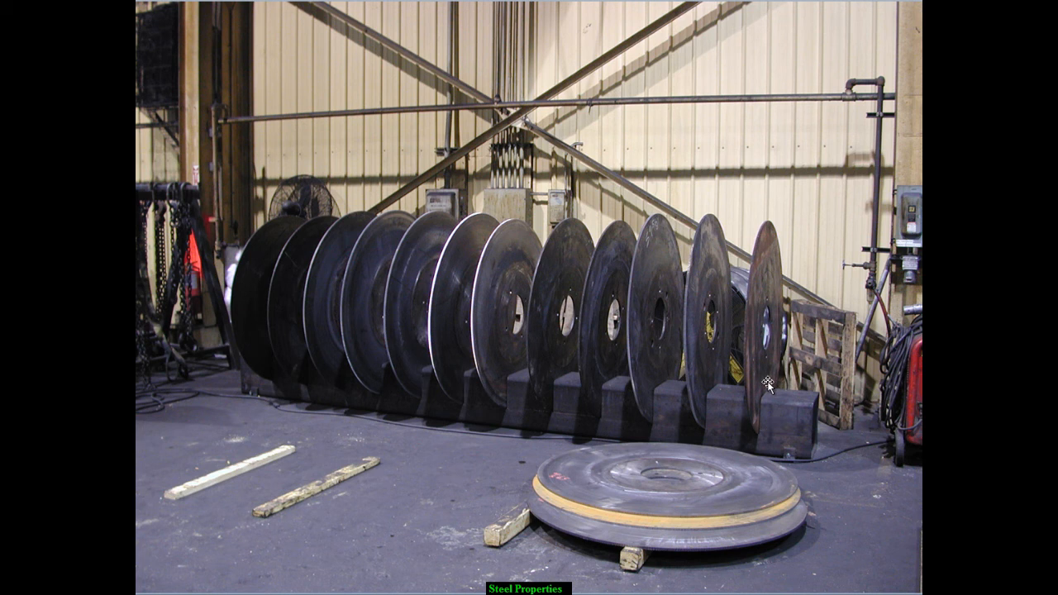
pyautogui.moveTo(769, 244)
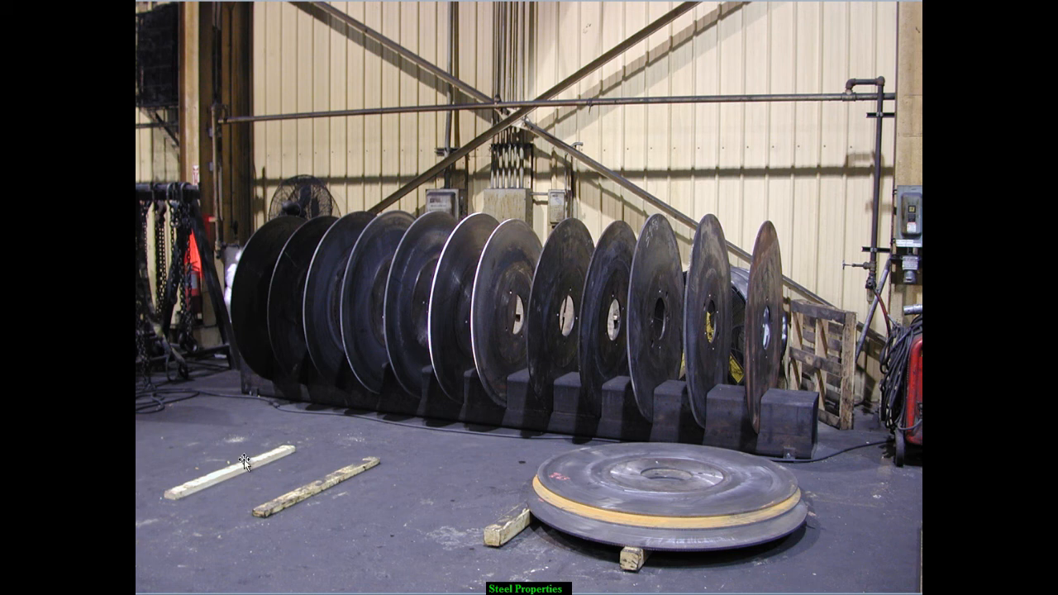
pyautogui.moveTo(536, 302)
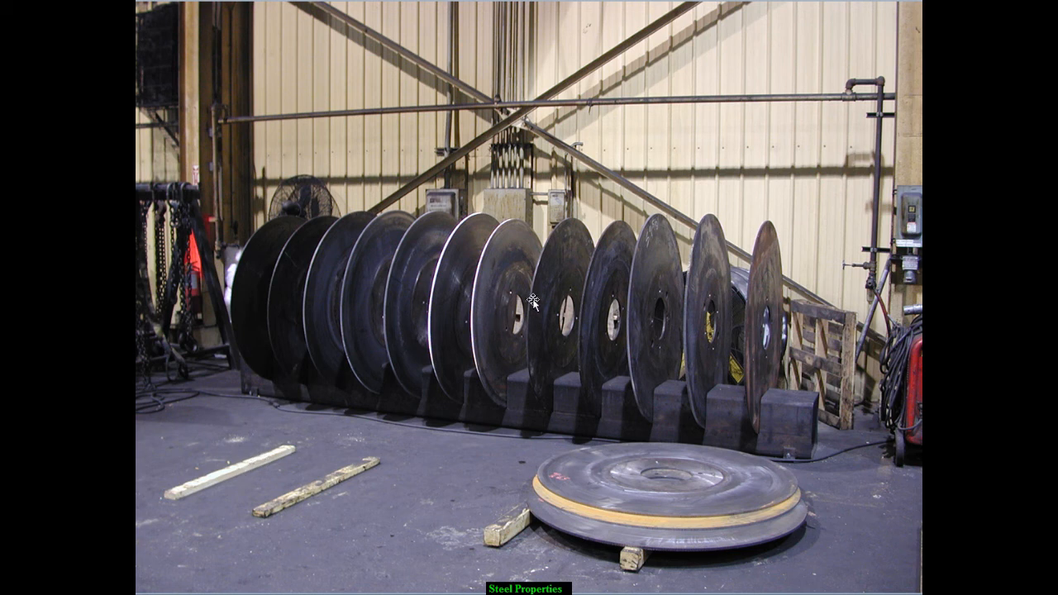
pyautogui.moveTo(552, 379)
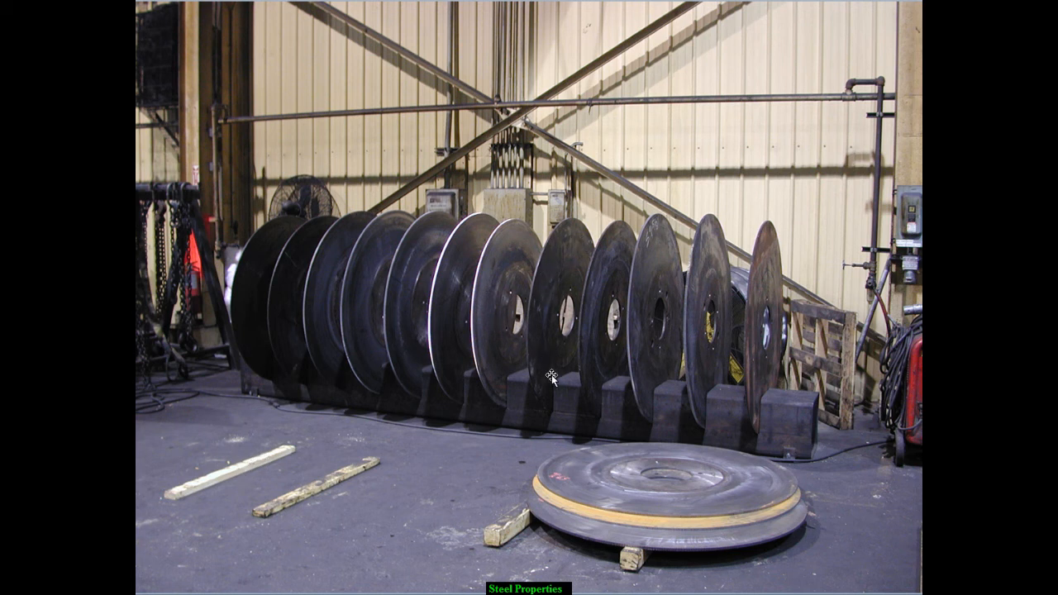
pyautogui.moveTo(495, 355)
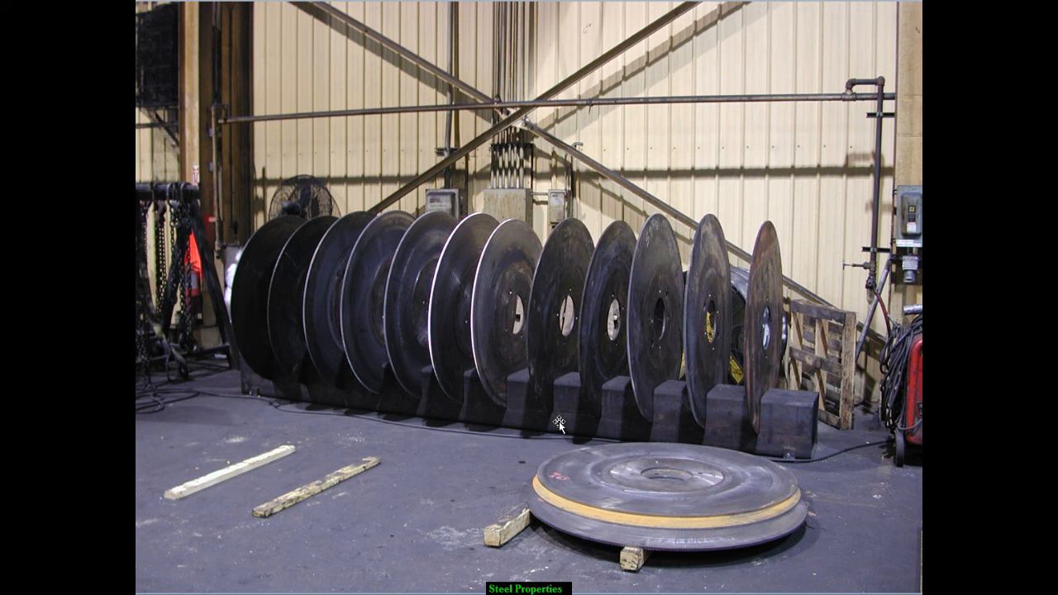
pyautogui.moveTo(513, 471)
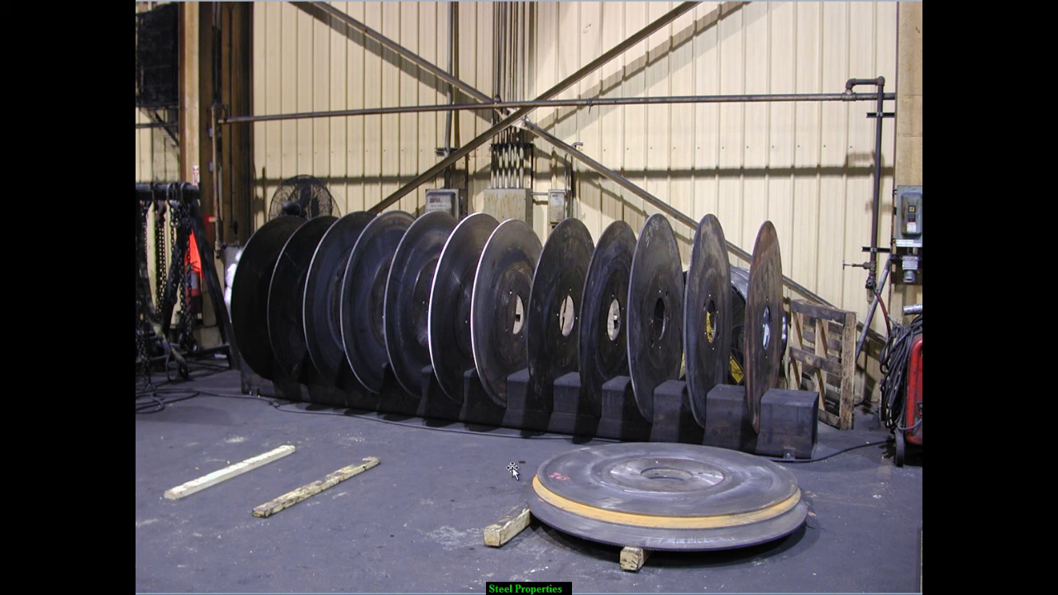
pyautogui.moveTo(146, 565)
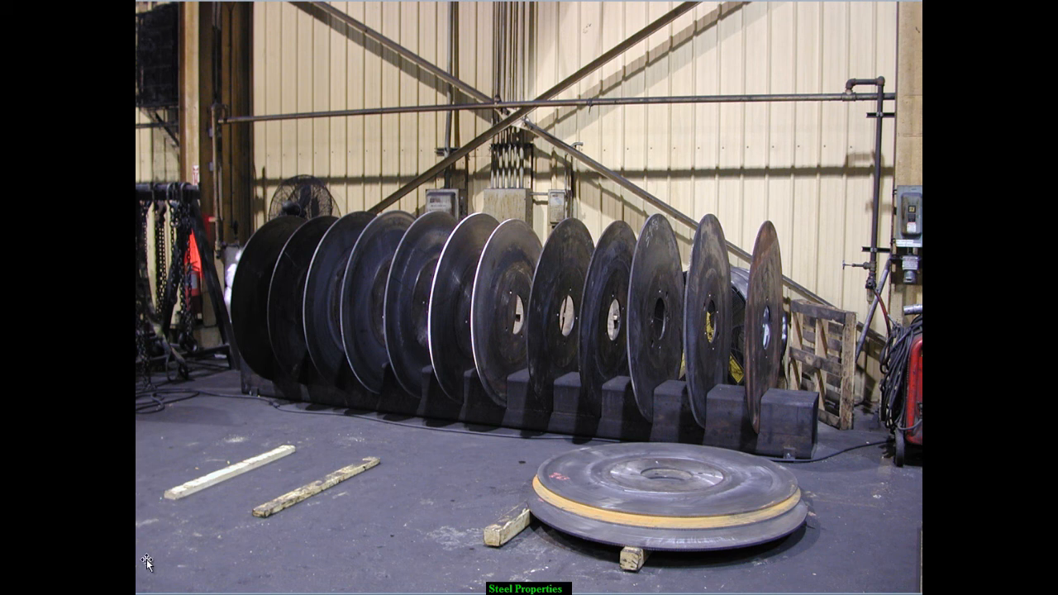
pyautogui.moveTo(198, 542)
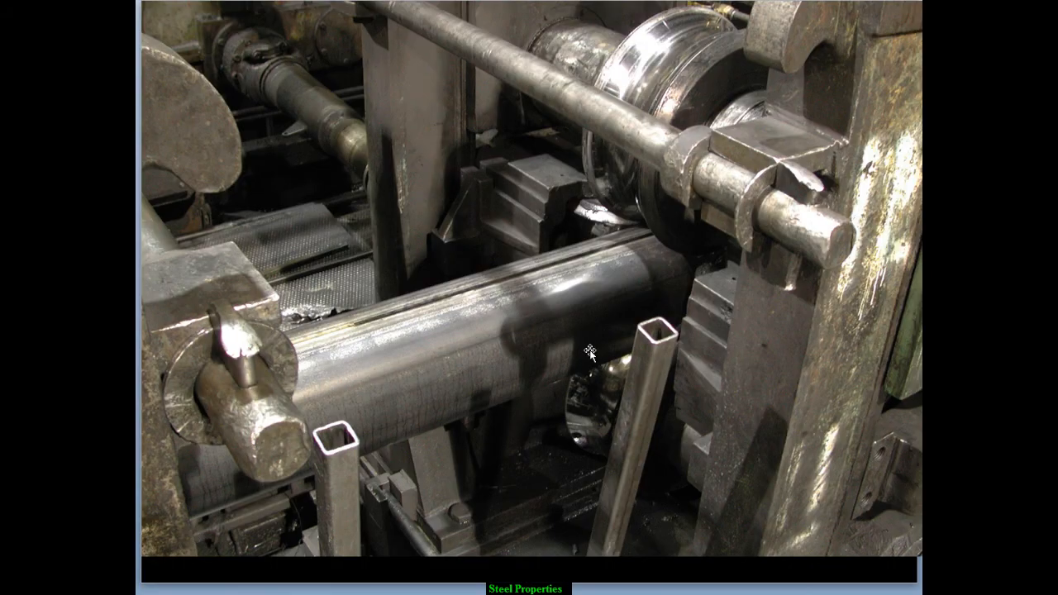
pyautogui.moveTo(461, 423)
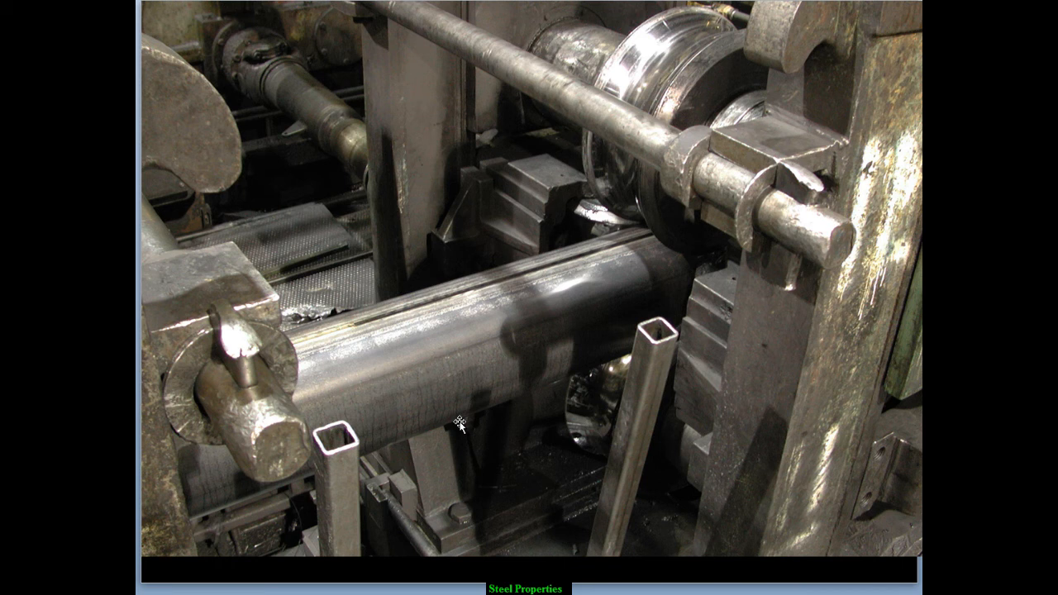
pyautogui.moveTo(473, 423)
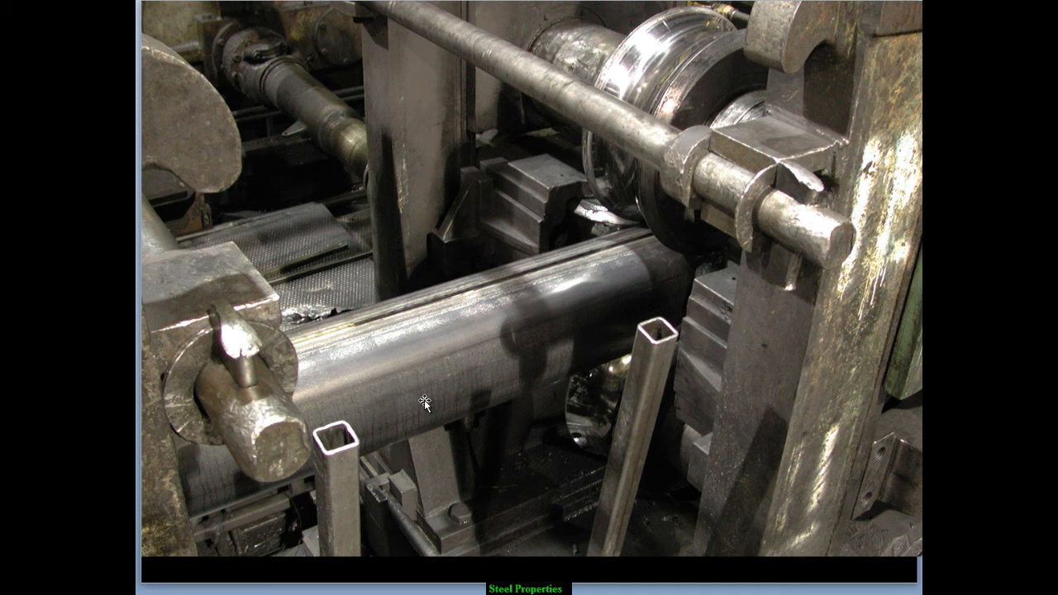
pyautogui.moveTo(519, 355)
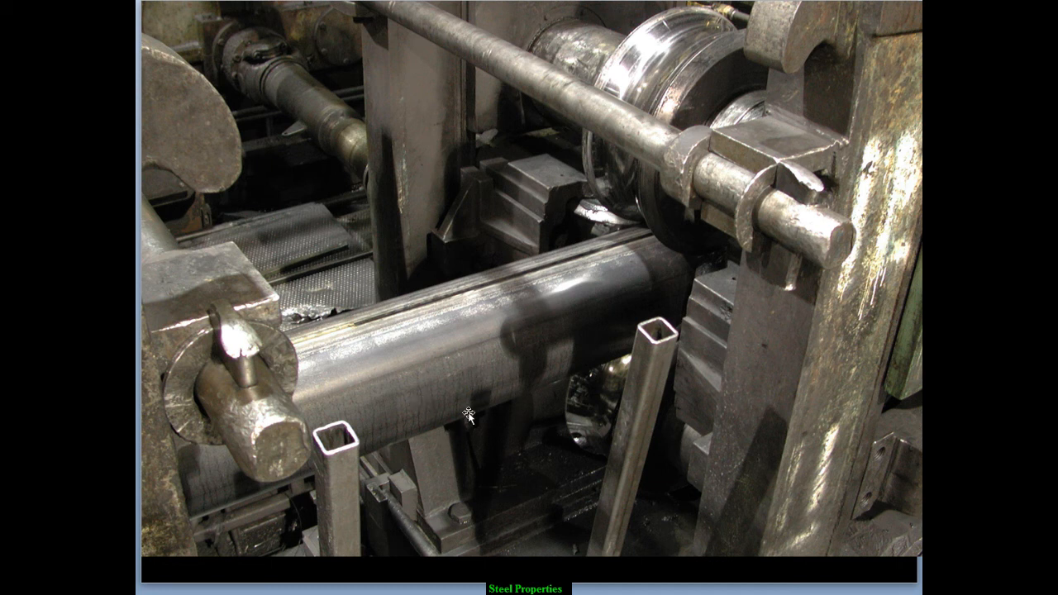
pyautogui.moveTo(437, 347)
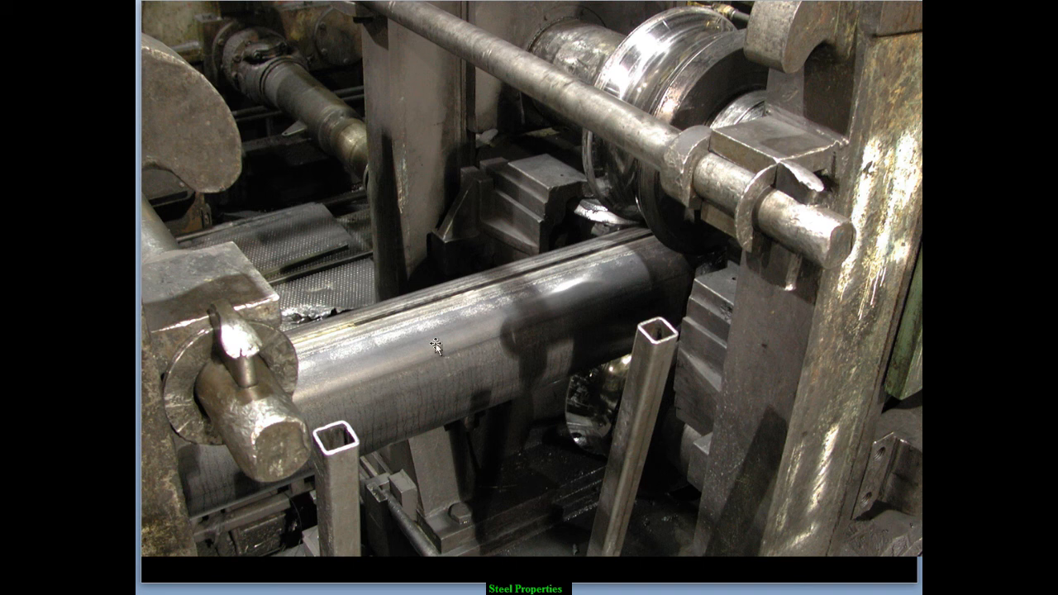
pyautogui.moveTo(288, 324)
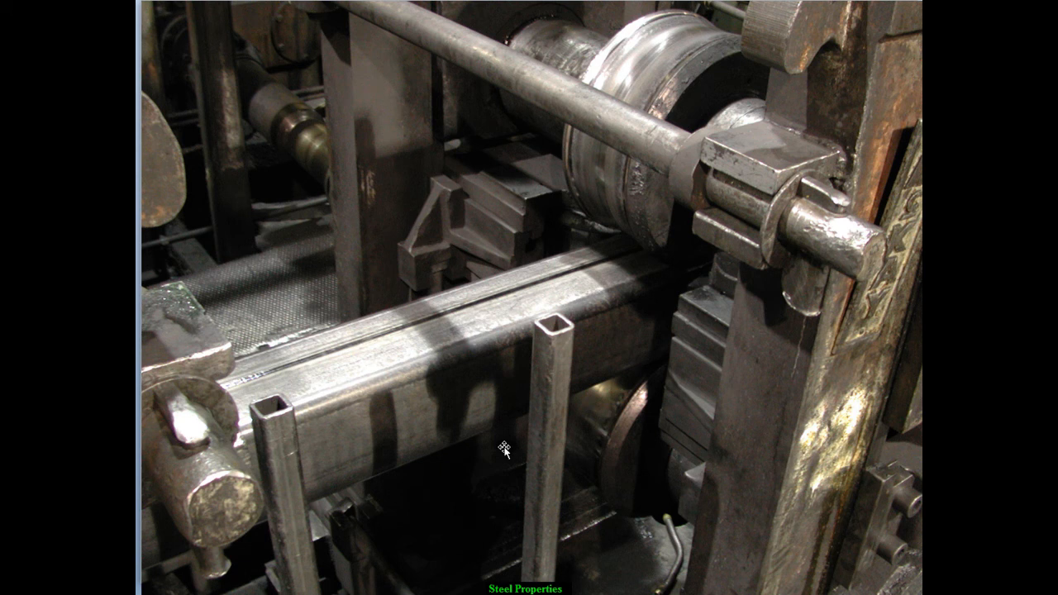
pyautogui.moveTo(351, 342)
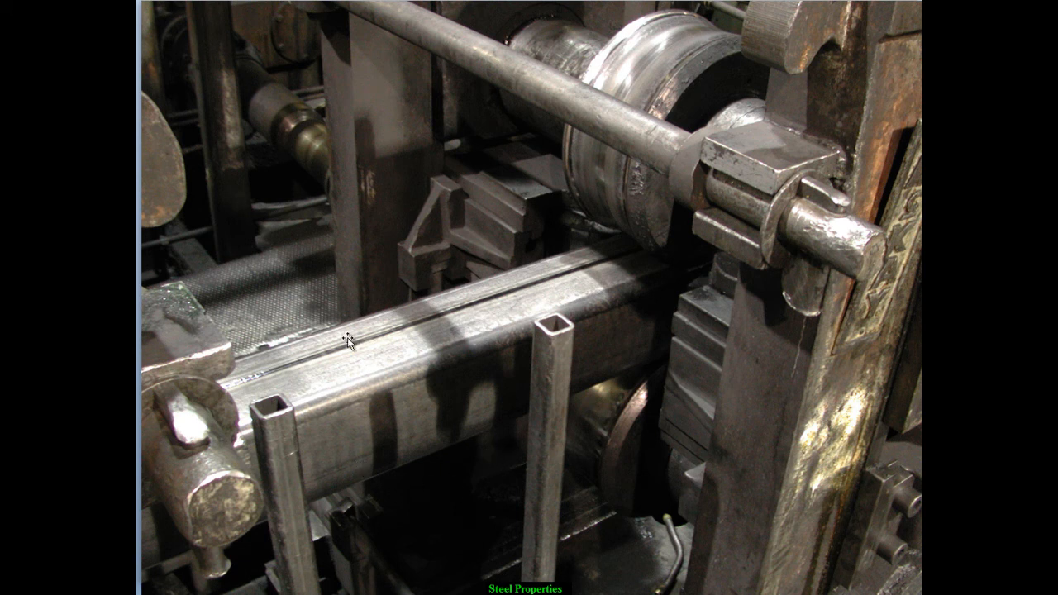
pyautogui.moveTo(382, 461)
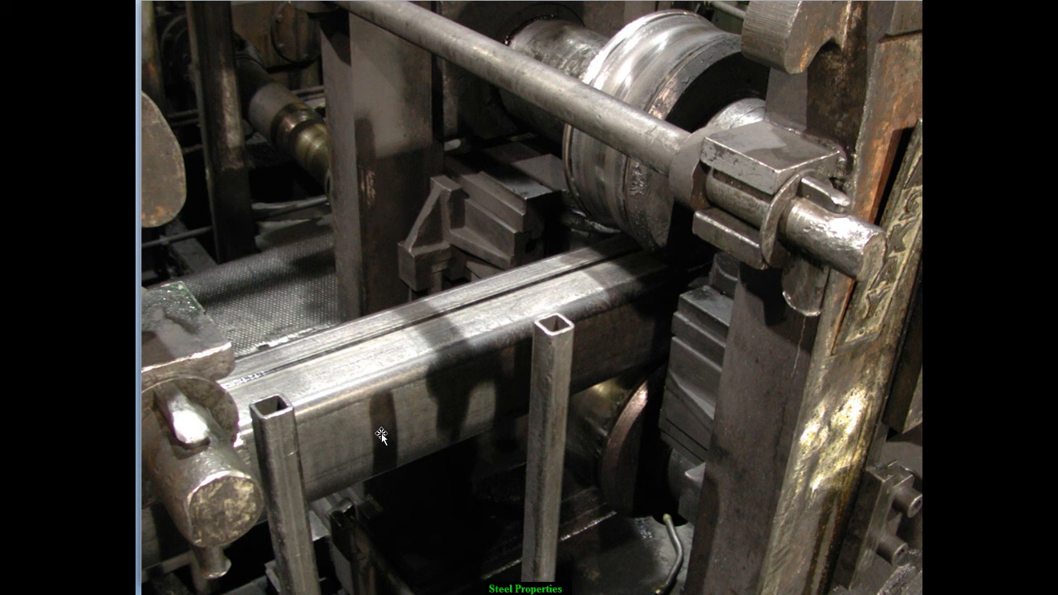
pyautogui.moveTo(354, 347)
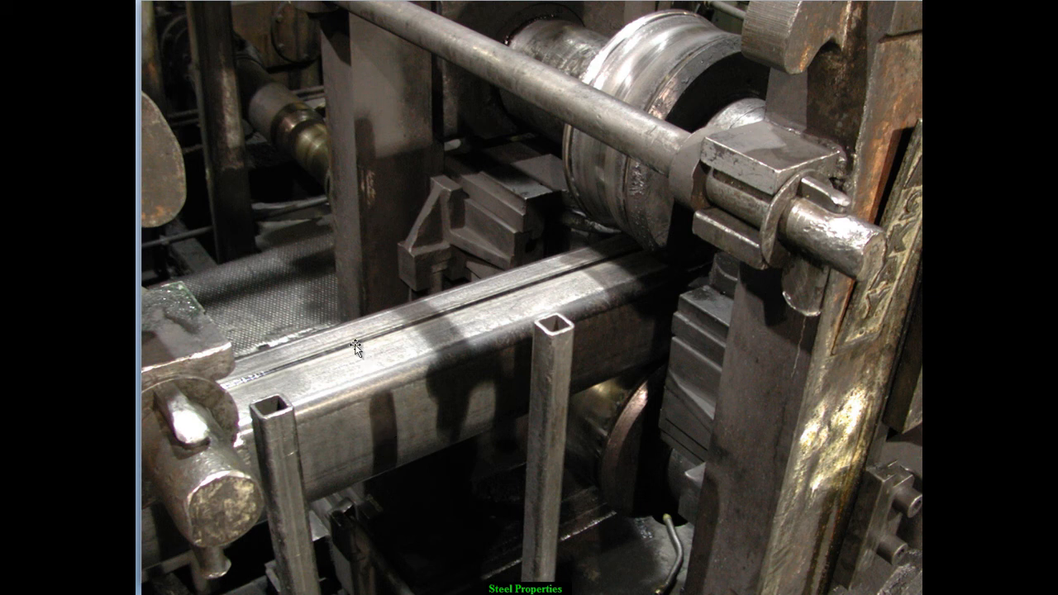
pyautogui.moveTo(570, 273)
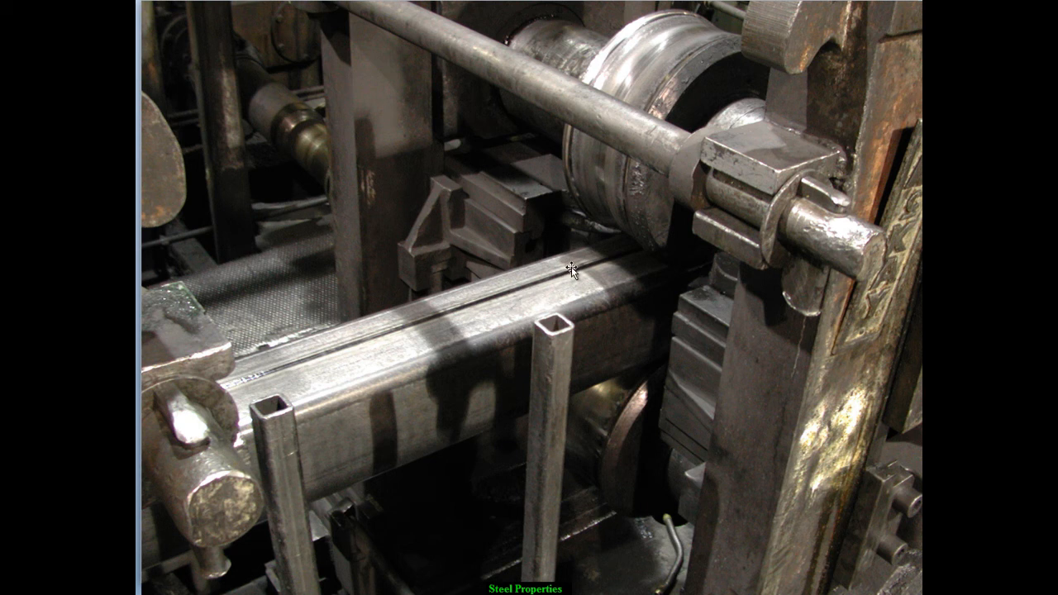
pyautogui.moveTo(216, 382)
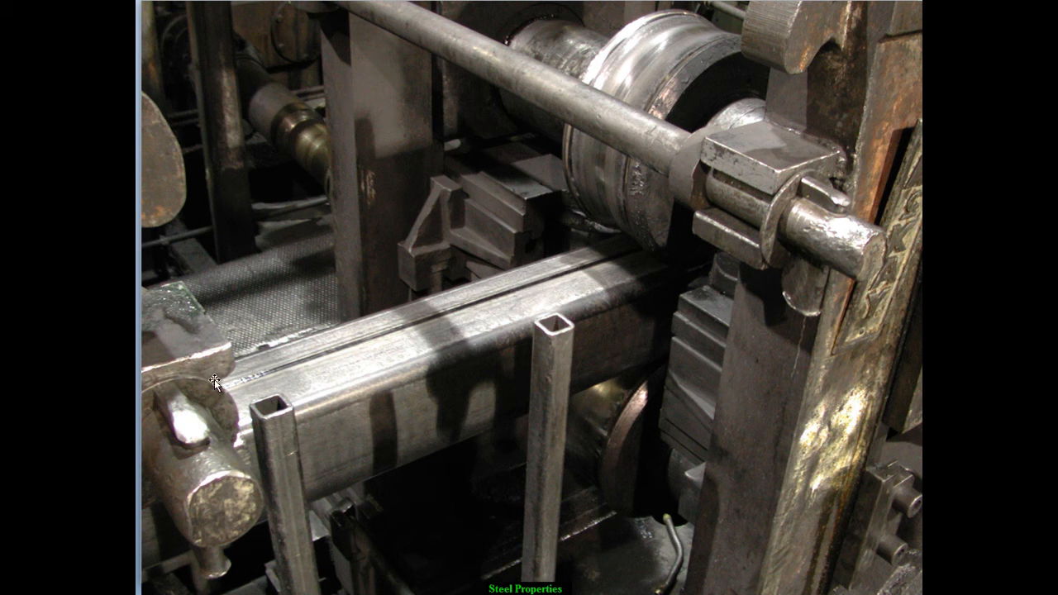
pyautogui.moveTo(459, 367)
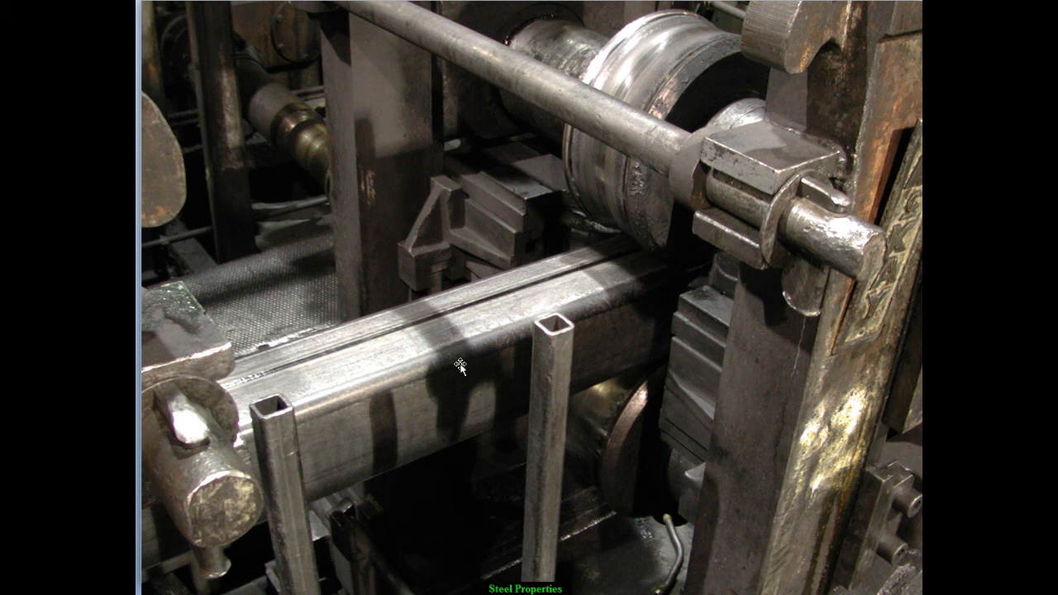
pyautogui.moveTo(329, 357)
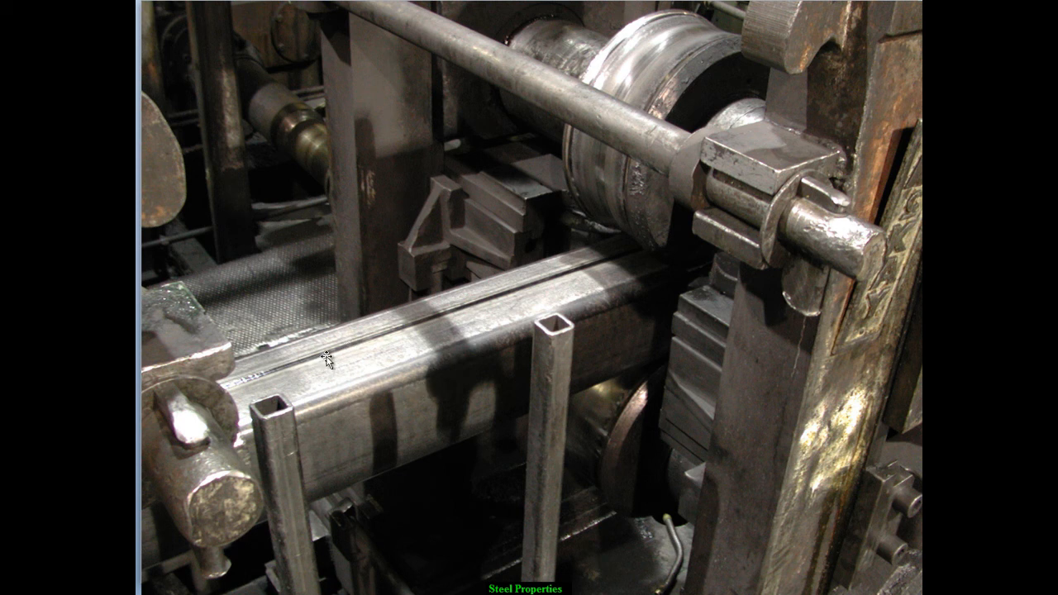
pyautogui.moveTo(332, 355)
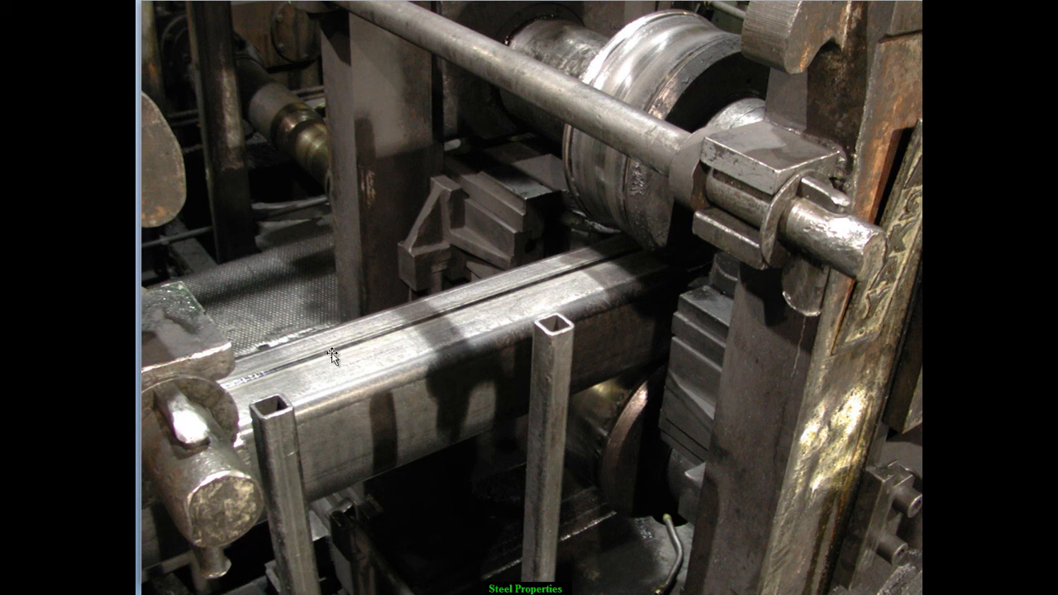
pyautogui.moveTo(223, 388)
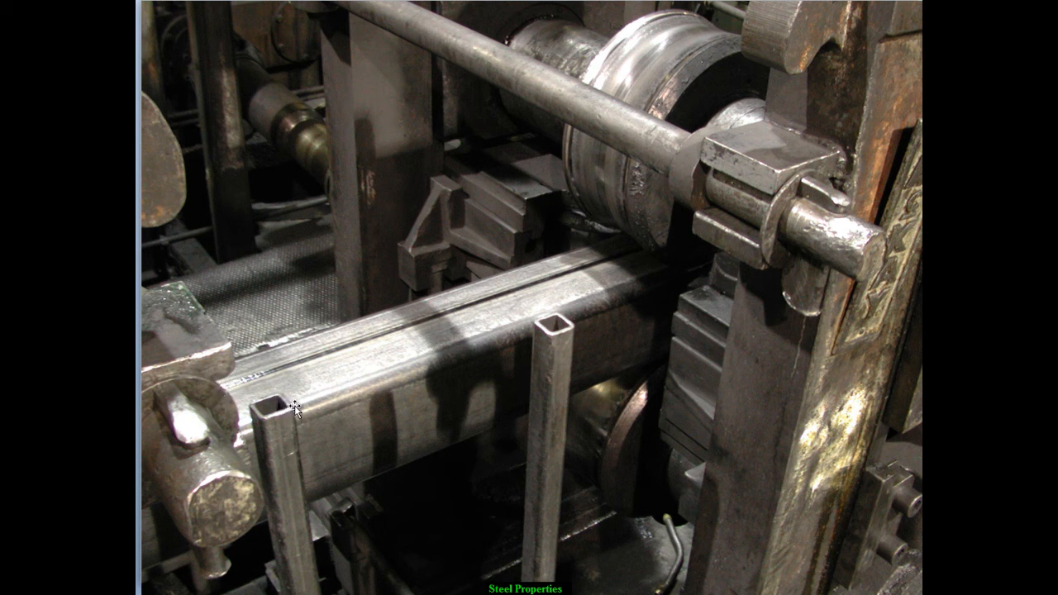
pyautogui.moveTo(403, 393)
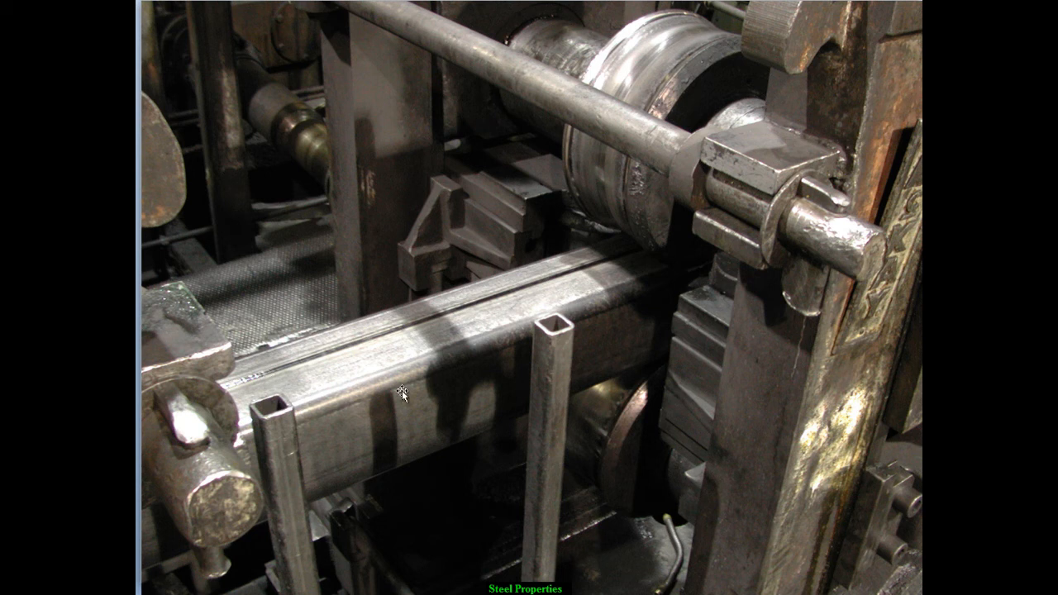
pyautogui.moveTo(450, 436)
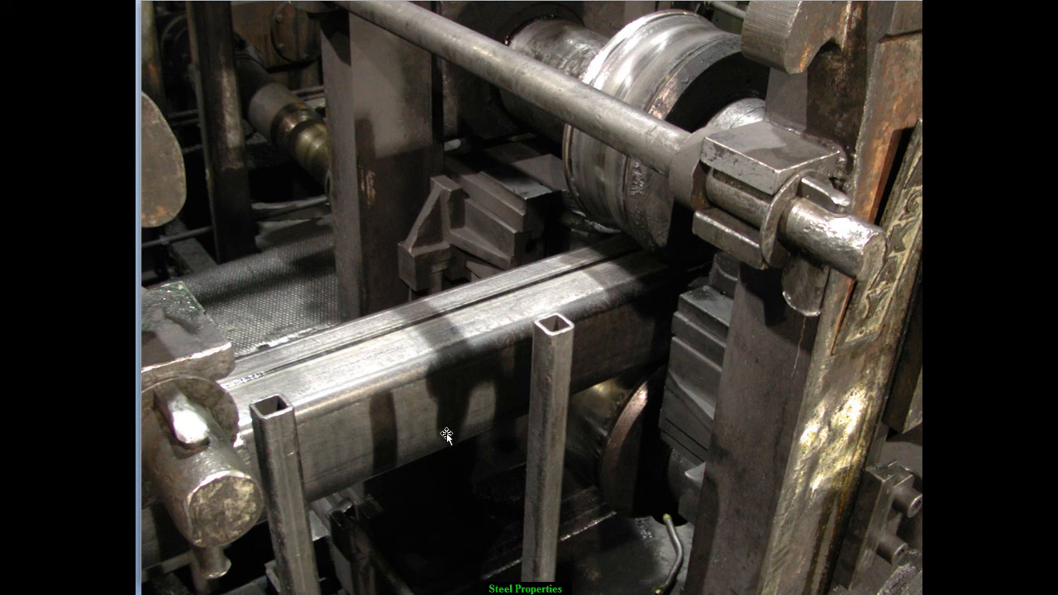
pyautogui.moveTo(334, 439)
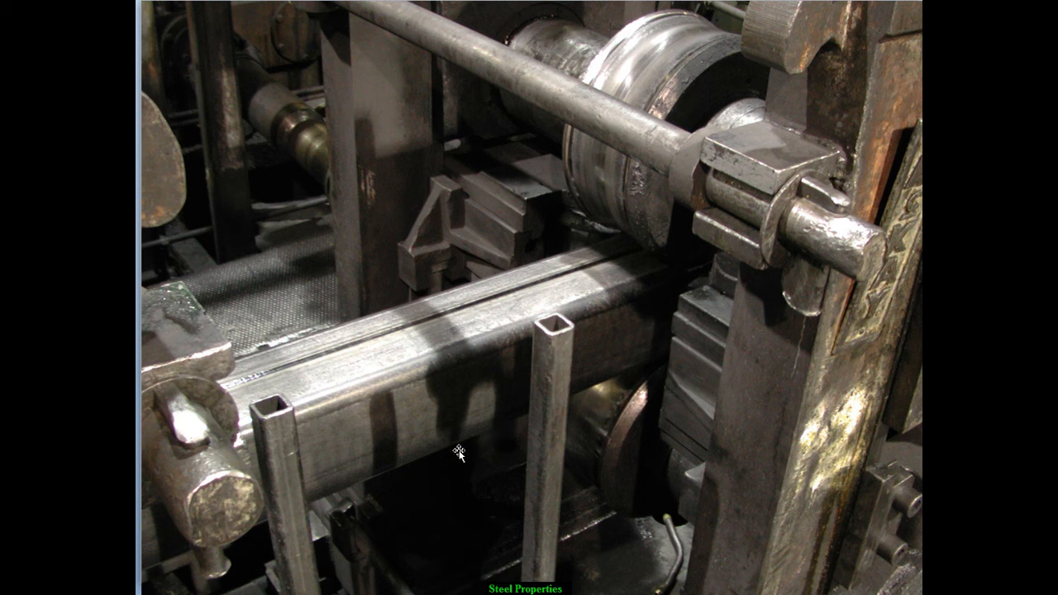
pyautogui.moveTo(337, 461)
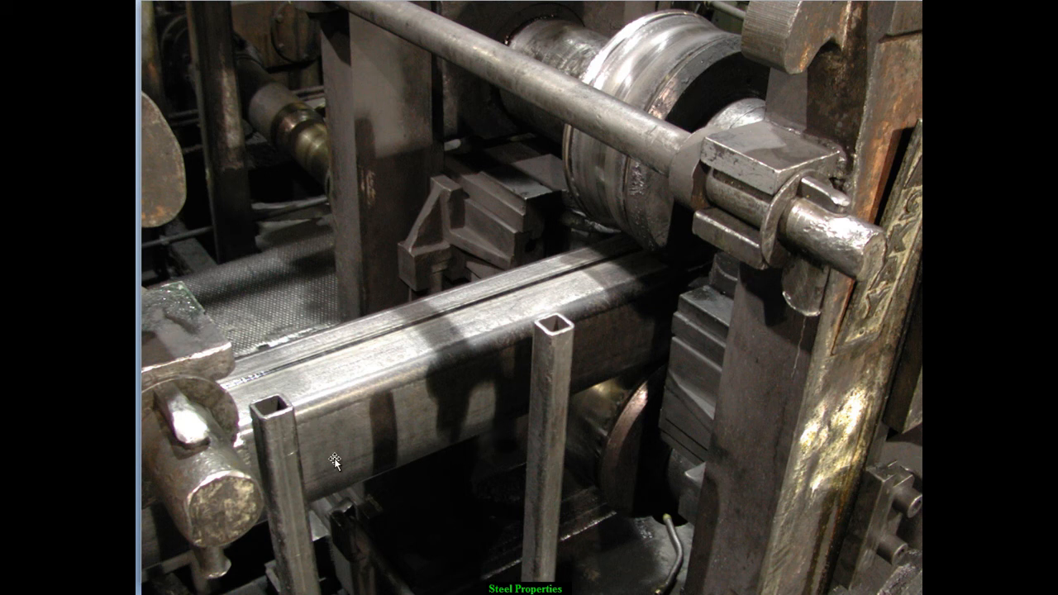
pyautogui.moveTo(407, 447)
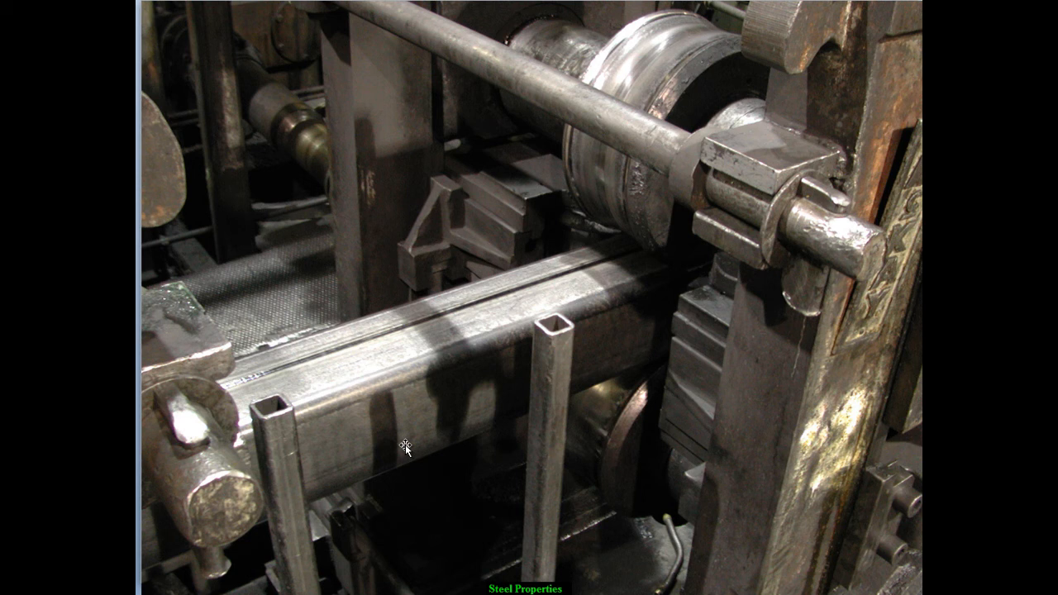
pyautogui.moveTo(407, 393)
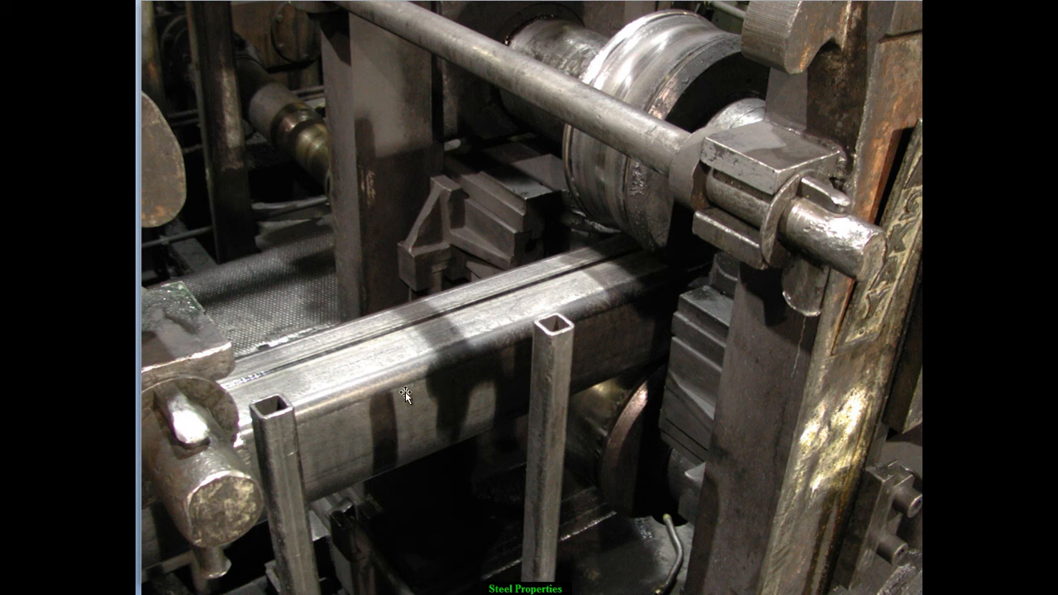
pyautogui.moveTo(353, 354)
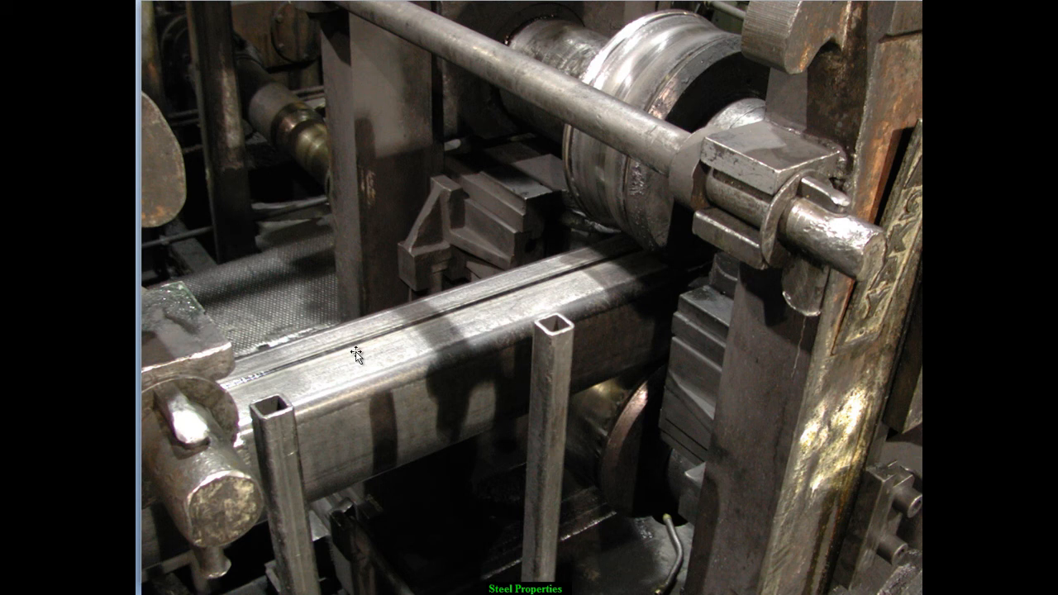
pyautogui.moveTo(387, 373)
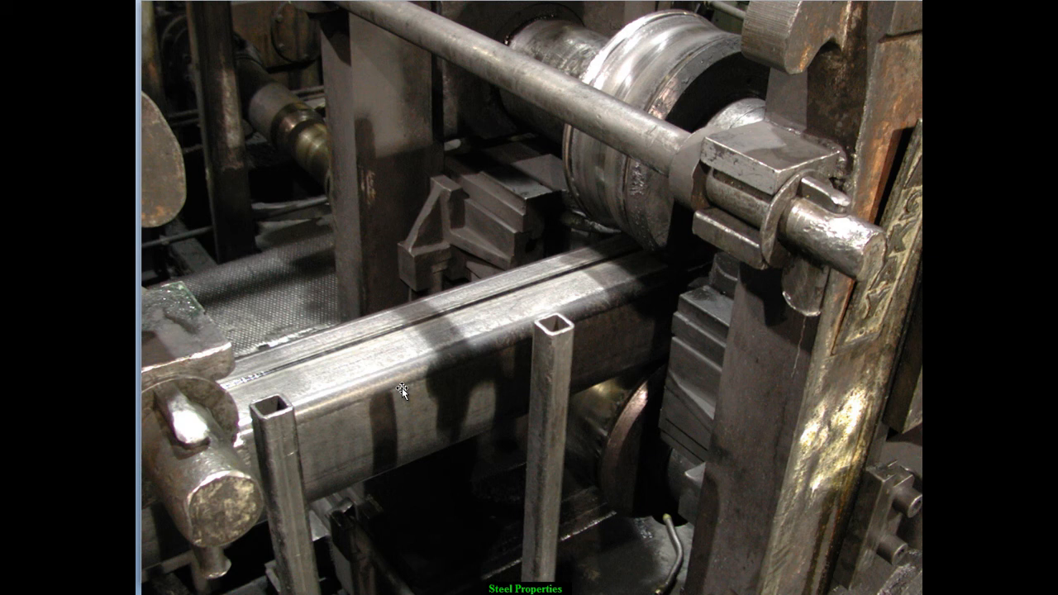
pyautogui.moveTo(413, 436)
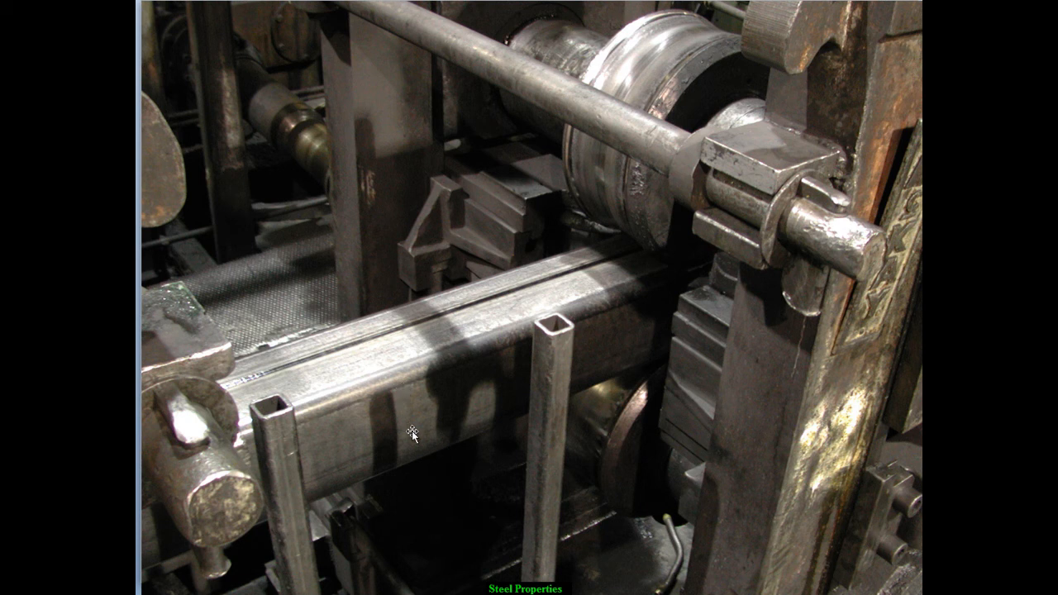
pyautogui.moveTo(406, 466)
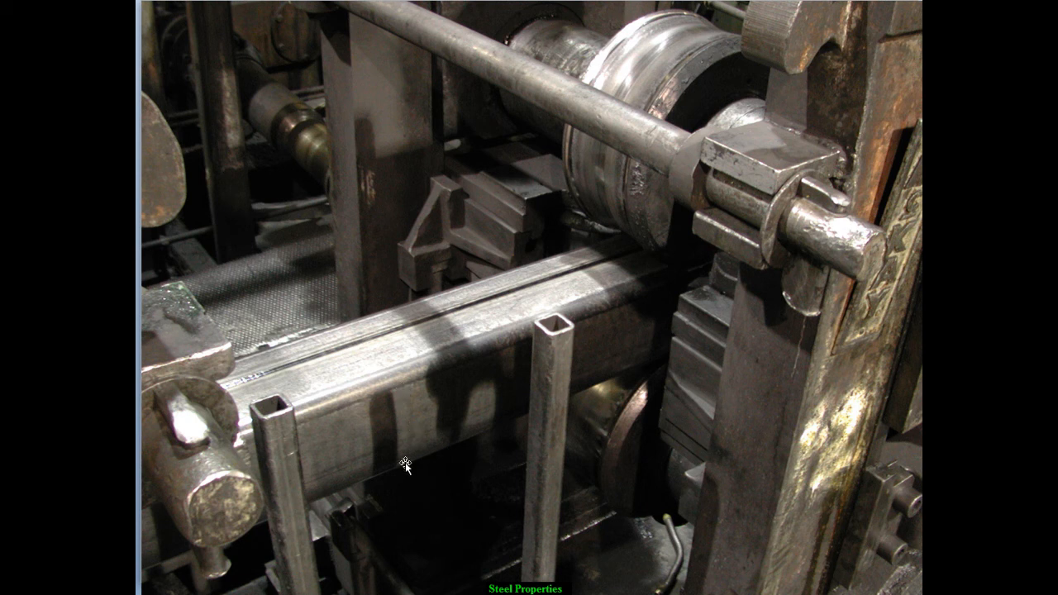
pyautogui.moveTo(495, 324)
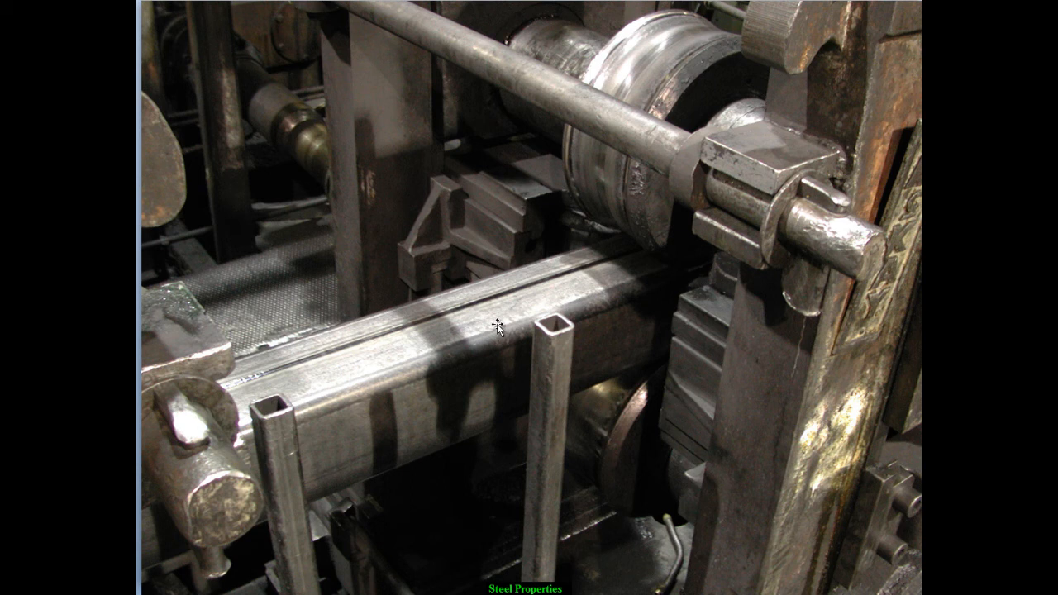
pyautogui.moveTo(361, 443)
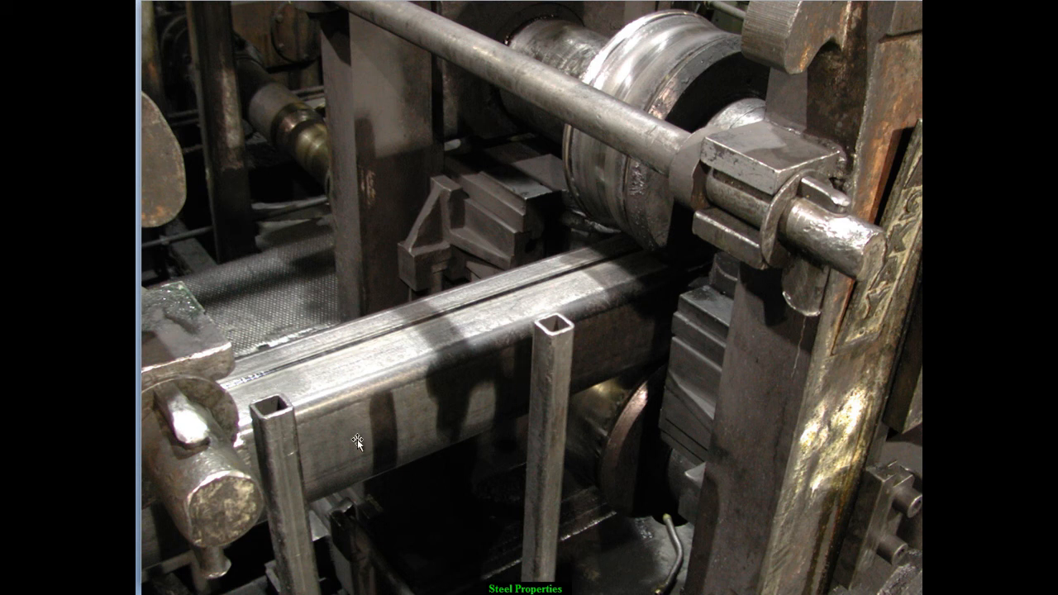
pyautogui.moveTo(350, 377)
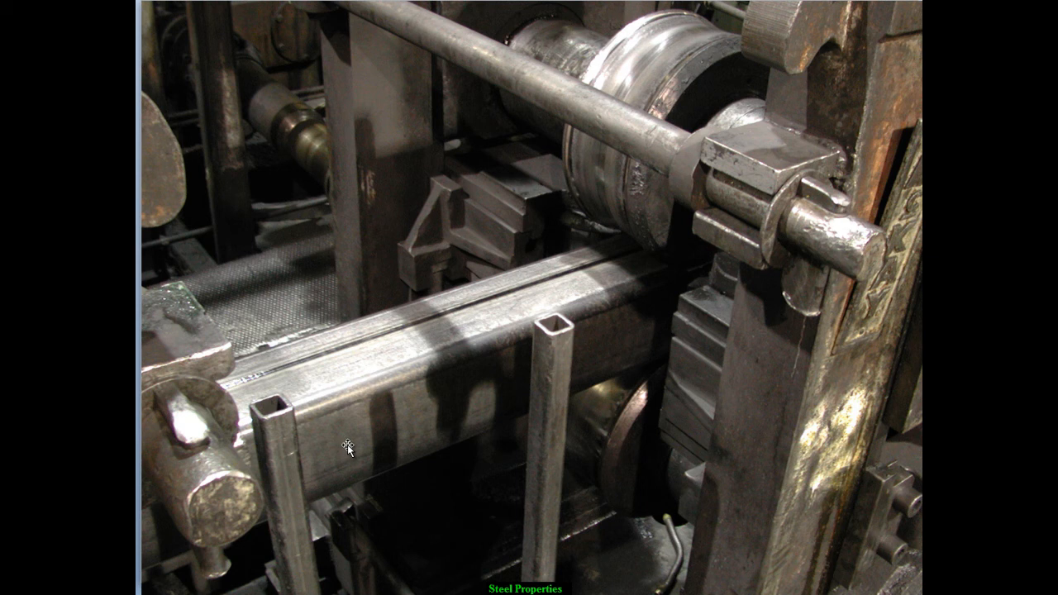
pyautogui.moveTo(347, 450)
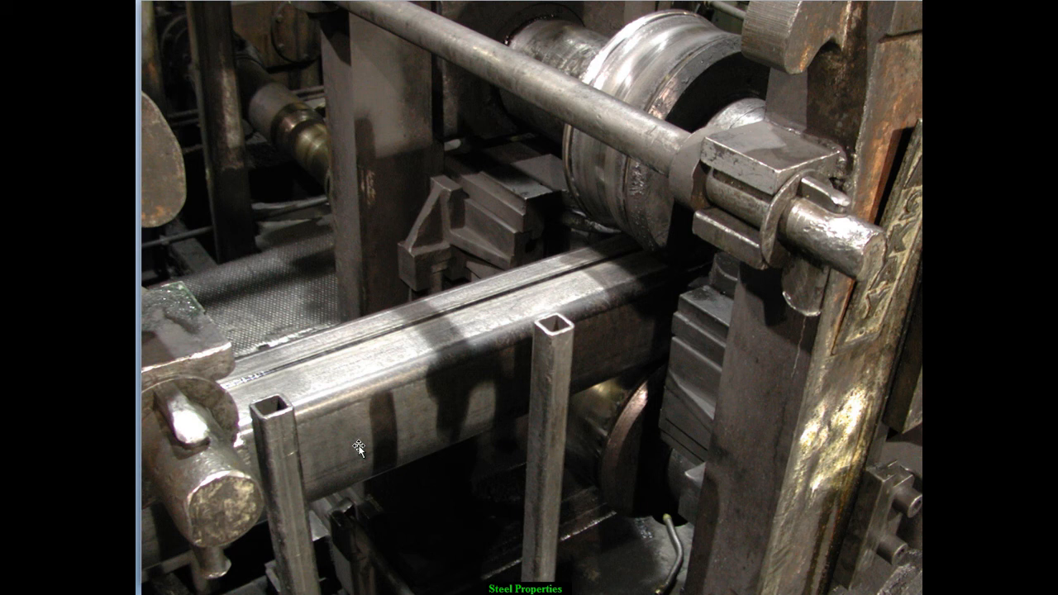
pyautogui.moveTo(363, 471)
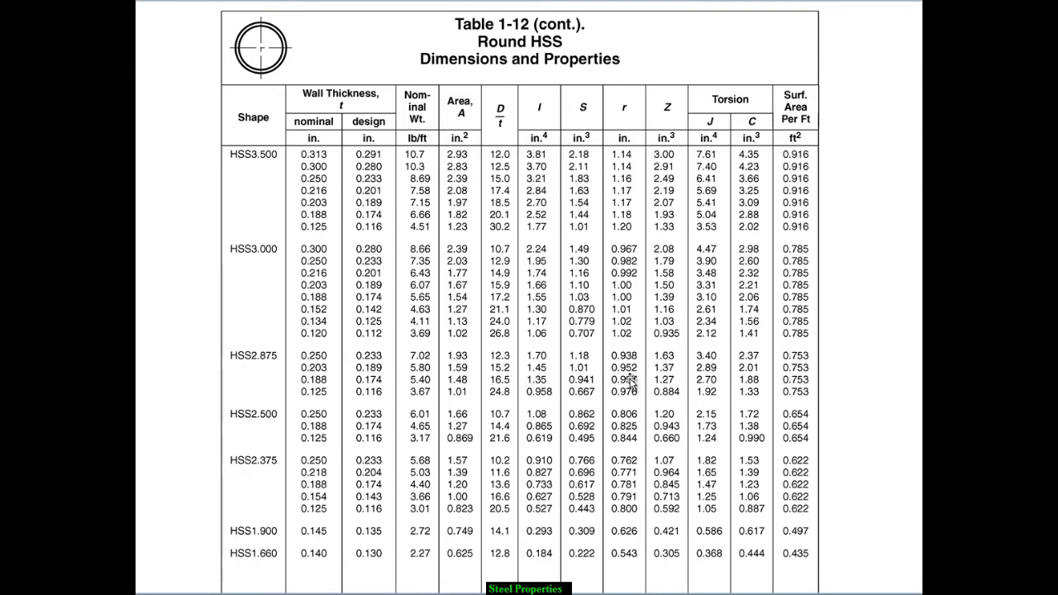
pyautogui.moveTo(704, 332)
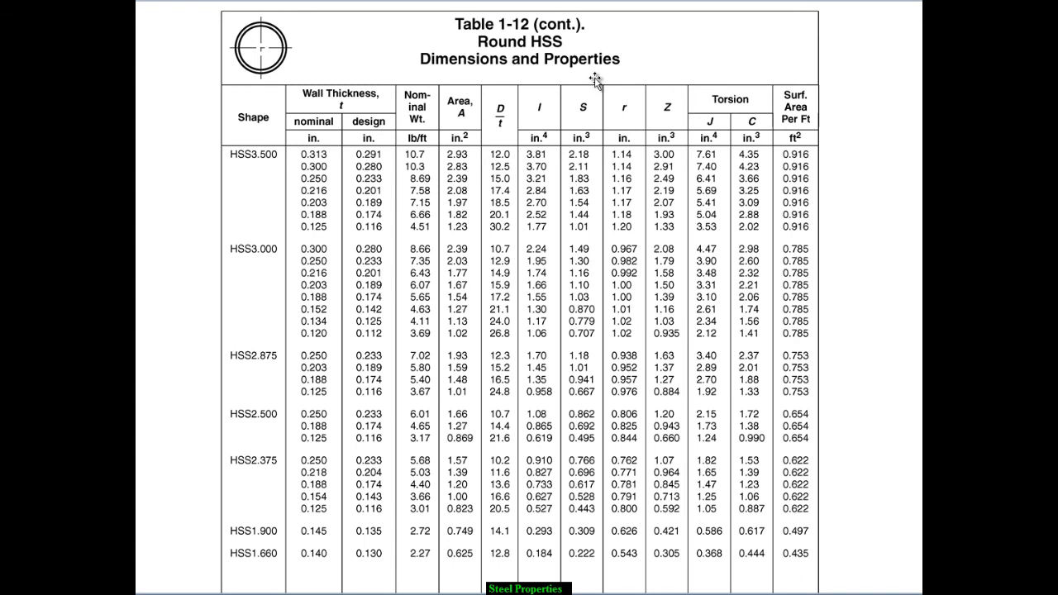
pyautogui.moveTo(608, 65)
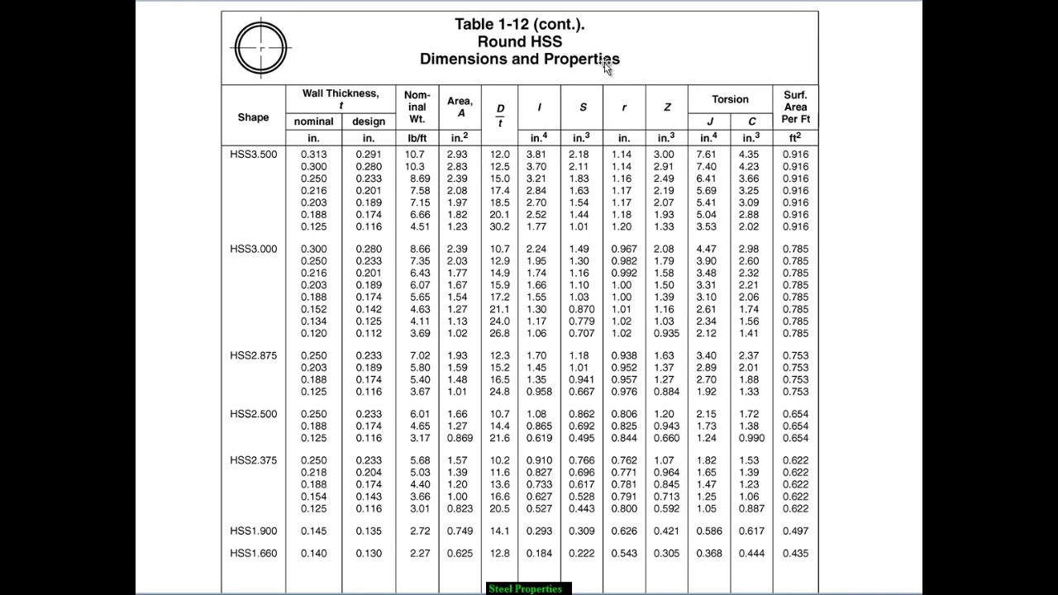
pyautogui.moveTo(655, 60)
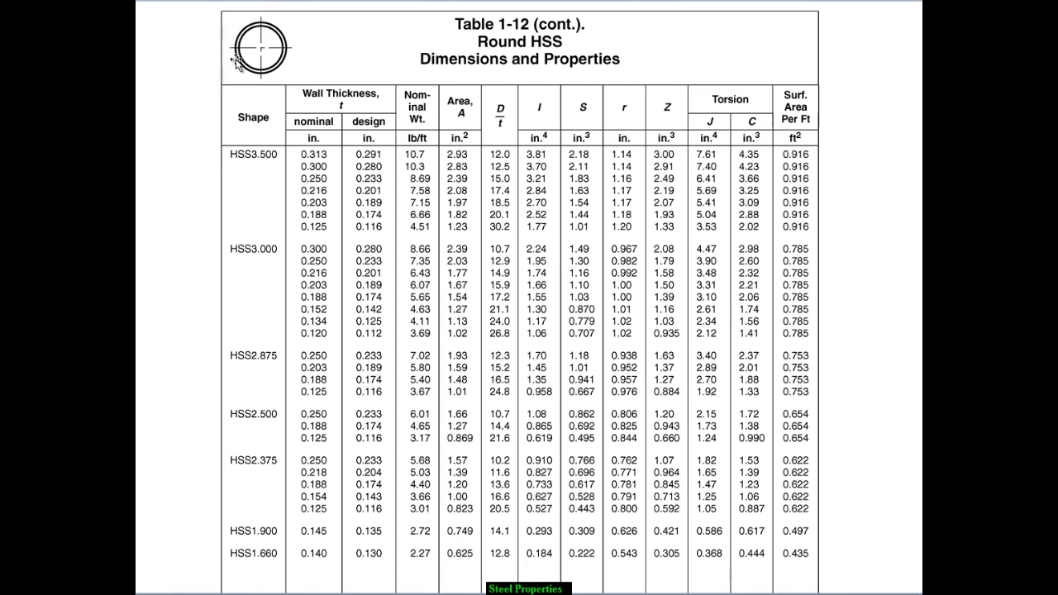
pyautogui.moveTo(256, 69)
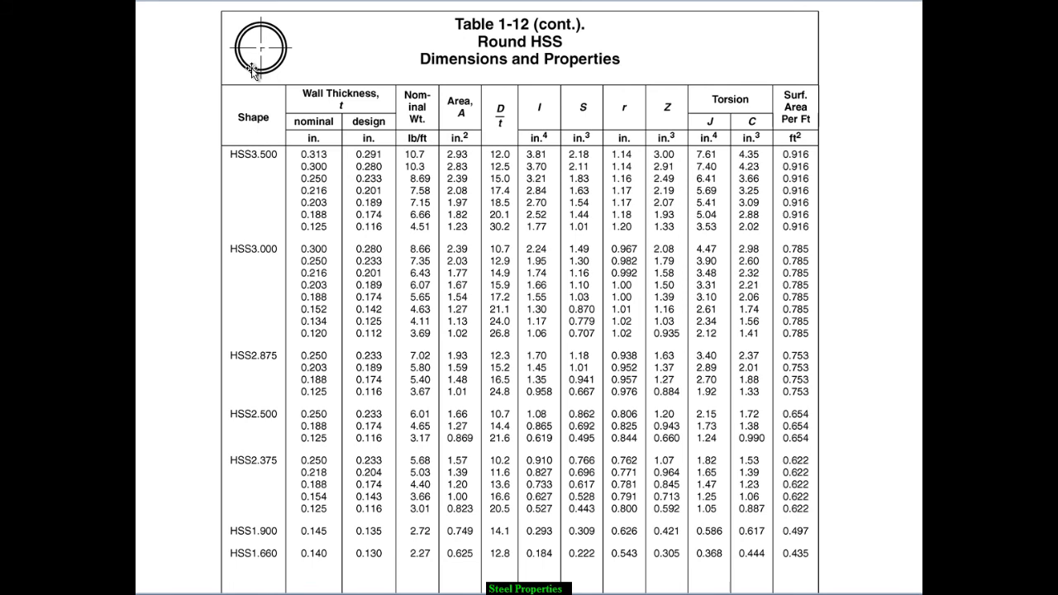
pyautogui.moveTo(516, 49)
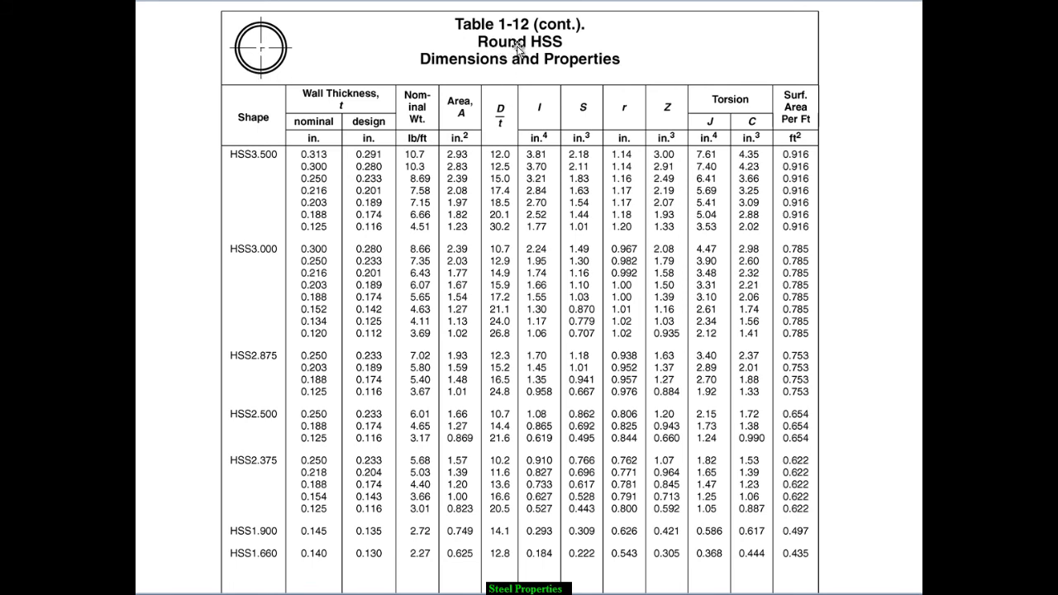
pyautogui.moveTo(582, 51)
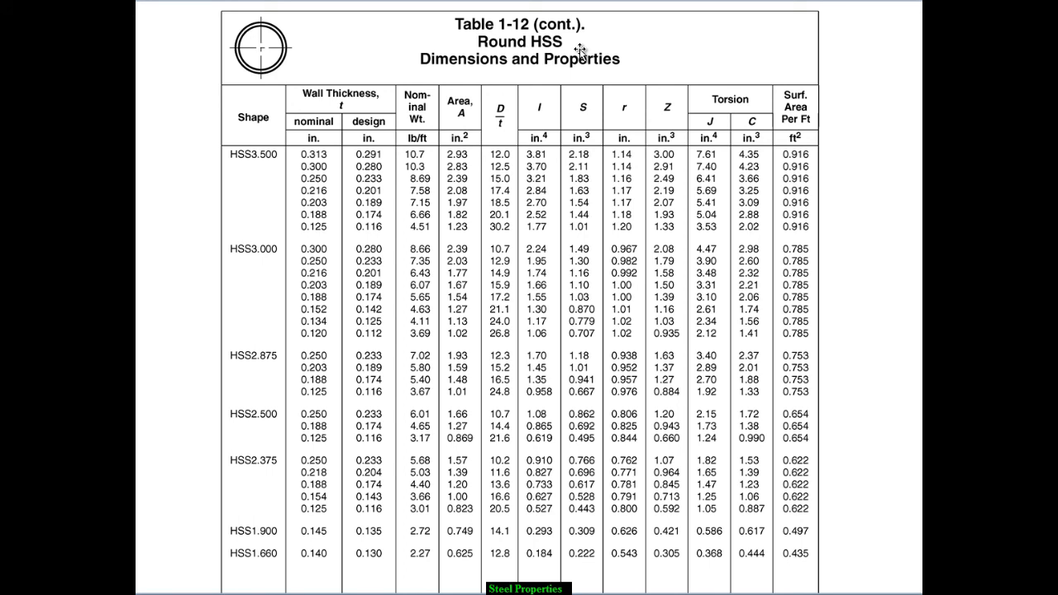
pyautogui.moveTo(532, 47)
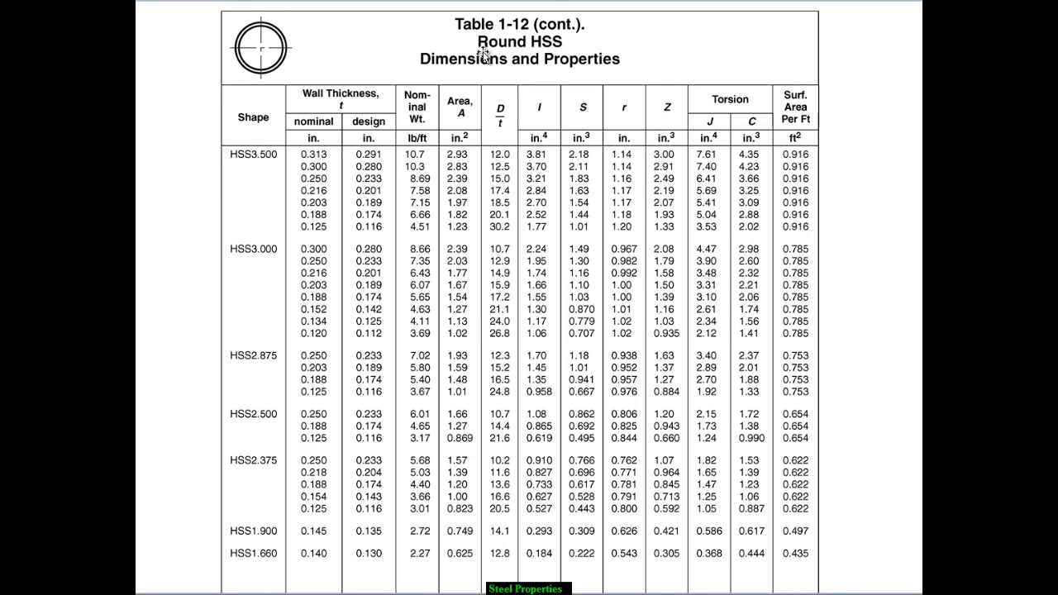
pyautogui.moveTo(582, 50)
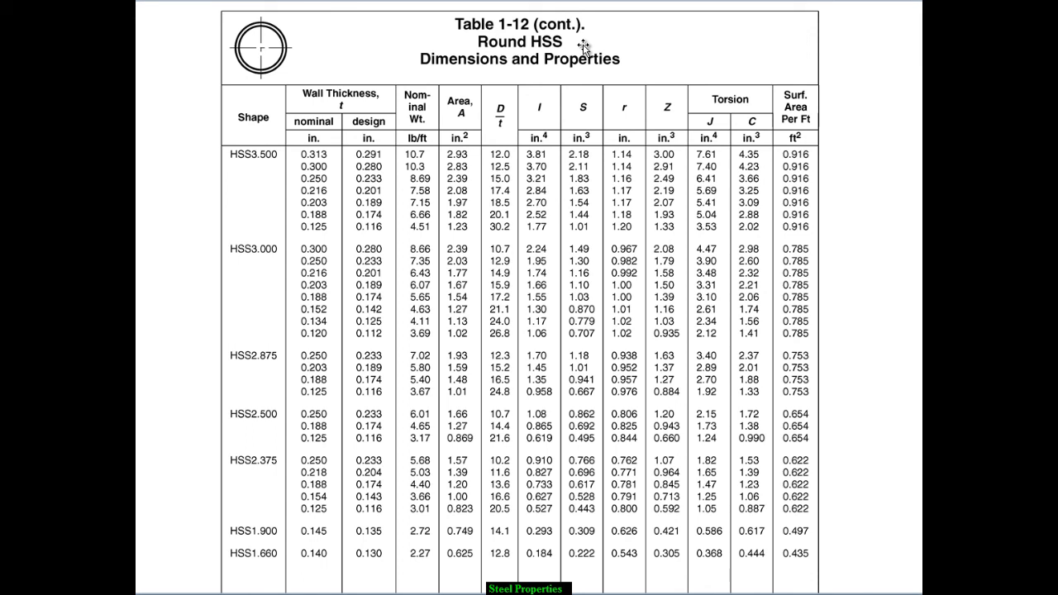
pyautogui.moveTo(585, 53)
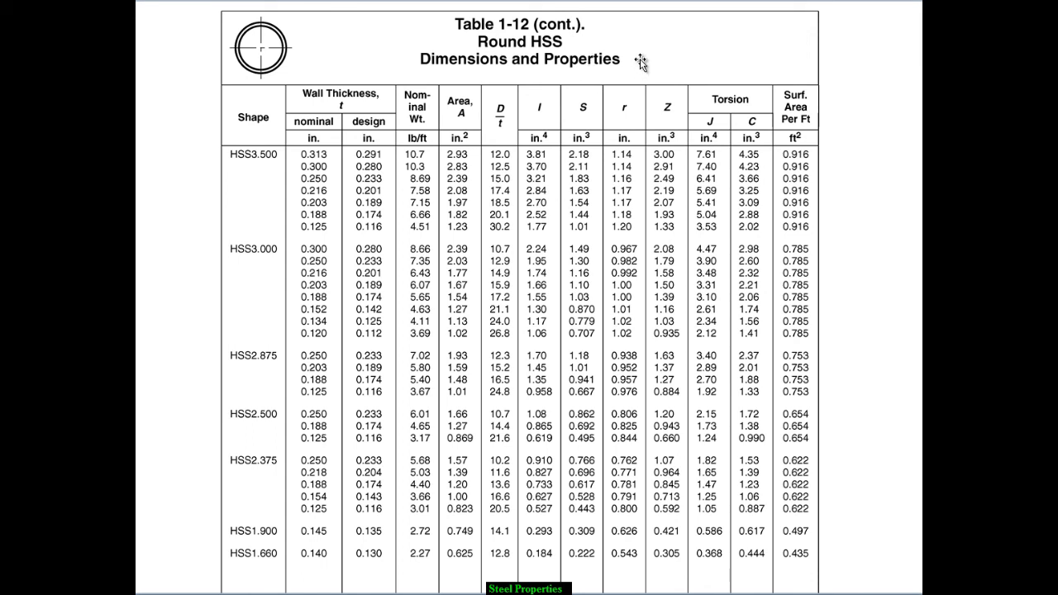
pyautogui.moveTo(545, 63)
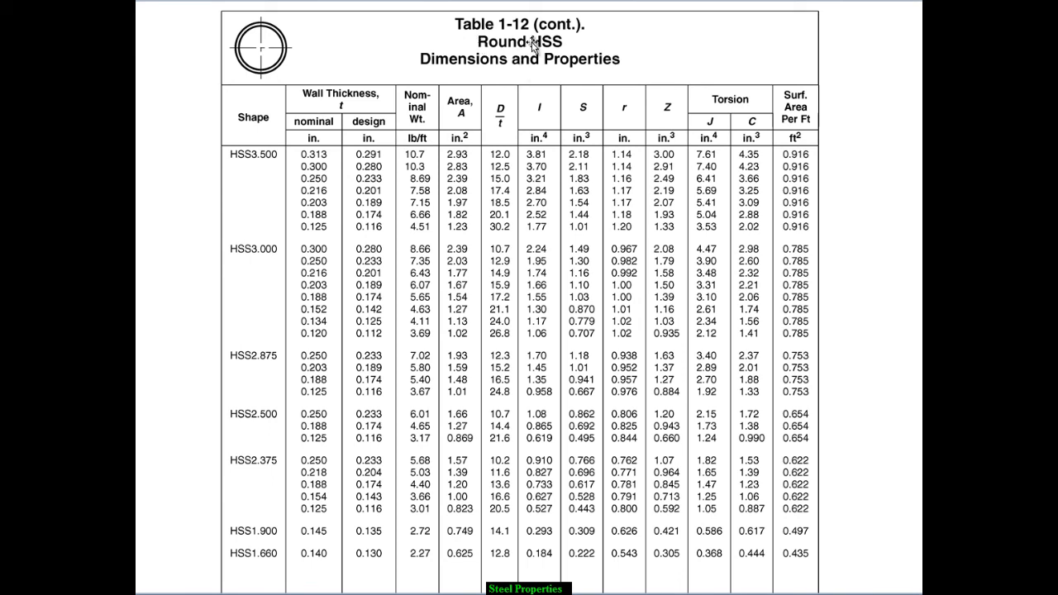
pyautogui.moveTo(613, 66)
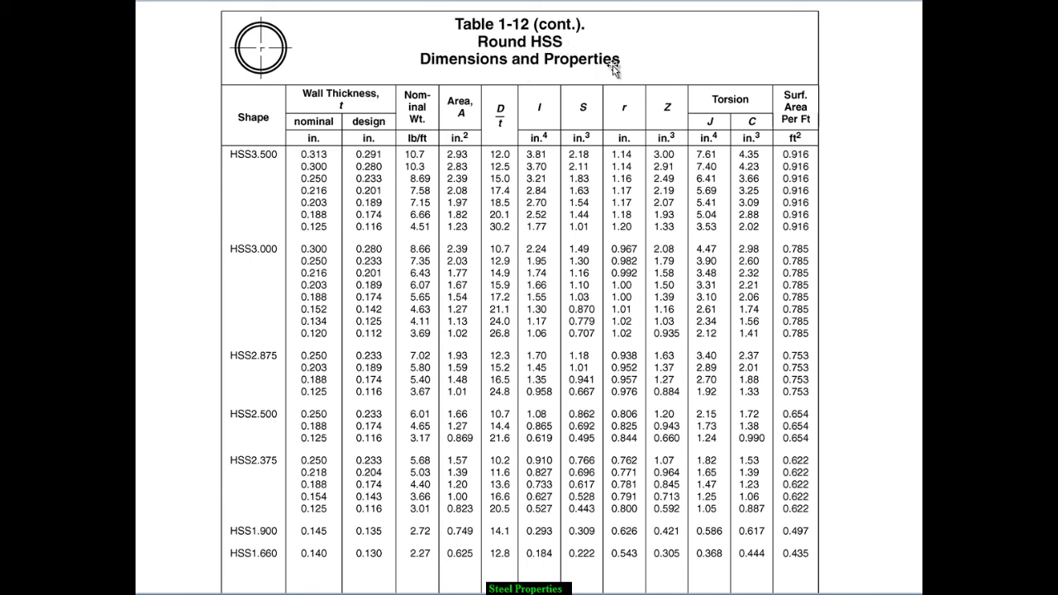
pyautogui.moveTo(271, 184)
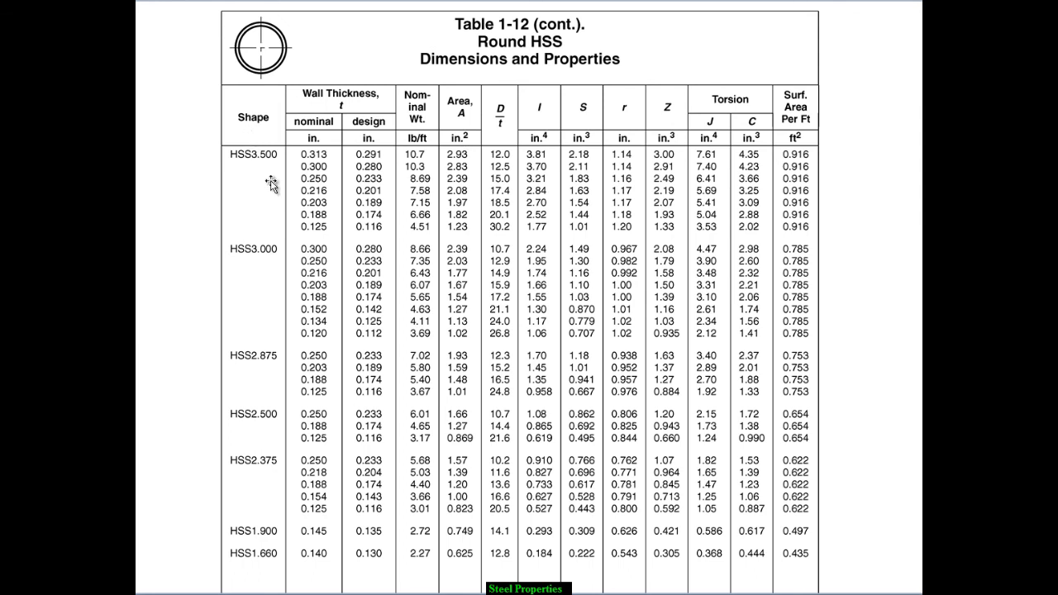
pyautogui.moveTo(238, 157)
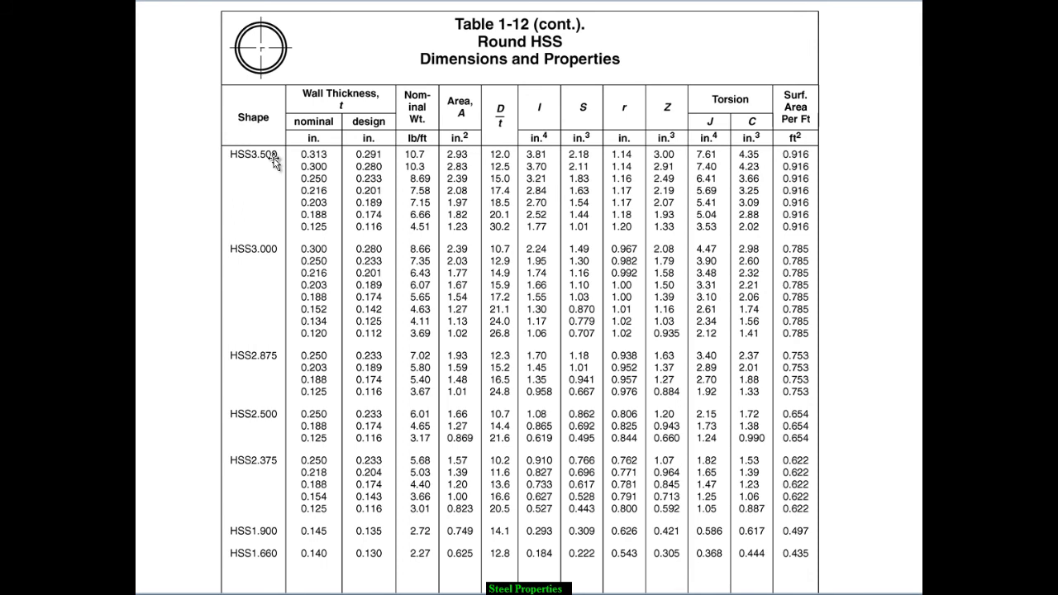
pyautogui.moveTo(273, 163)
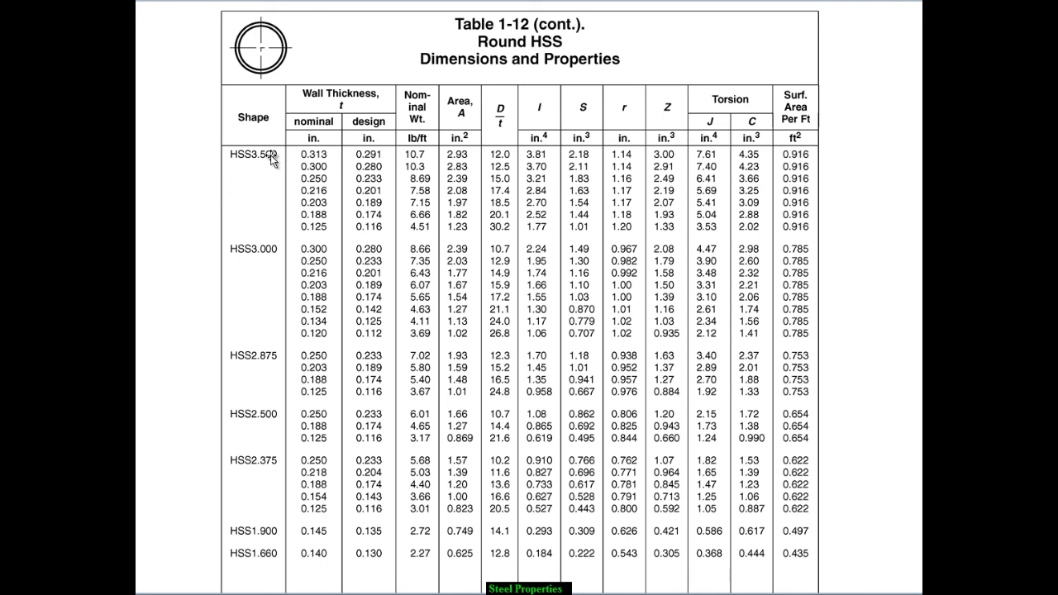
pyautogui.moveTo(268, 173)
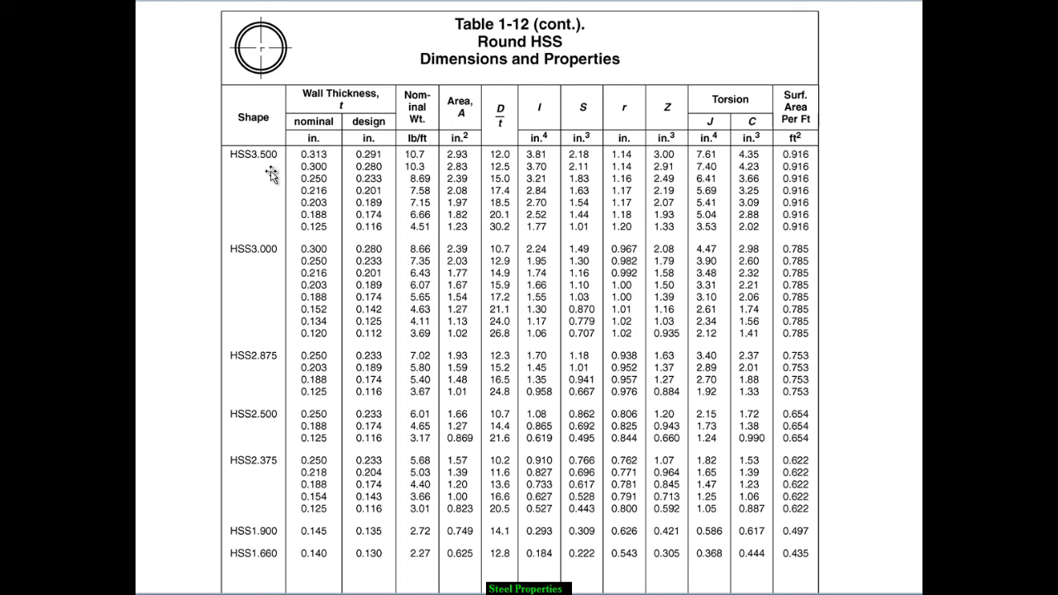
pyautogui.moveTo(271, 170)
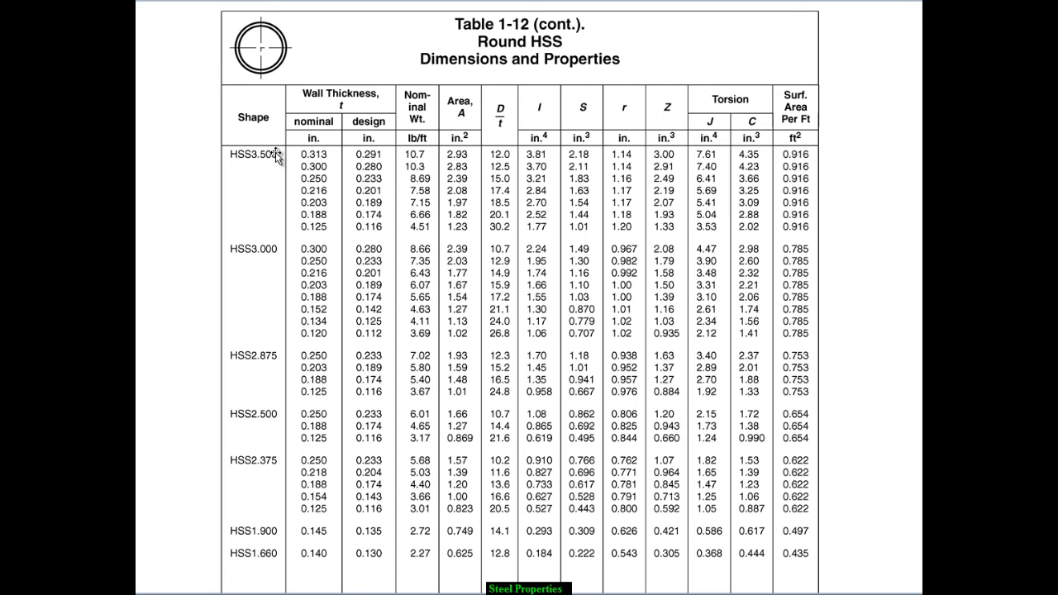
pyautogui.moveTo(264, 173)
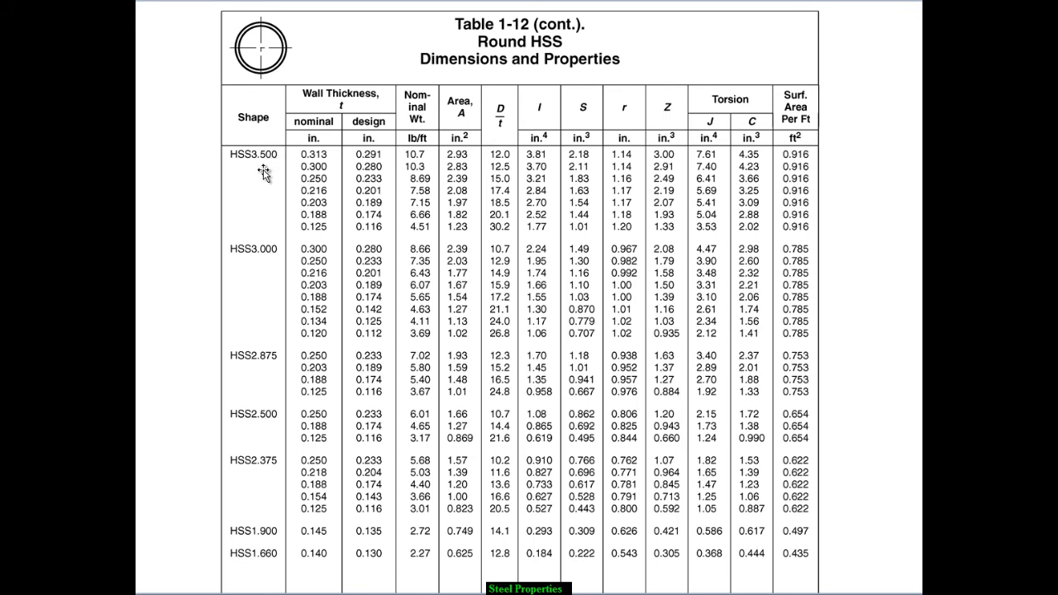
pyautogui.moveTo(268, 178)
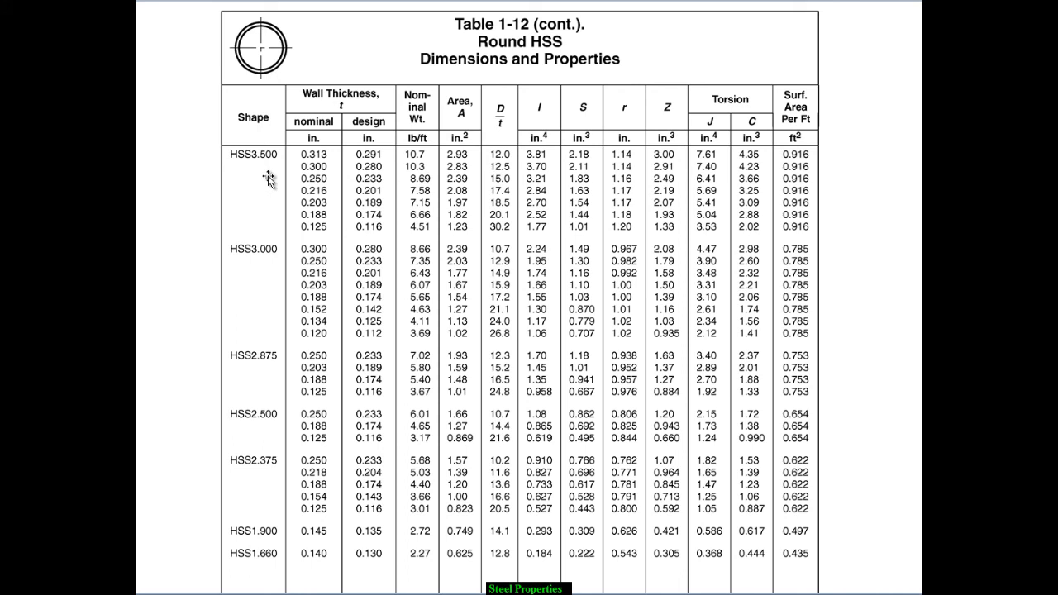
pyautogui.moveTo(268, 165)
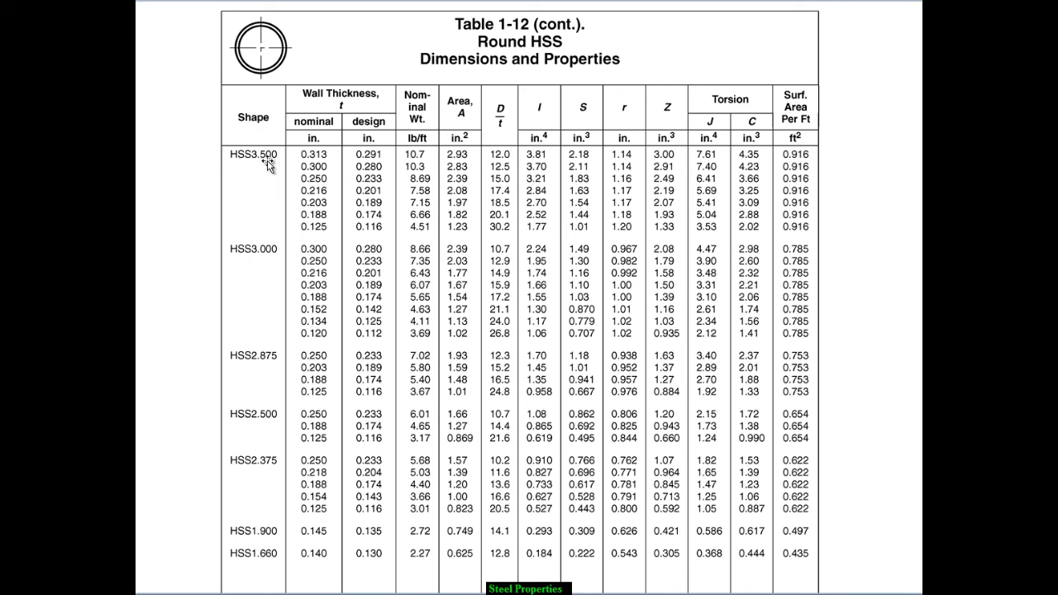
pyautogui.moveTo(267, 164)
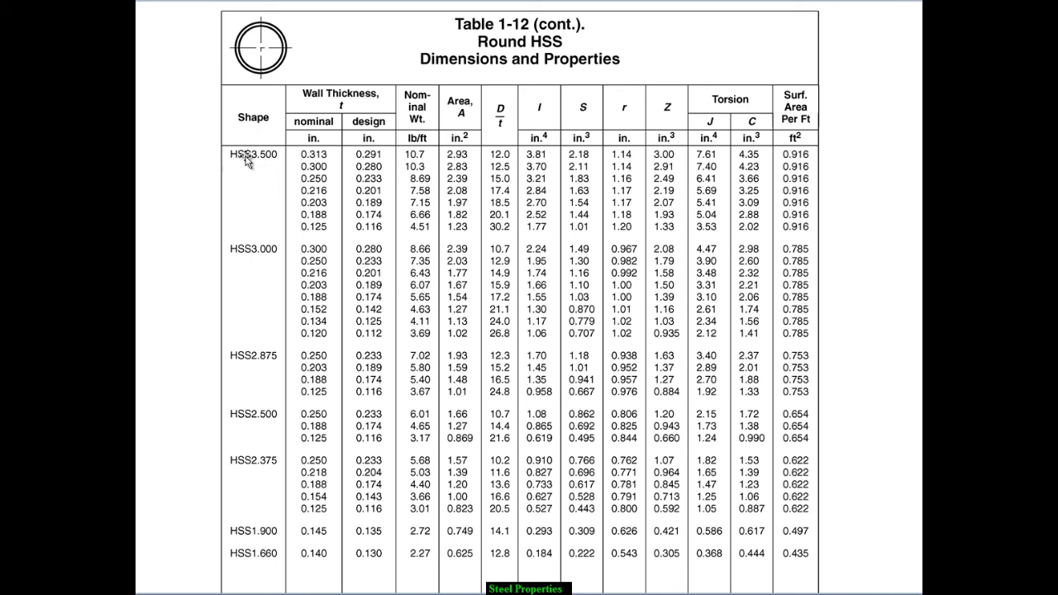
pyautogui.moveTo(263, 163)
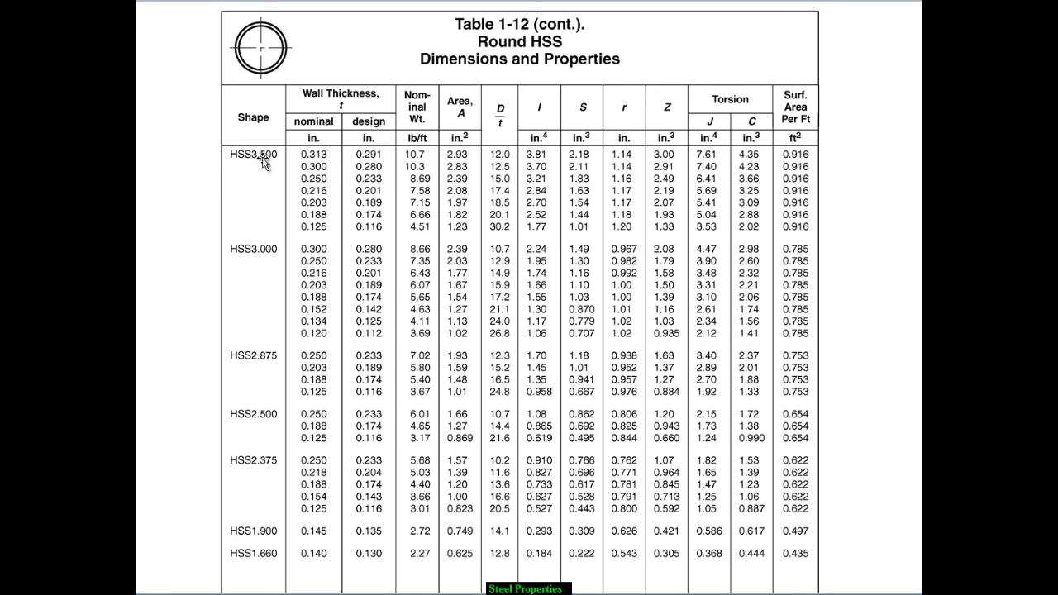
pyautogui.moveTo(266, 163)
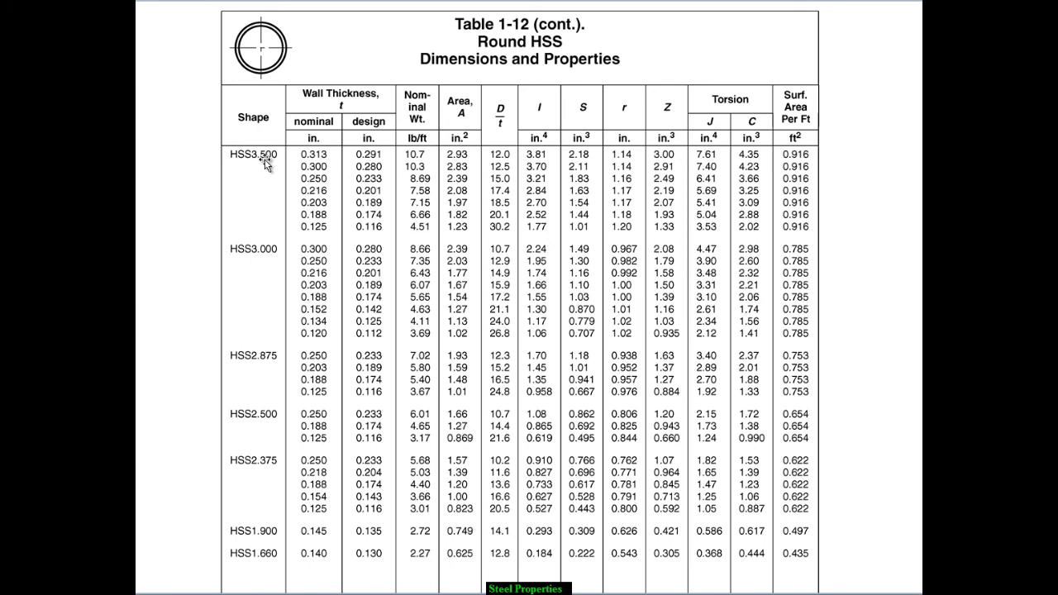
pyautogui.moveTo(383, 132)
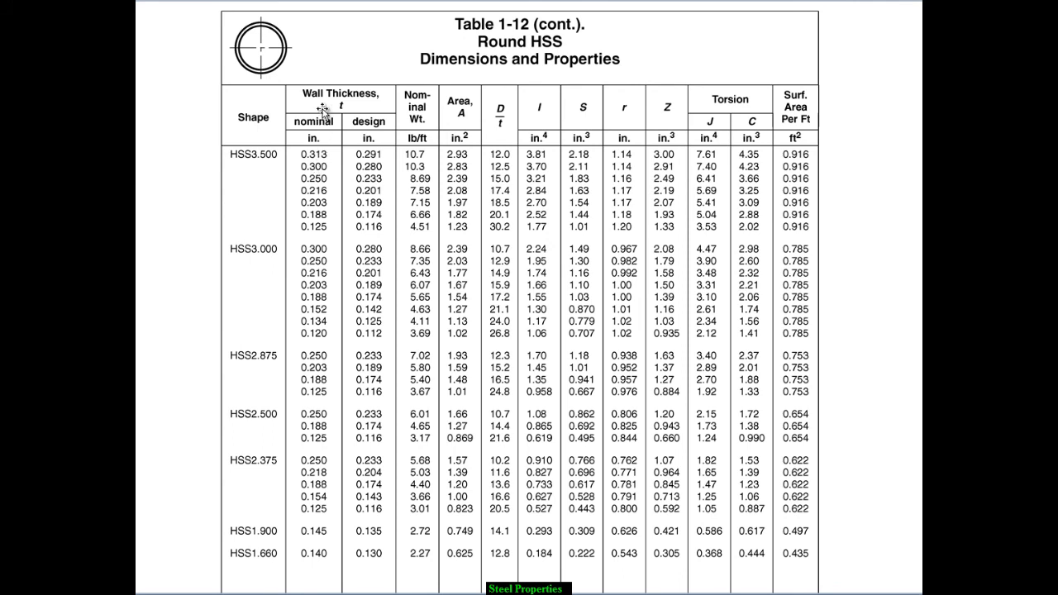
pyautogui.moveTo(324, 182)
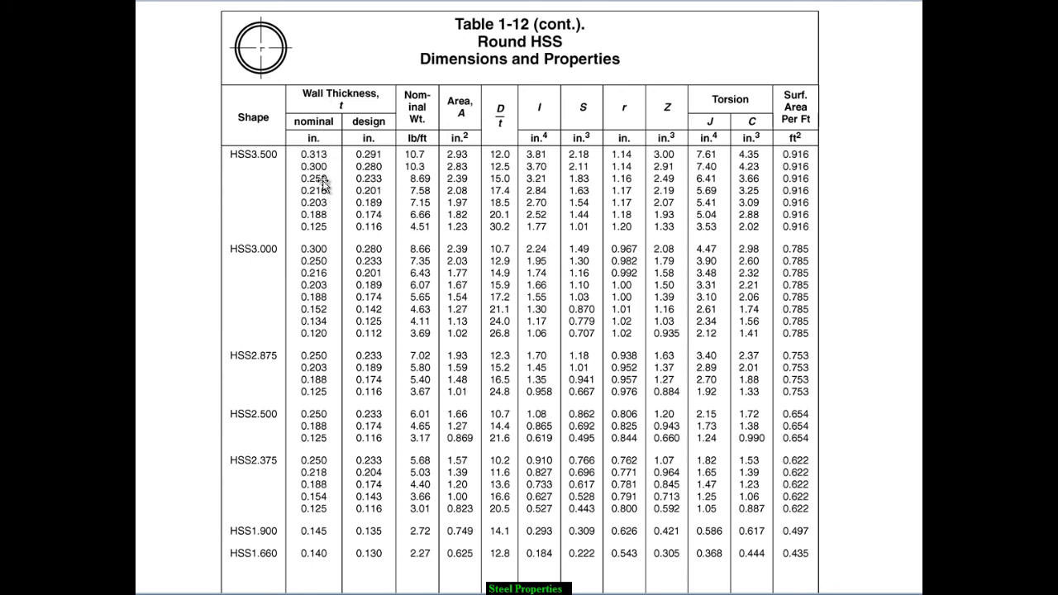
pyautogui.moveTo(251, 157)
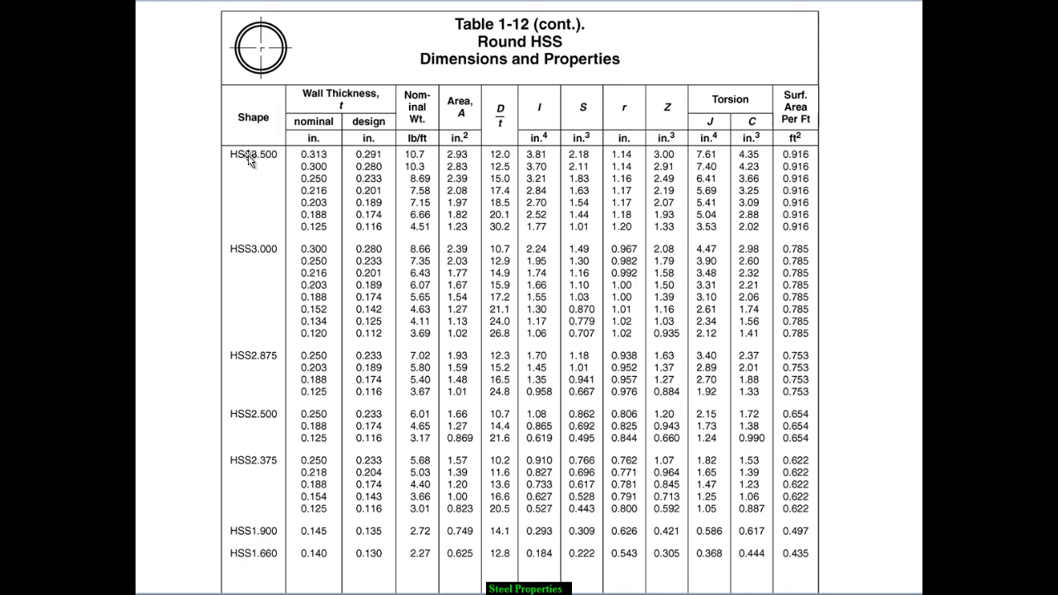
pyautogui.moveTo(278, 165)
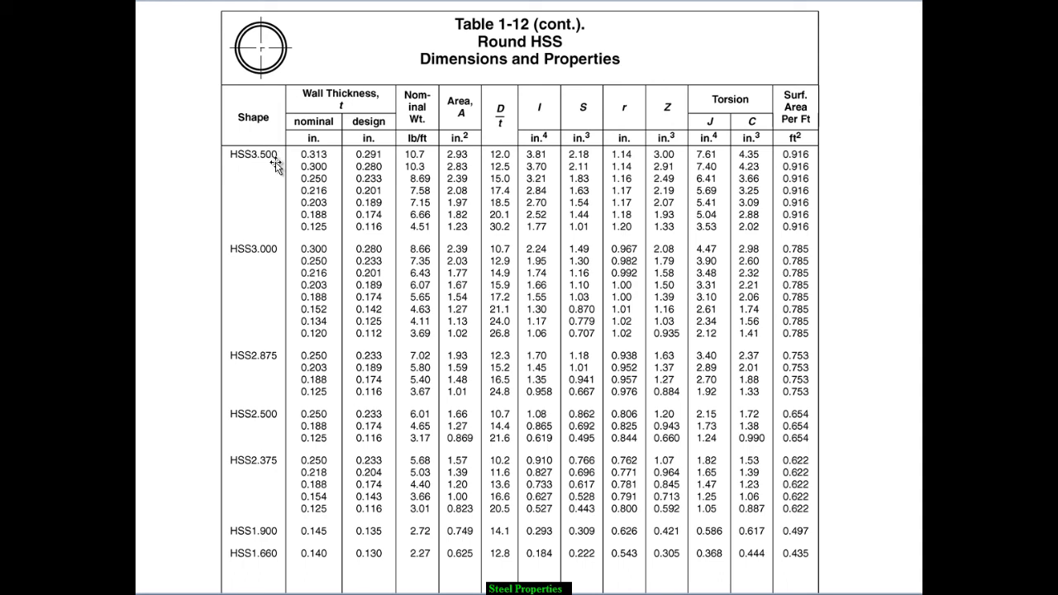
pyautogui.moveTo(304, 159)
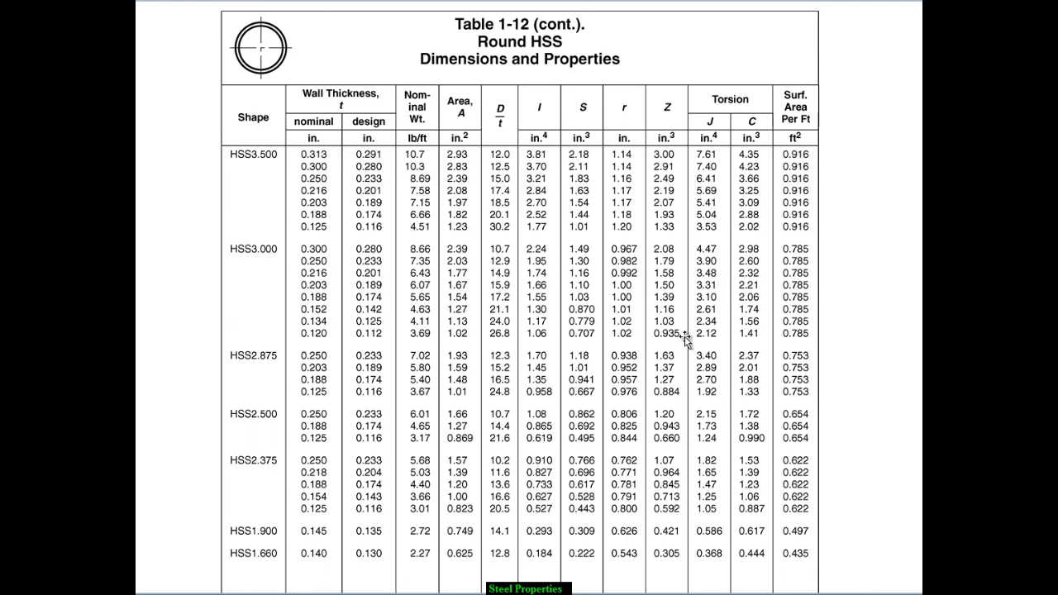
pyautogui.moveTo(251, 405)
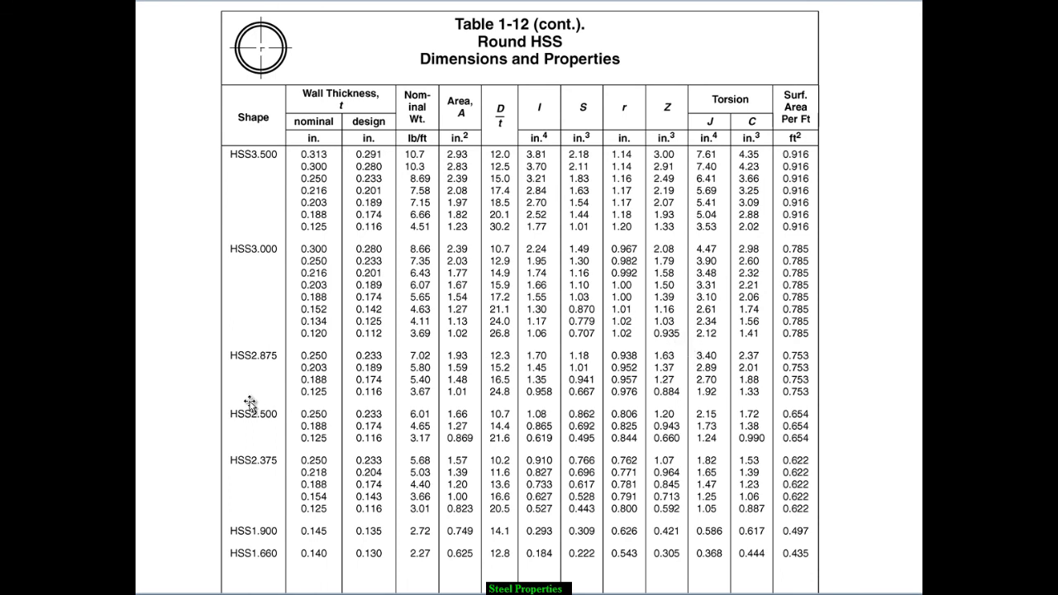
pyautogui.moveTo(322, 256)
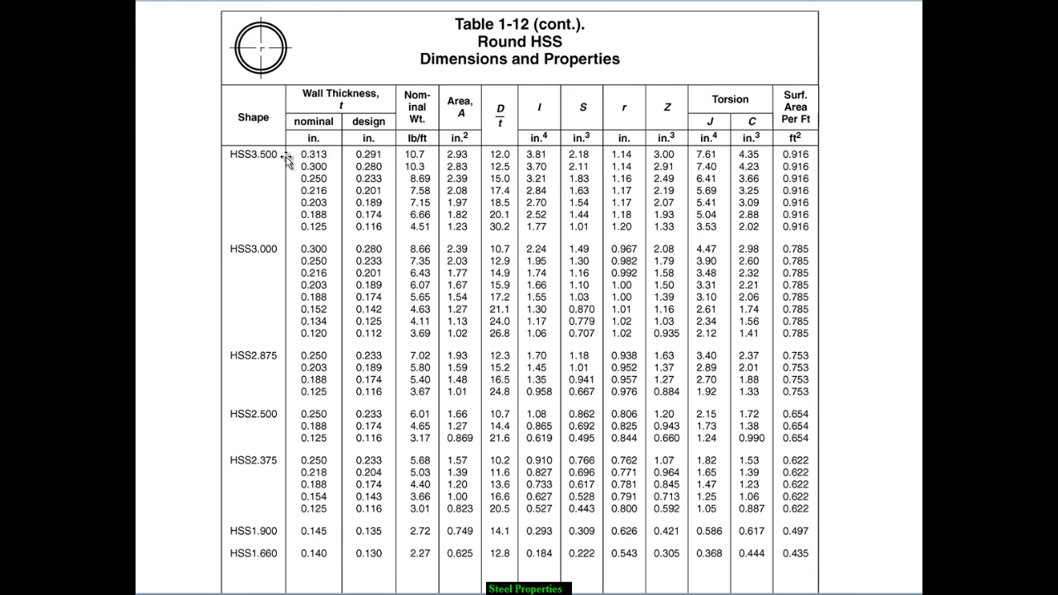
pyautogui.moveTo(371, 217)
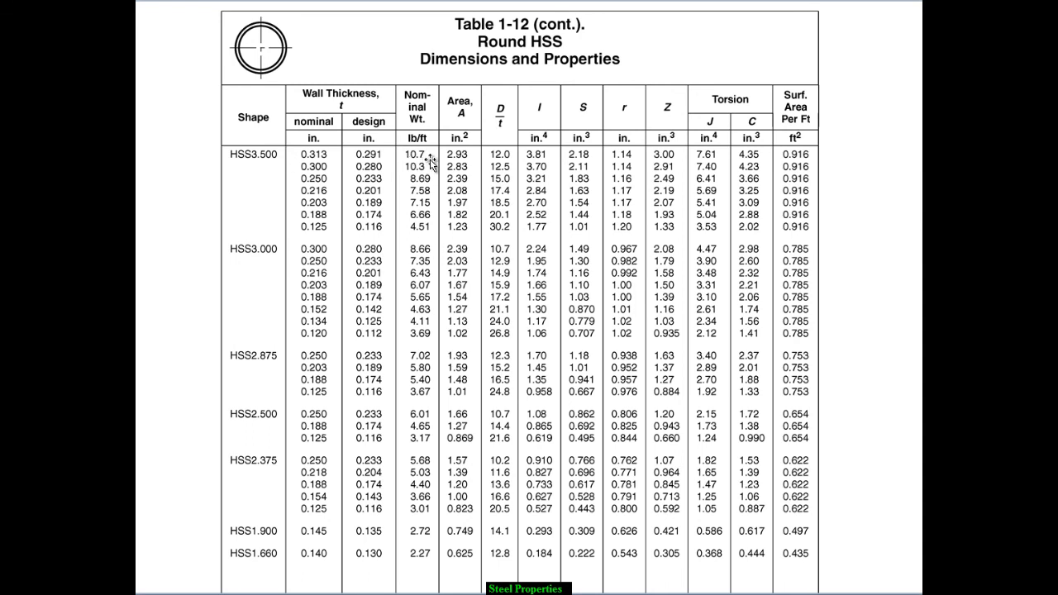
pyautogui.moveTo(221, 440)
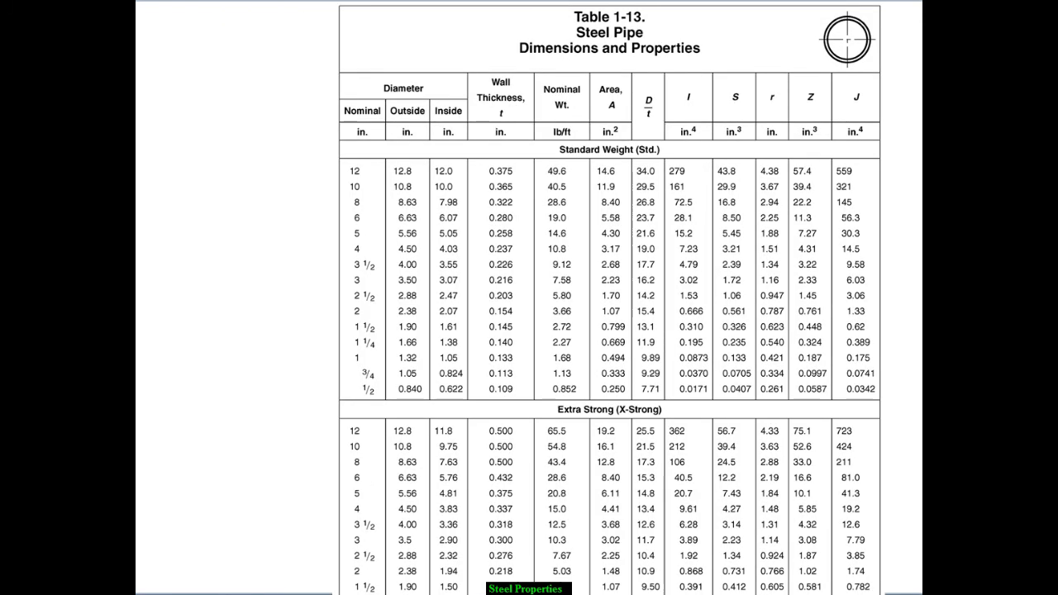
pyautogui.moveTo(253, 276)
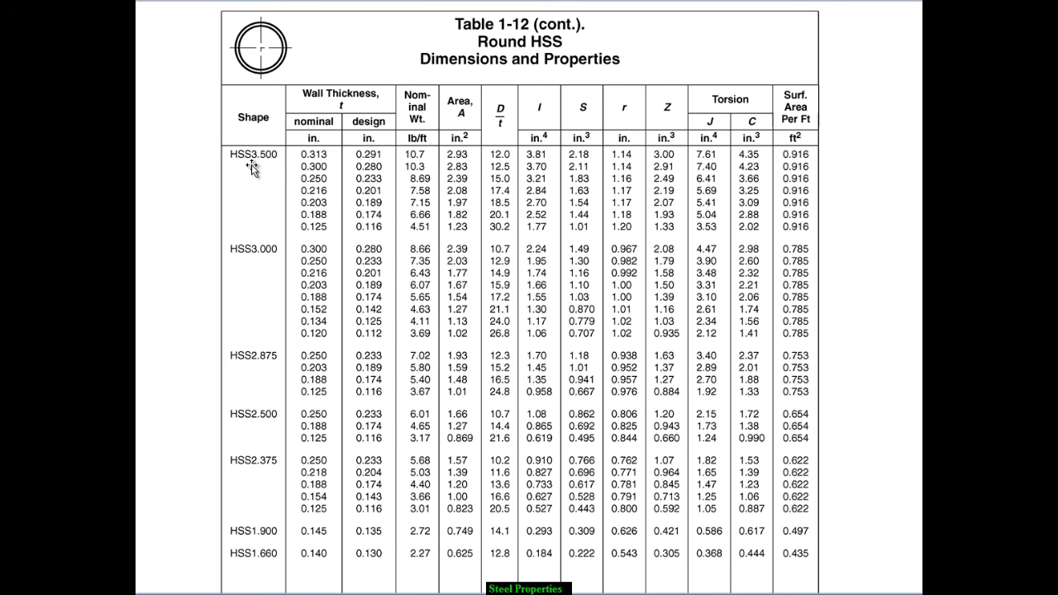
pyautogui.moveTo(263, 482)
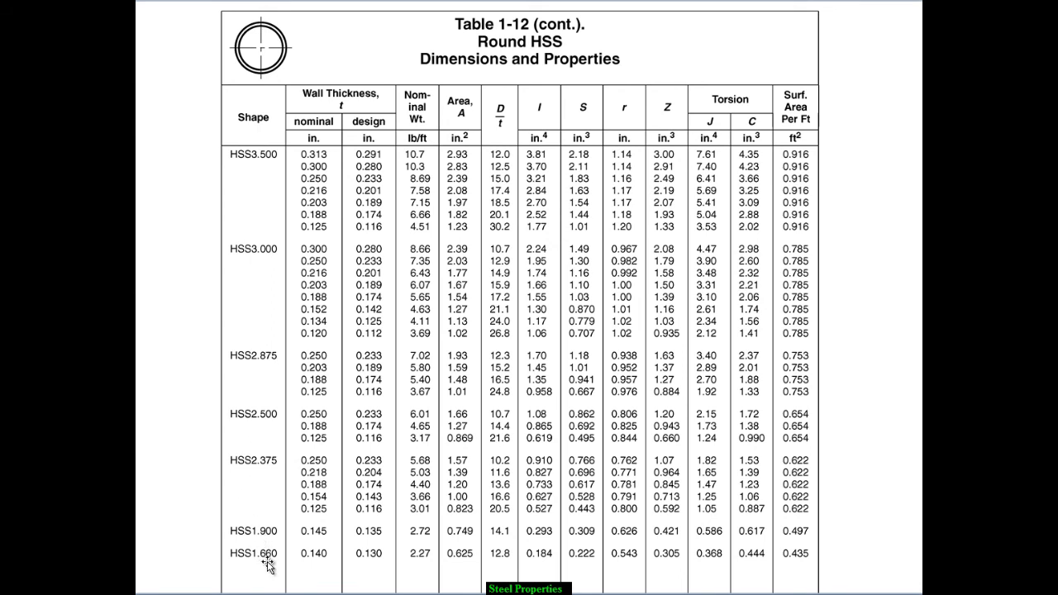
pyautogui.moveTo(268, 367)
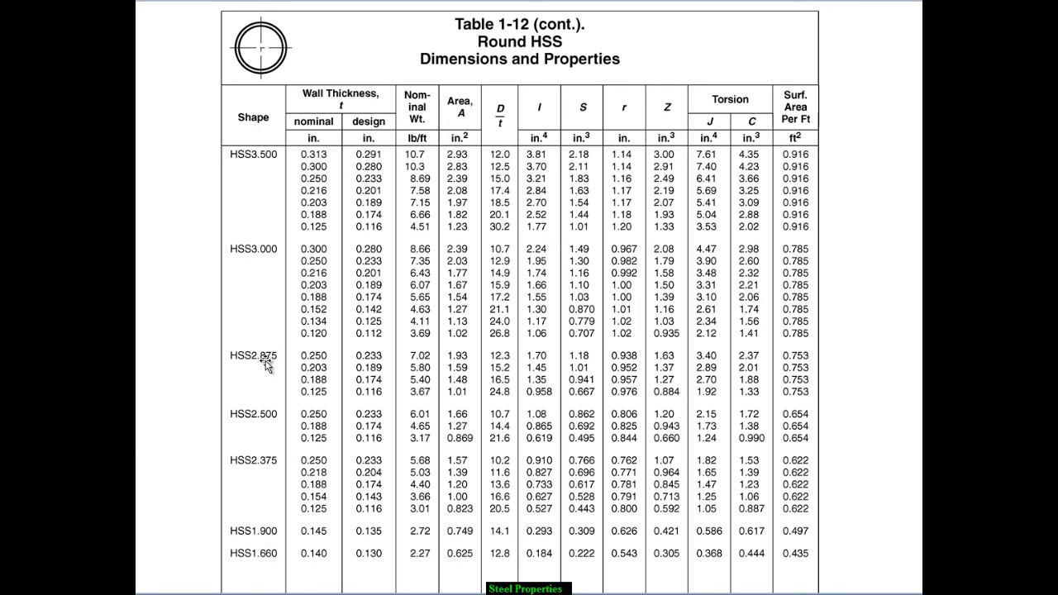
pyautogui.moveTo(264, 129)
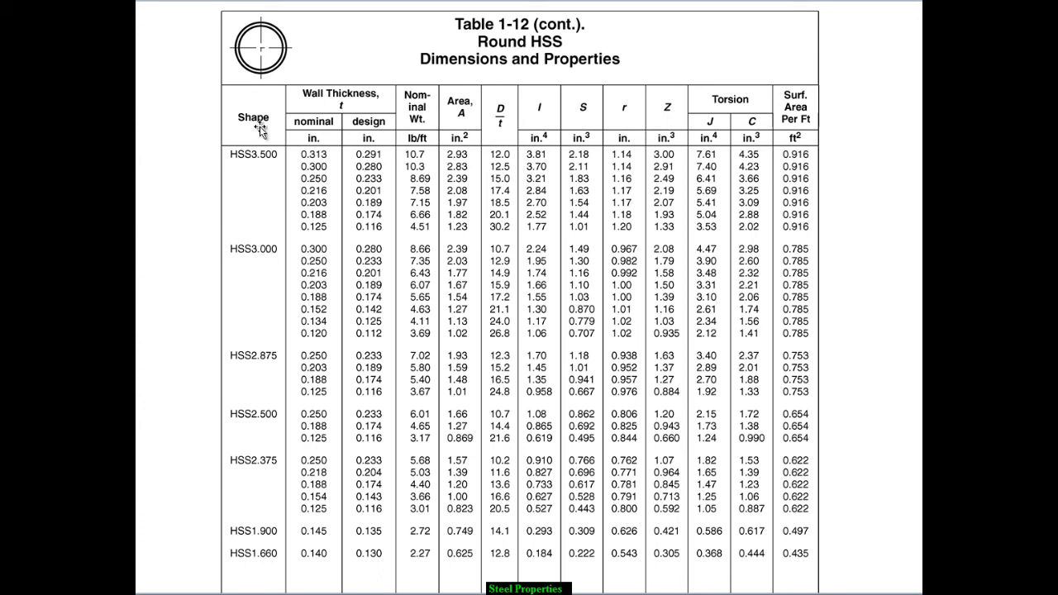
pyautogui.moveTo(251, 248)
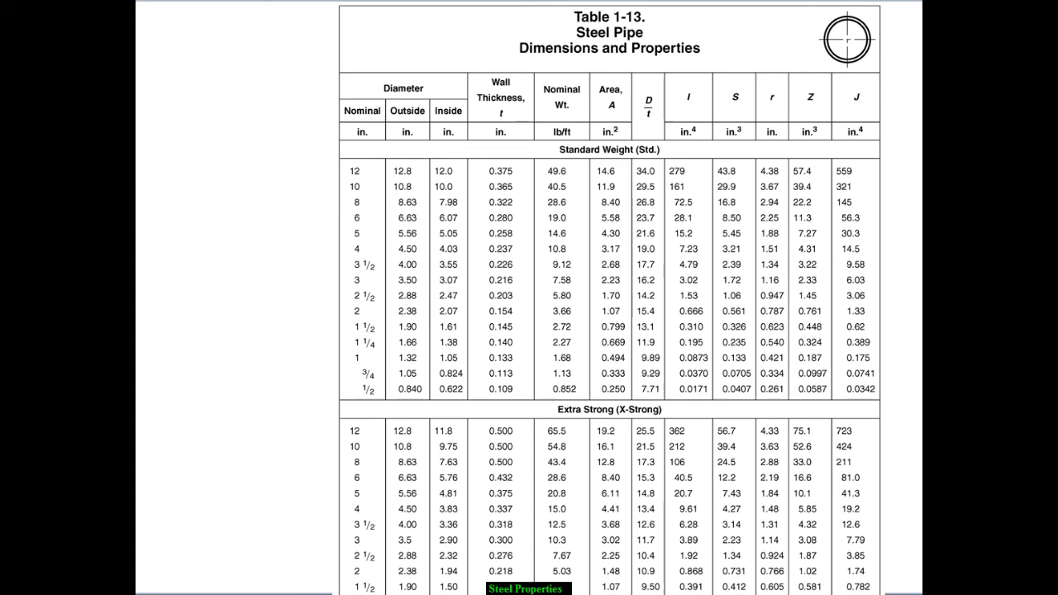
pyautogui.moveTo(415, 367)
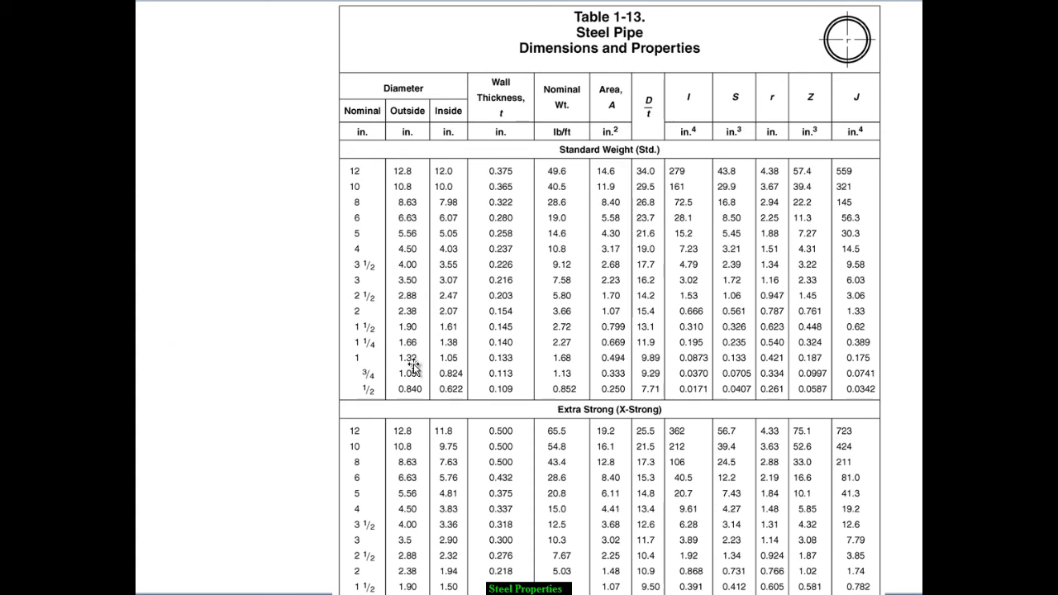
pyautogui.moveTo(396, 263)
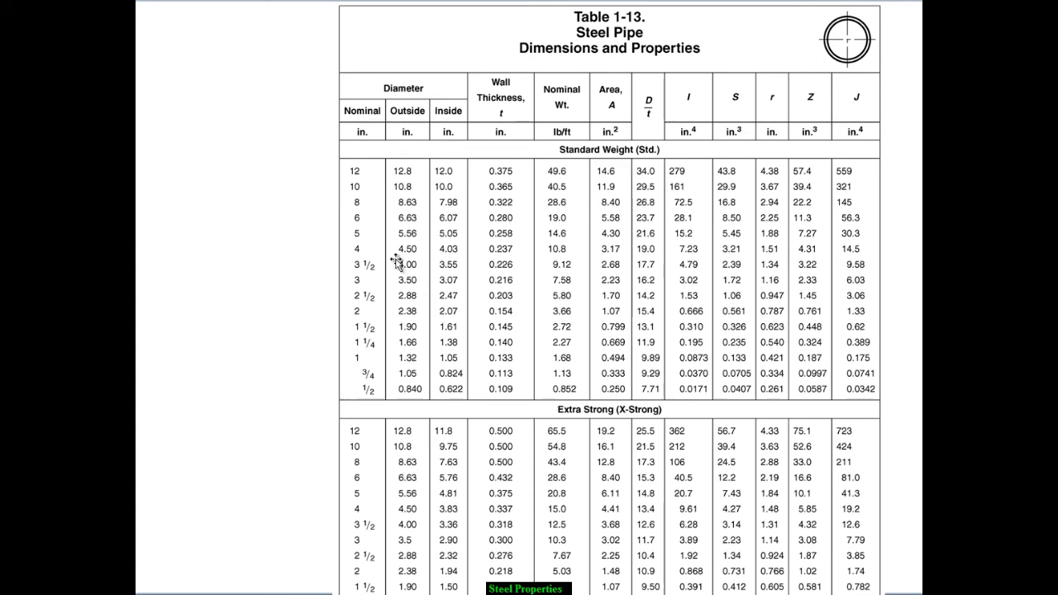
pyautogui.moveTo(371, 248)
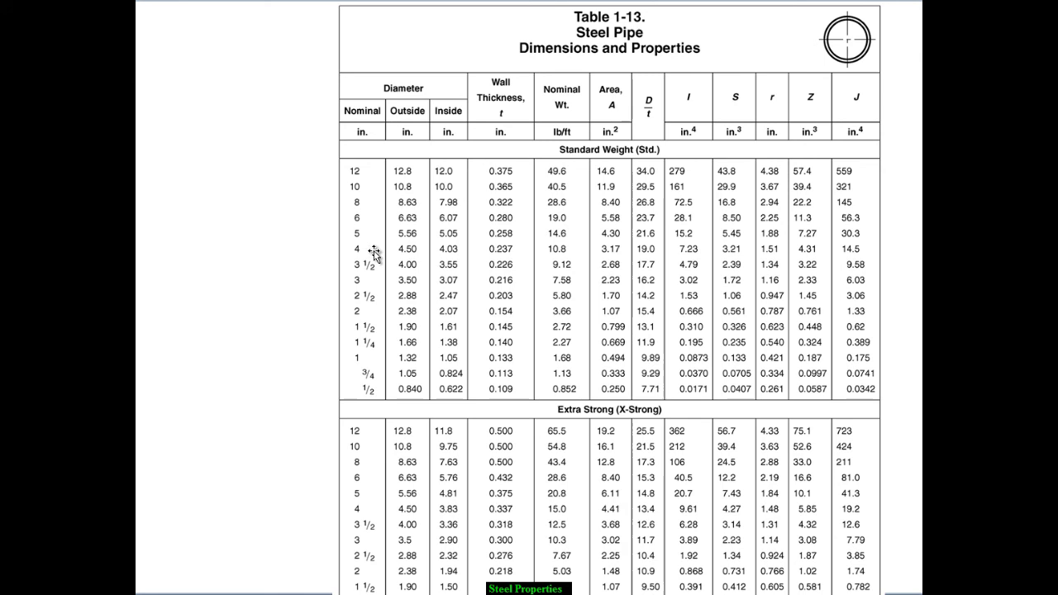
pyautogui.moveTo(387, 246)
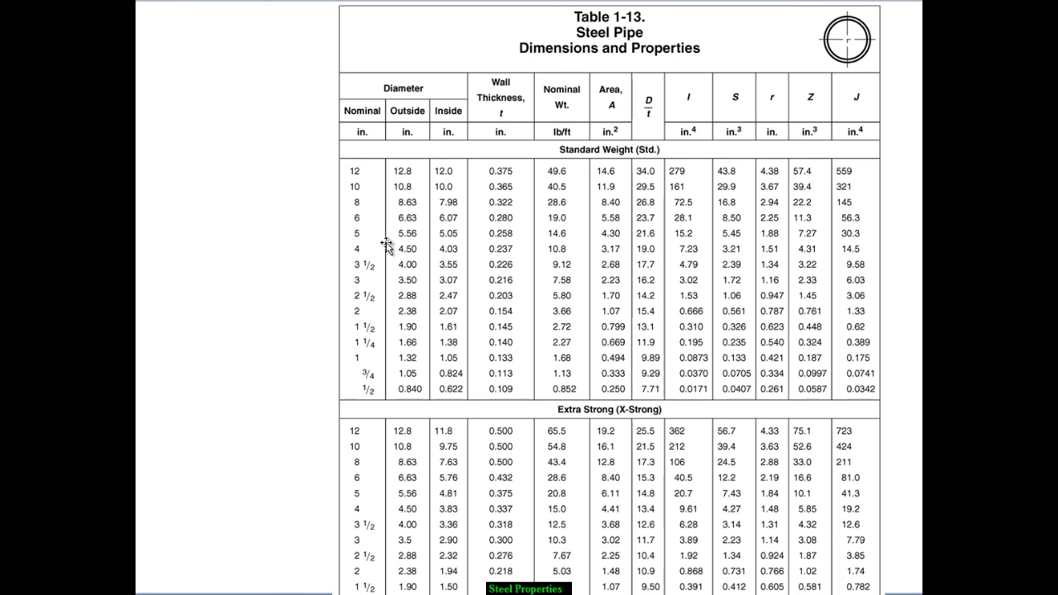
pyautogui.moveTo(438, 317)
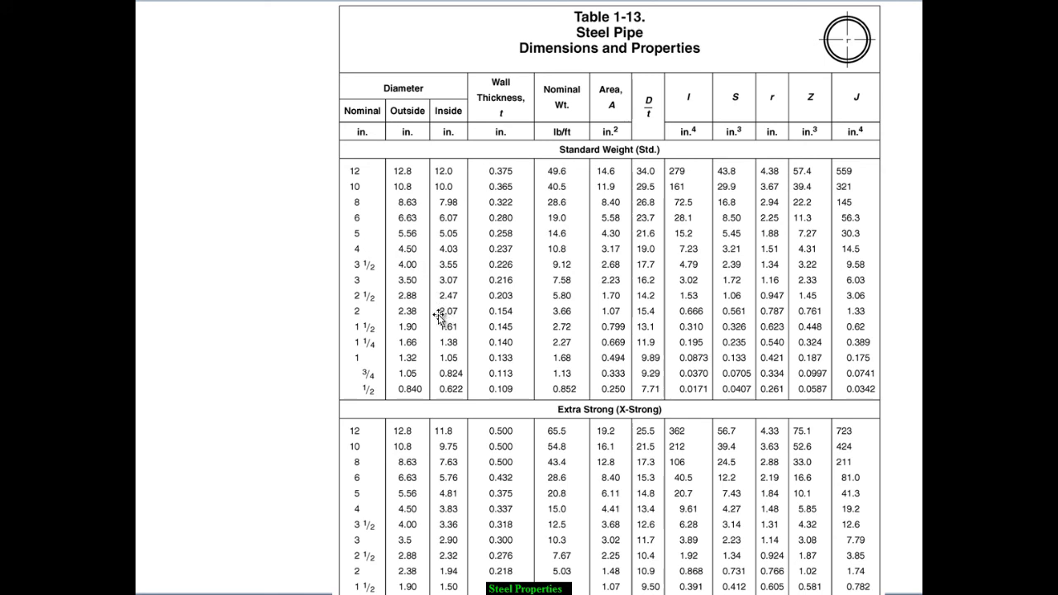
pyautogui.moveTo(450, 173)
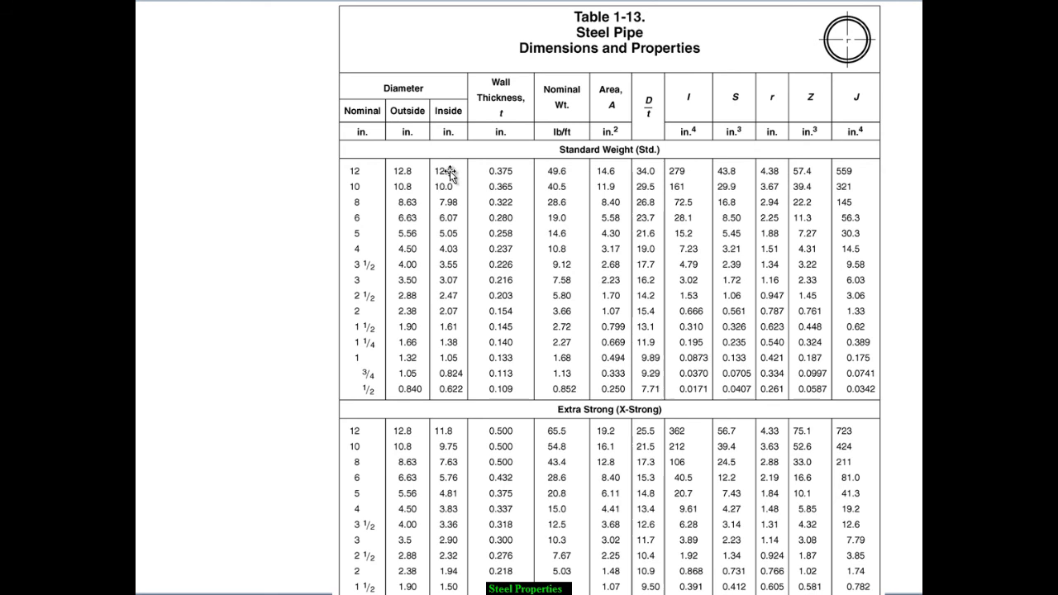
pyautogui.moveTo(364, 185)
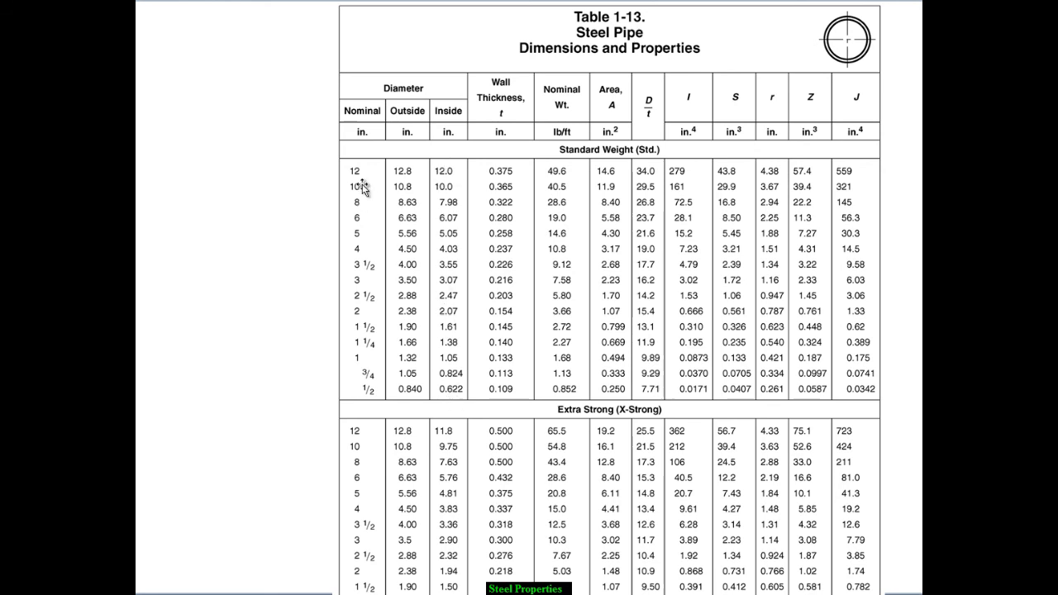
pyautogui.moveTo(364, 380)
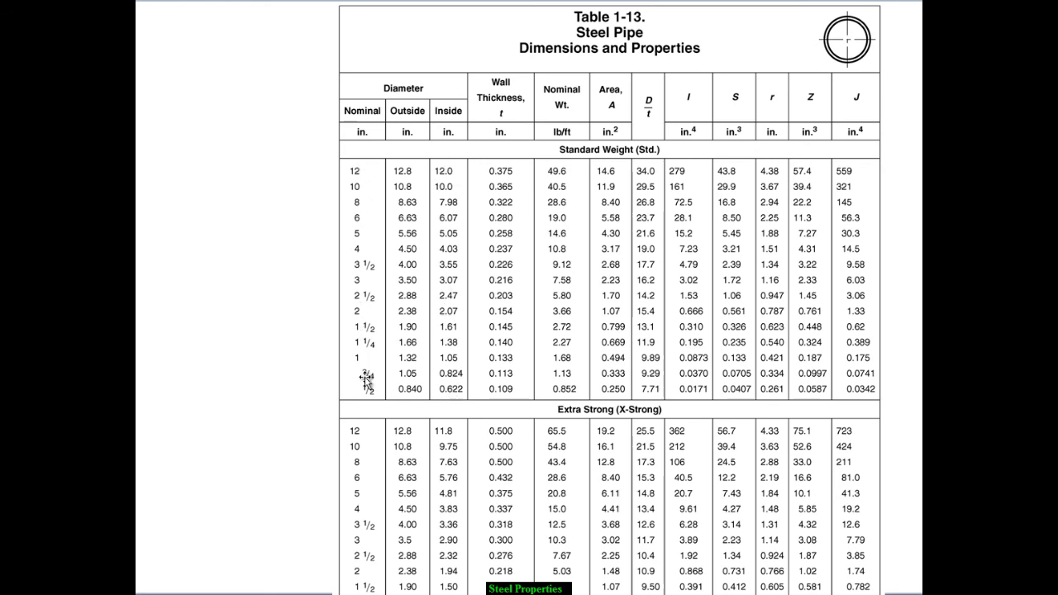
pyautogui.moveTo(361, 308)
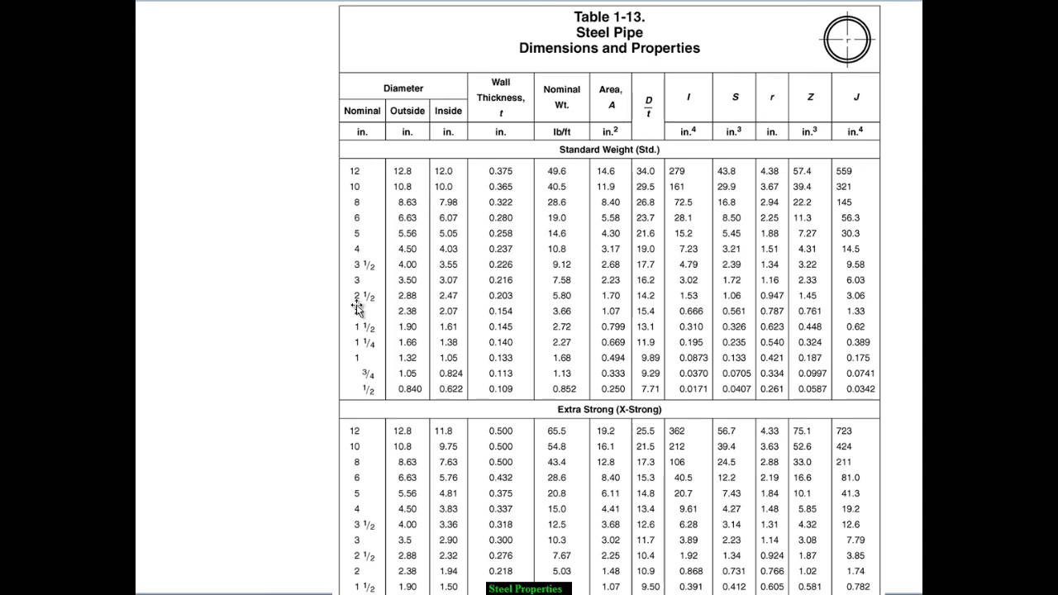
pyautogui.moveTo(456, 365)
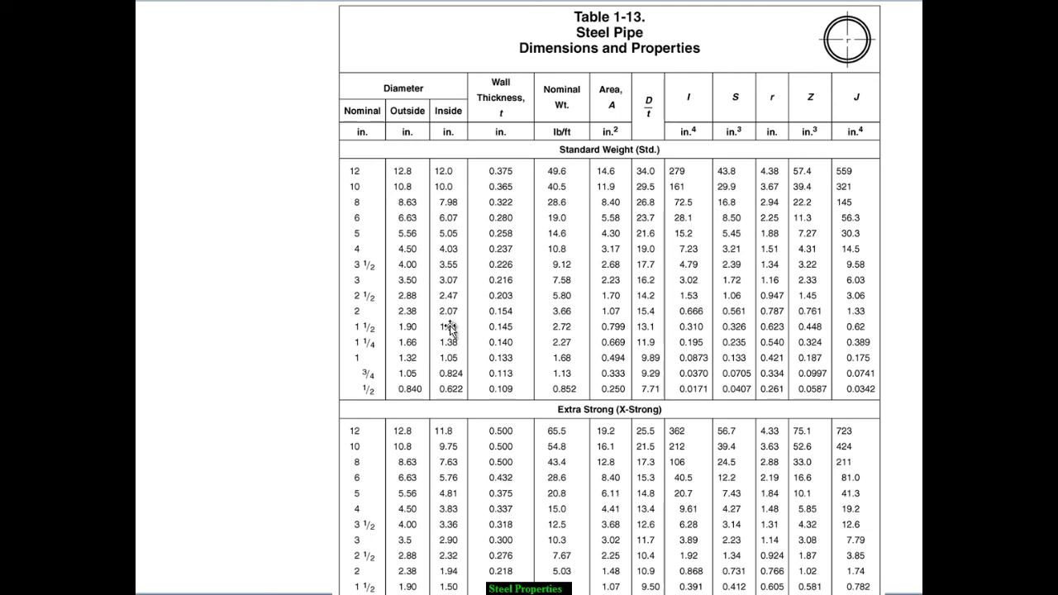
pyautogui.moveTo(451, 208)
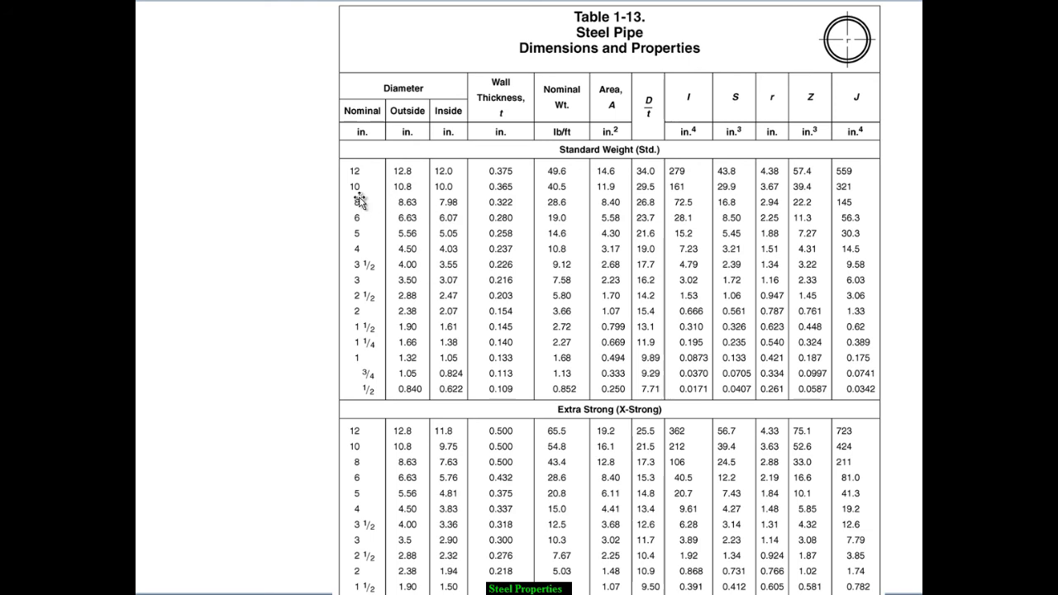
pyautogui.moveTo(856, 317)
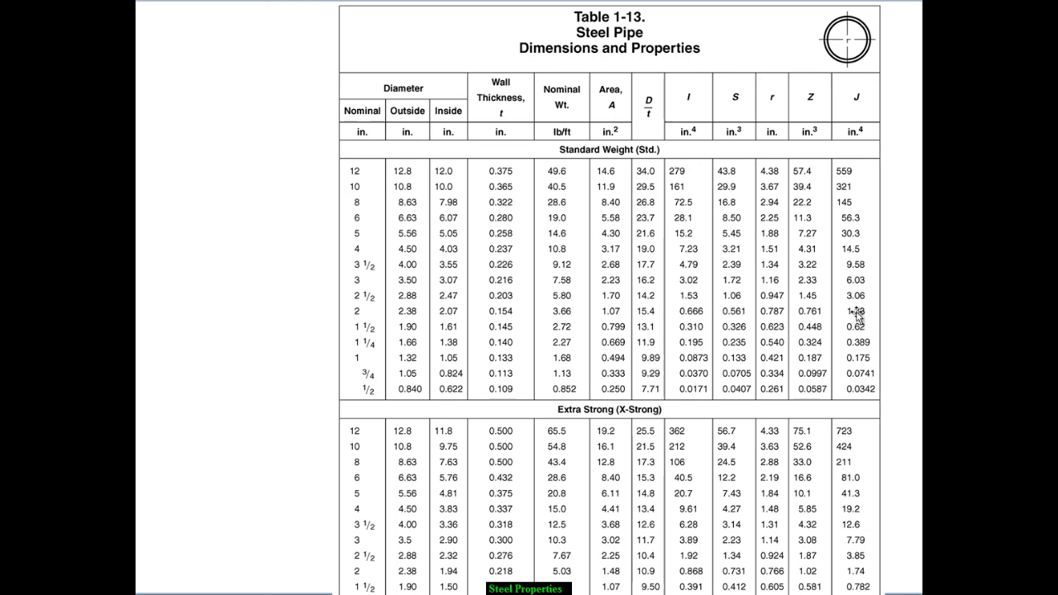
pyautogui.moveTo(901, 317)
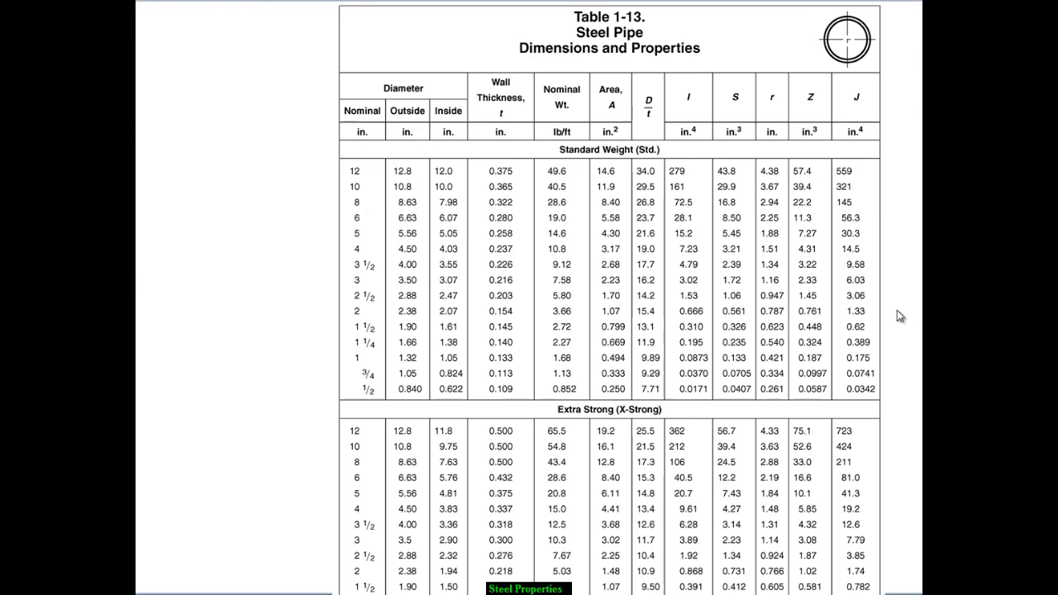
pyautogui.moveTo(894, 371)
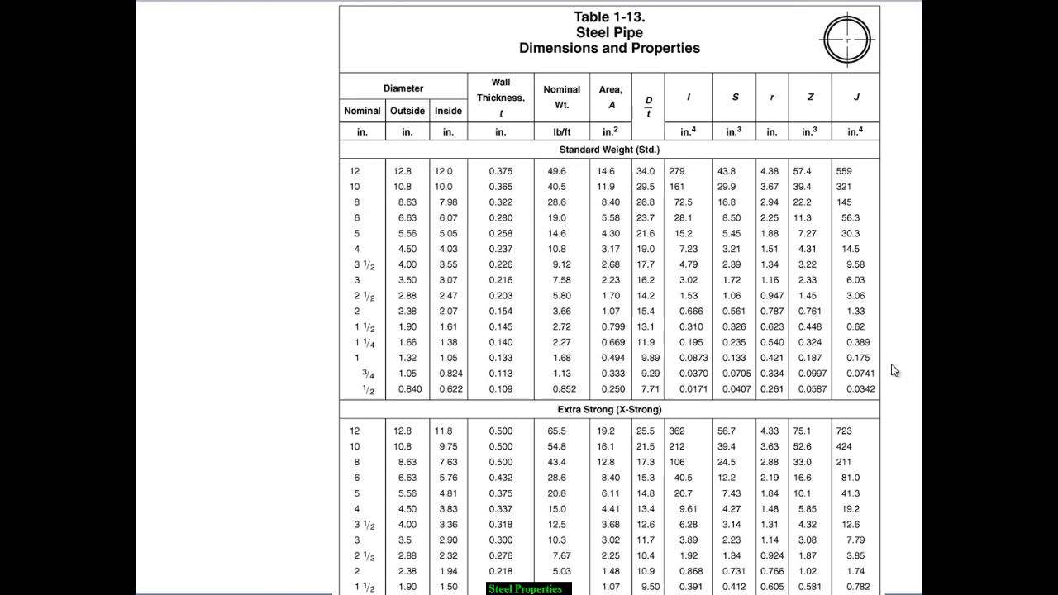
pyautogui.moveTo(428, 356)
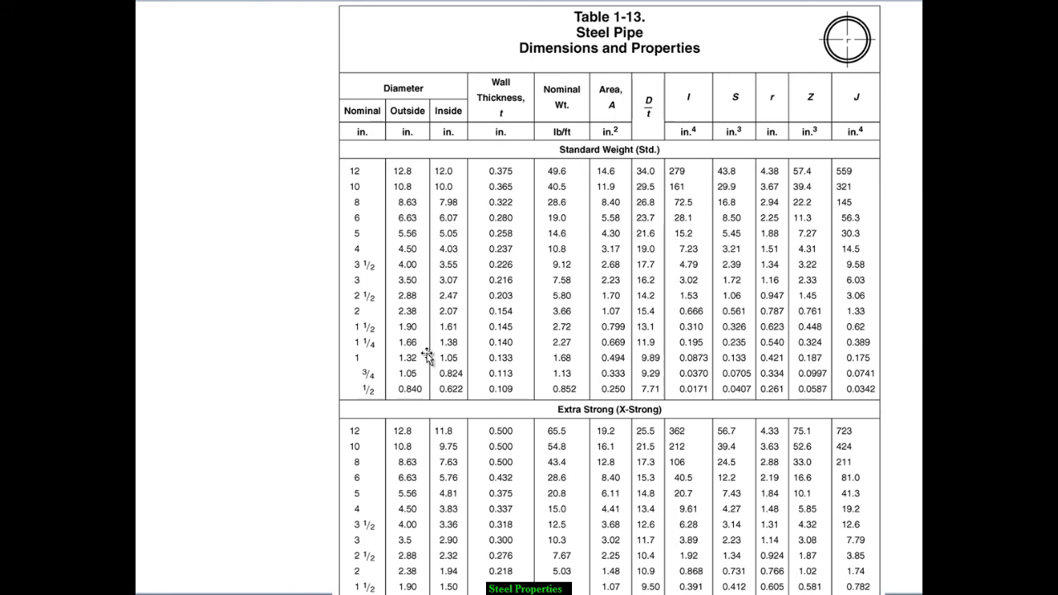
pyautogui.moveTo(460, 327)
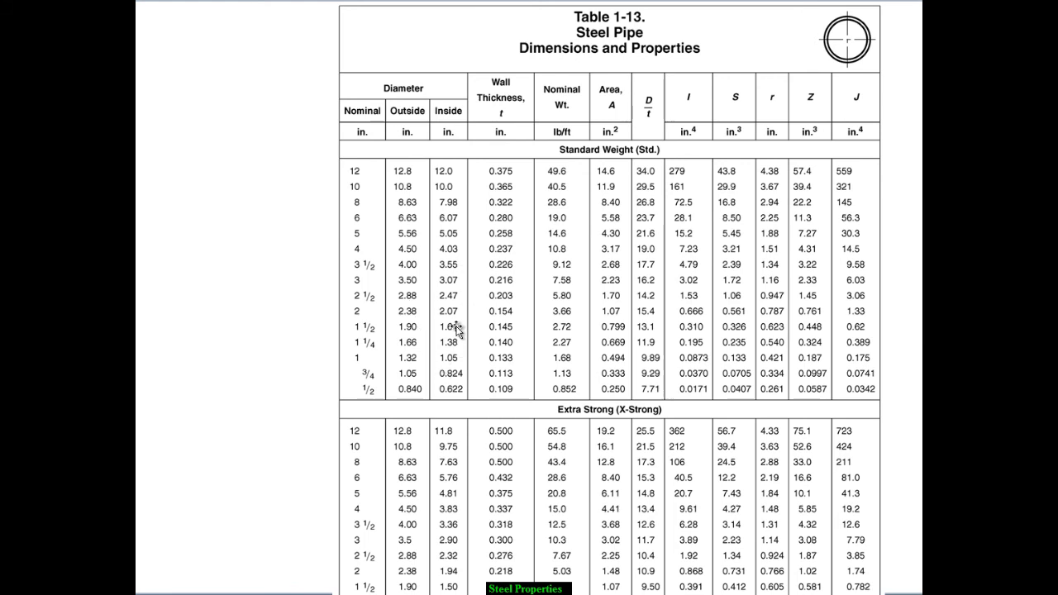
pyautogui.moveTo(454, 334)
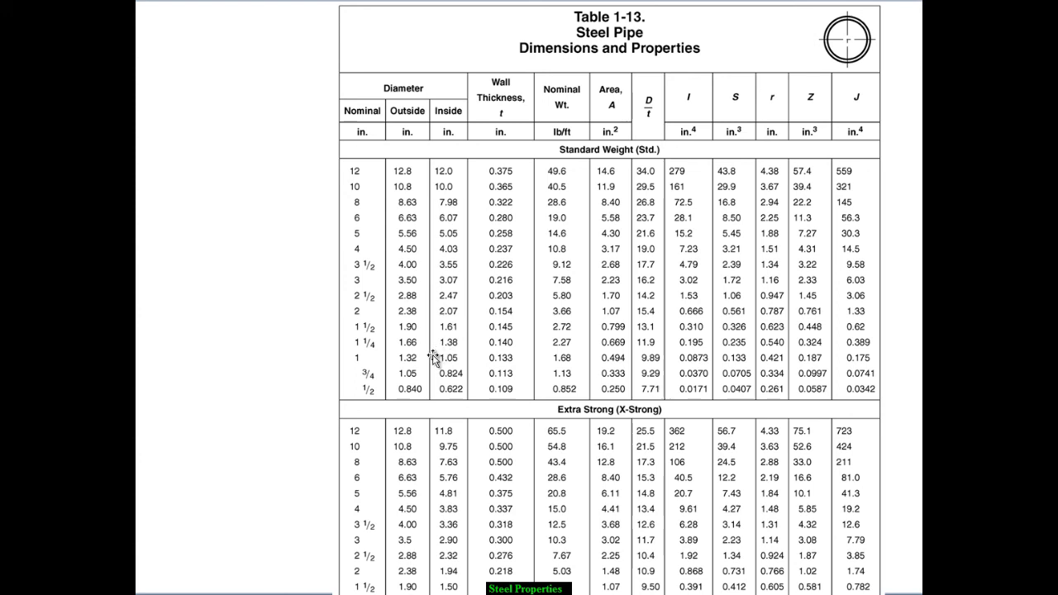
pyautogui.moveTo(901, 376)
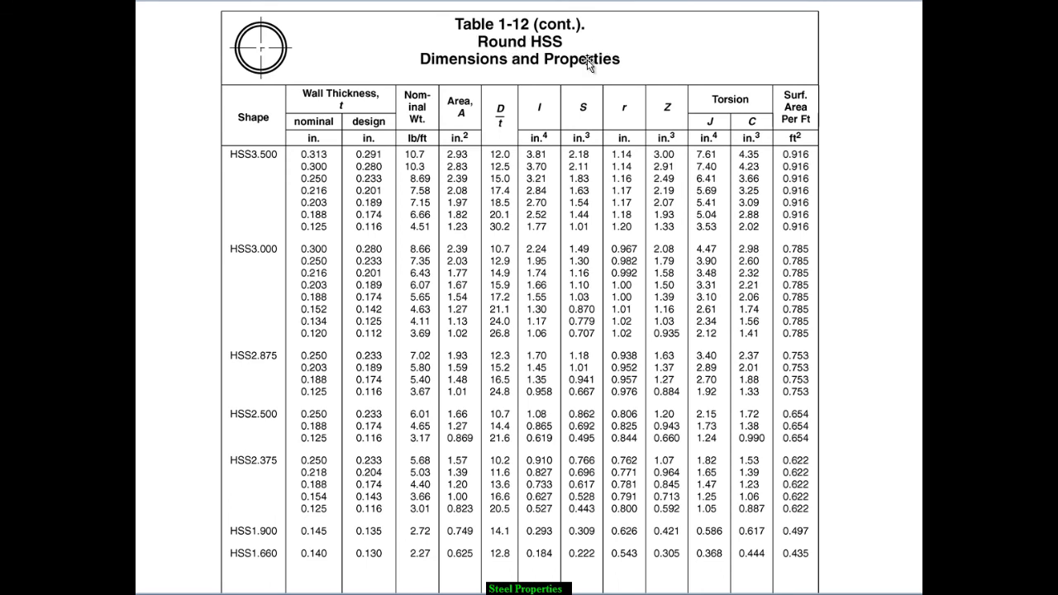
pyautogui.moveTo(559, 218)
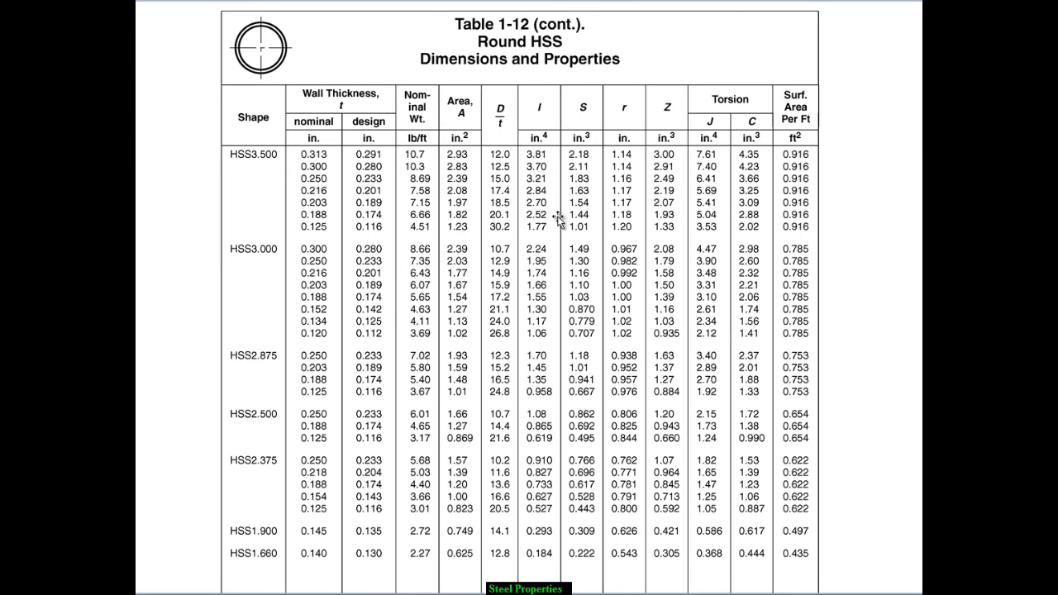
pyautogui.moveTo(859, 339)
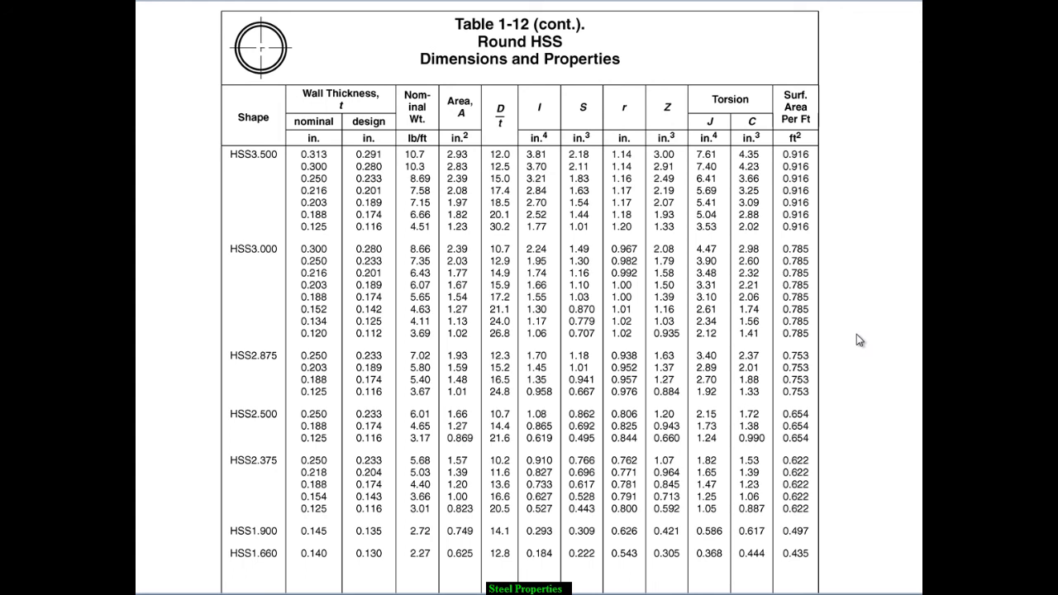
pyautogui.moveTo(846, 337)
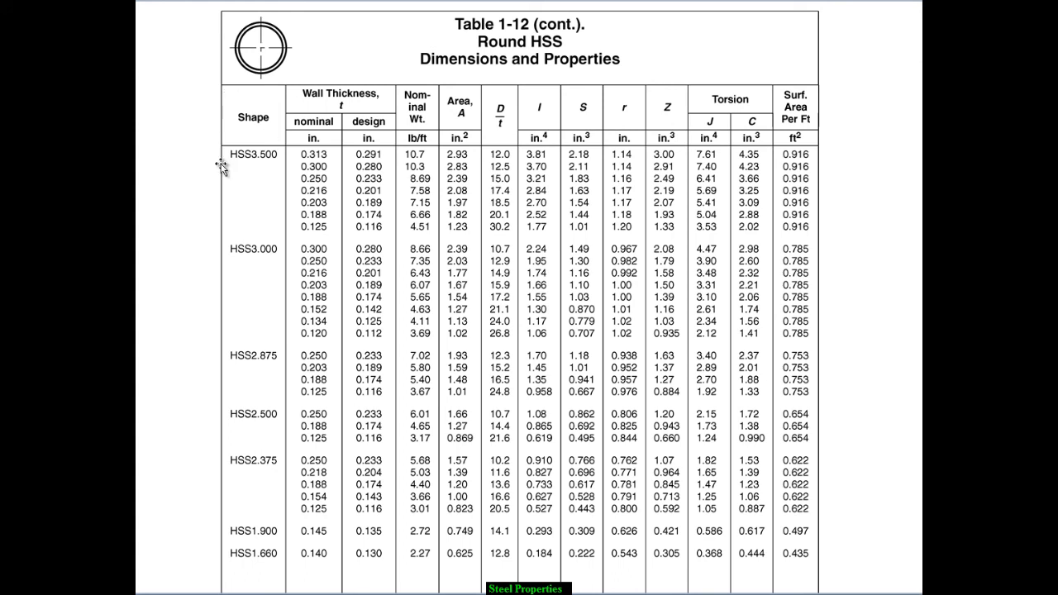
pyautogui.moveTo(264, 379)
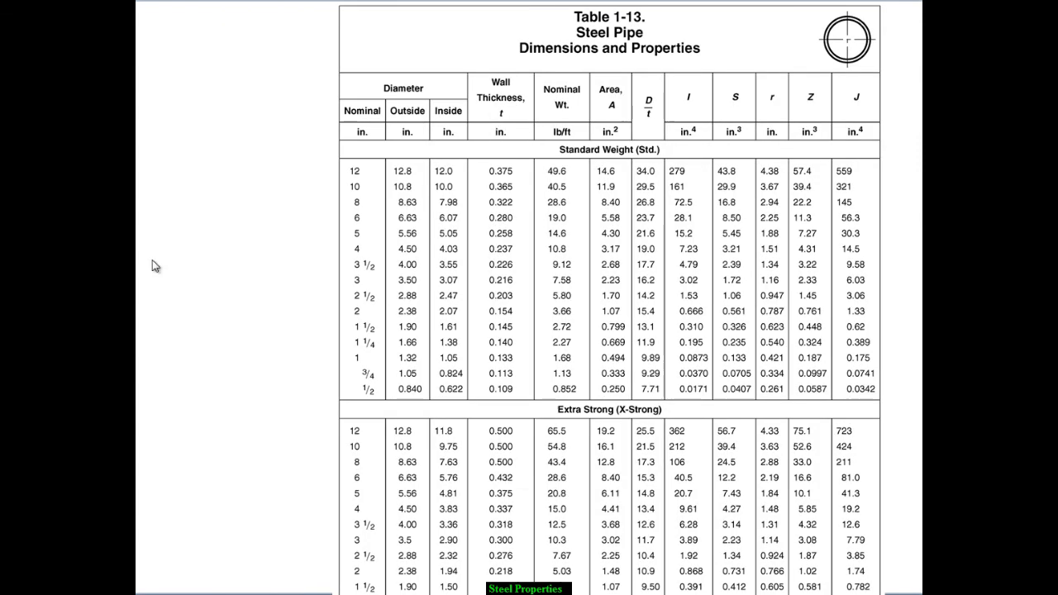
pyautogui.moveTo(562, 222)
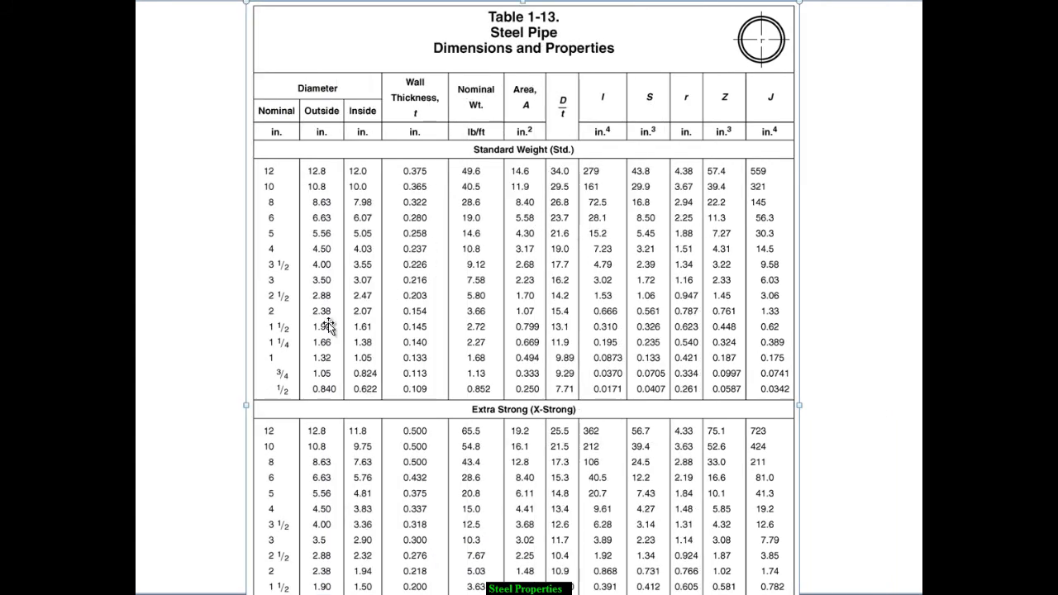
pyautogui.moveTo(471, 339)
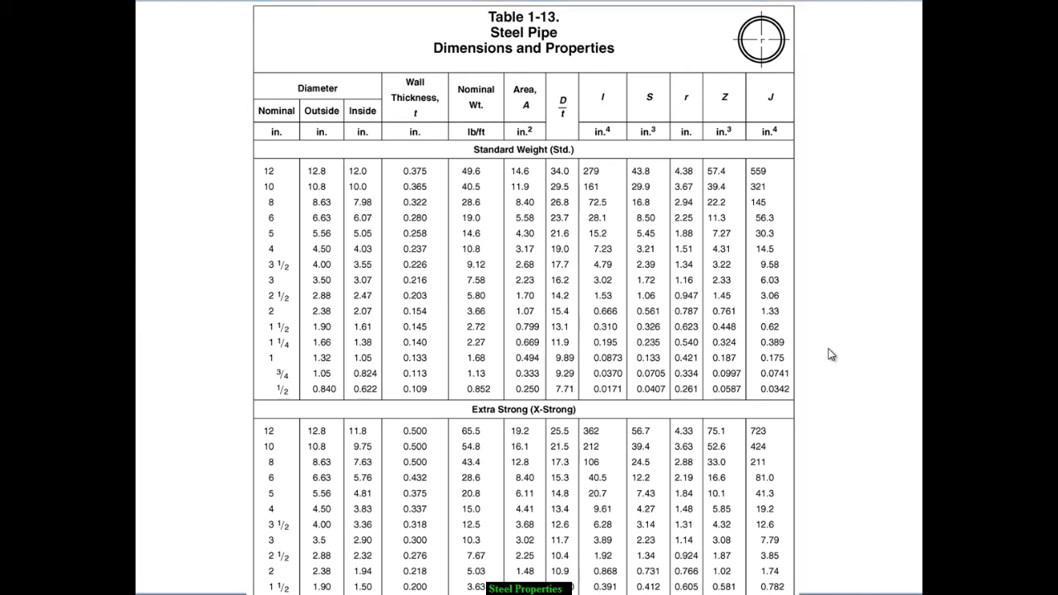
pyautogui.moveTo(835, 367)
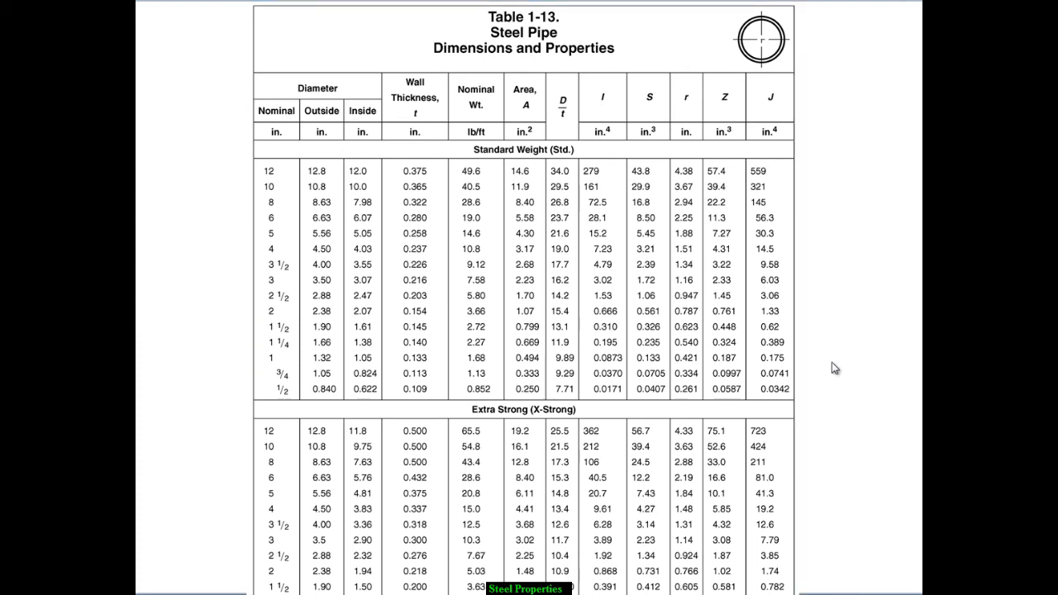
pyautogui.moveTo(835, 259)
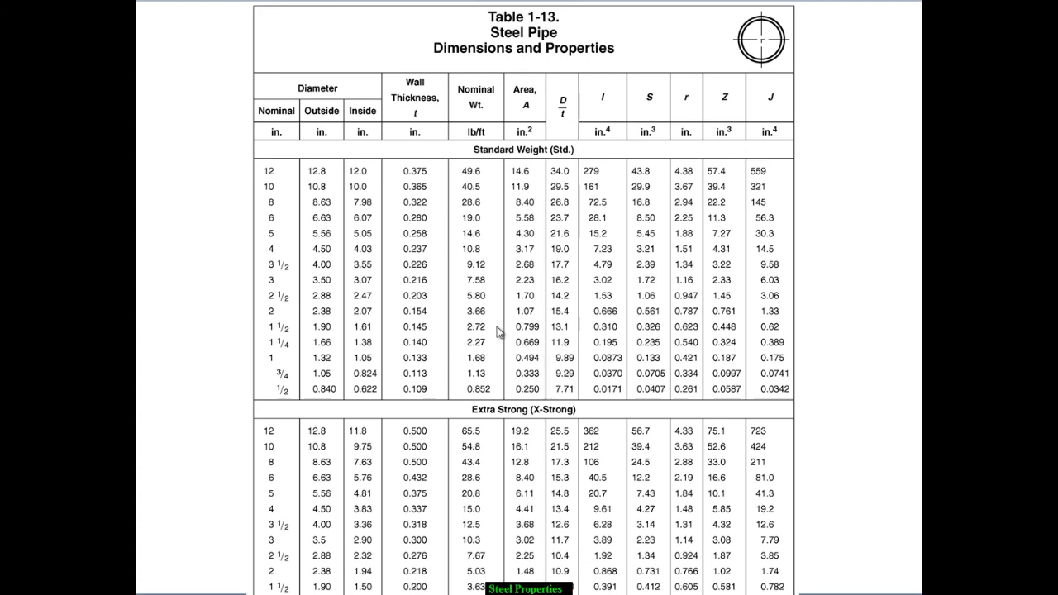
pyautogui.moveTo(274, 215)
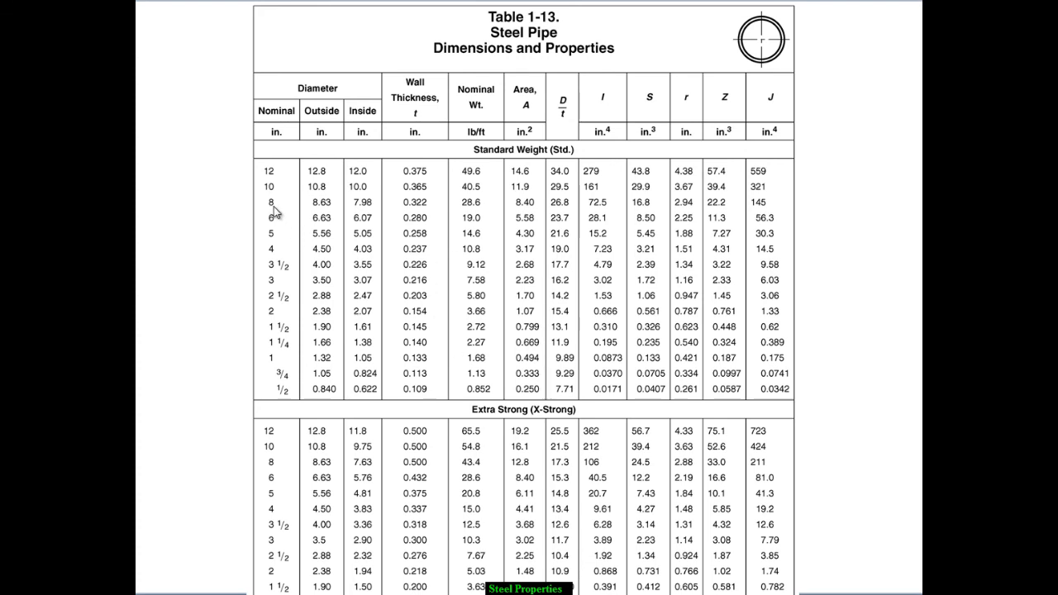
pyautogui.moveTo(328, 213)
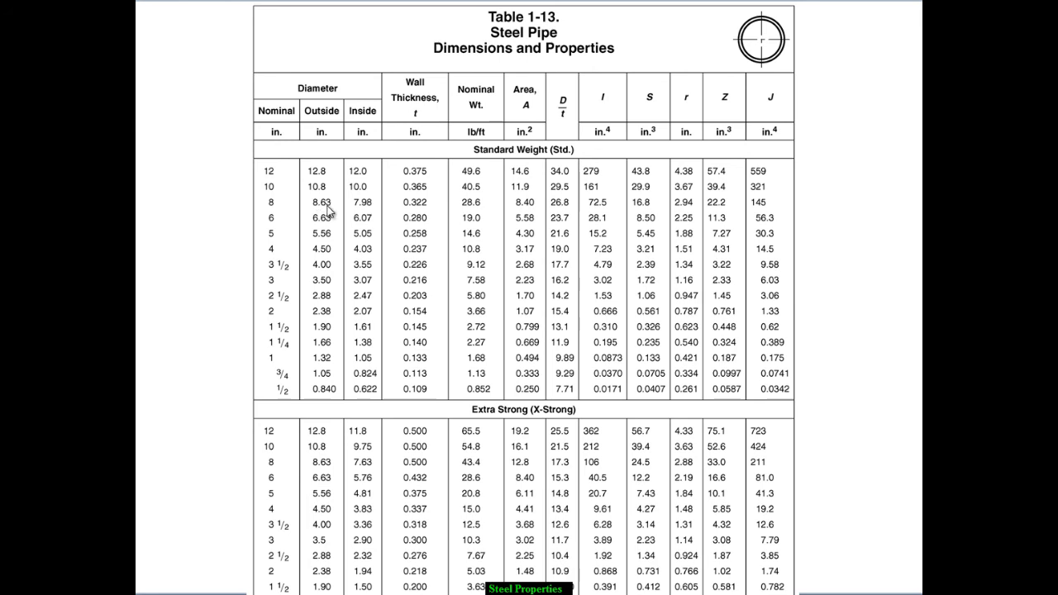
pyautogui.moveTo(428, 387)
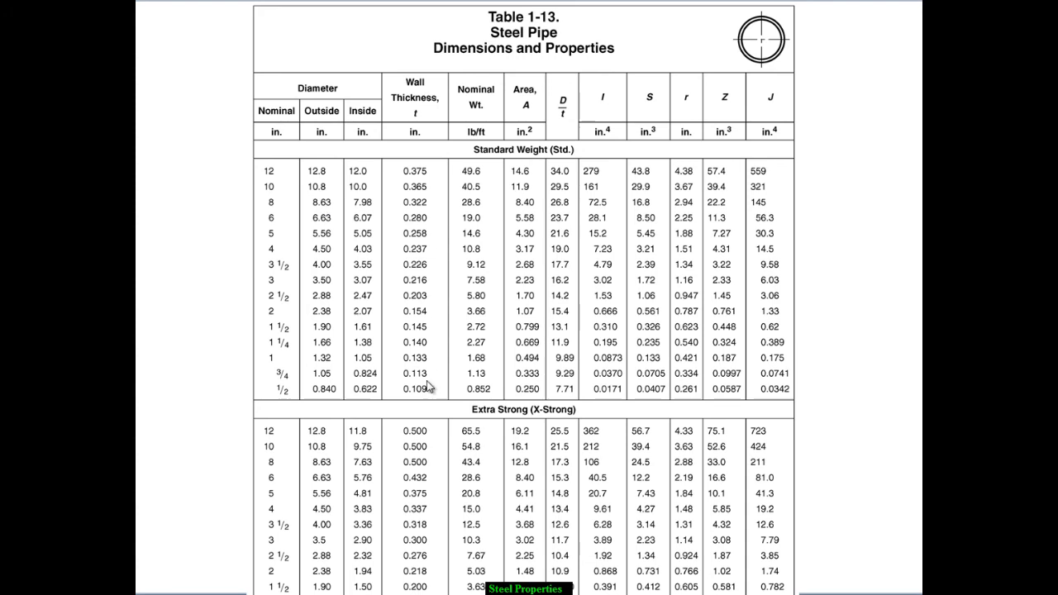
pyautogui.moveTo(584, 165)
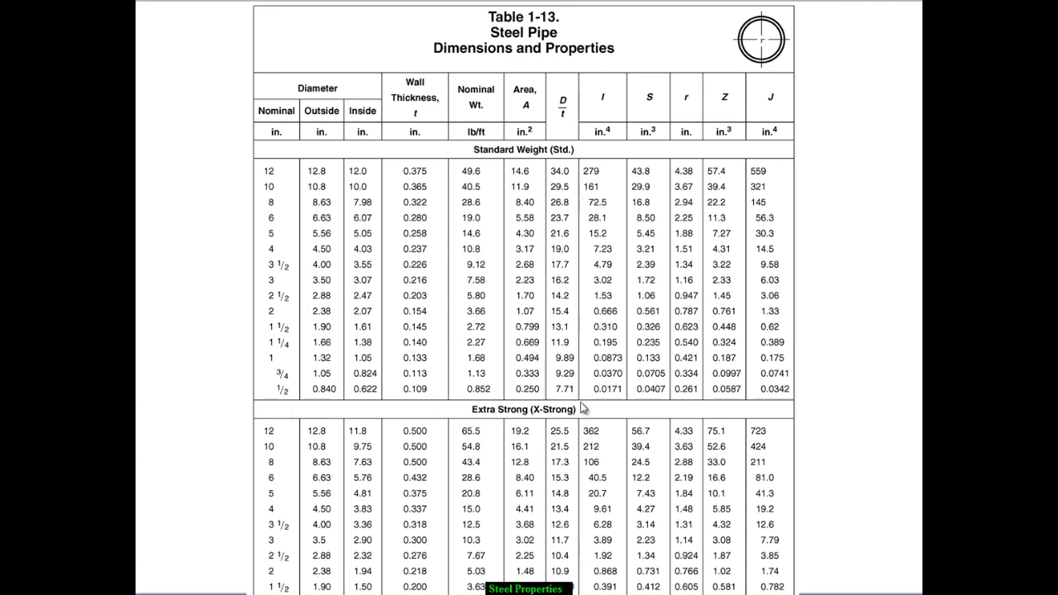
pyautogui.moveTo(405, 238)
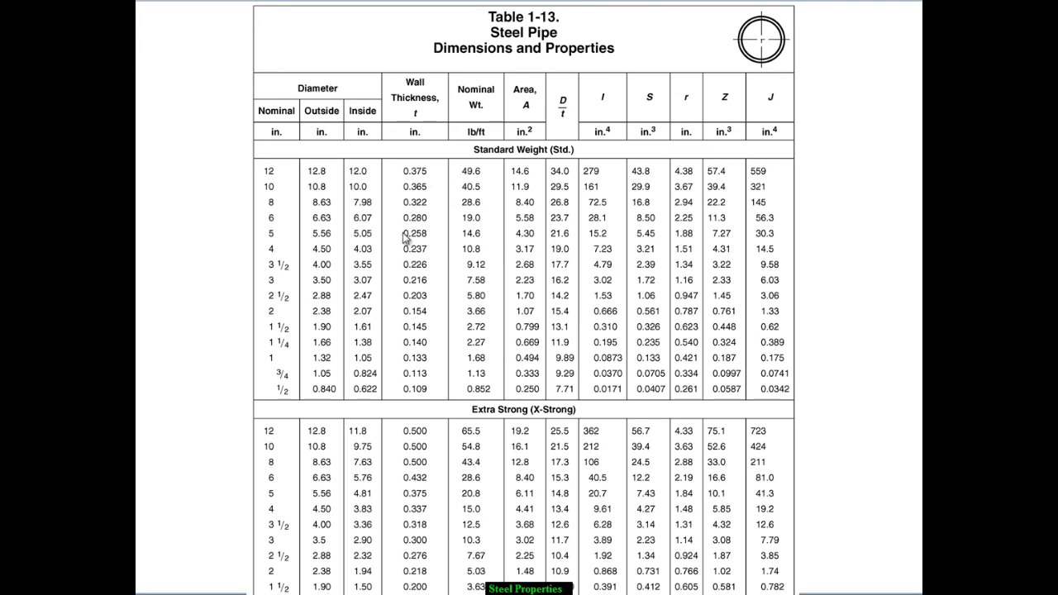
pyautogui.moveTo(426, 298)
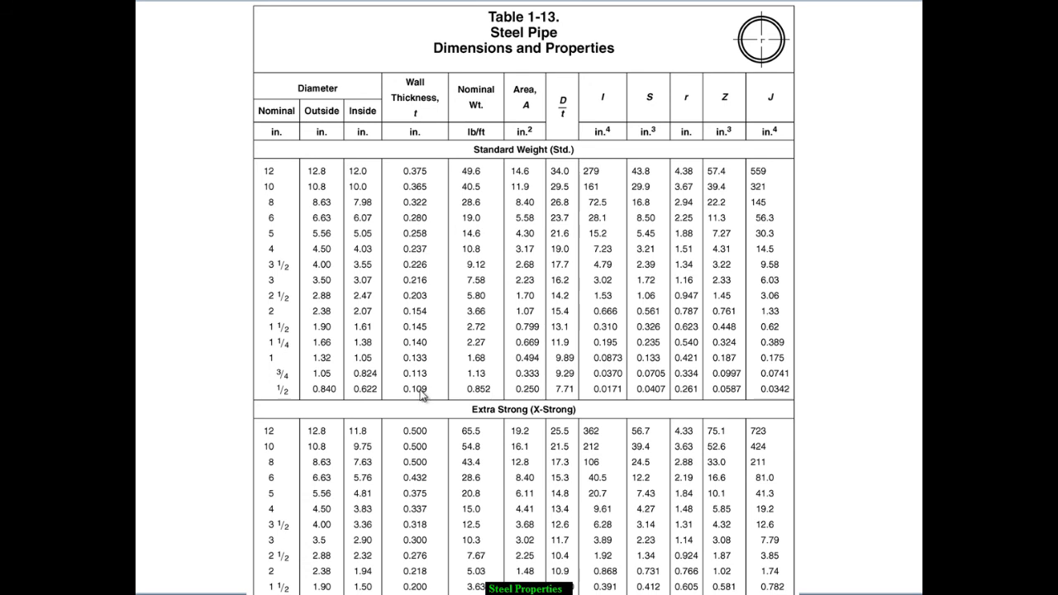
pyautogui.moveTo(361, 340)
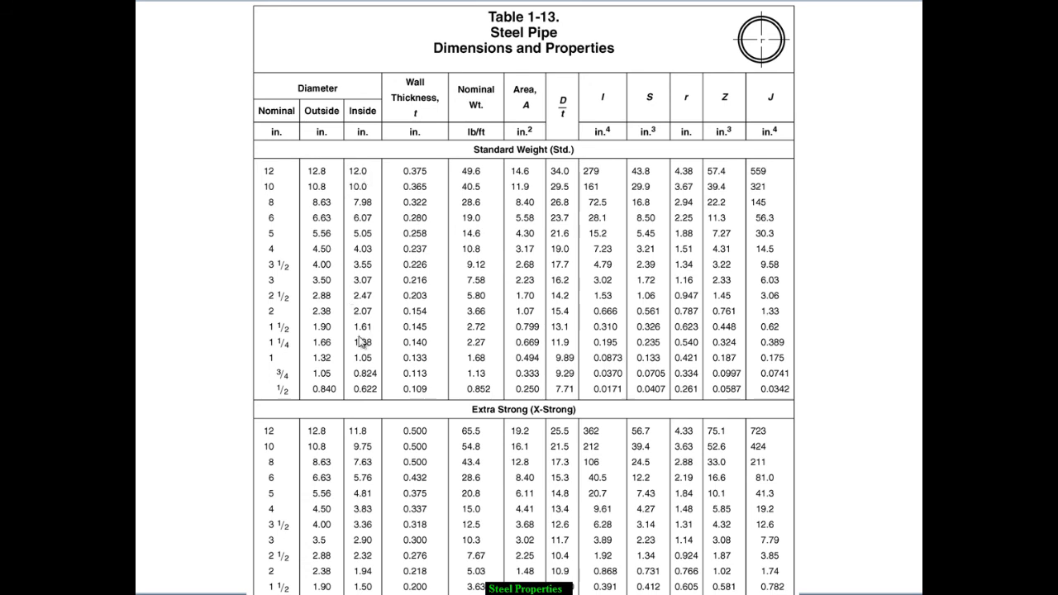
pyautogui.moveTo(388, 408)
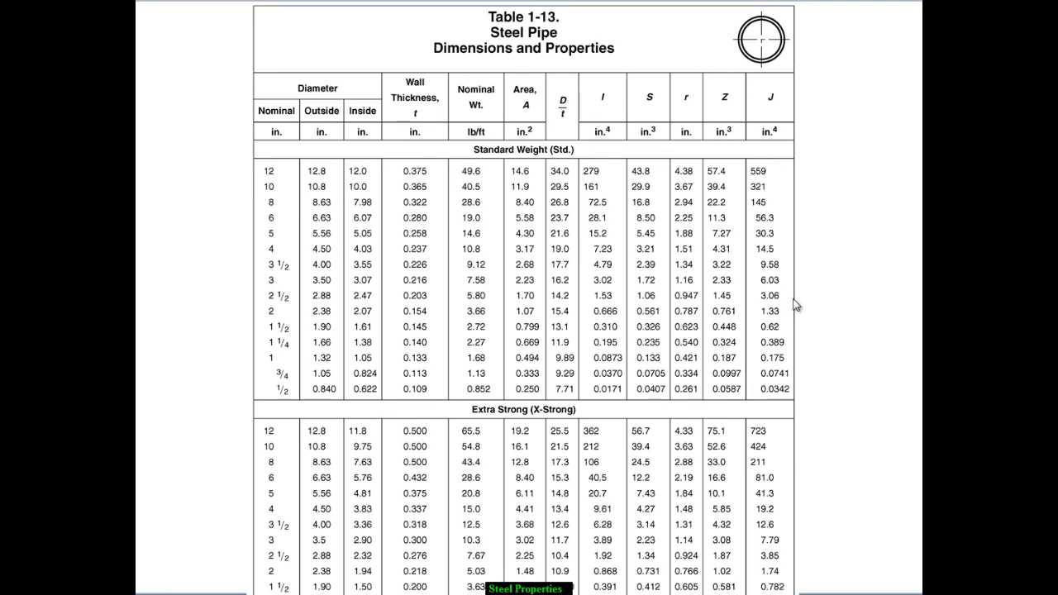
pyautogui.moveTo(830, 324)
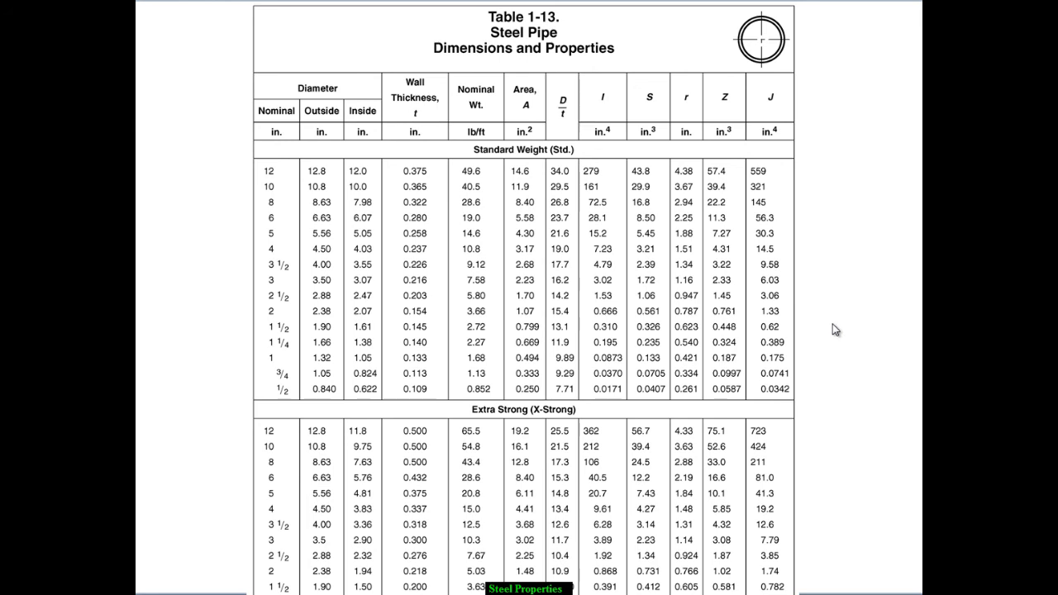
pyautogui.moveTo(856, 437)
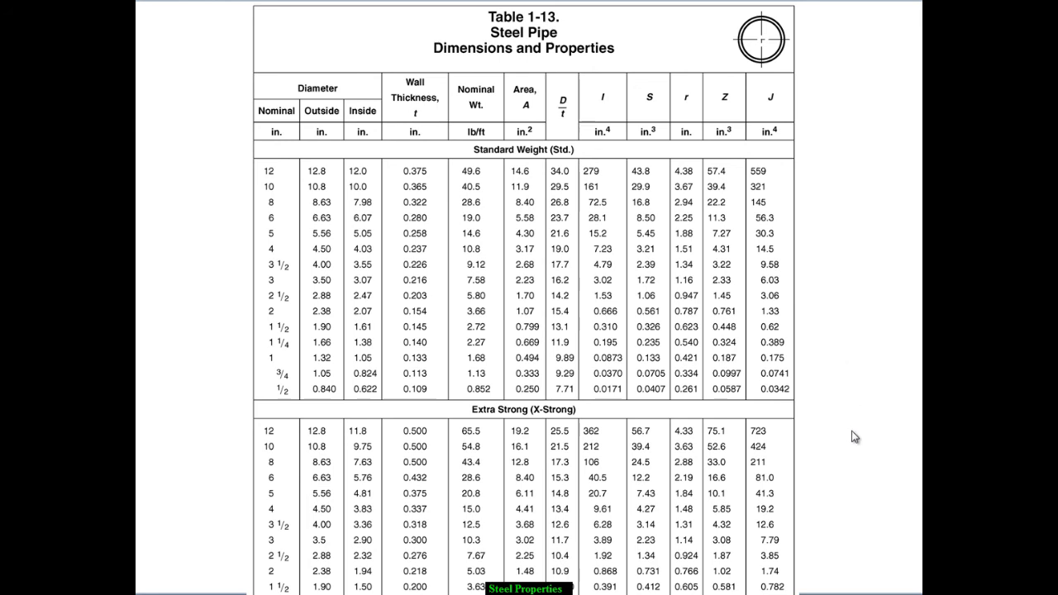
pyautogui.moveTo(889, 575)
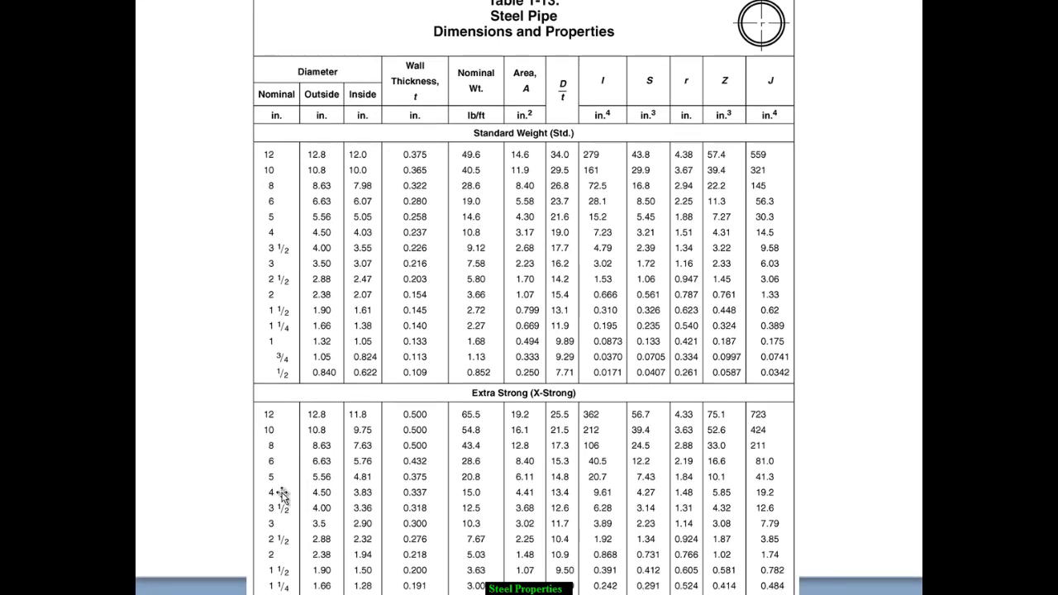
pyautogui.moveTo(405, 521)
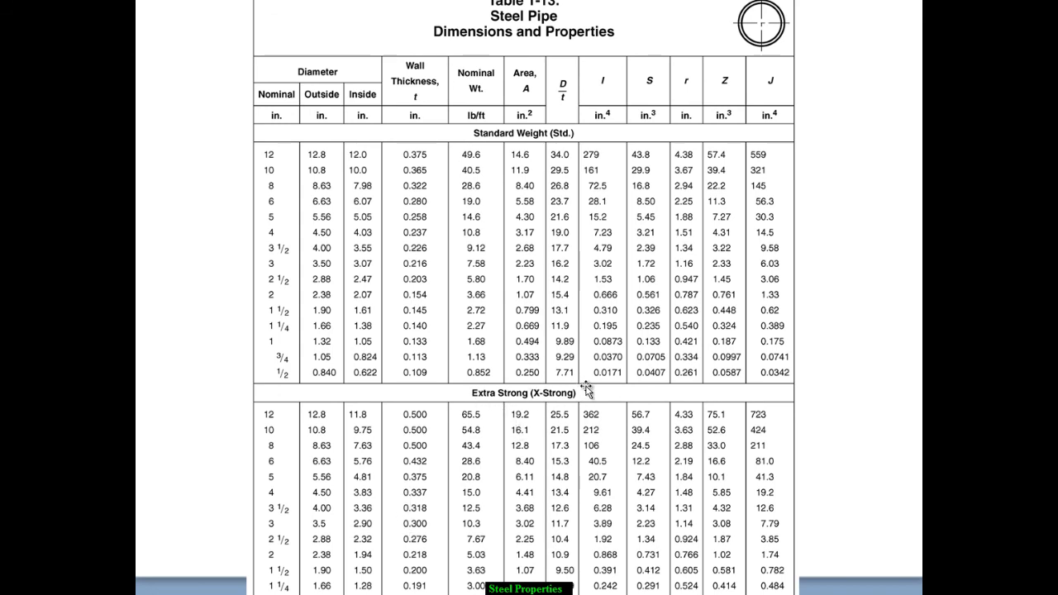
pyautogui.moveTo(413, 519)
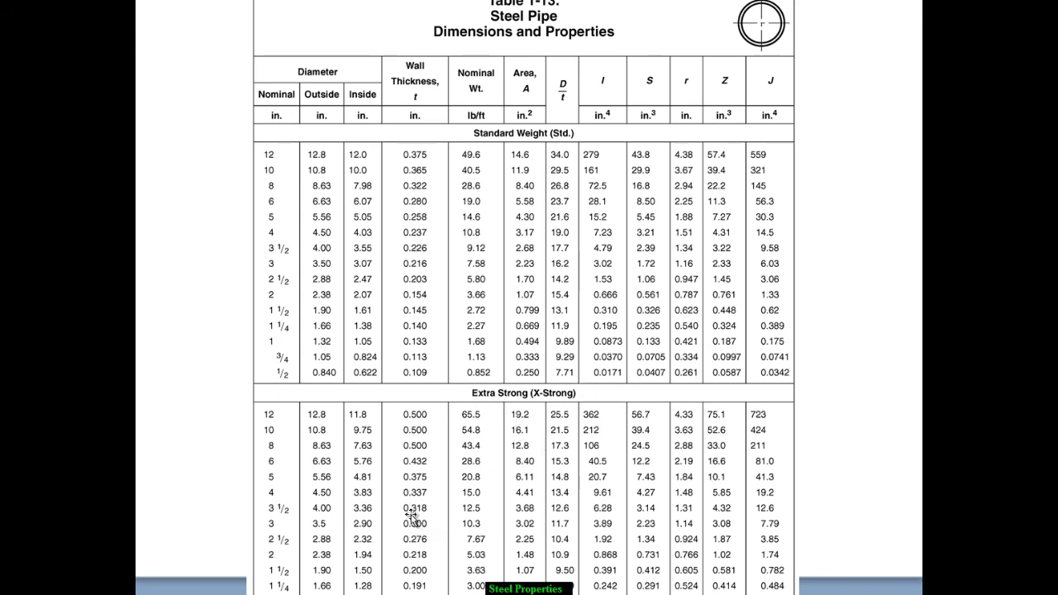
pyautogui.moveTo(360, 542)
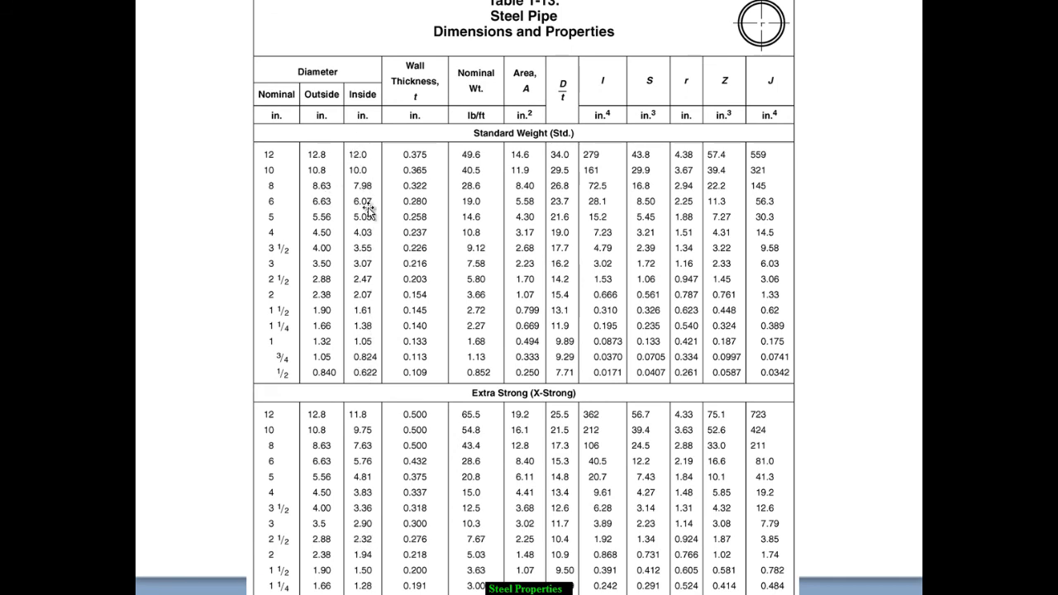
pyautogui.moveTo(278, 99)
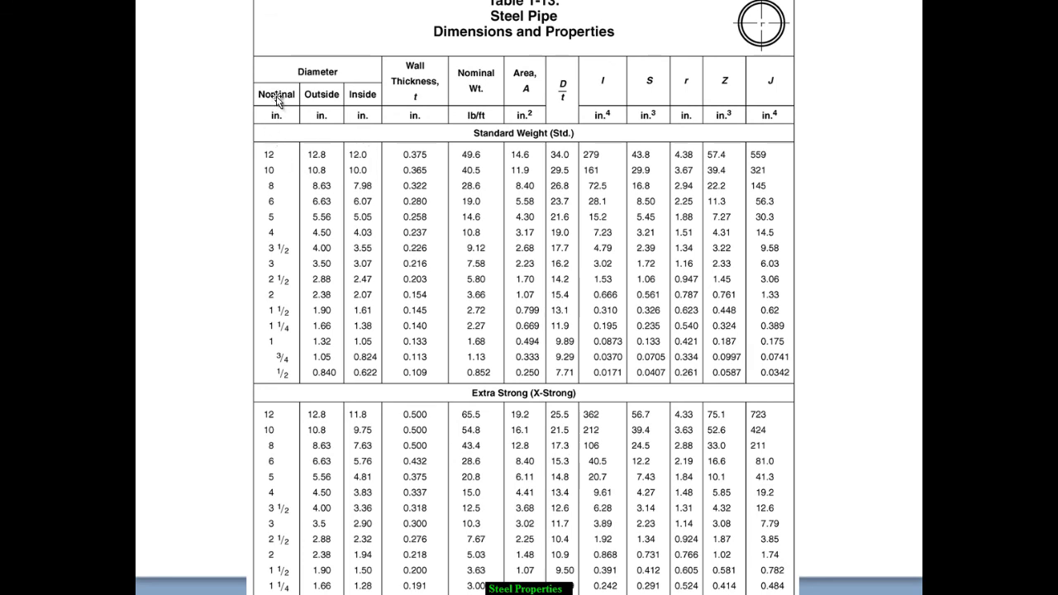
pyautogui.moveTo(279, 413)
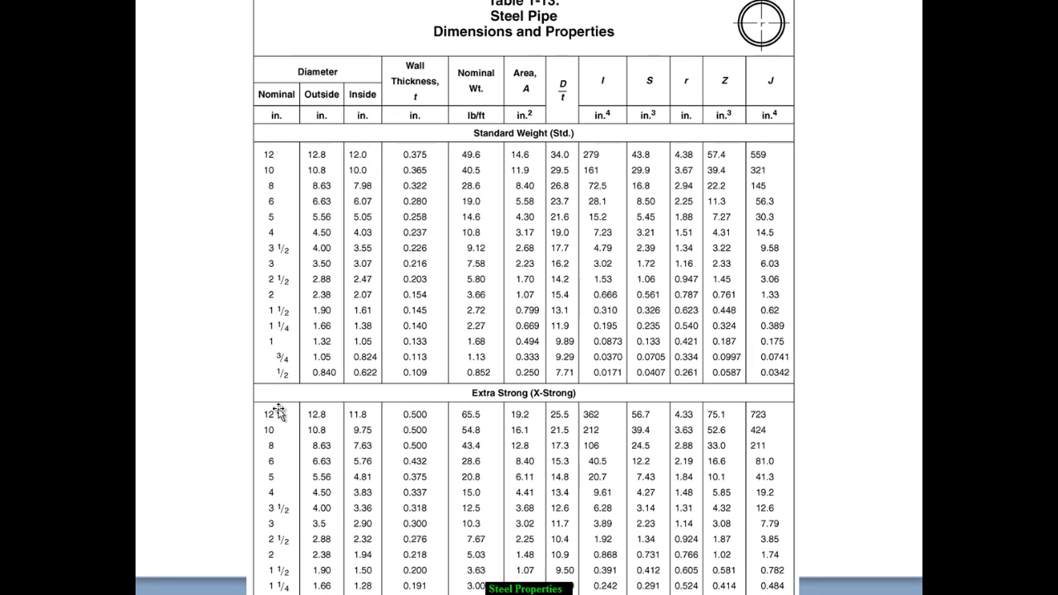
pyautogui.moveTo(324, 426)
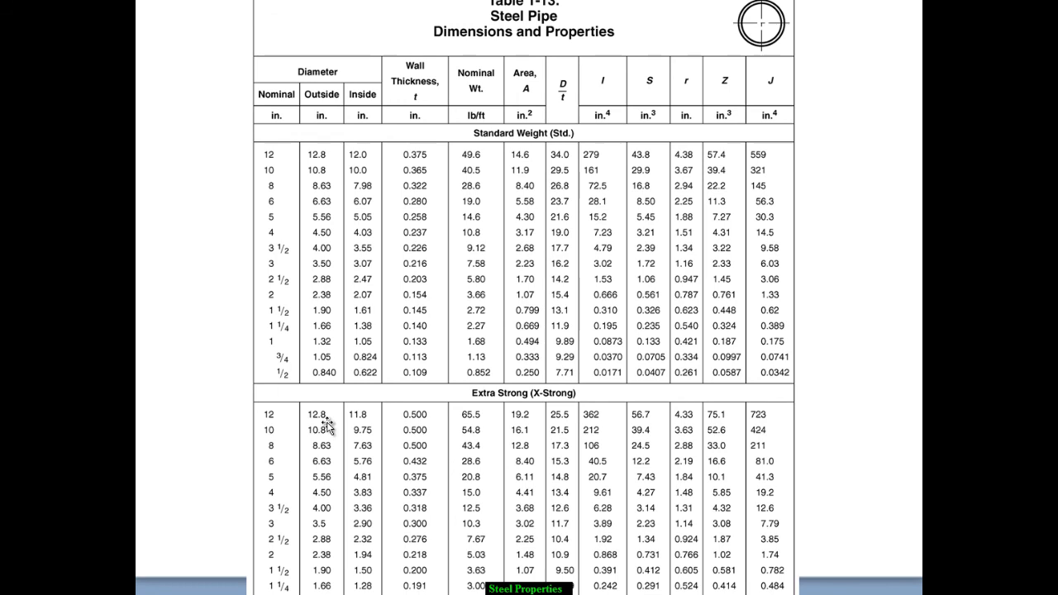
pyautogui.moveTo(344, 479)
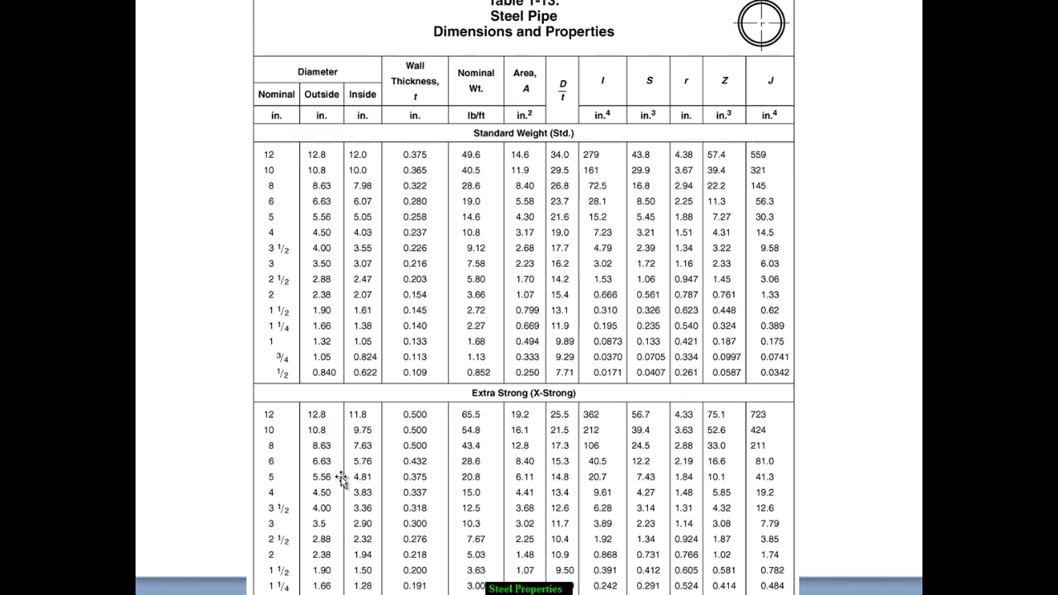
pyautogui.moveTo(341, 168)
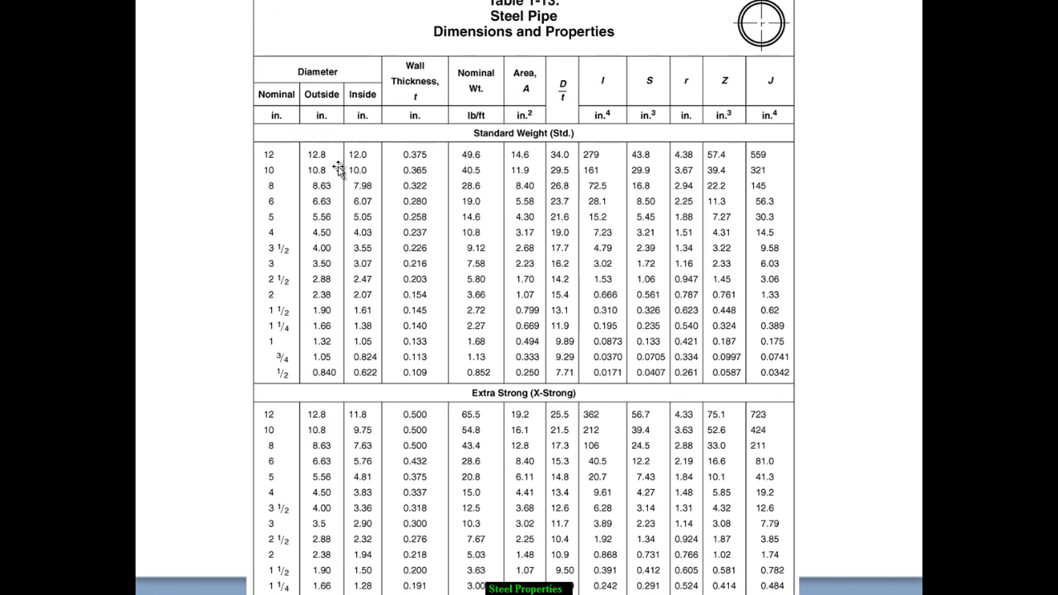
pyautogui.moveTo(329, 433)
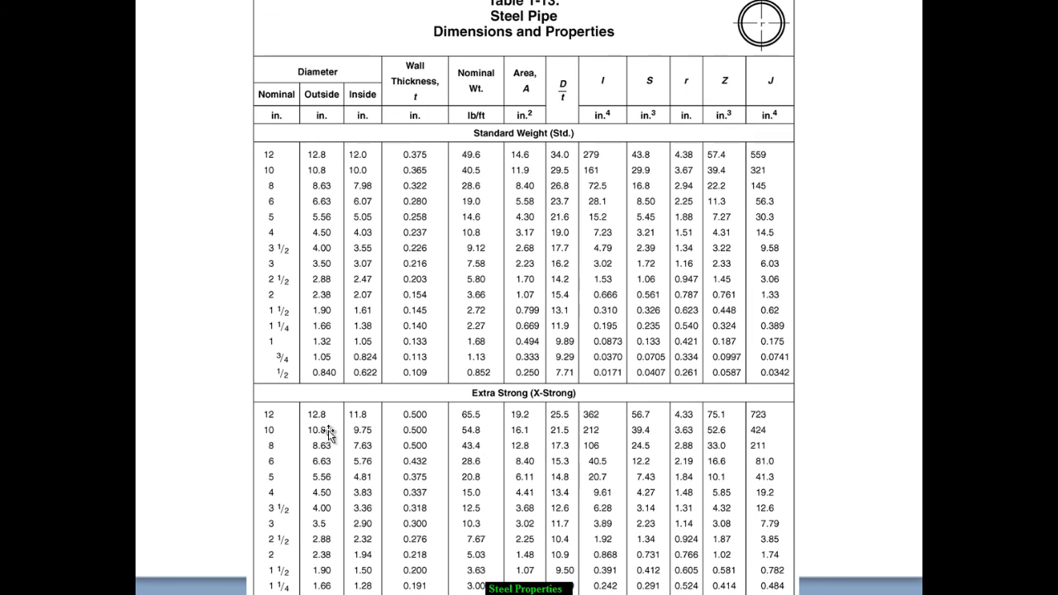
pyautogui.moveTo(355, 479)
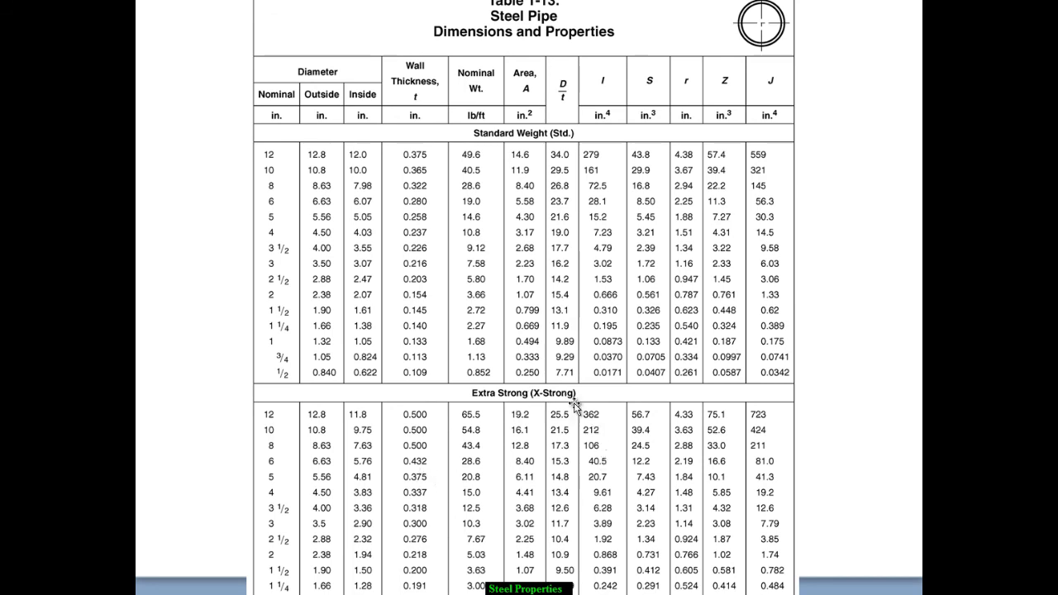
pyautogui.moveTo(611, 488)
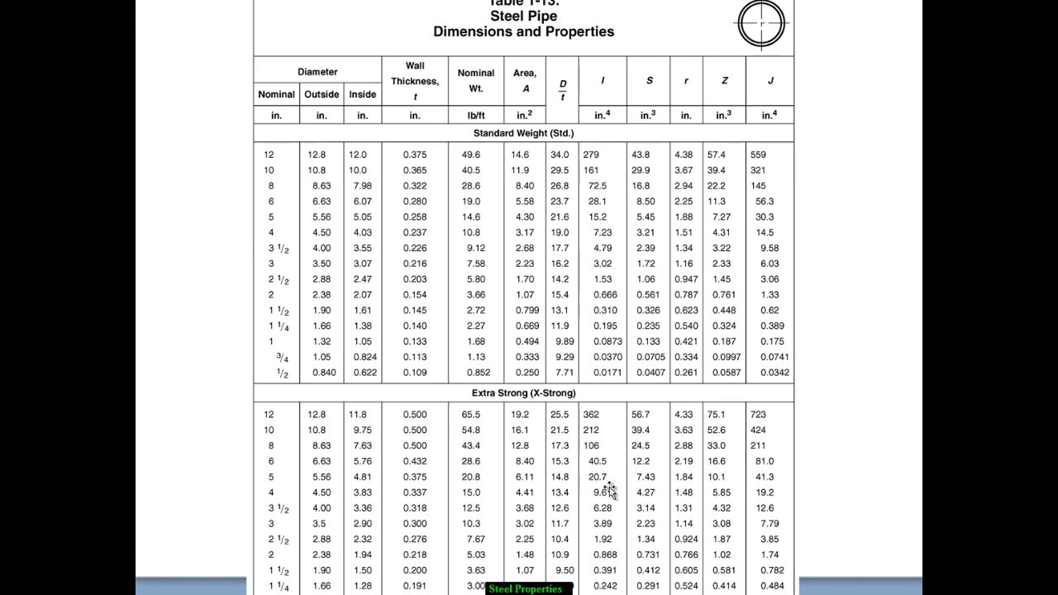
pyautogui.moveTo(801, 538)
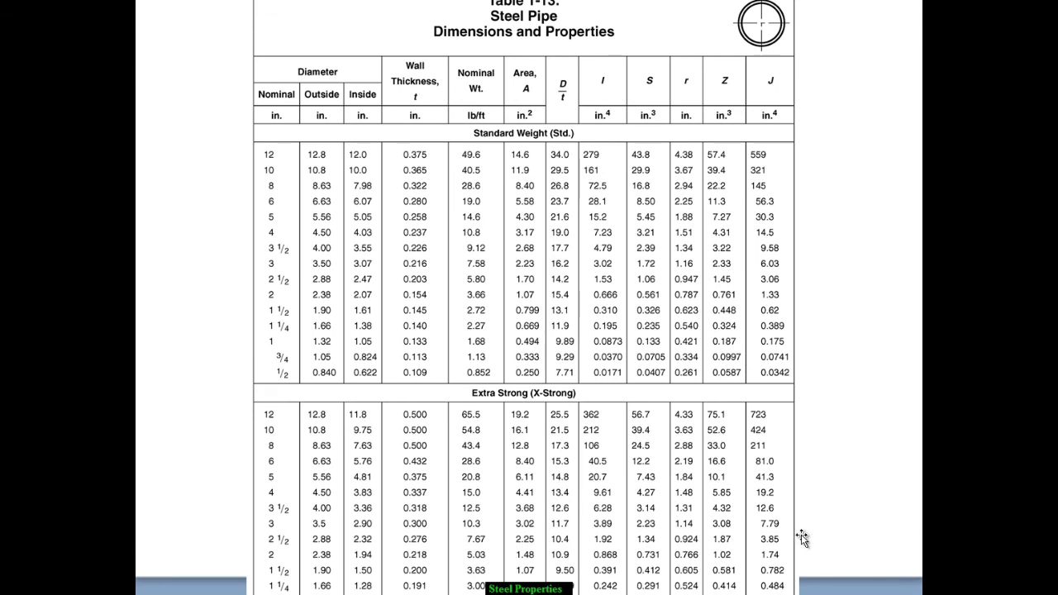
pyautogui.moveTo(420, 430)
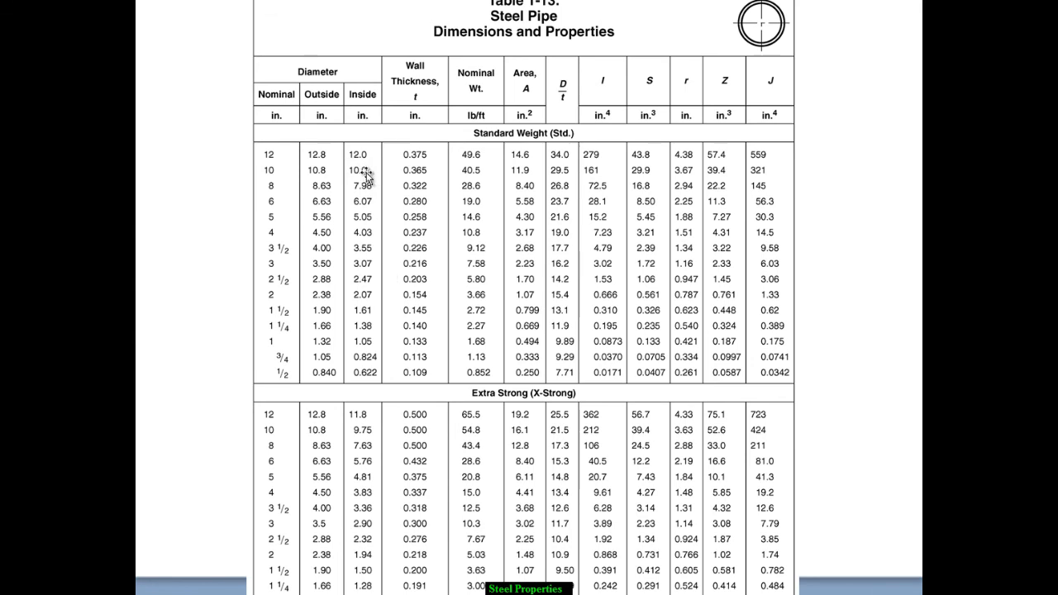
pyautogui.moveTo(367, 173)
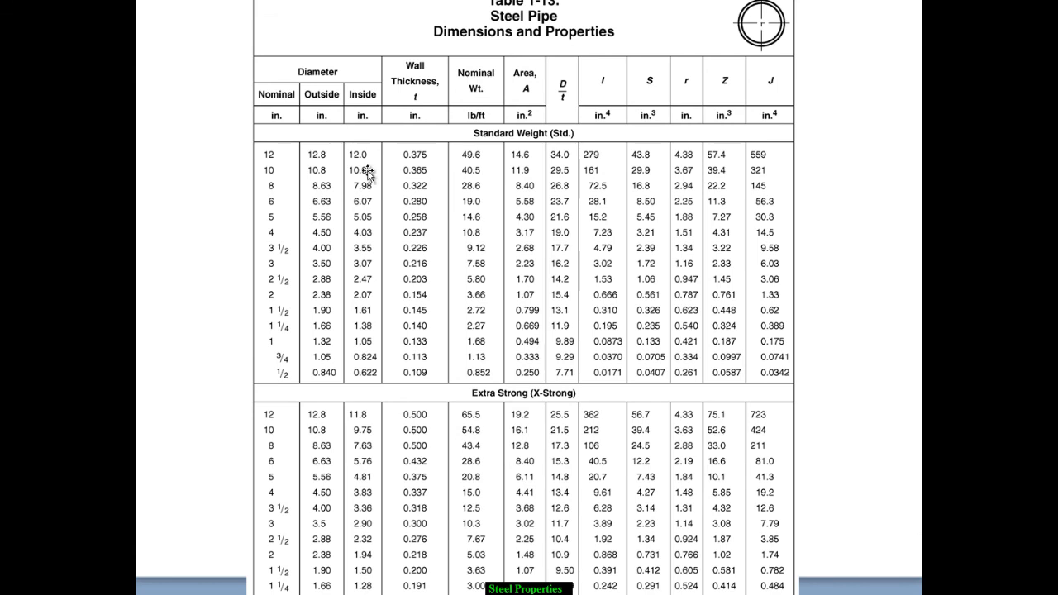
pyautogui.moveTo(430, 433)
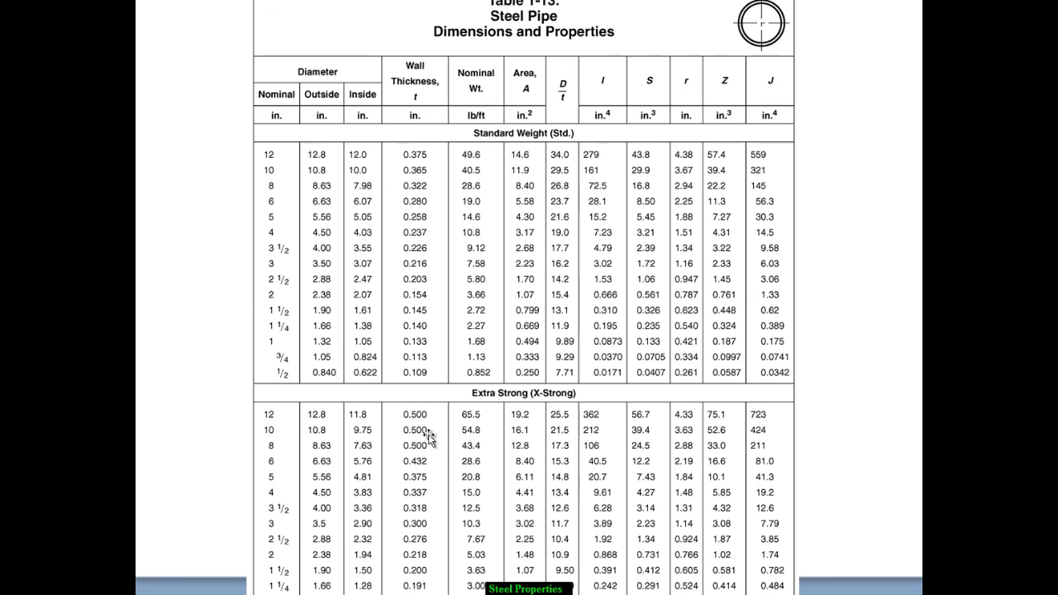
pyautogui.moveTo(830, 537)
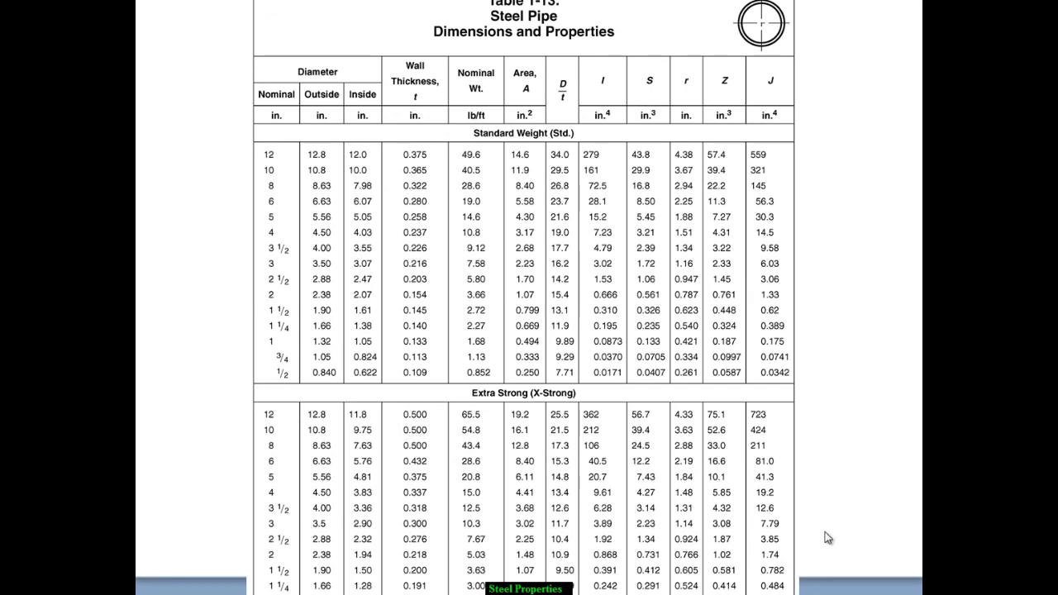
pyautogui.moveTo(493, 482)
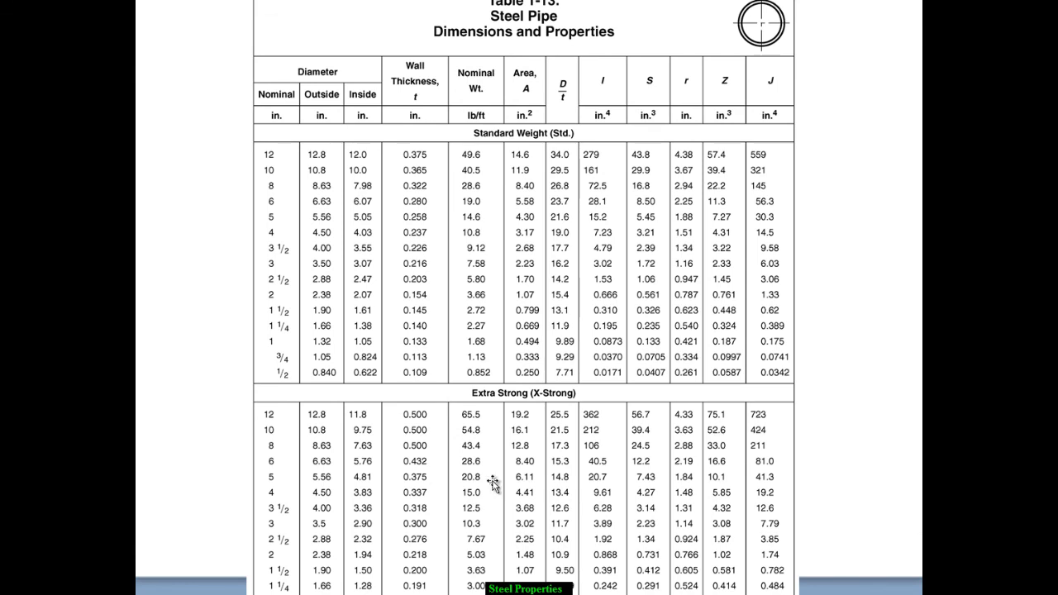
pyautogui.moveTo(198, 499)
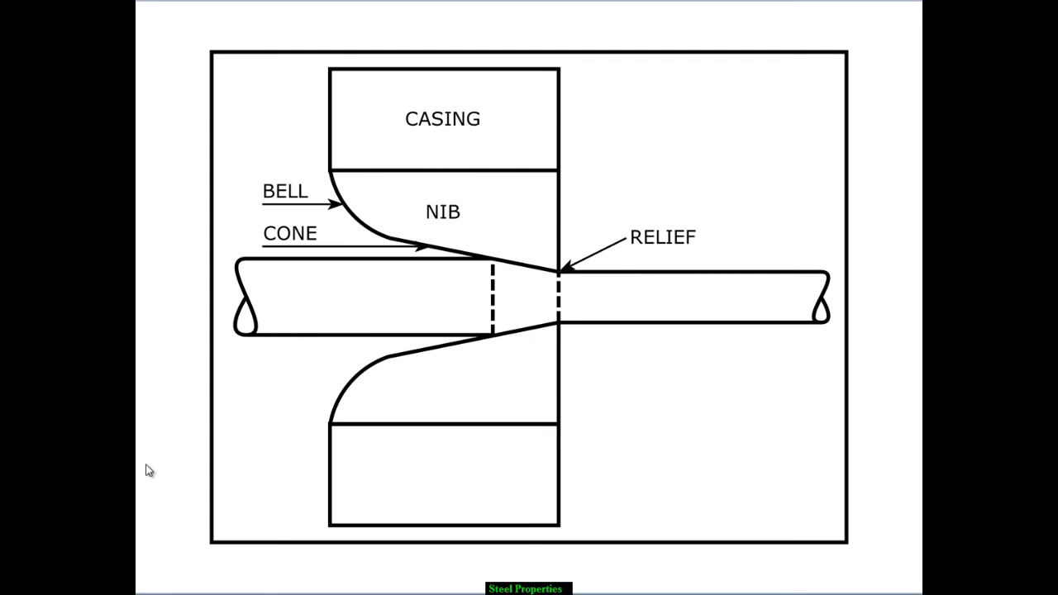
pyautogui.moveTo(158, 424)
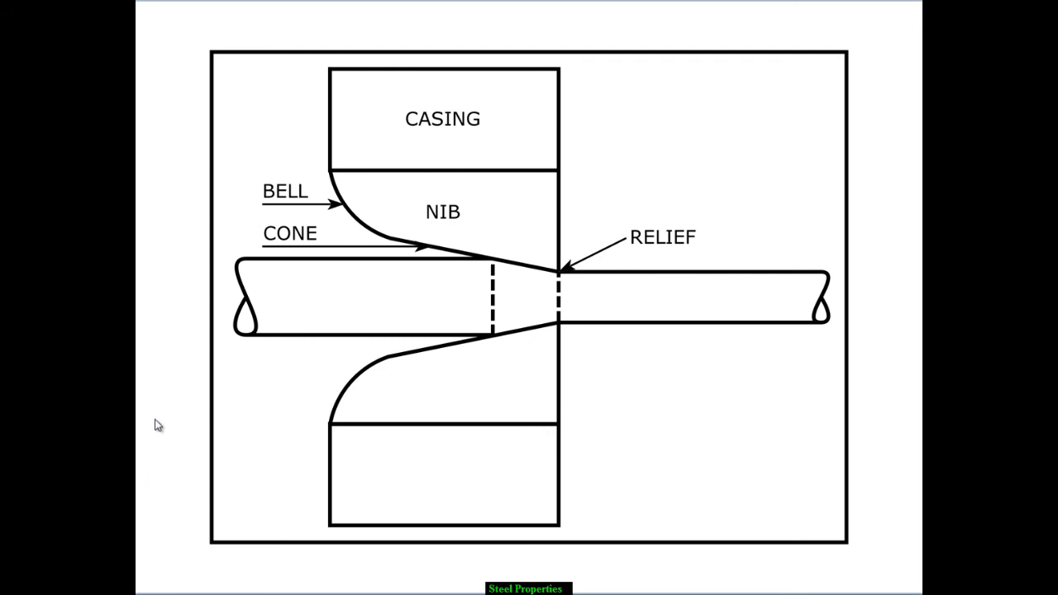
pyautogui.moveTo(157, 418)
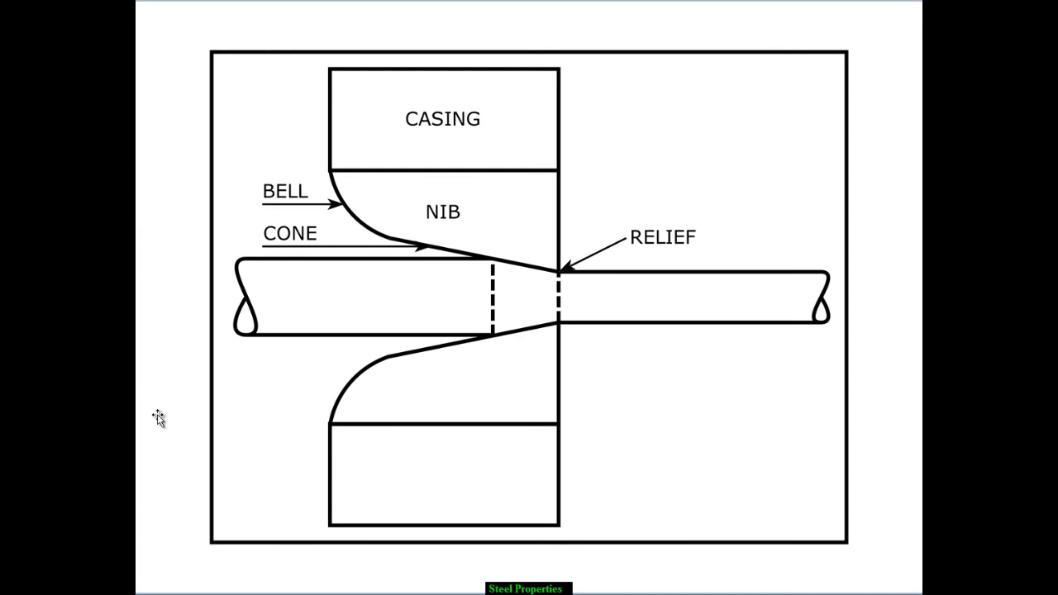
pyautogui.moveTo(152, 438)
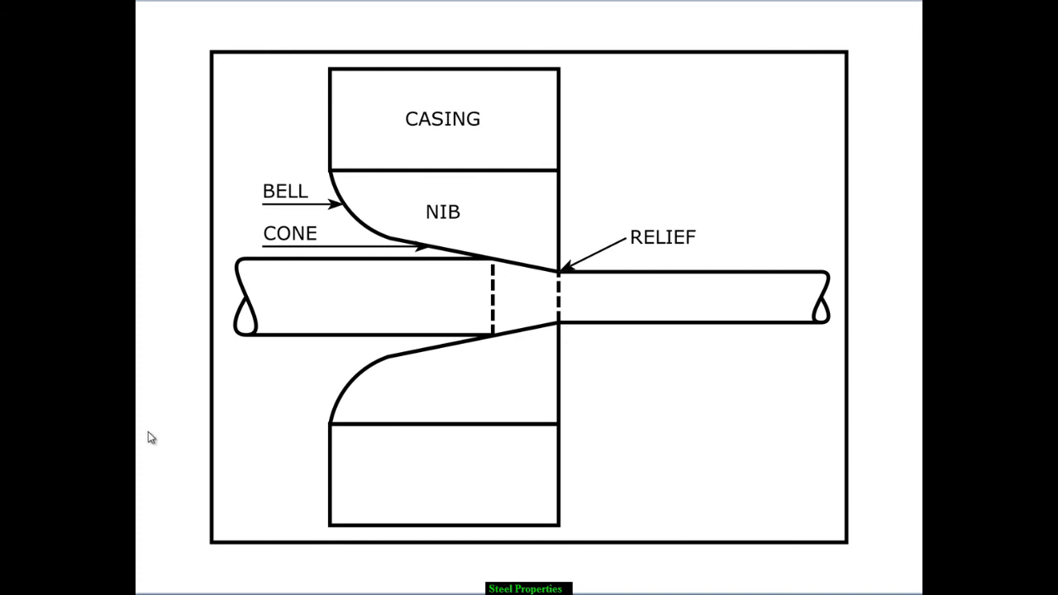
pyautogui.moveTo(388, 229)
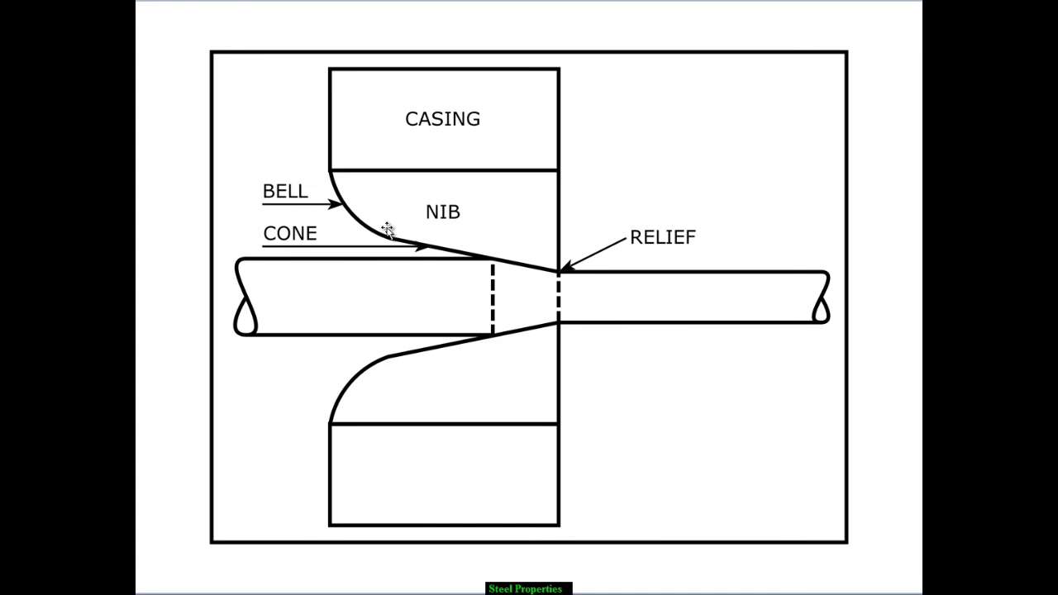
pyautogui.moveTo(337, 428)
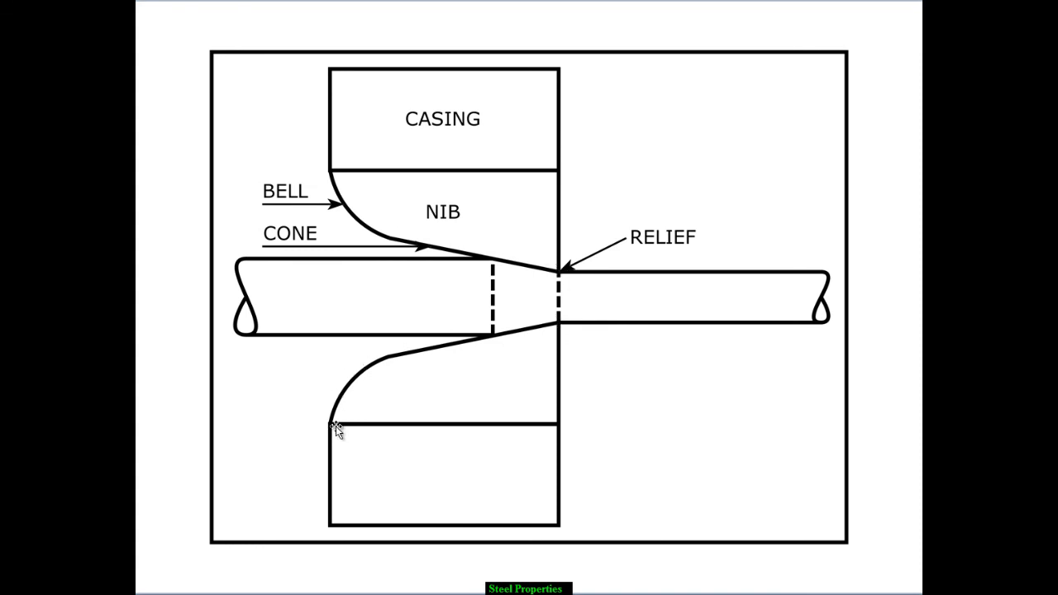
pyautogui.moveTo(251, 261)
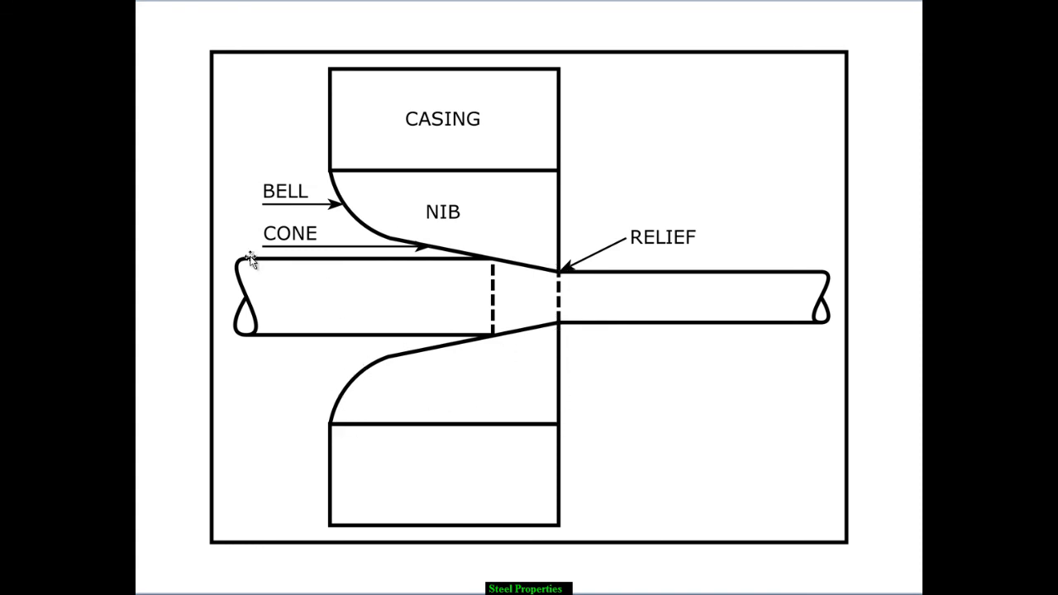
pyautogui.moveTo(278, 315)
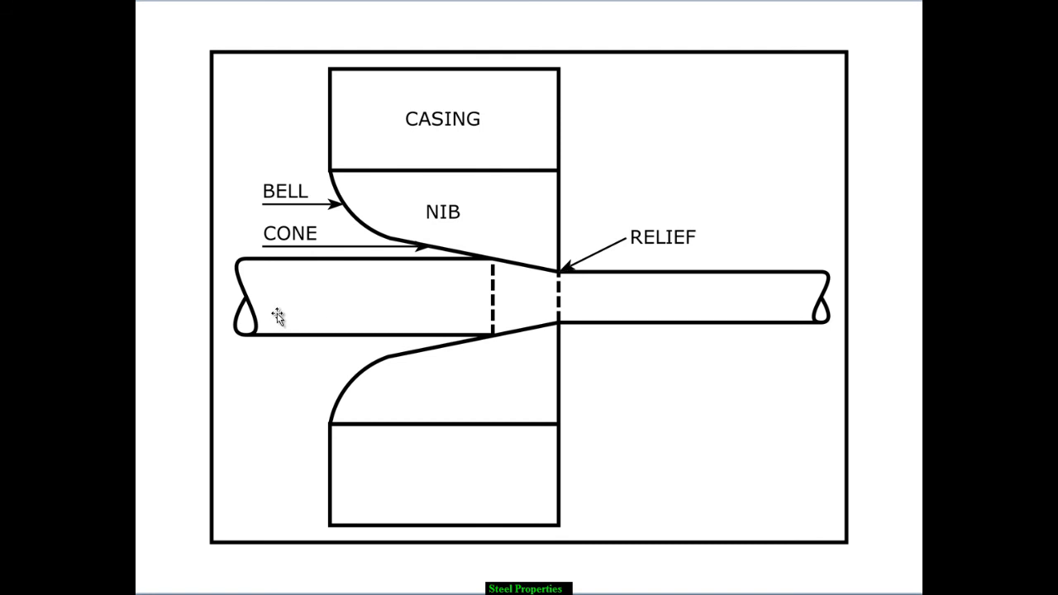
pyautogui.moveTo(562, 268)
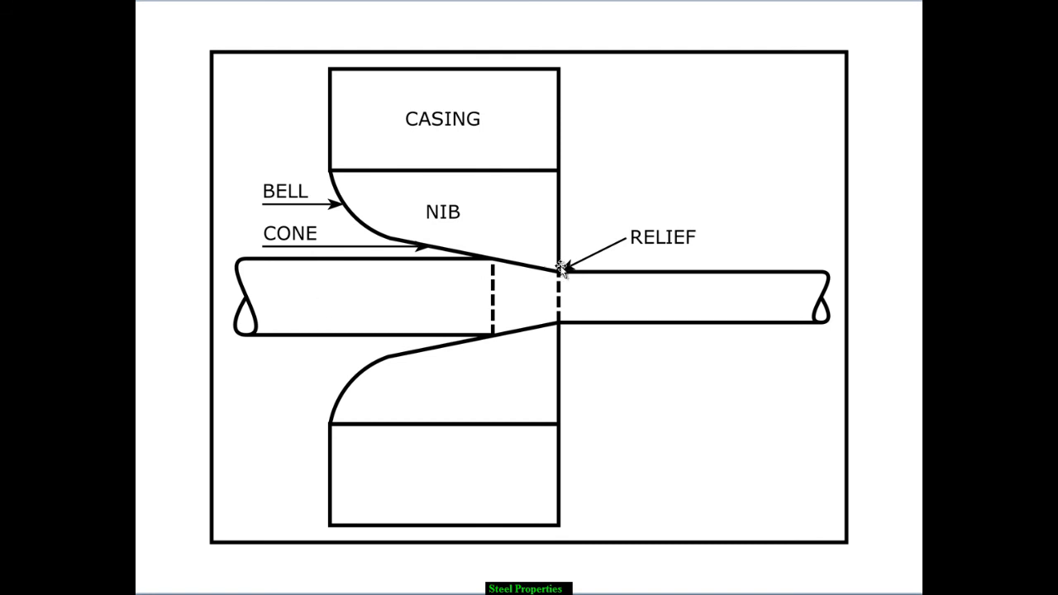
pyautogui.moveTo(836, 277)
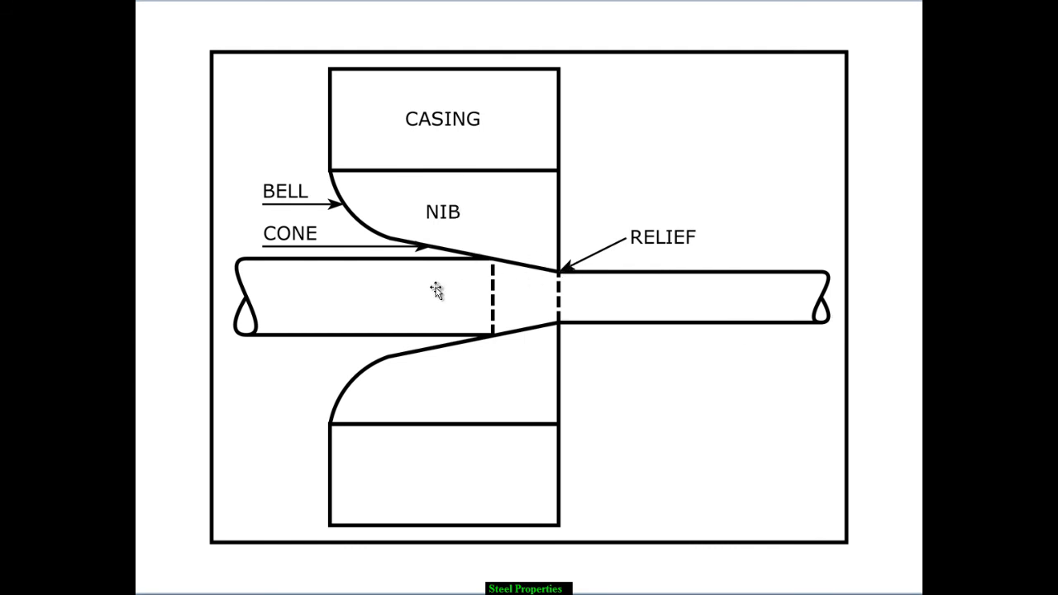
pyautogui.moveTo(598, 360)
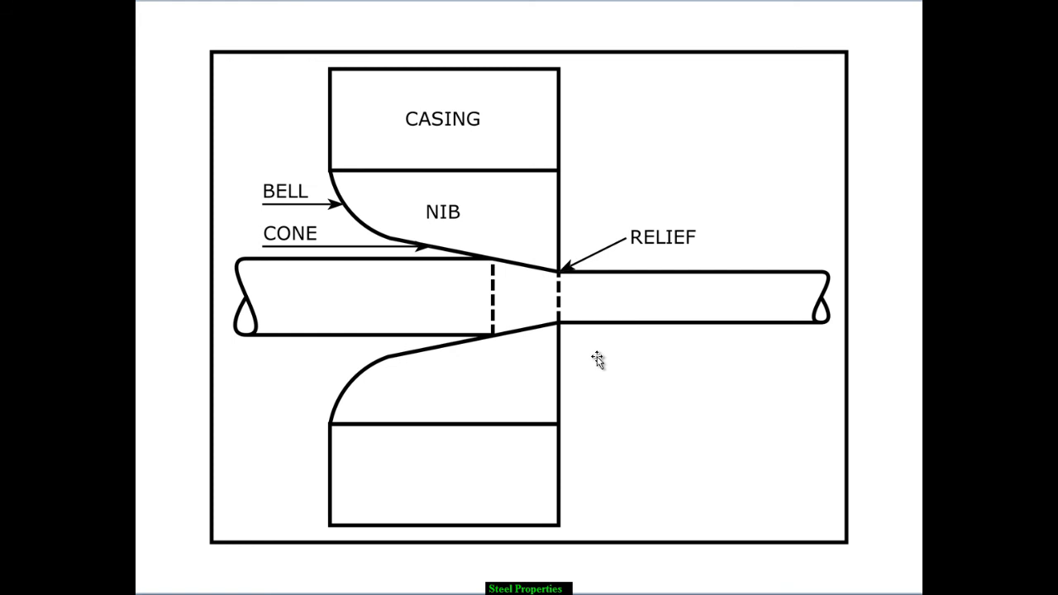
pyautogui.moveTo(572, 486)
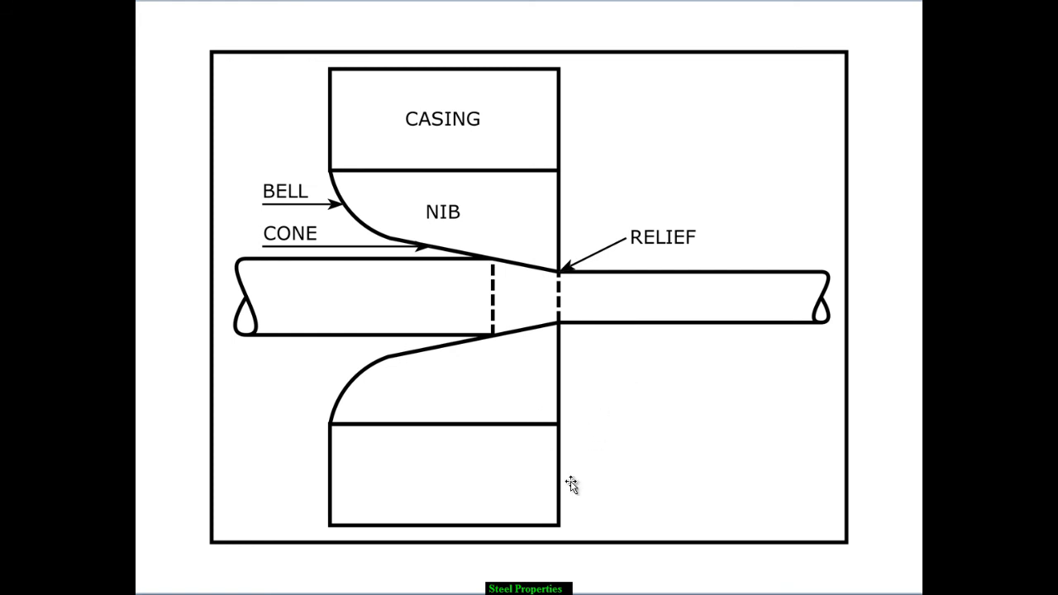
pyautogui.moveTo(608, 499)
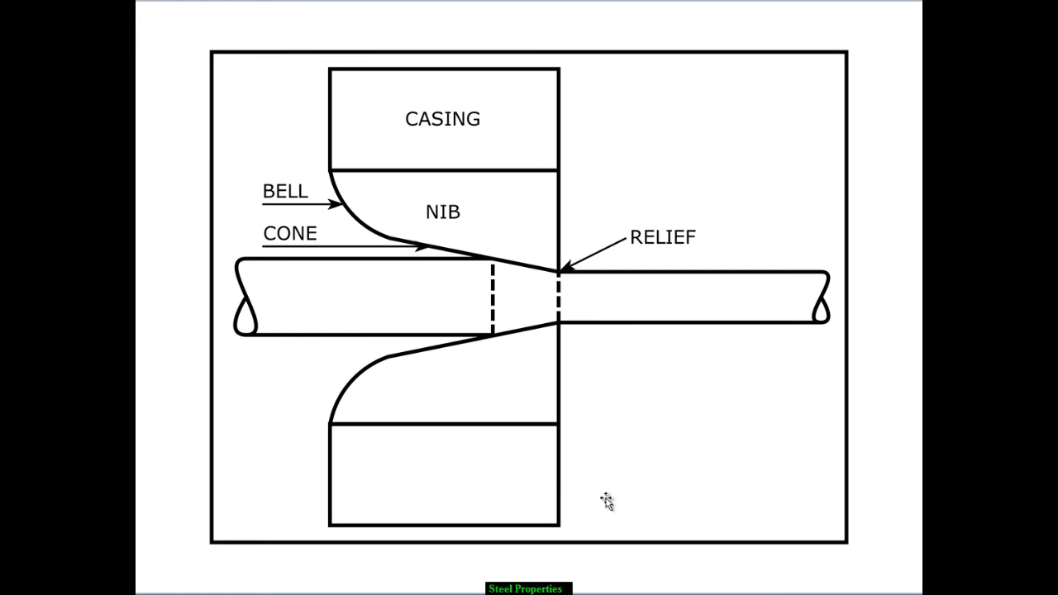
pyautogui.moveTo(560, 265)
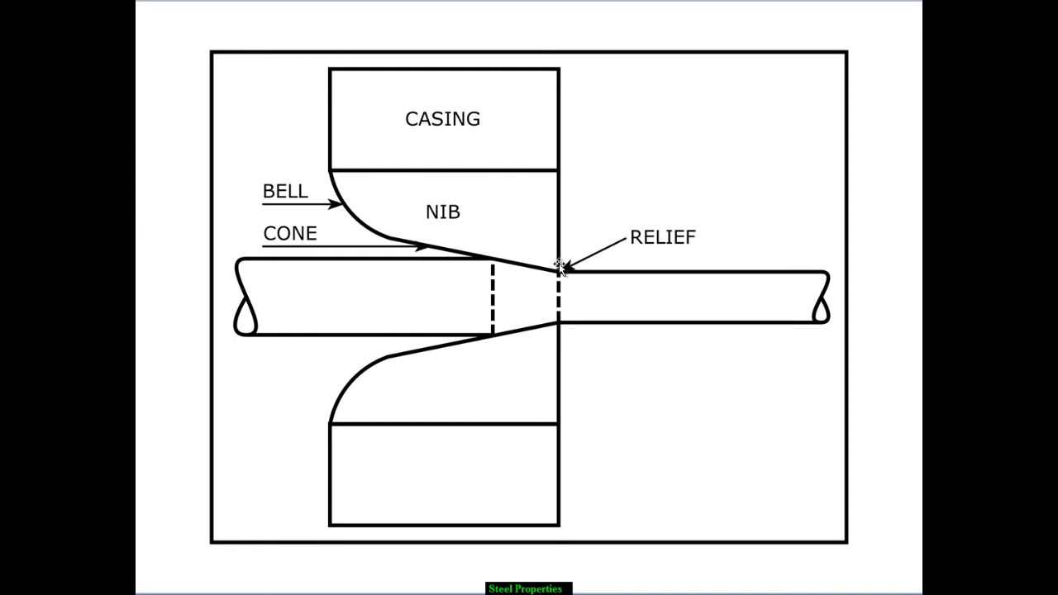
pyautogui.moveTo(734, 329)
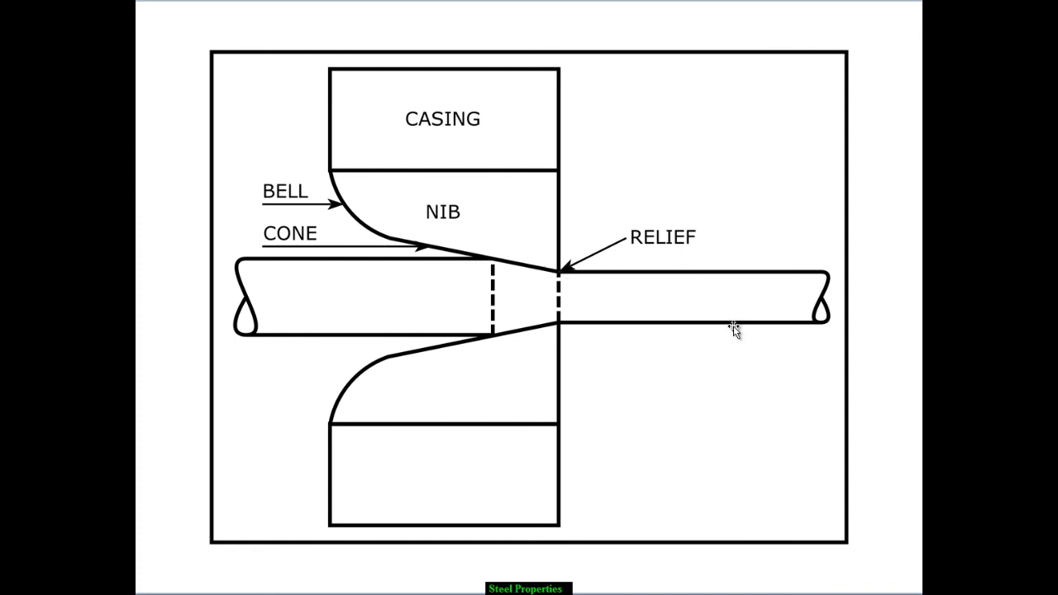
pyautogui.moveTo(625, 291)
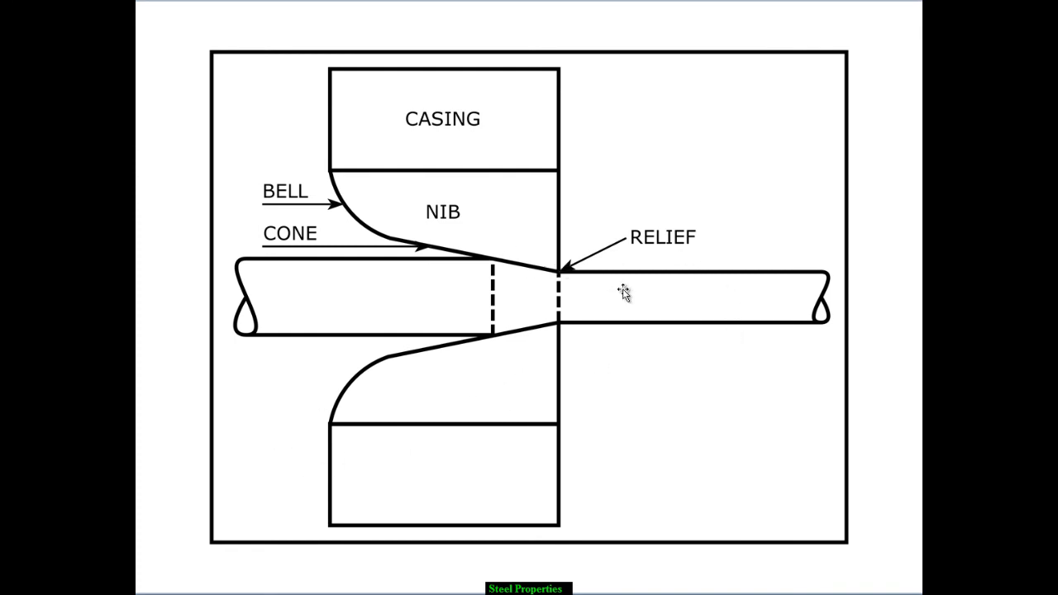
pyautogui.moveTo(360, 393)
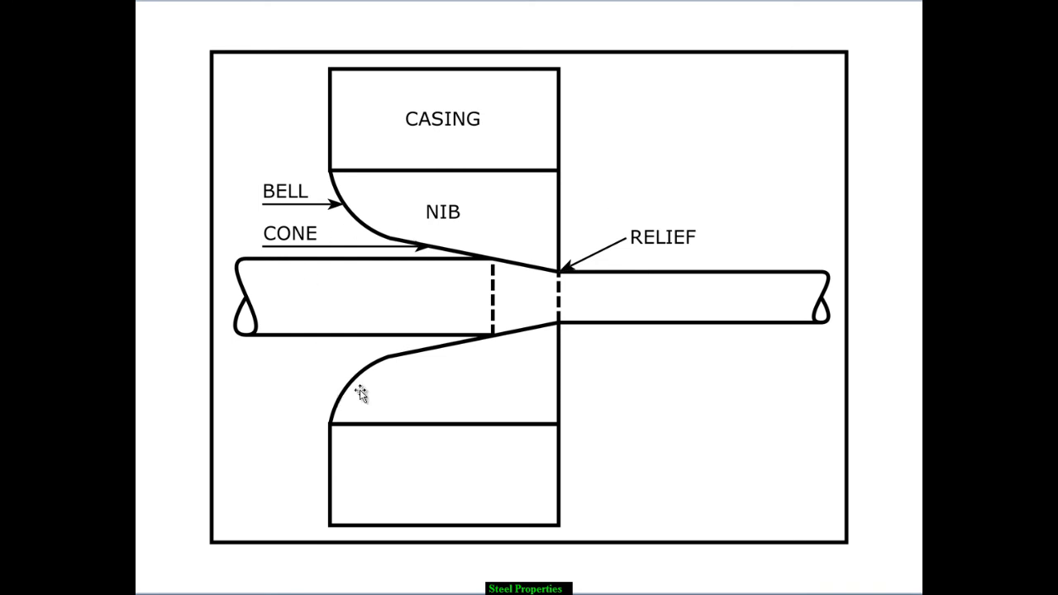
pyautogui.moveTo(671, 291)
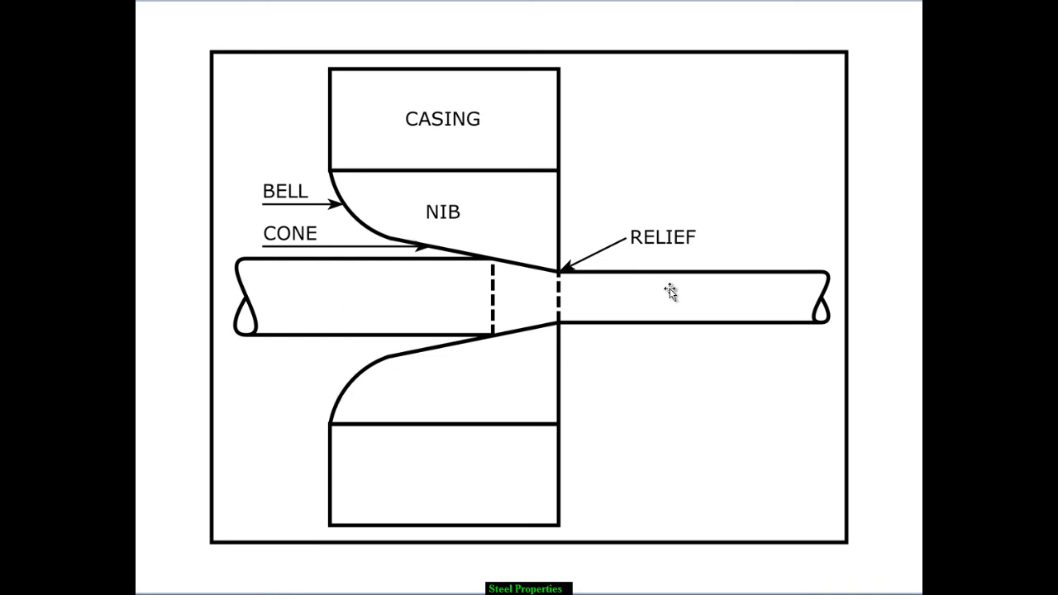
pyautogui.moveTo(703, 306)
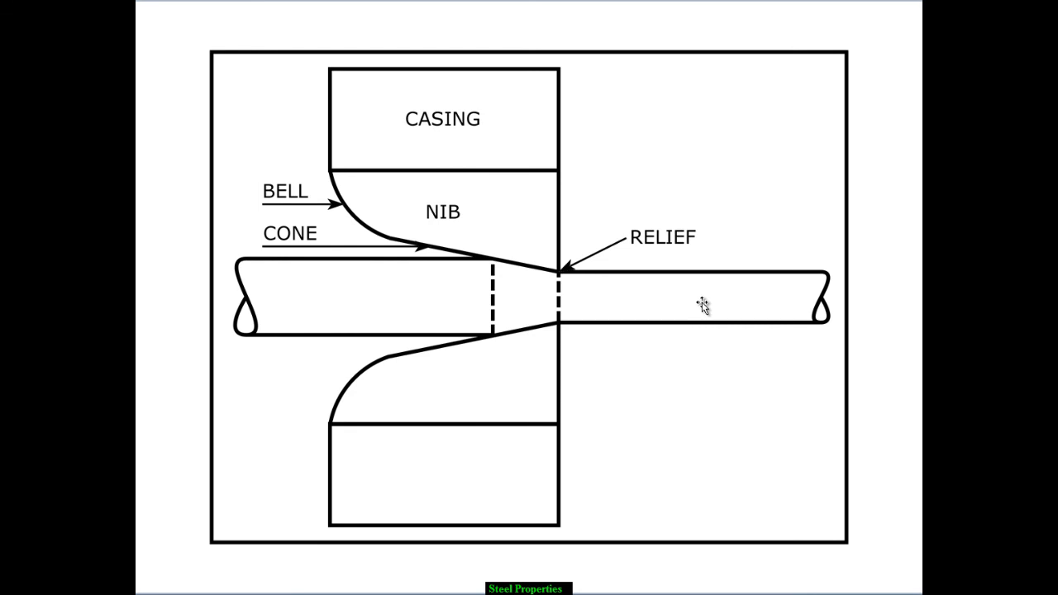
pyautogui.moveTo(421, 301)
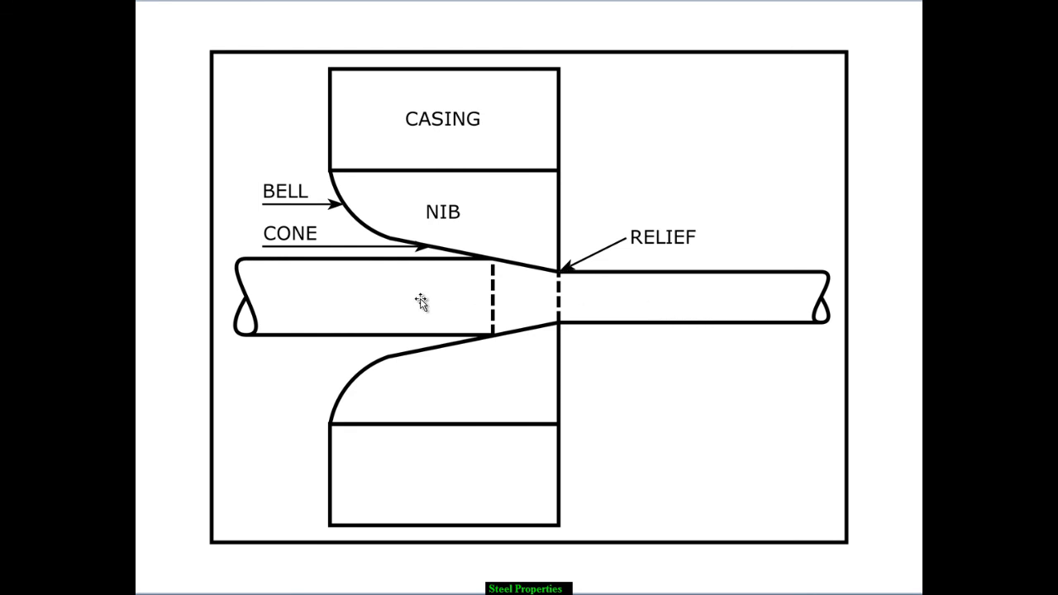
pyautogui.moveTo(421, 301)
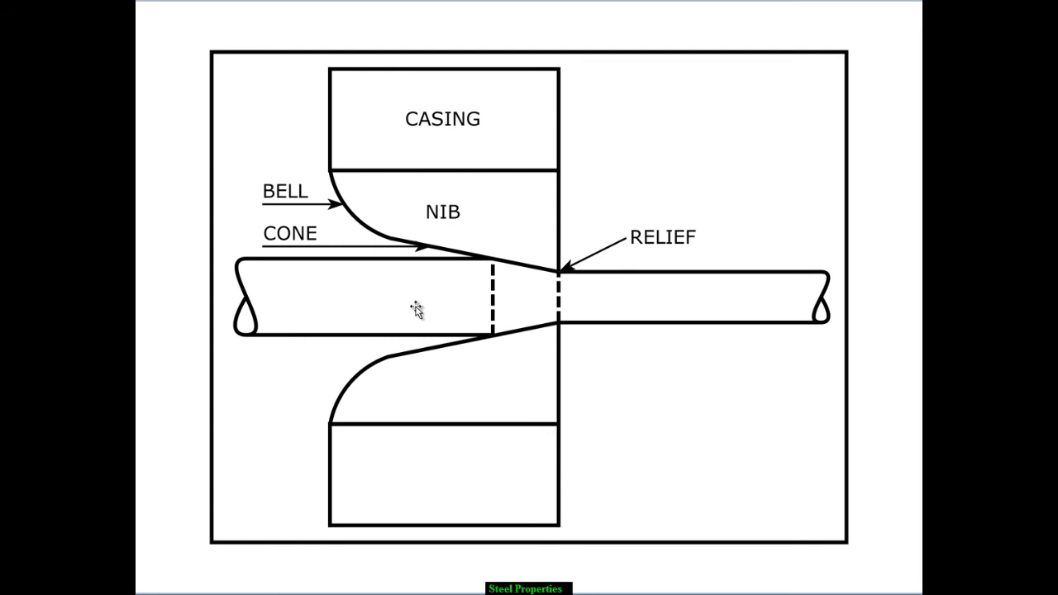
pyautogui.moveTo(487, 263)
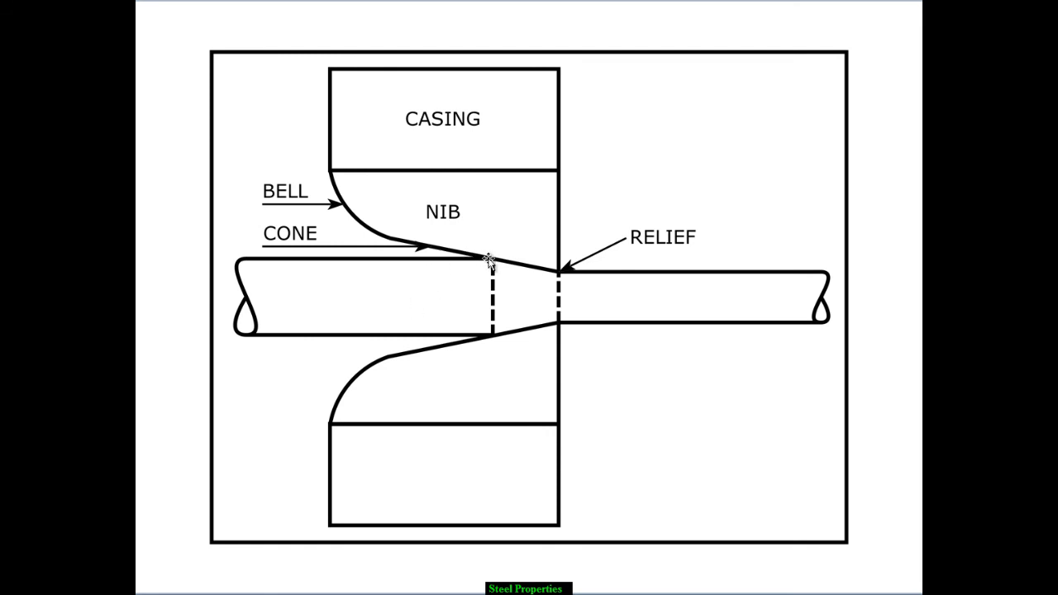
pyautogui.moveTo(499, 339)
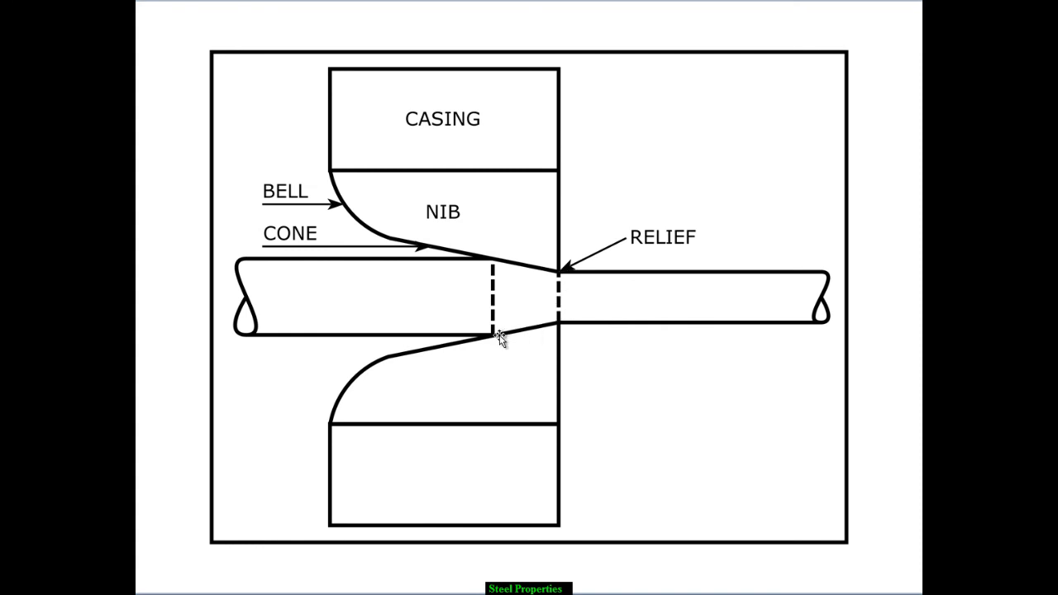
pyautogui.moveTo(496, 337)
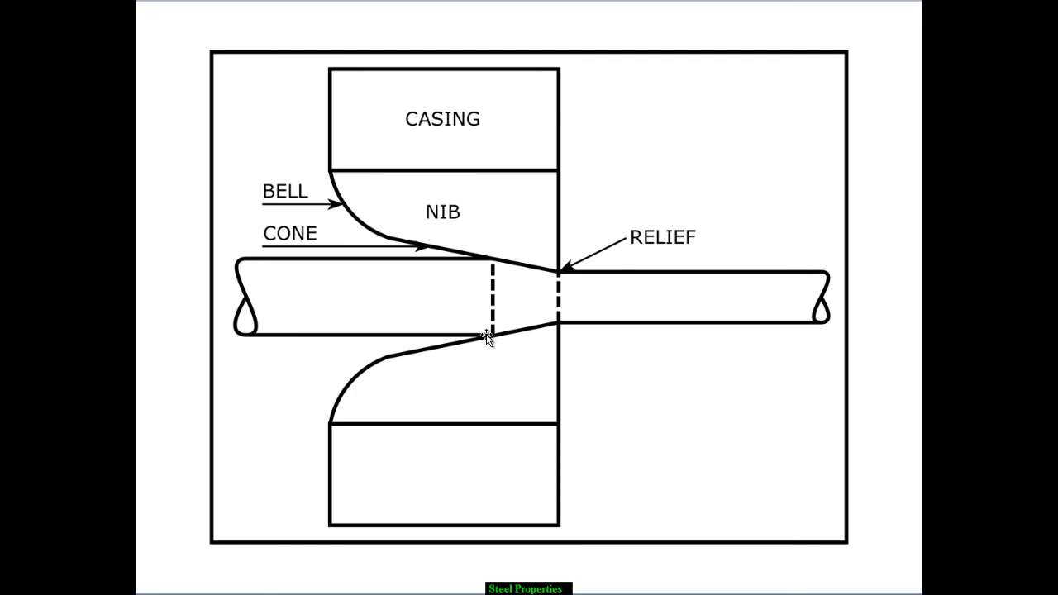
pyautogui.moveTo(493, 339)
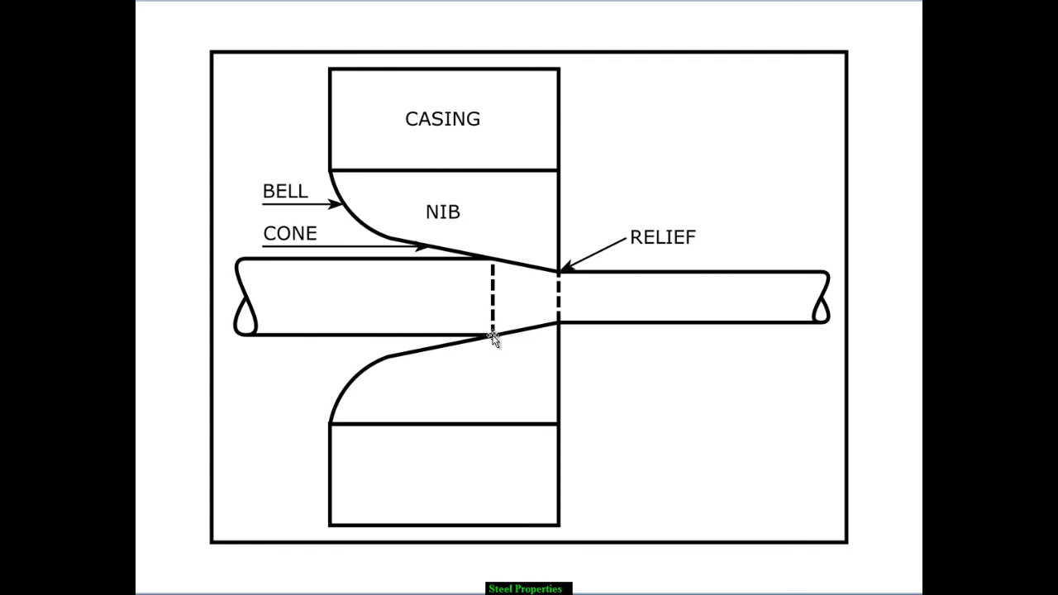
pyautogui.moveTo(216, 557)
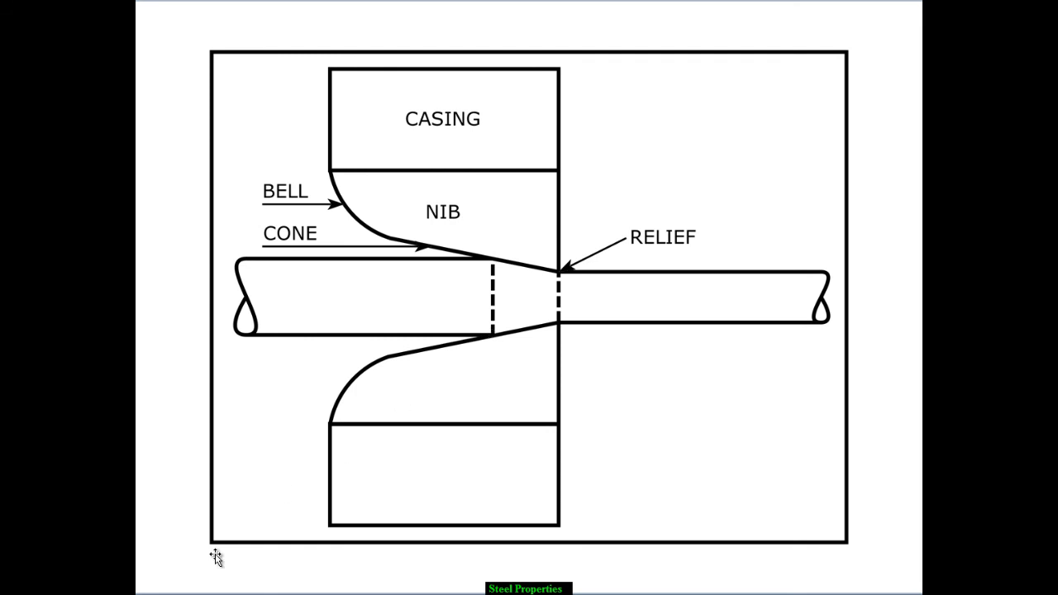
pyautogui.moveTo(687, 355)
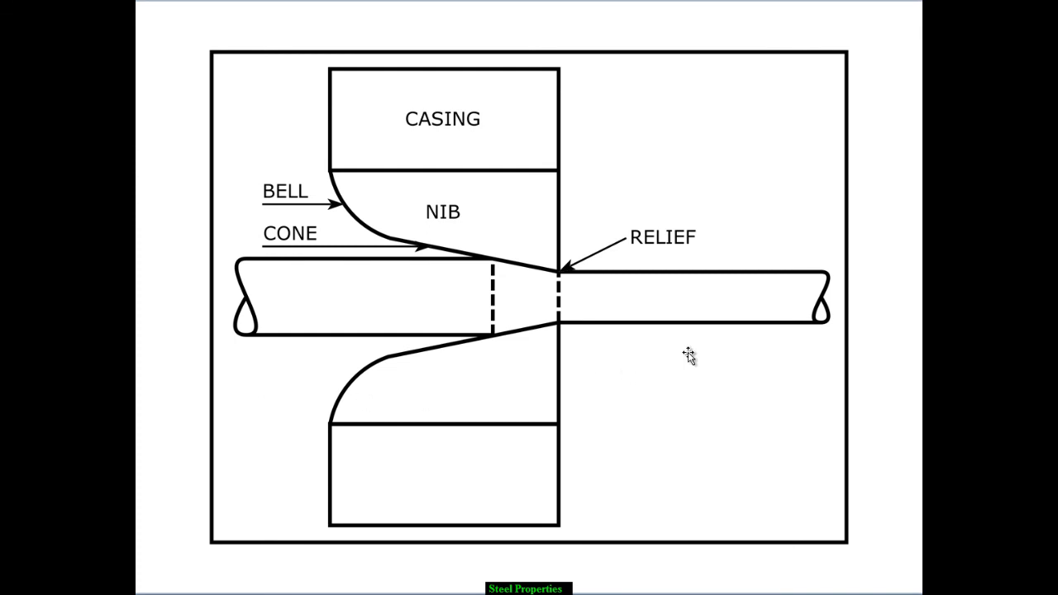
pyautogui.moveTo(830, 334)
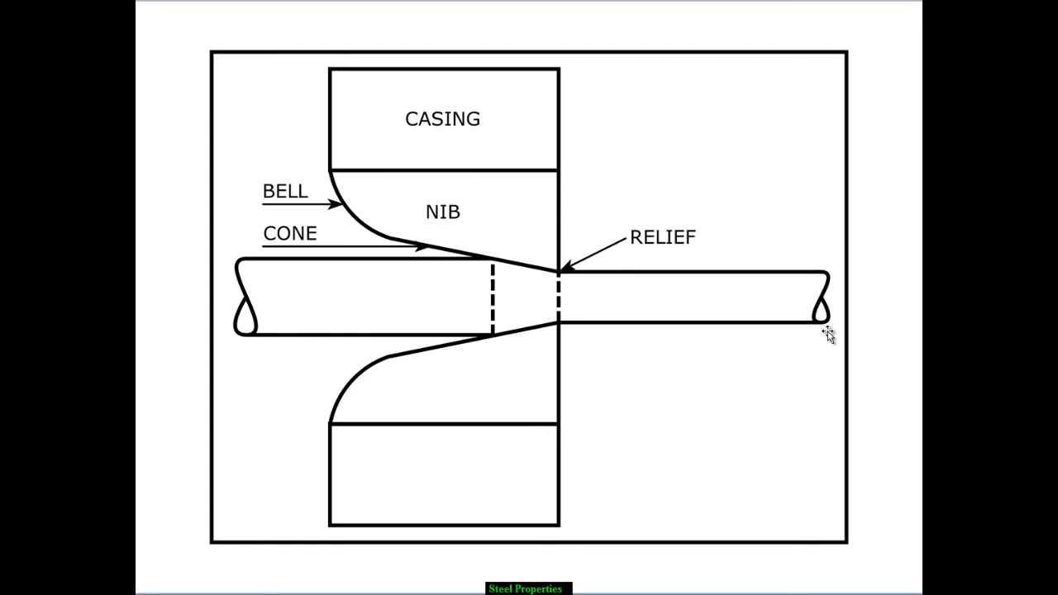
pyautogui.moveTo(823, 334)
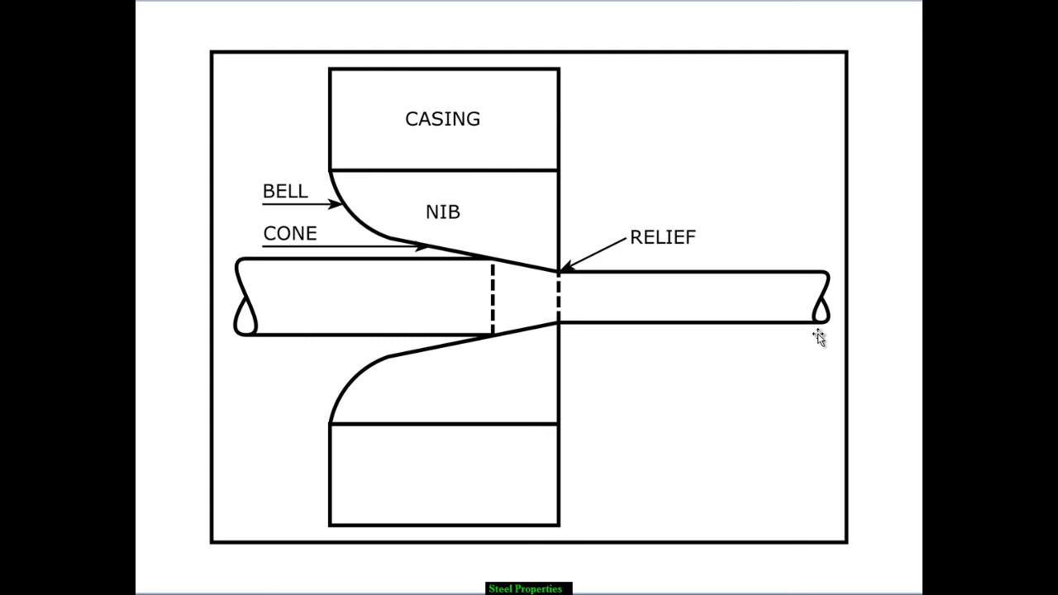
pyautogui.moveTo(733, 527)
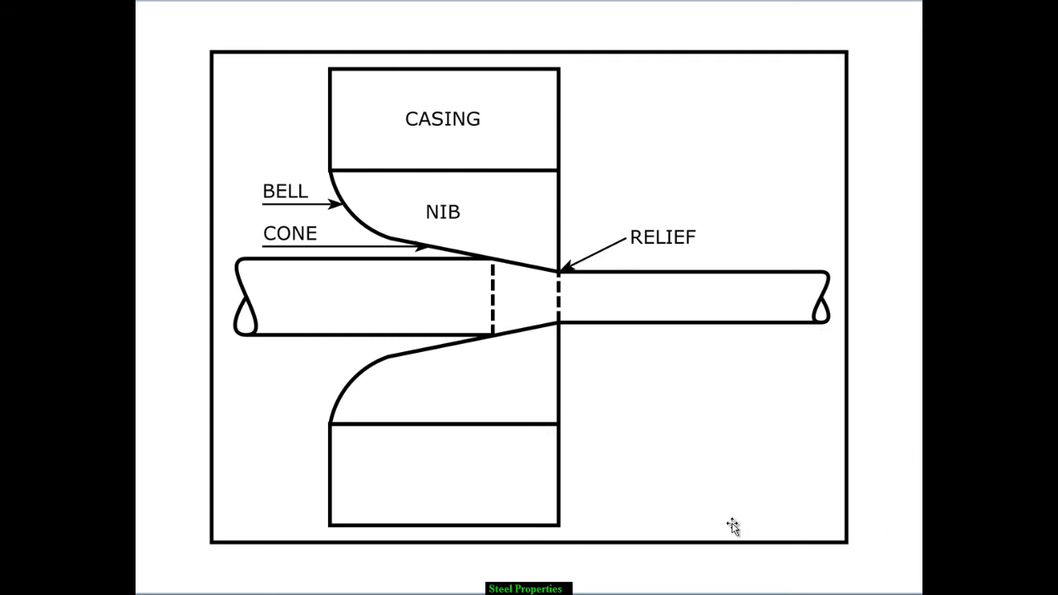
pyautogui.moveTo(648, 530)
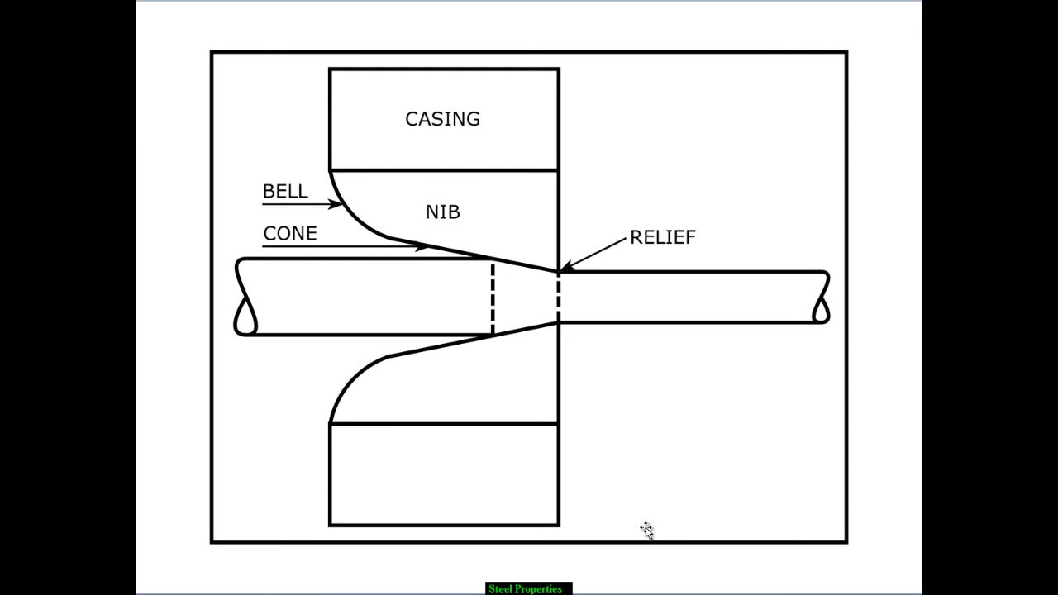
pyautogui.moveTo(635, 494)
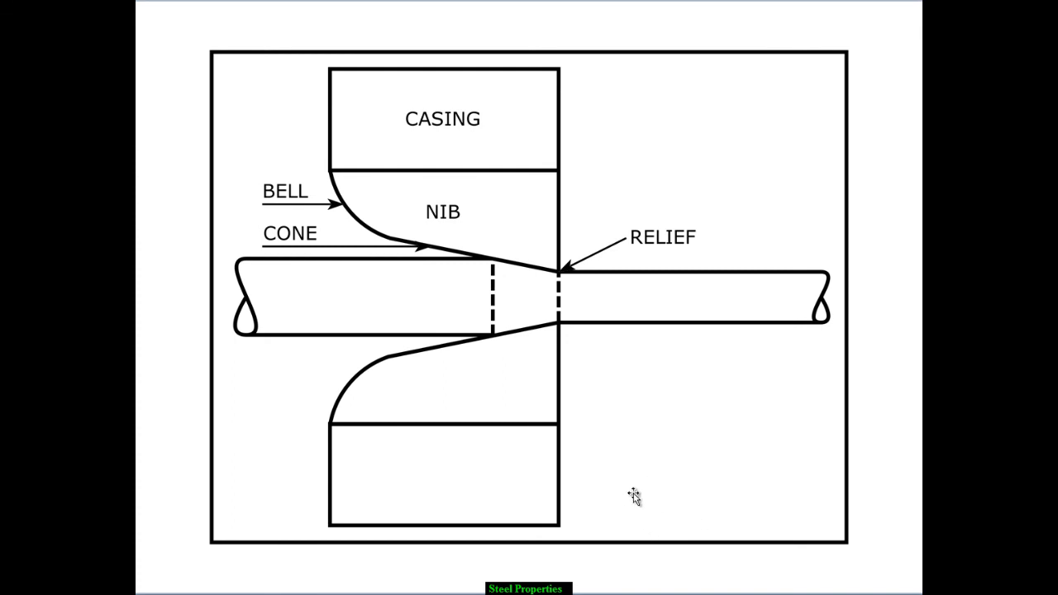
pyautogui.moveTo(633, 496)
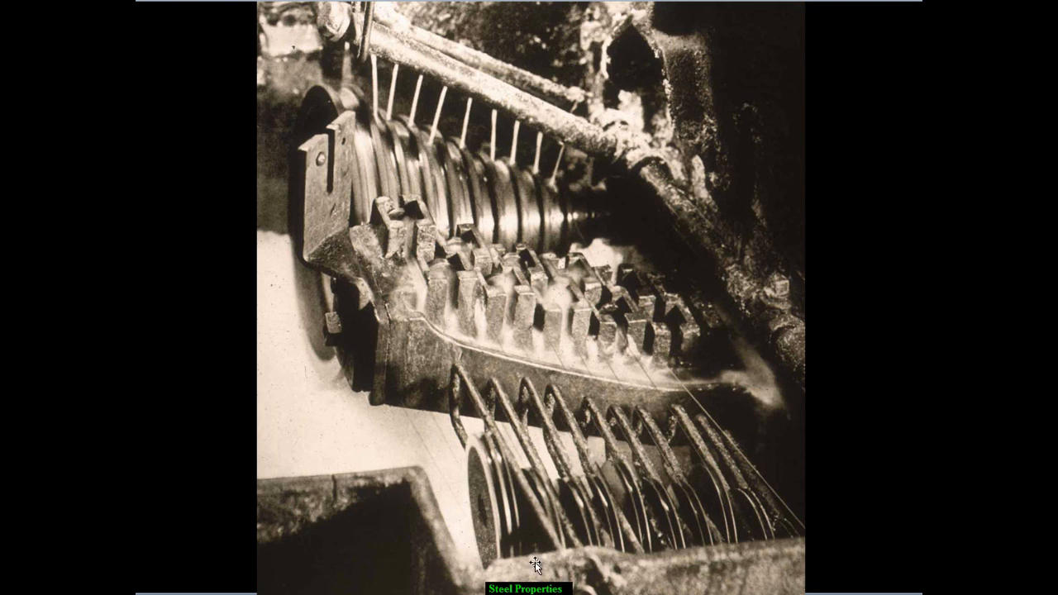
pyautogui.moveTo(619, 577)
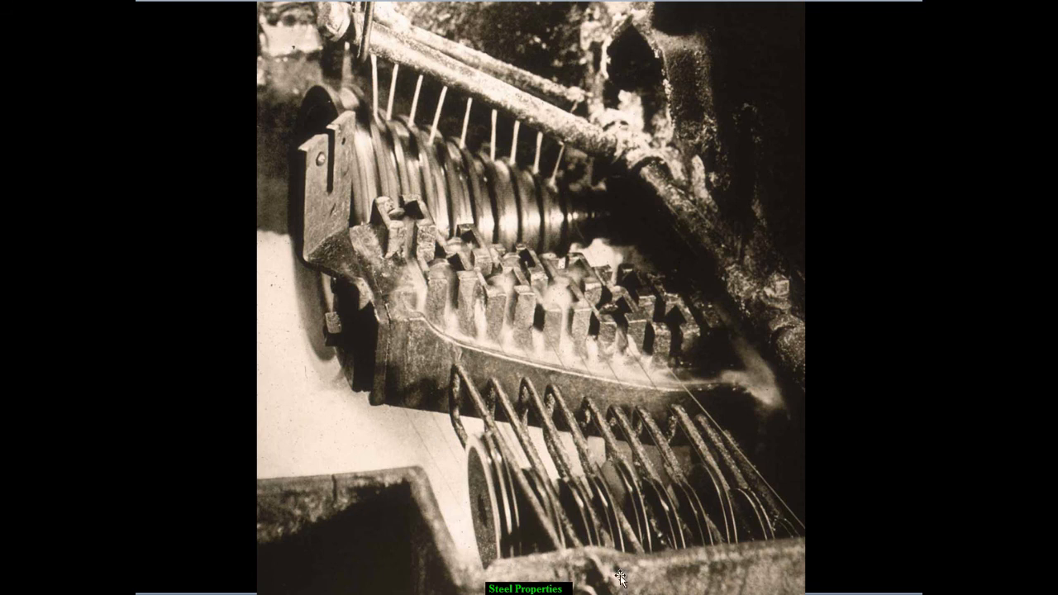
pyautogui.moveTo(578, 446)
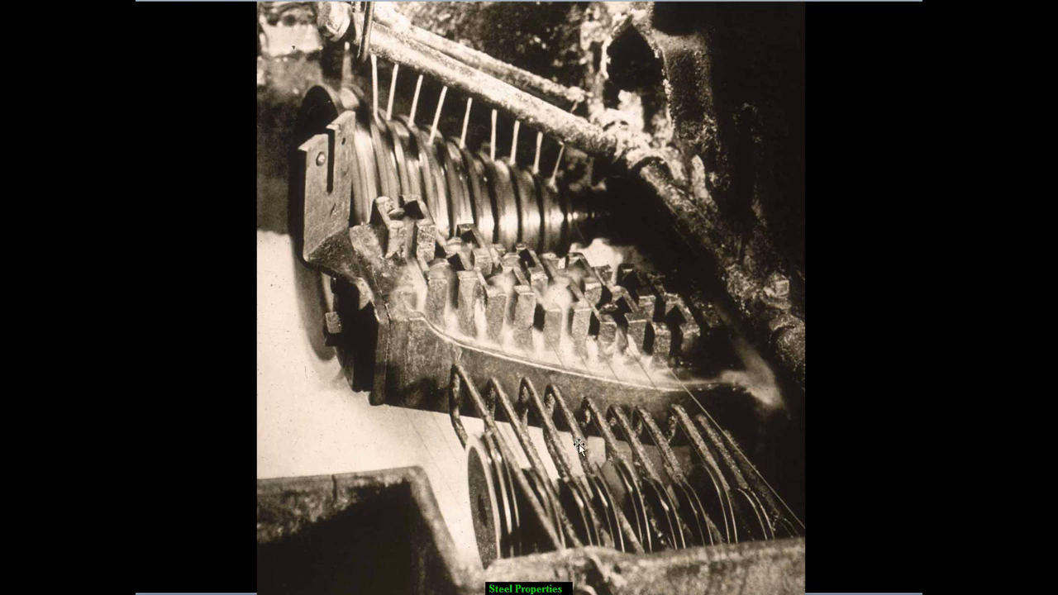
pyautogui.moveTo(553, 526)
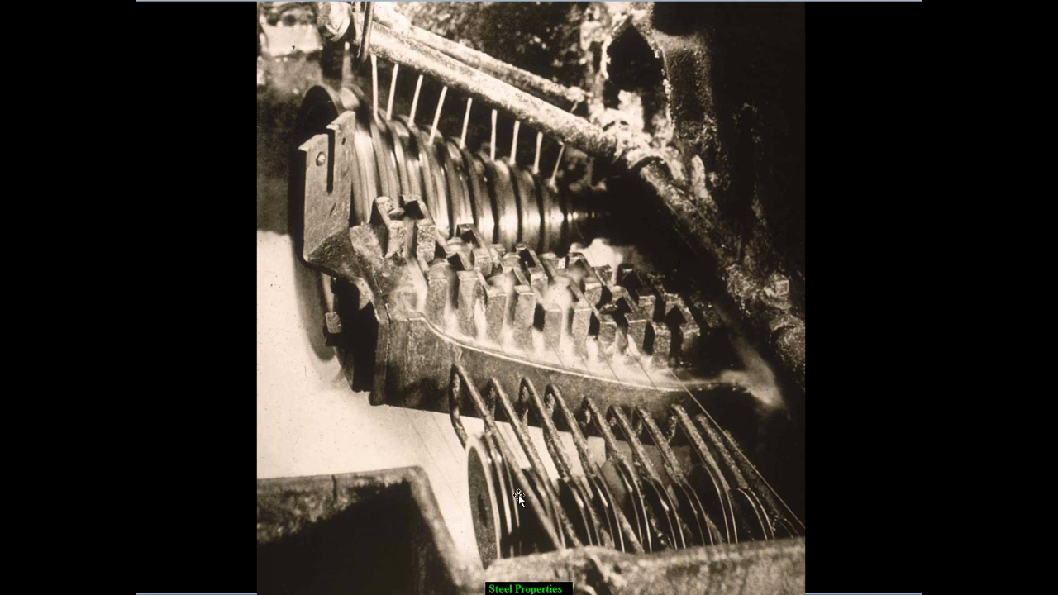
pyautogui.moveTo(483, 109)
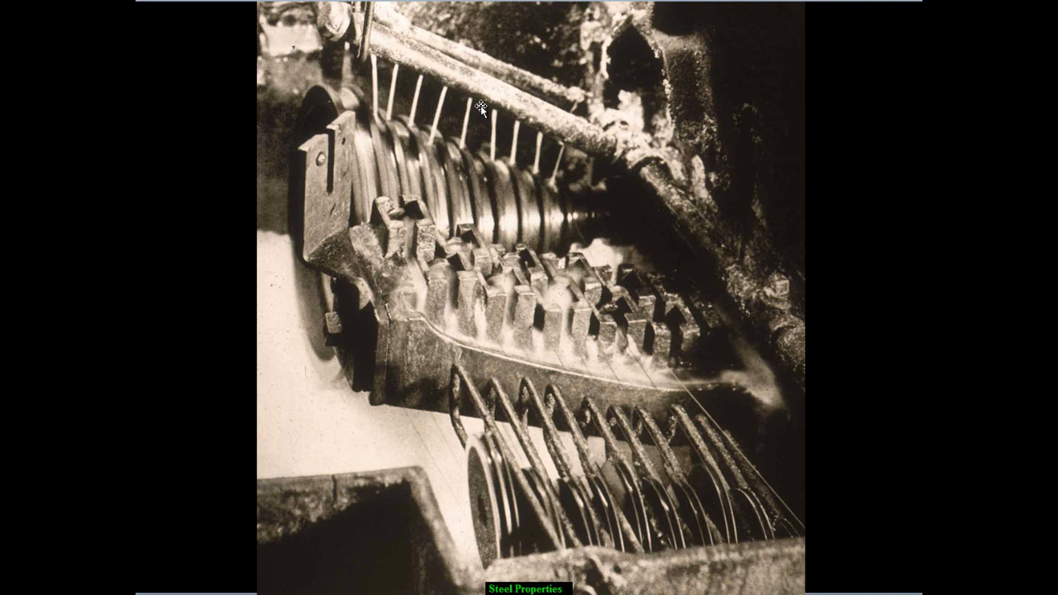
pyautogui.moveTo(445, 80)
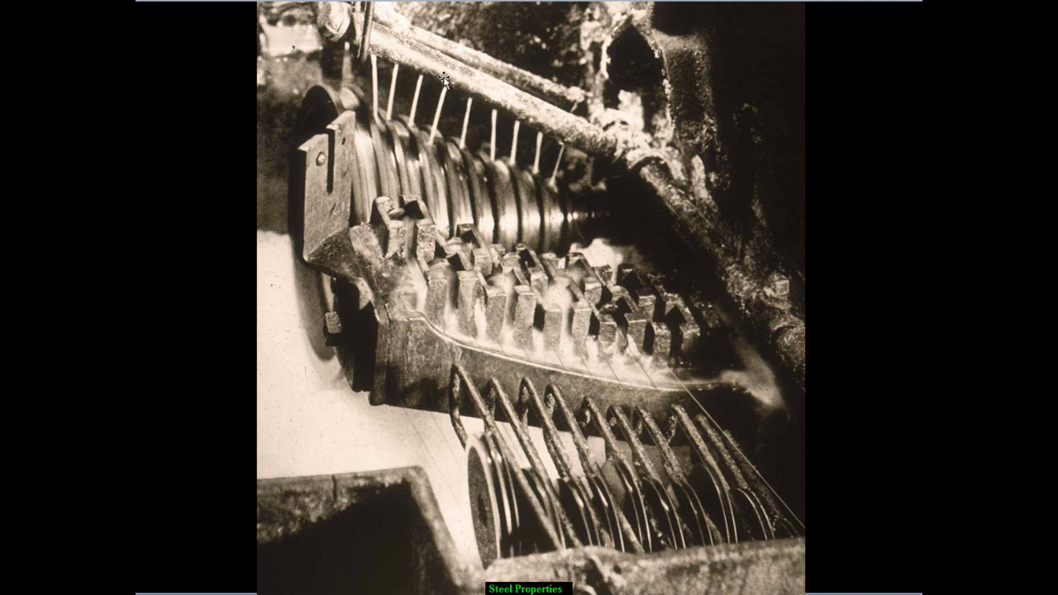
pyautogui.moveTo(410, 129)
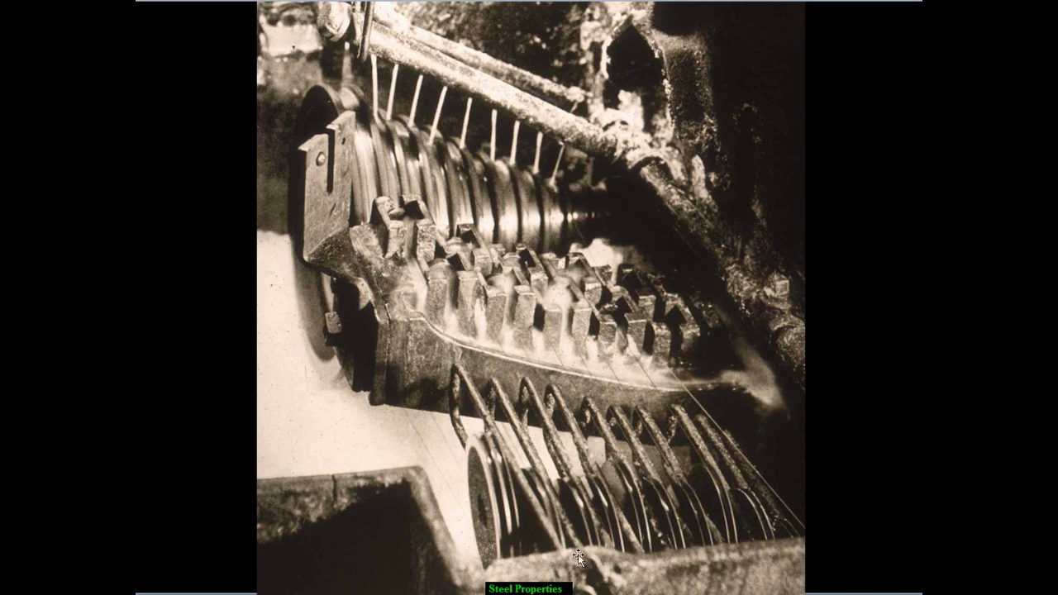
pyautogui.moveTo(531, 234)
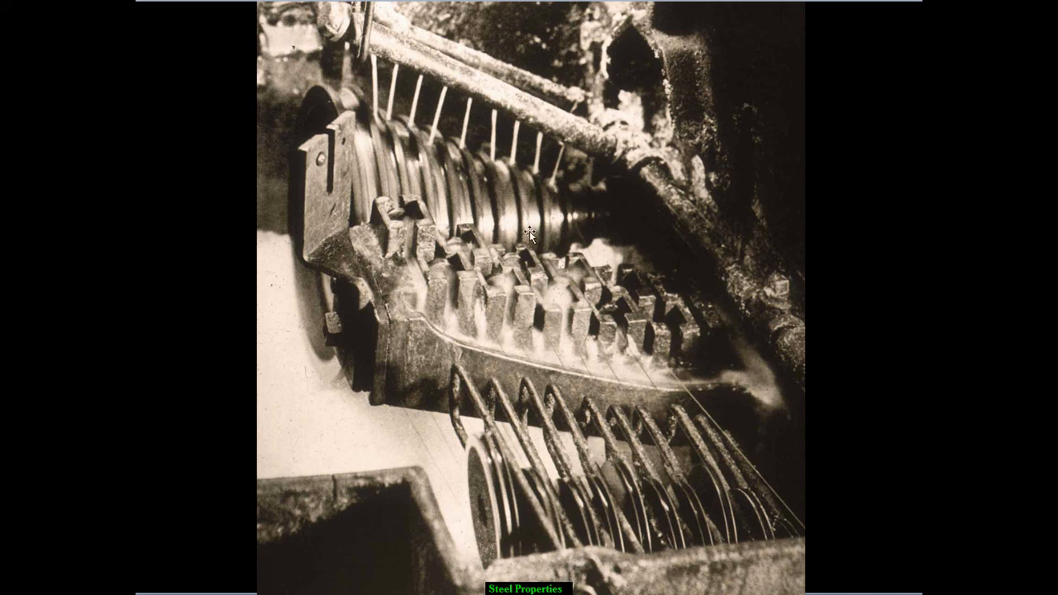
pyautogui.moveTo(369, 444)
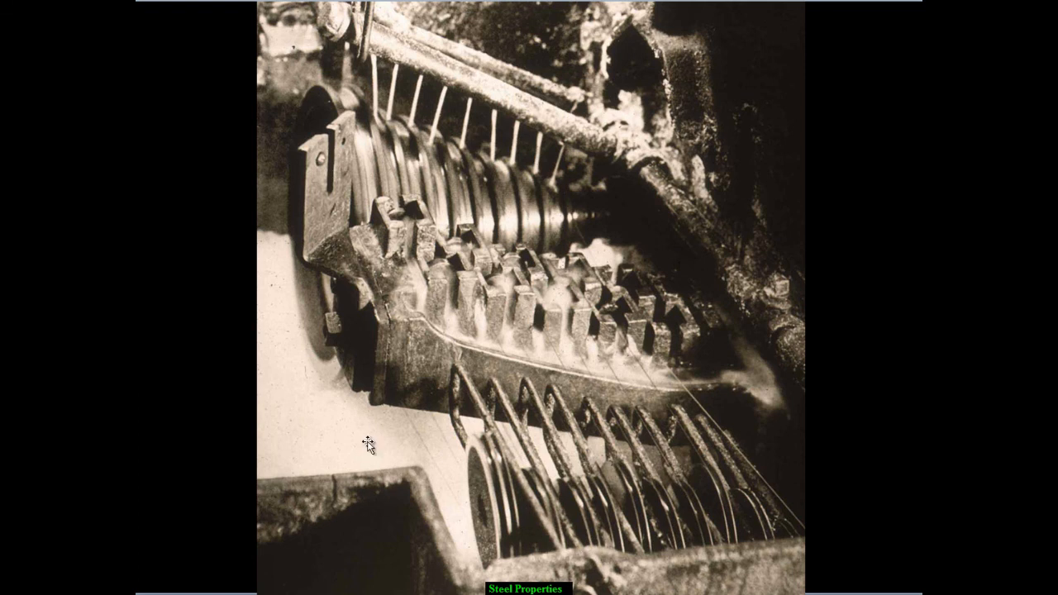
pyautogui.moveTo(369, 443)
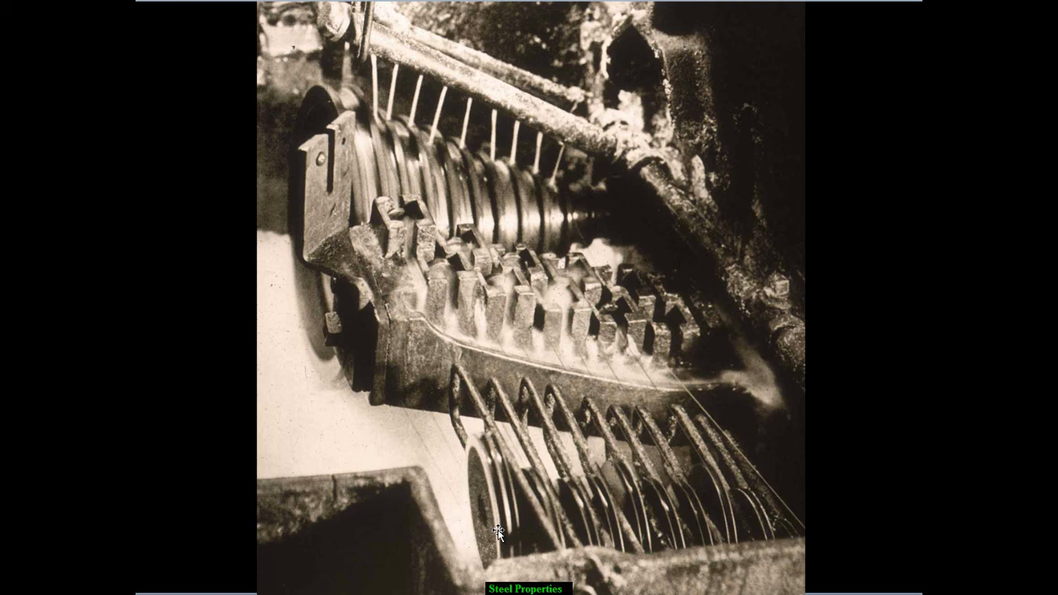
pyautogui.moveTo(601, 536)
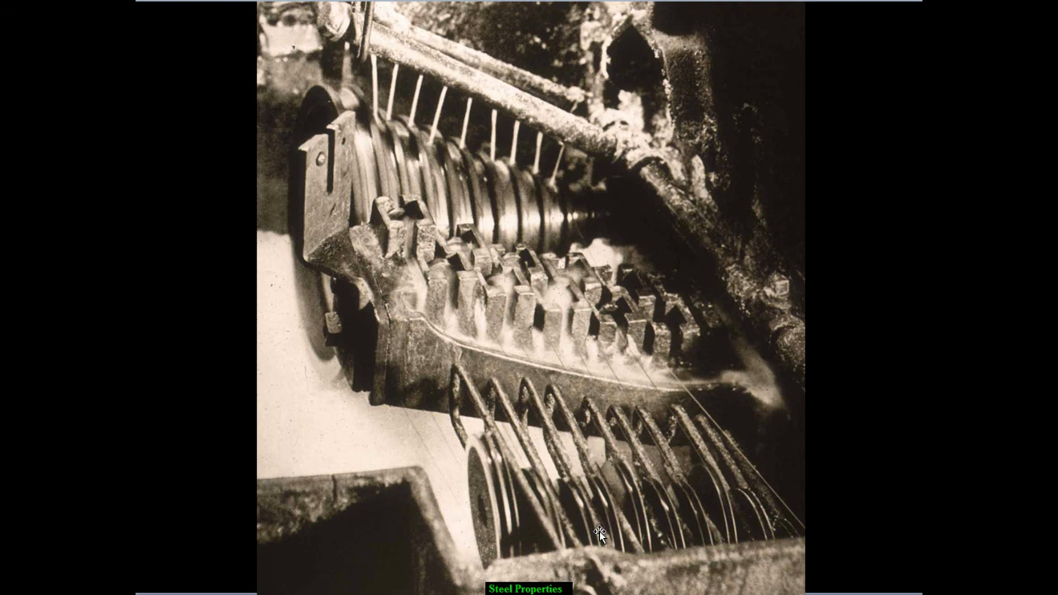
pyautogui.moveTo(603, 545)
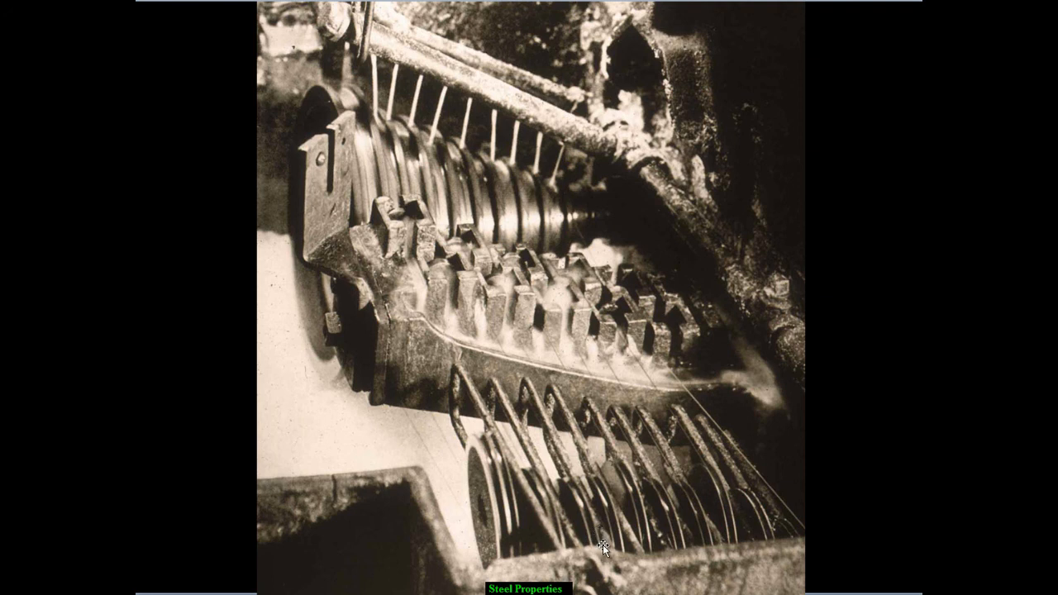
pyautogui.moveTo(595, 547)
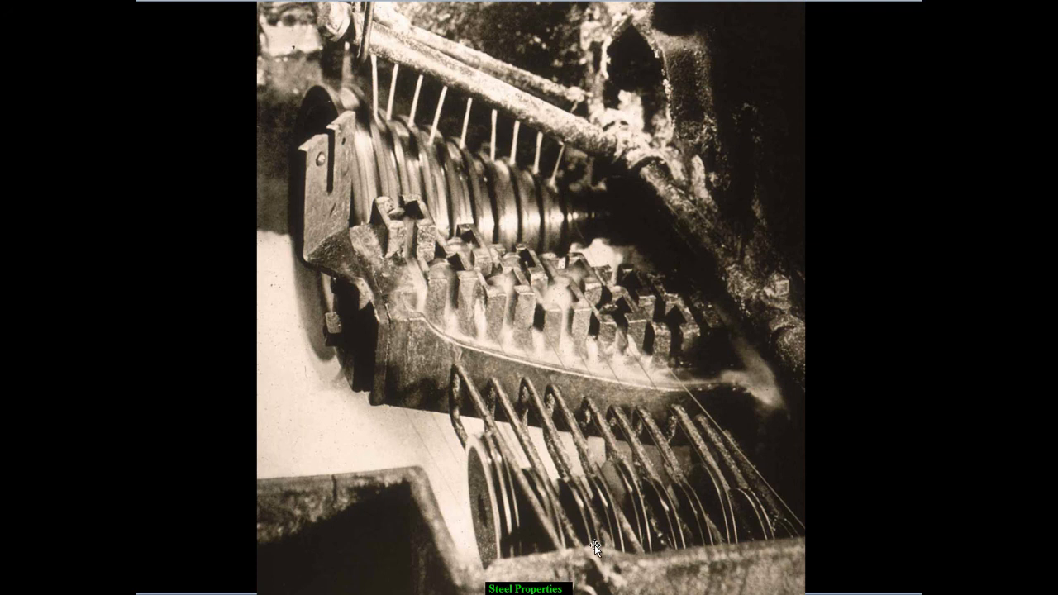
pyautogui.moveTo(374, 552)
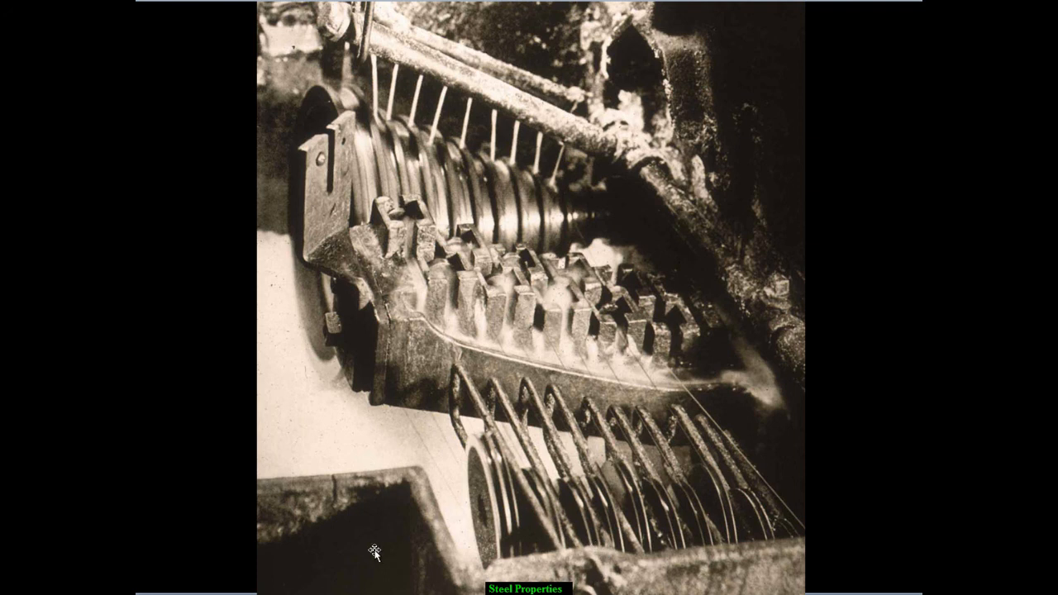
pyautogui.moveTo(355, 544)
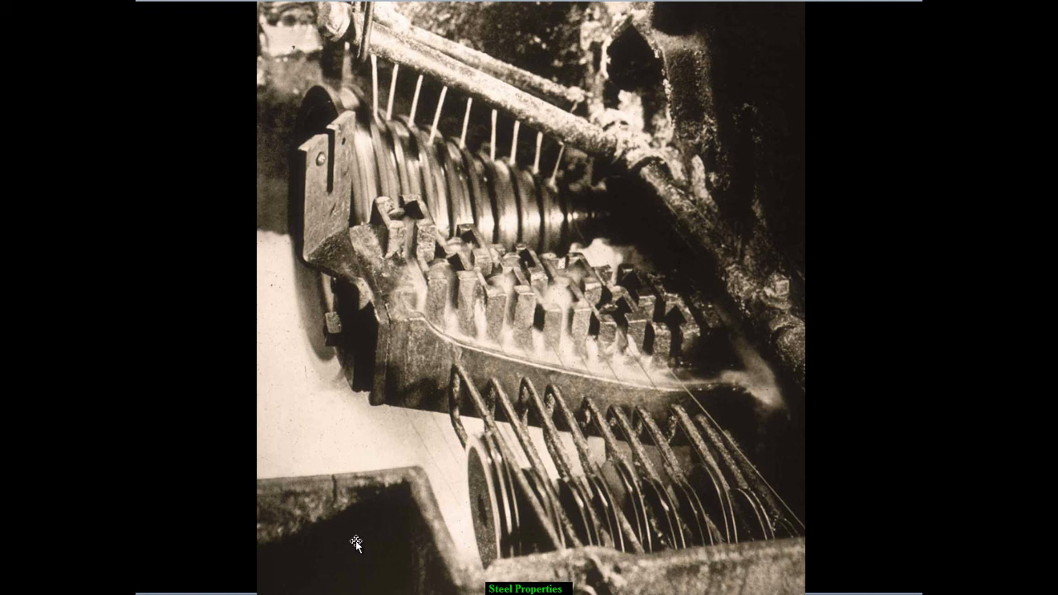
pyautogui.moveTo(370, 522)
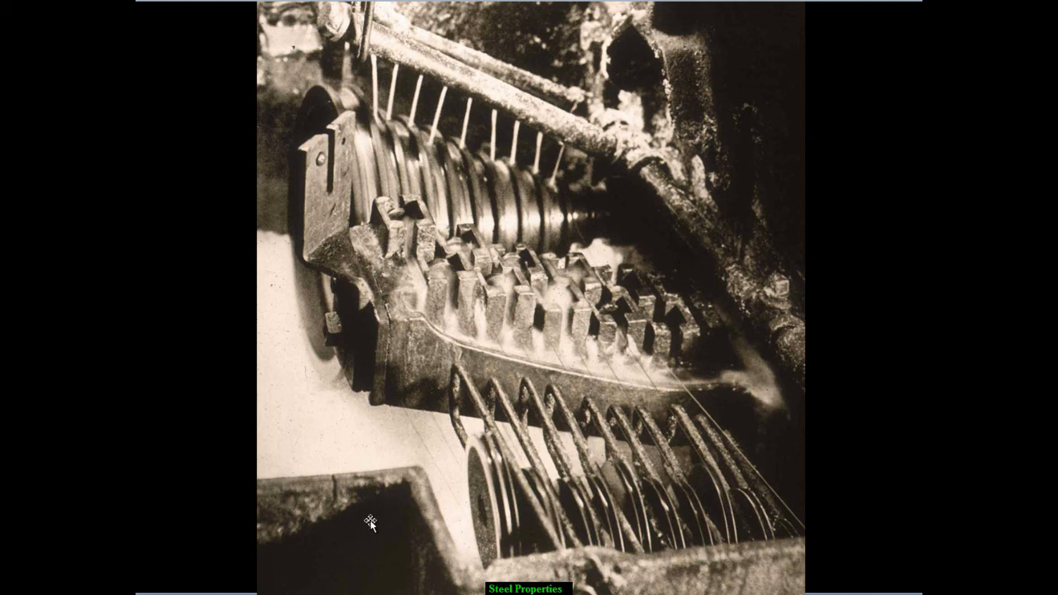
pyautogui.moveTo(400, 492)
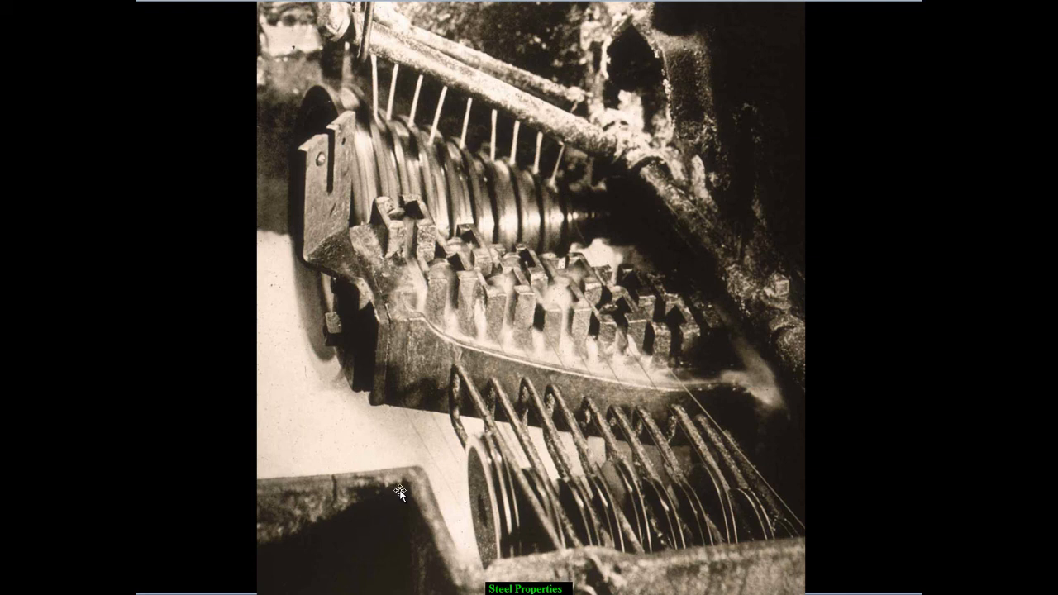
pyautogui.moveTo(397, 570)
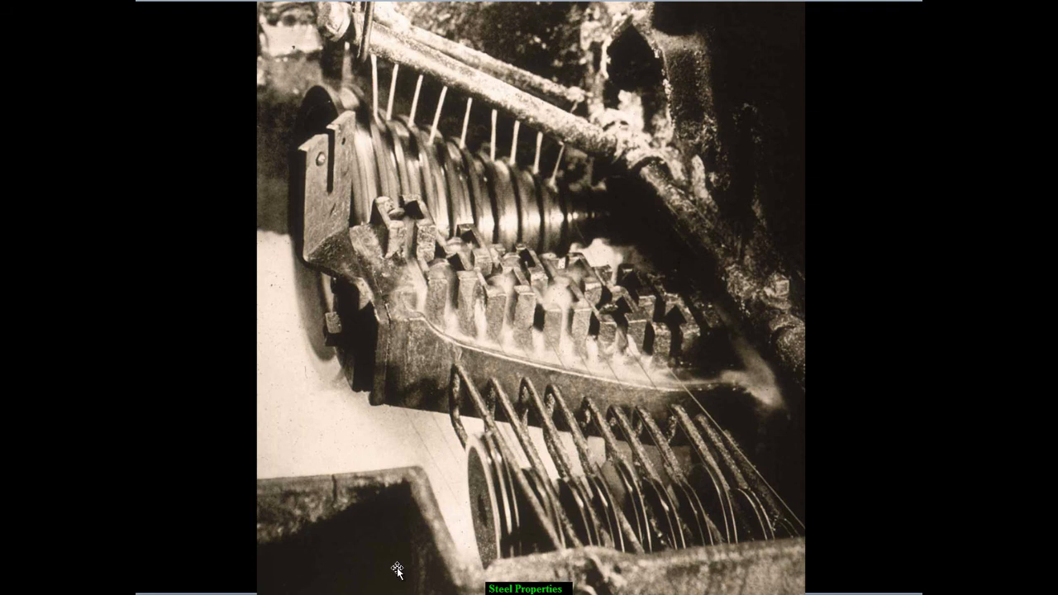
pyautogui.moveTo(400, 562)
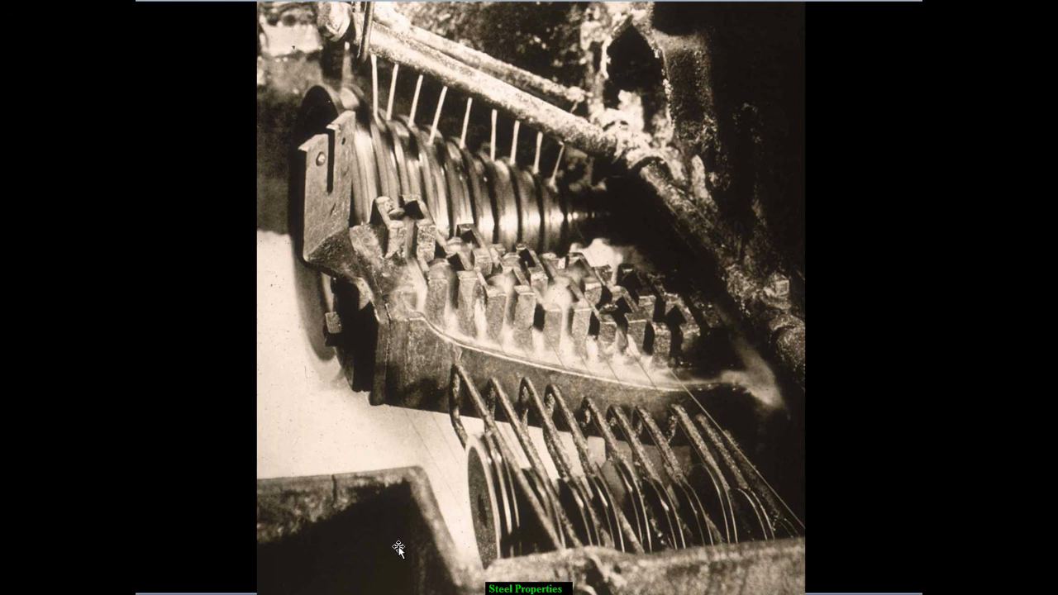
pyautogui.moveTo(400, 548)
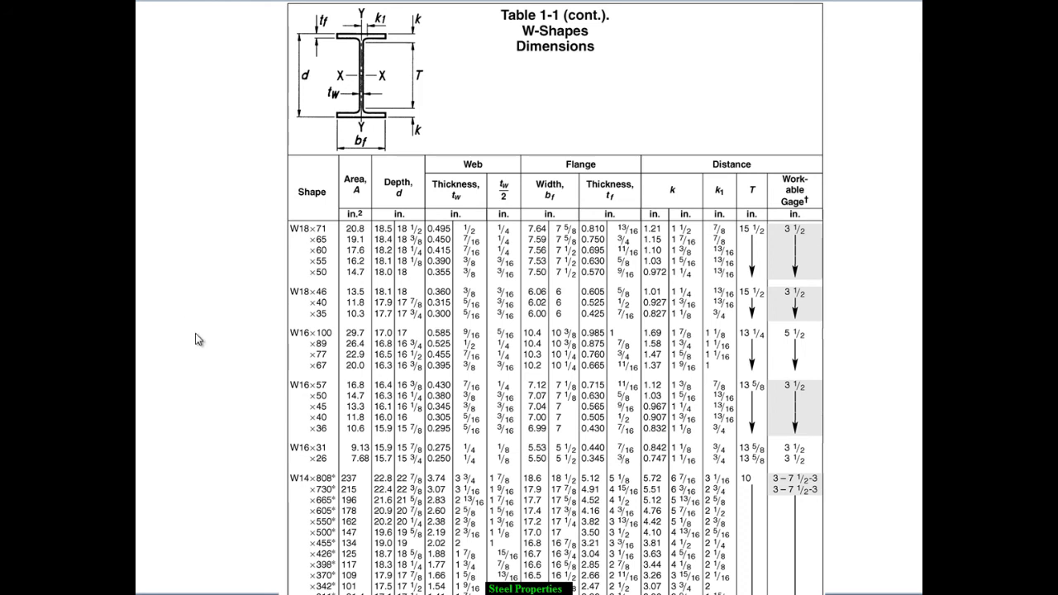
pyautogui.moveTo(152, 338)
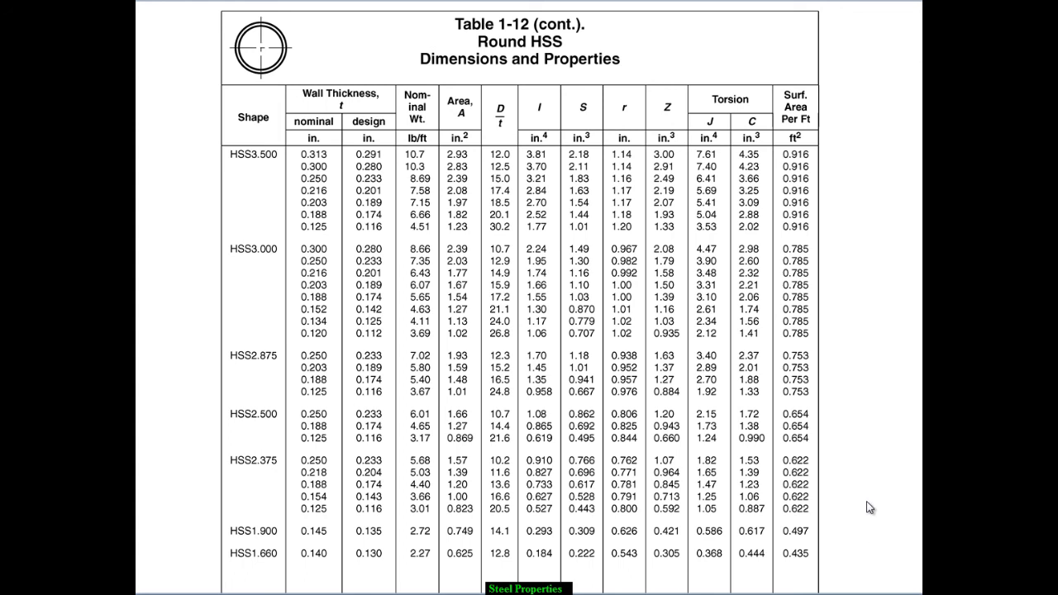
pyautogui.moveTo(833, 555)
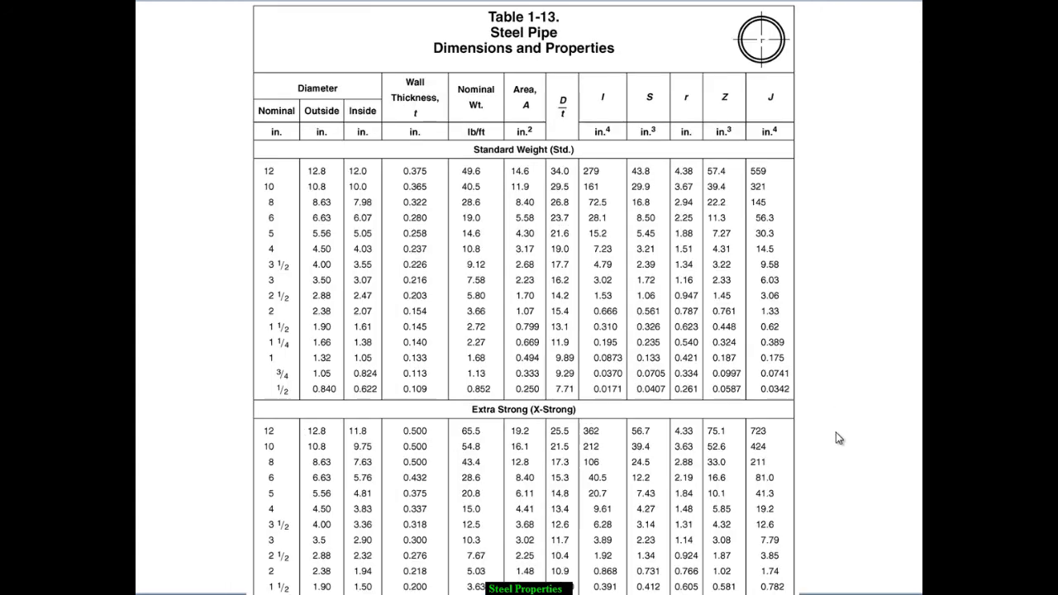
pyautogui.moveTo(856, 520)
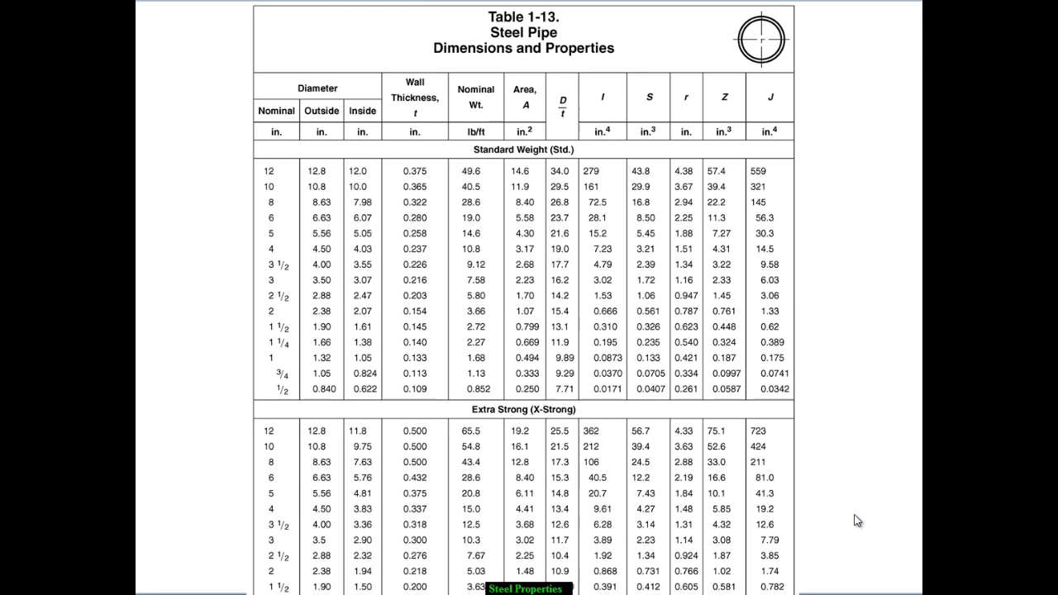
pyautogui.moveTo(856, 519)
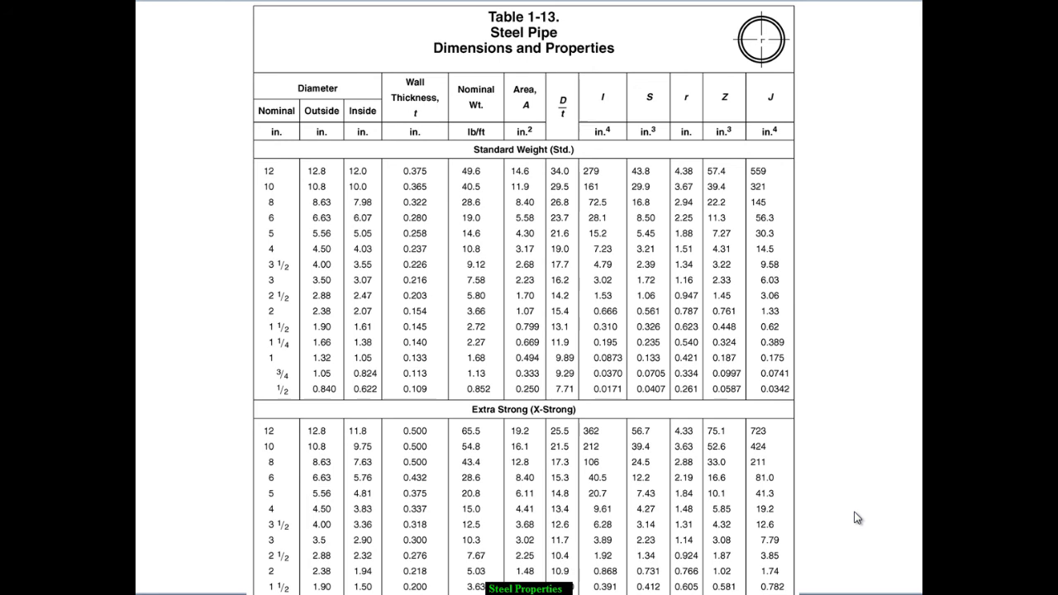
pyautogui.moveTo(862, 516)
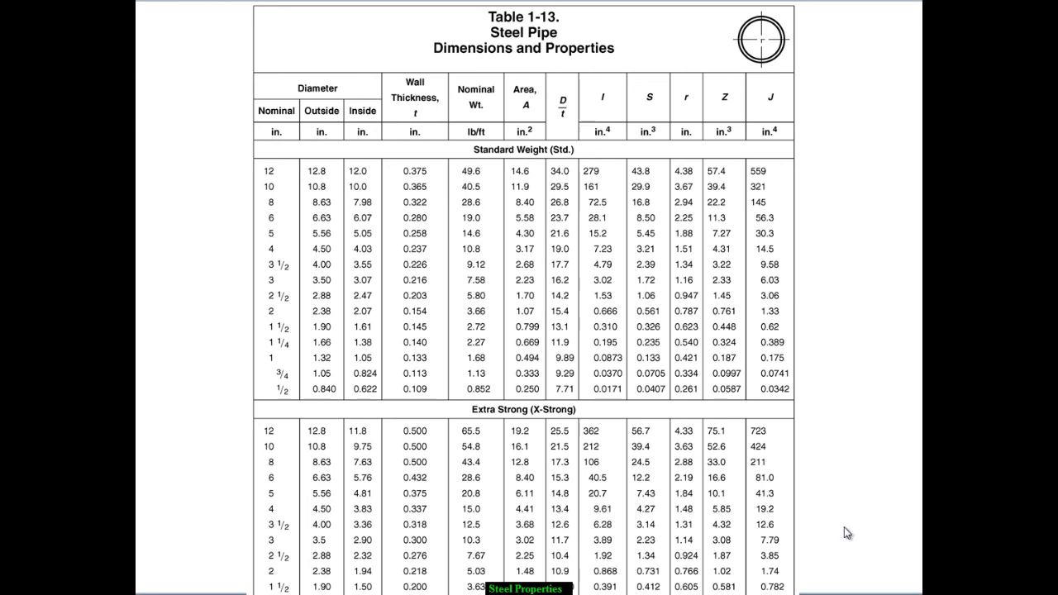
pyautogui.moveTo(827, 516)
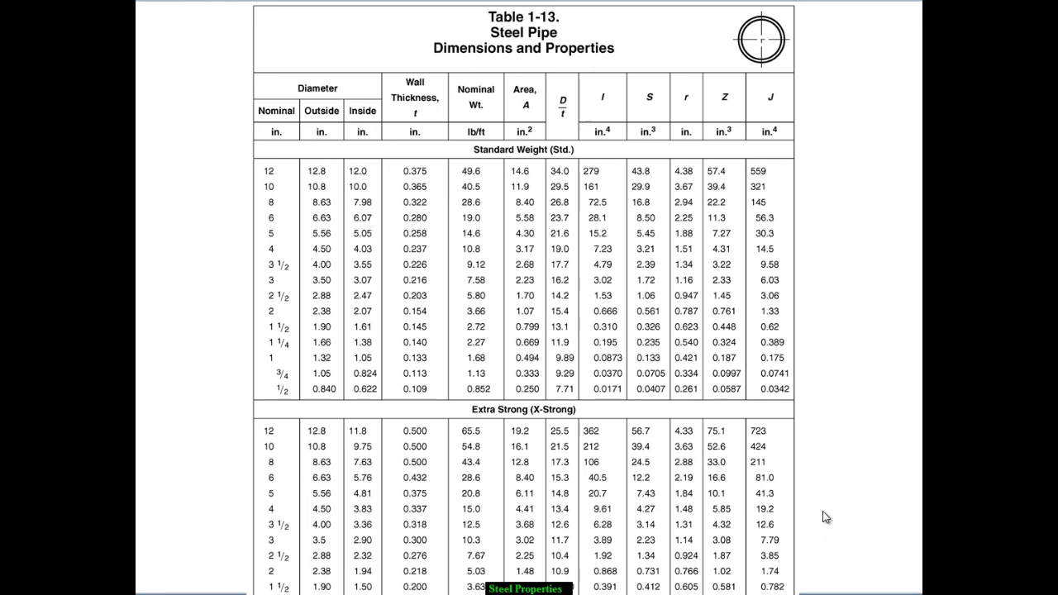